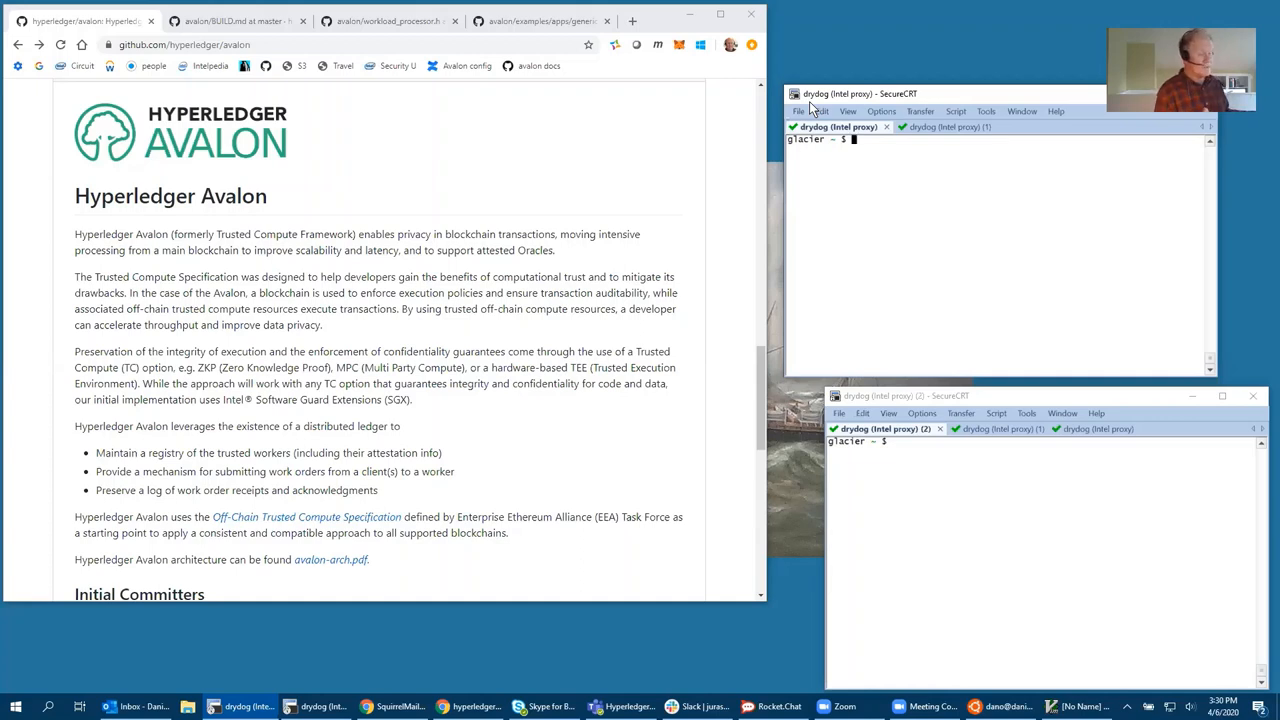
mouse_move(565, 44)
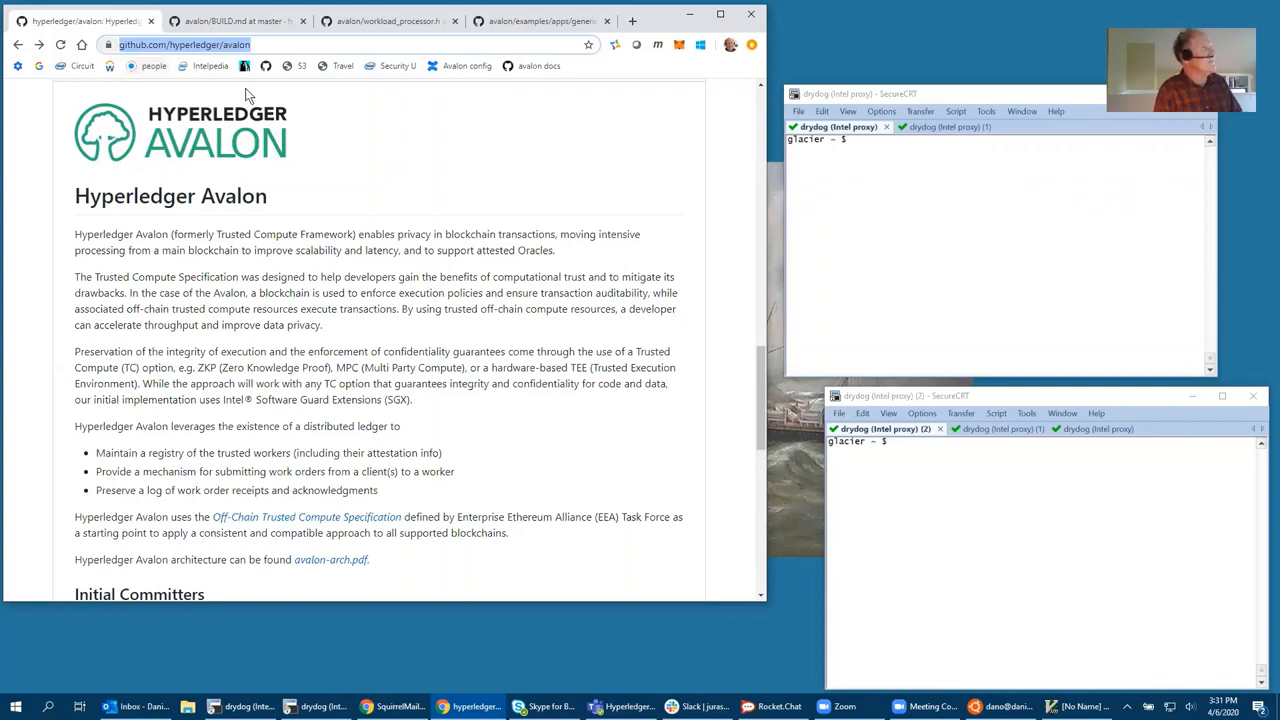
Review the Avalon build instructions README down to its docs link
left_click(237, 20)
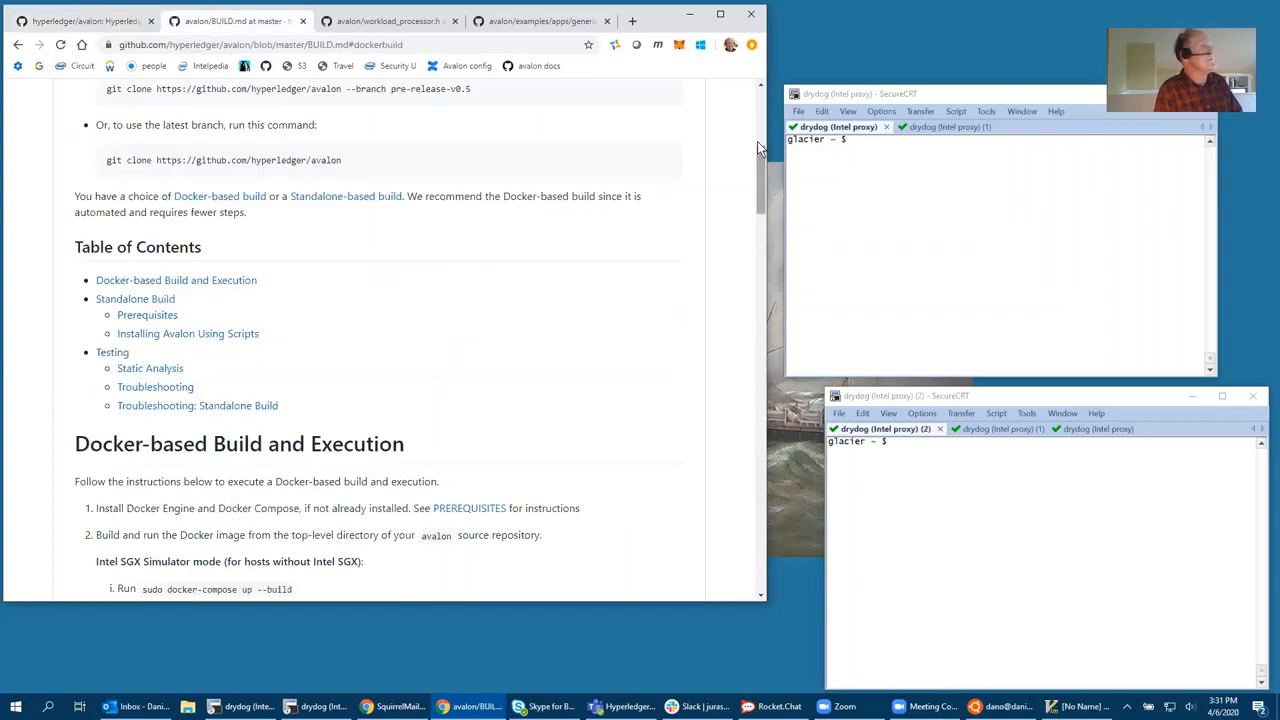
scroll("up", 3)
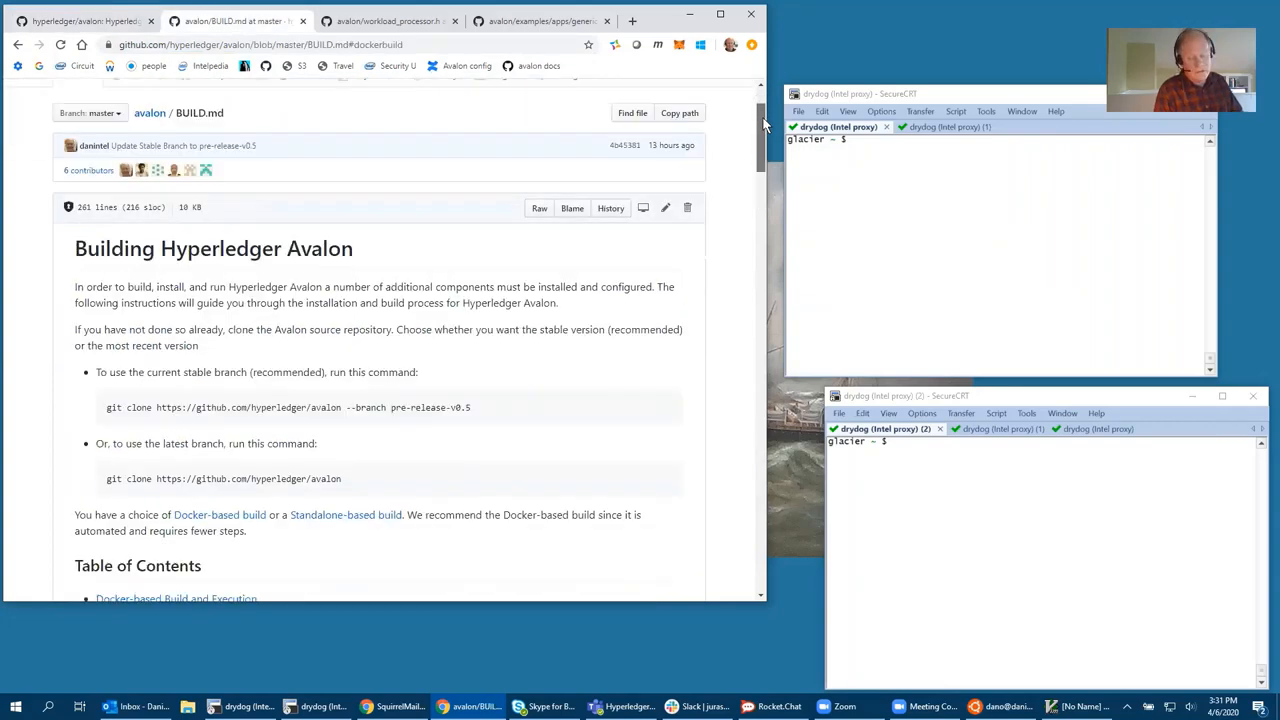
scroll("down", 3)
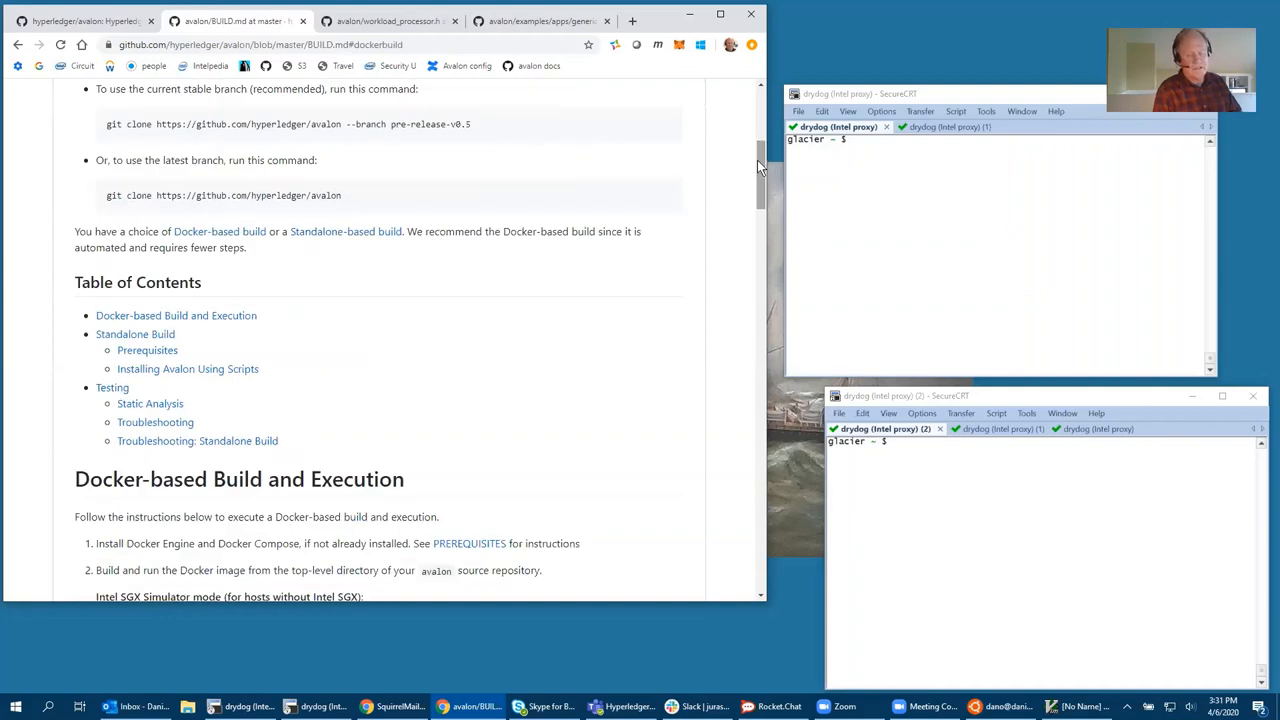
mouse_move(755, 165)
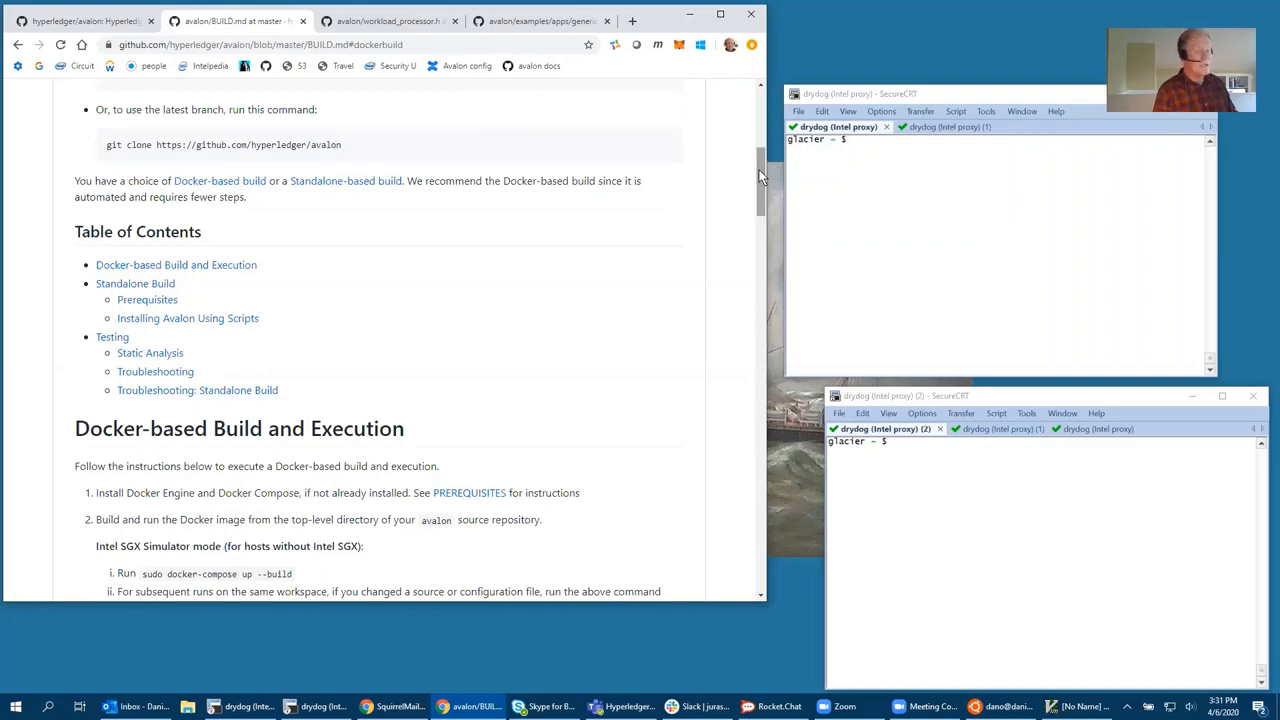
mouse_move(757, 175)
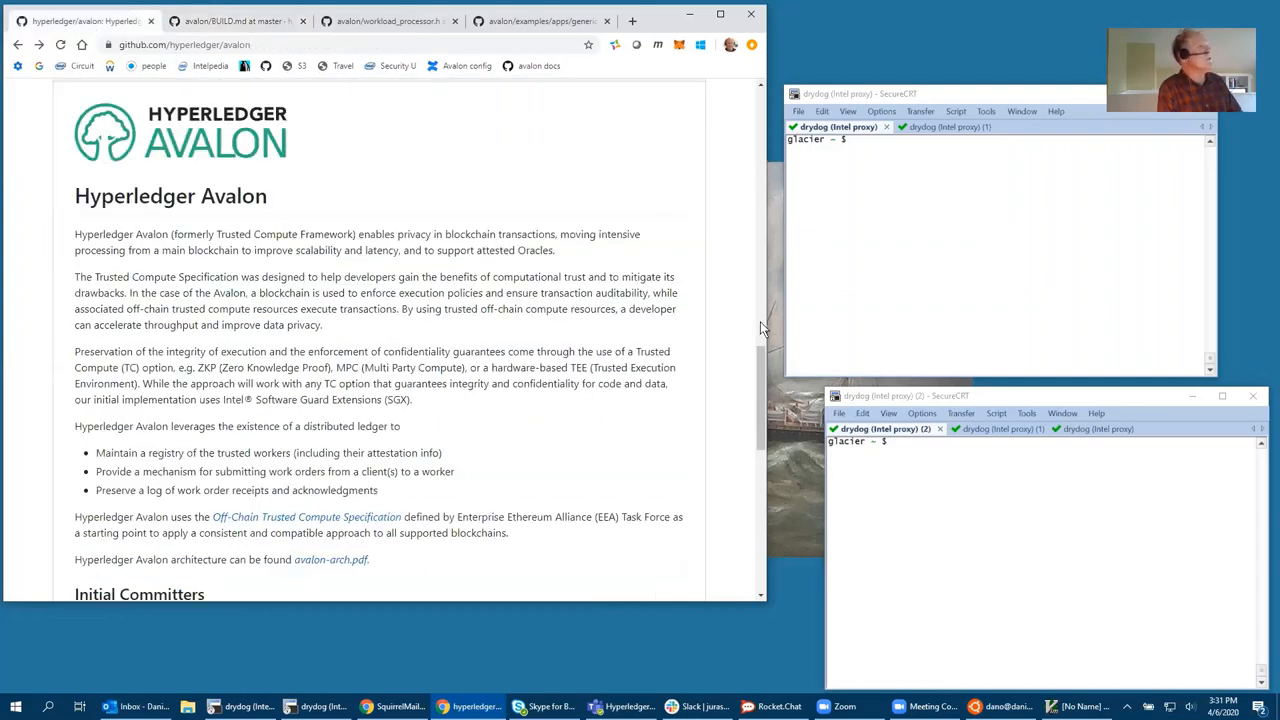
scroll("down", 3)
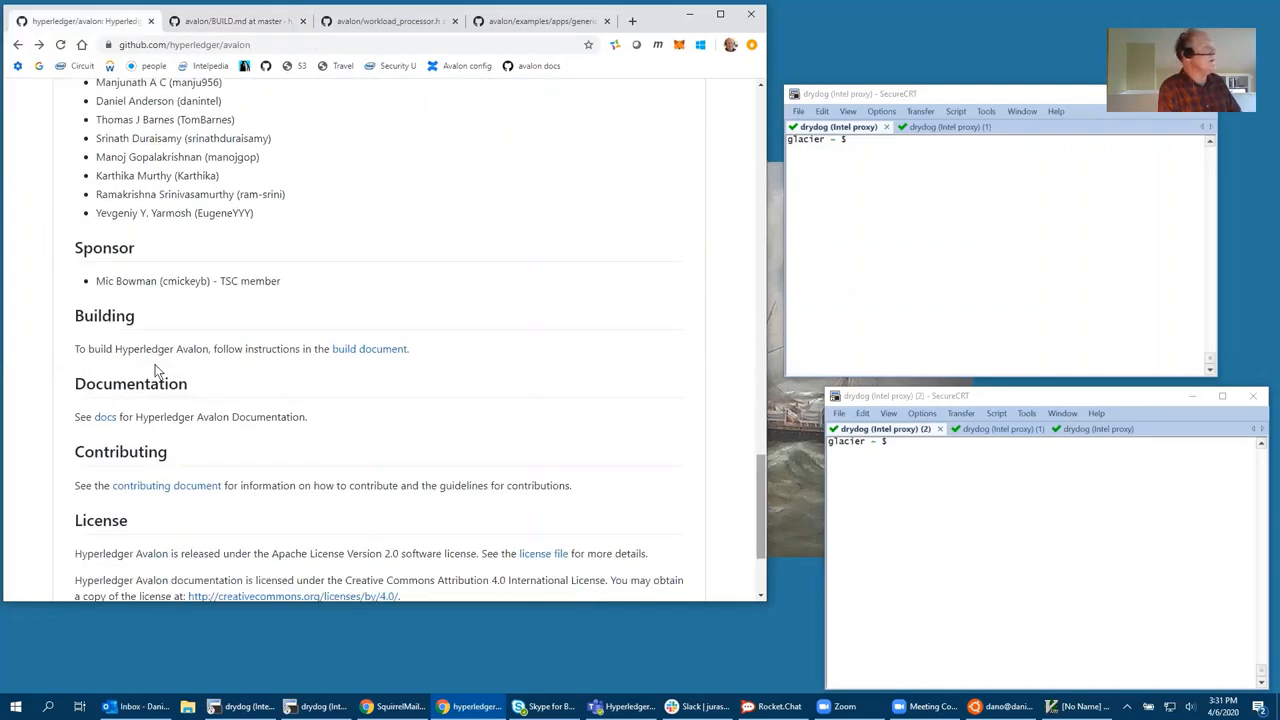
Navigate into docs/workload-tutorial and bring its README into view
left_click(104, 417)
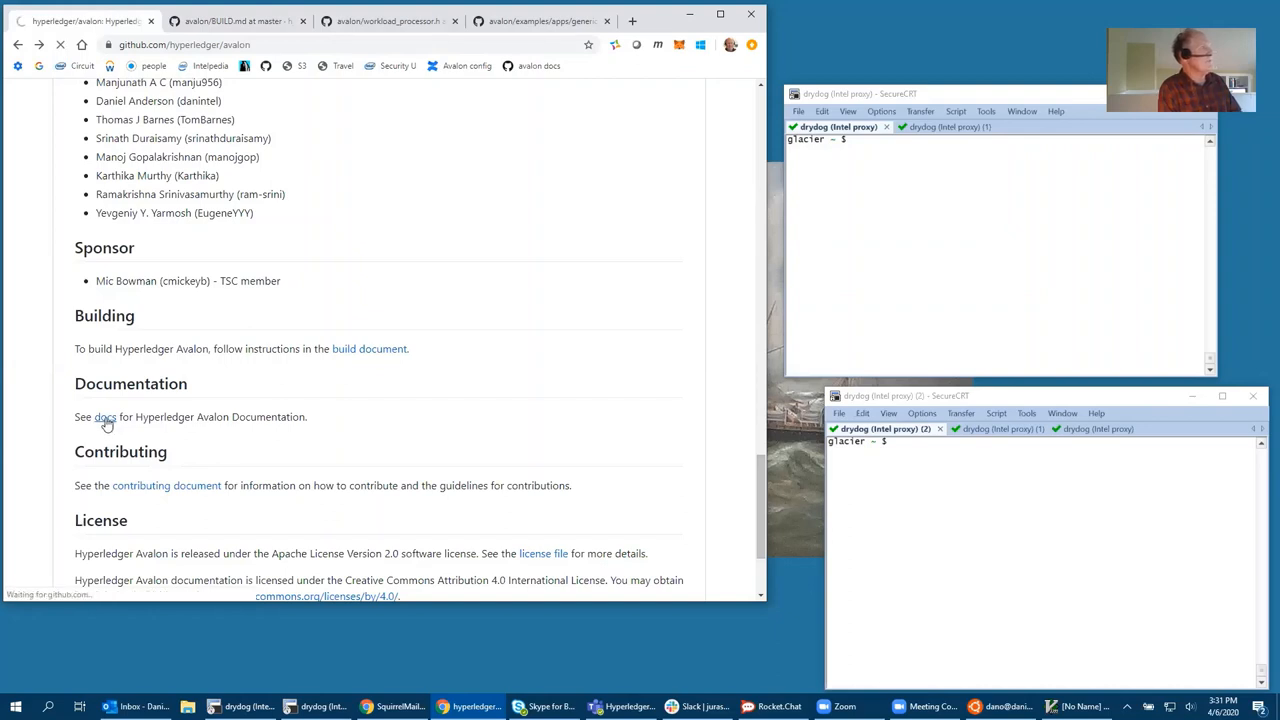
left_click(105, 416)
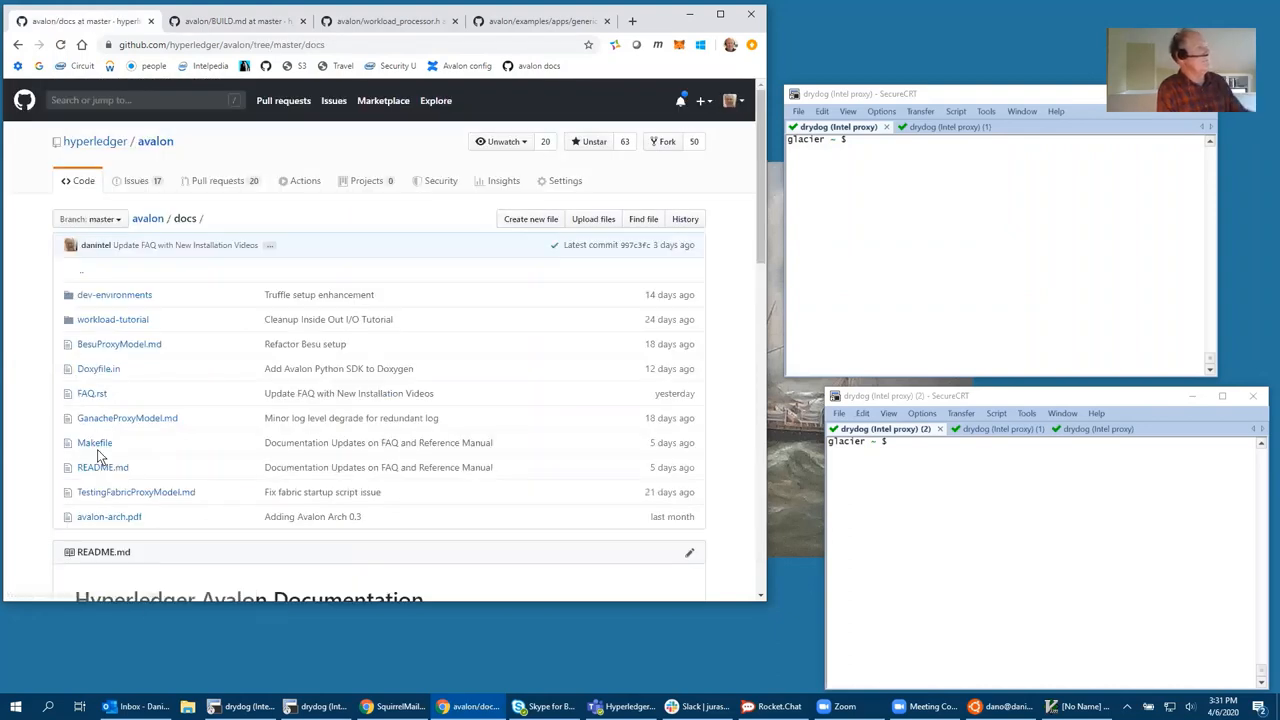
mouse_move(113, 319)
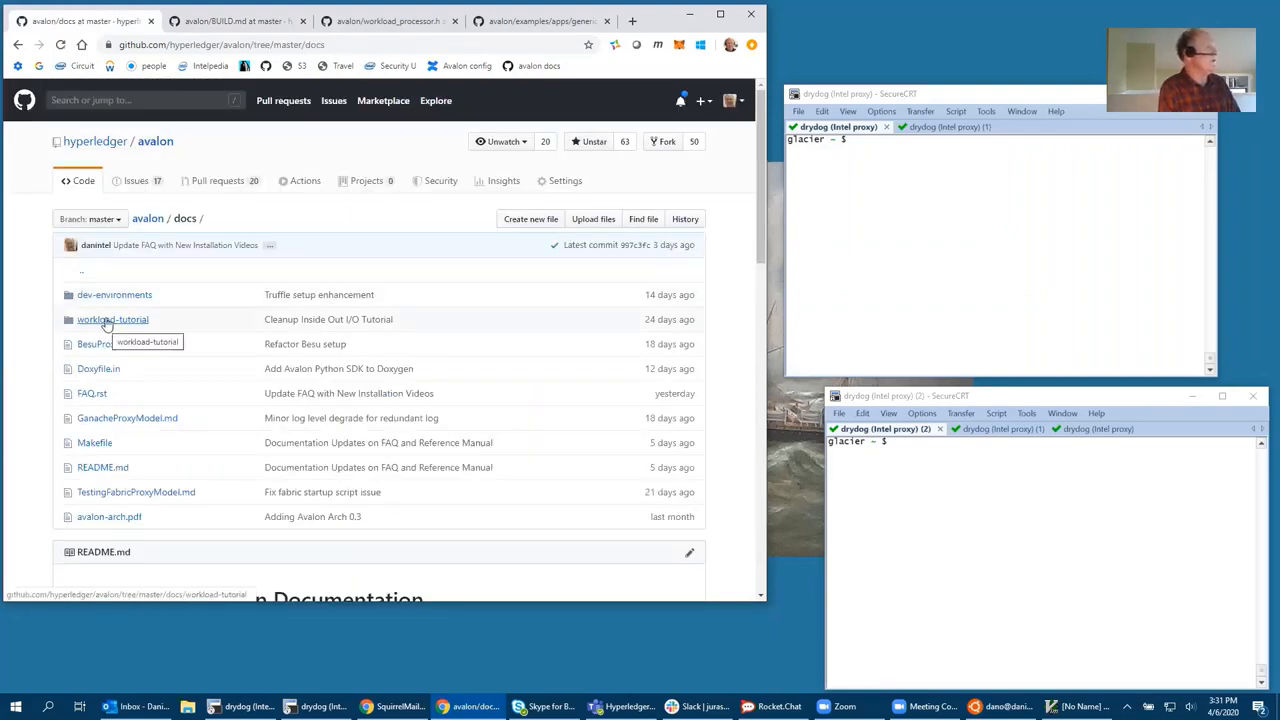
left_click(113, 319)
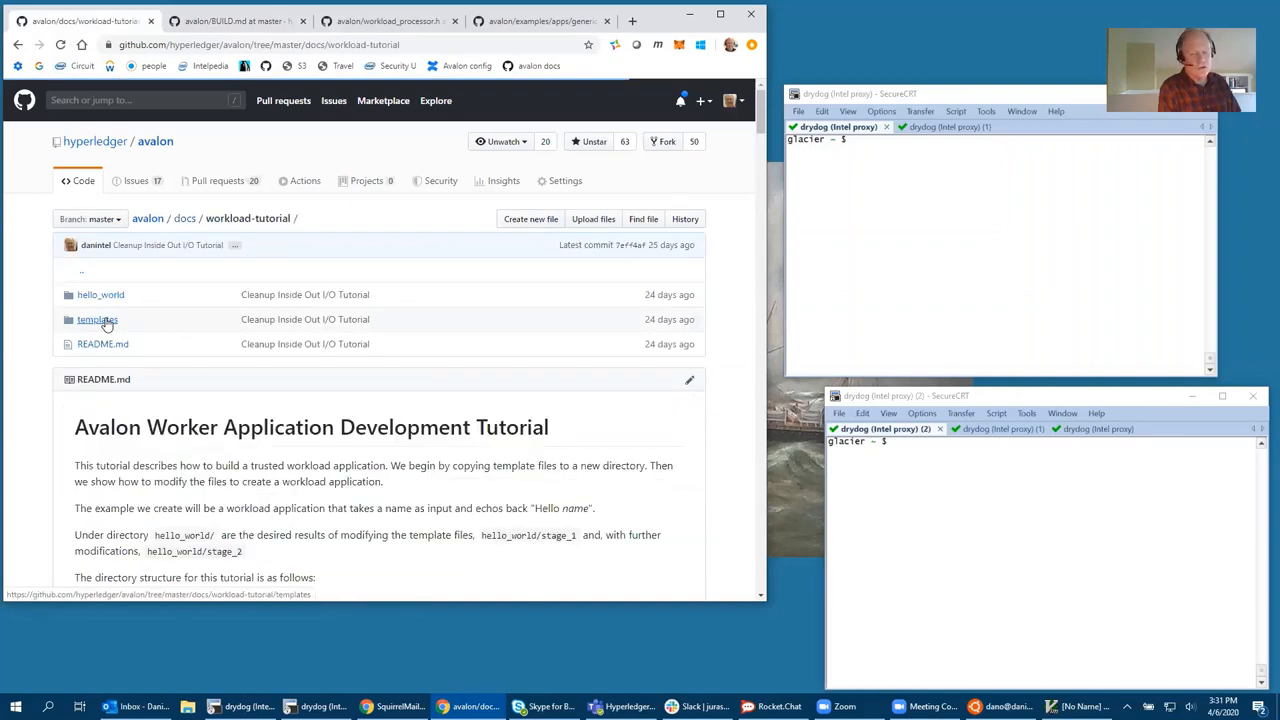
mouse_move(670, 200)
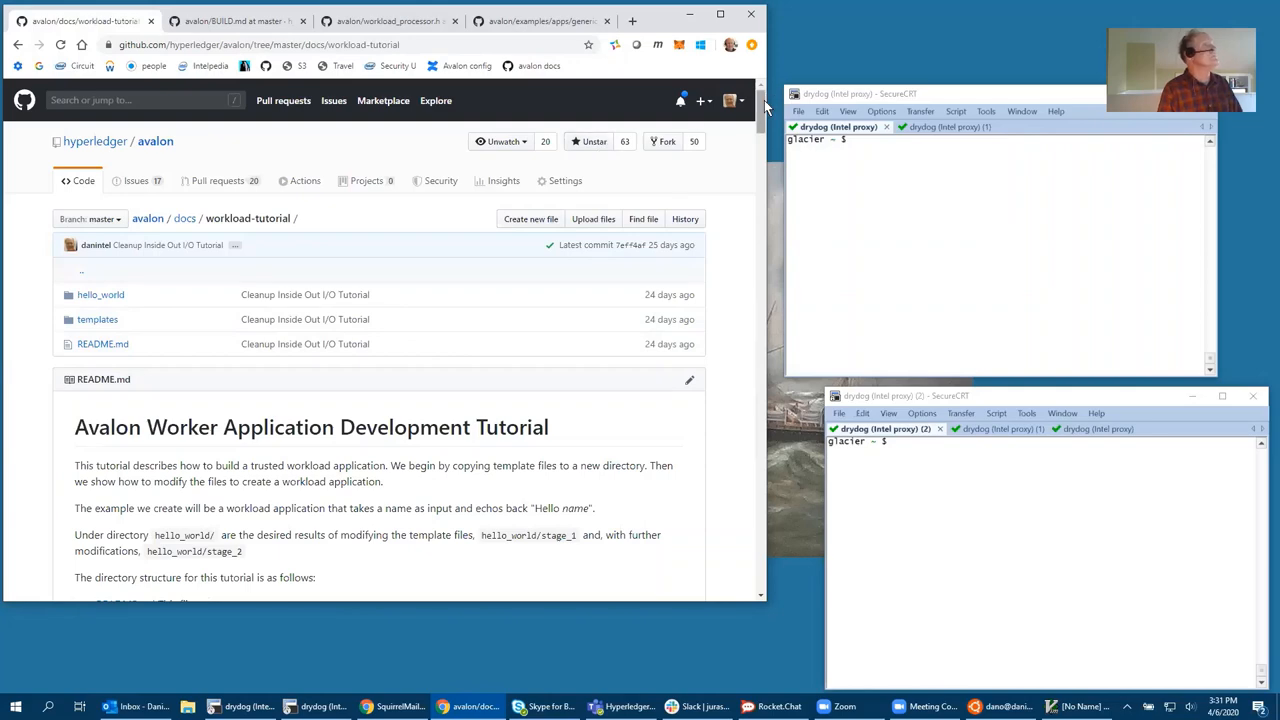
scroll("down", 3)
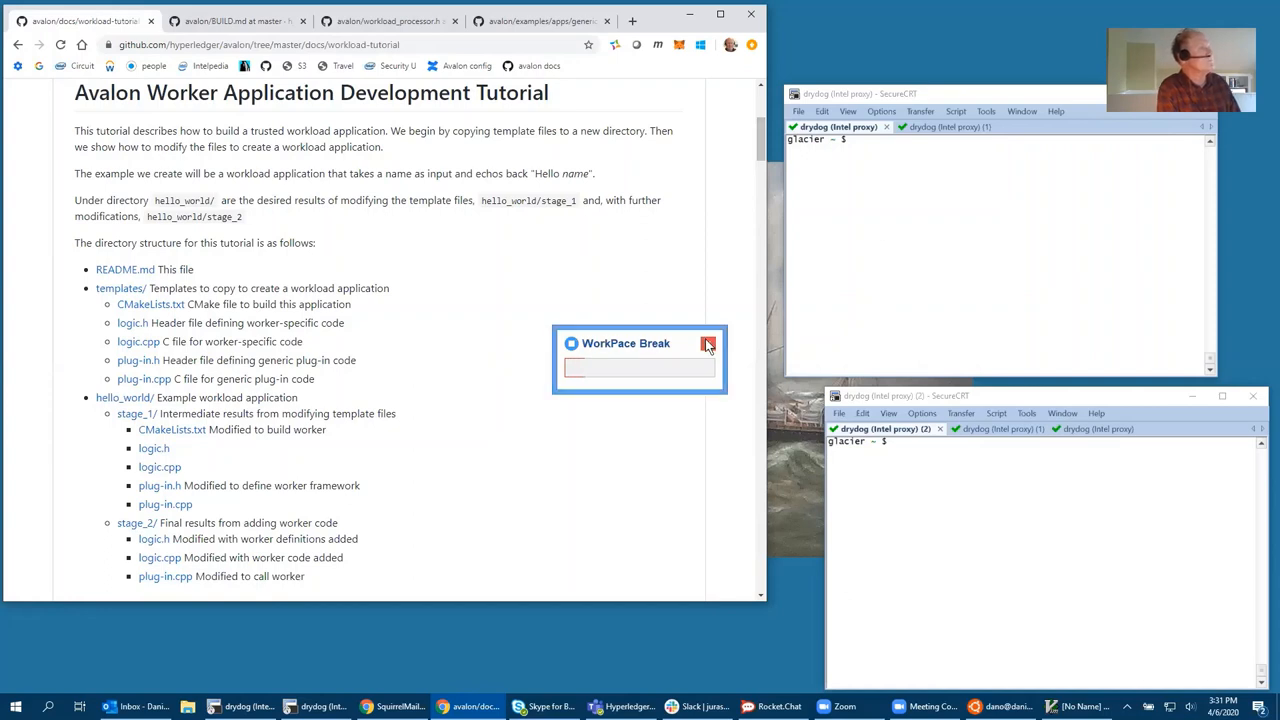
Dismiss the WorkPace Break popup and reach the tutorial's Prerequisites section
left_click(709, 343)
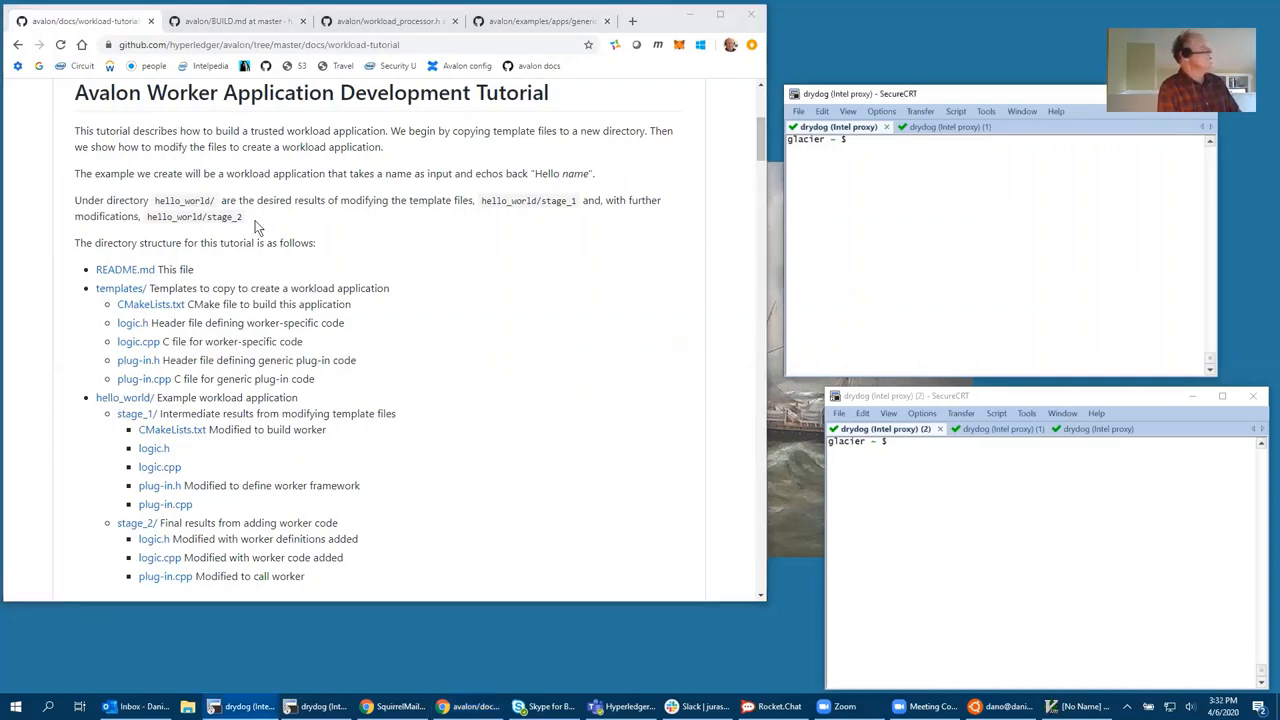
mouse_move(308, 236)
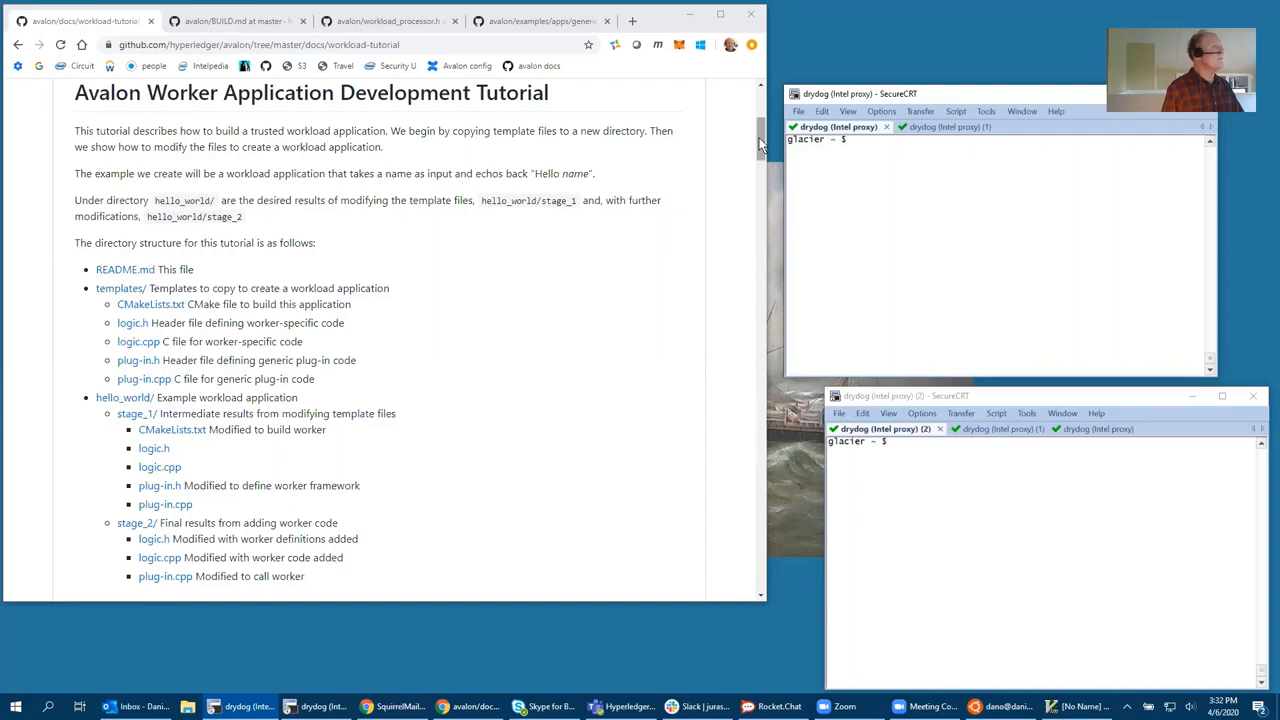
scroll("down", 3)
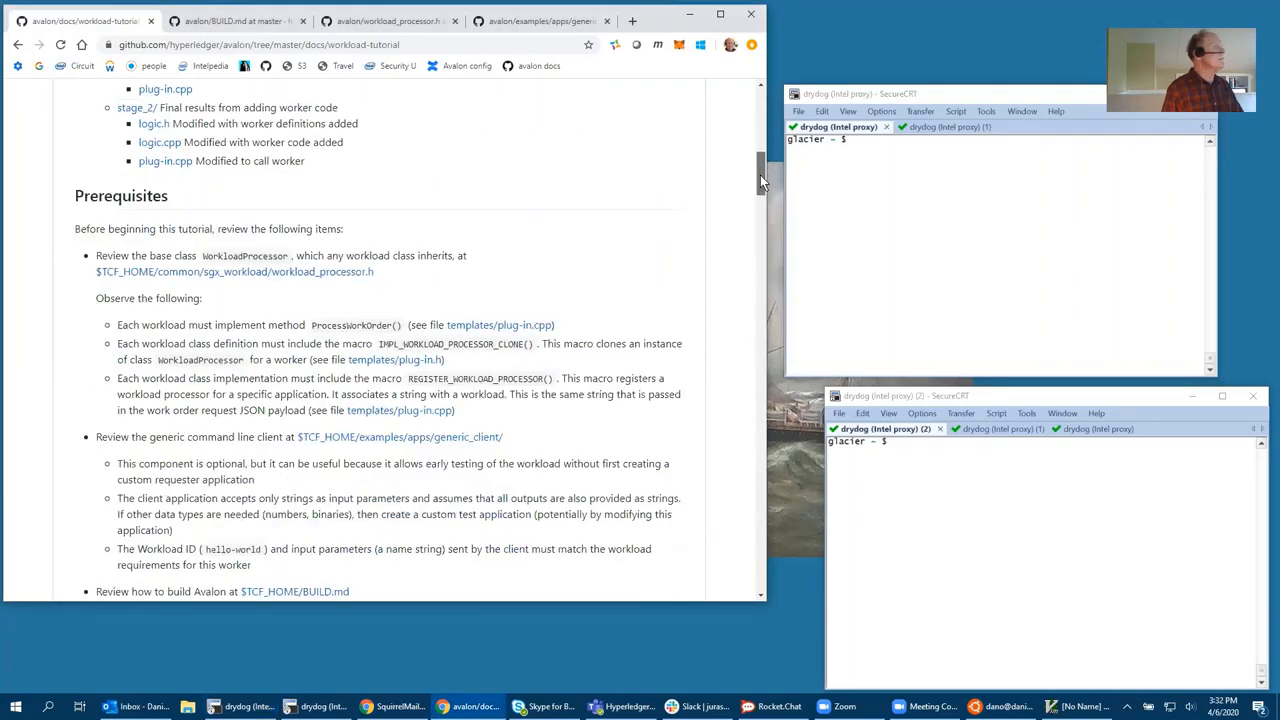
scroll("down", 3)
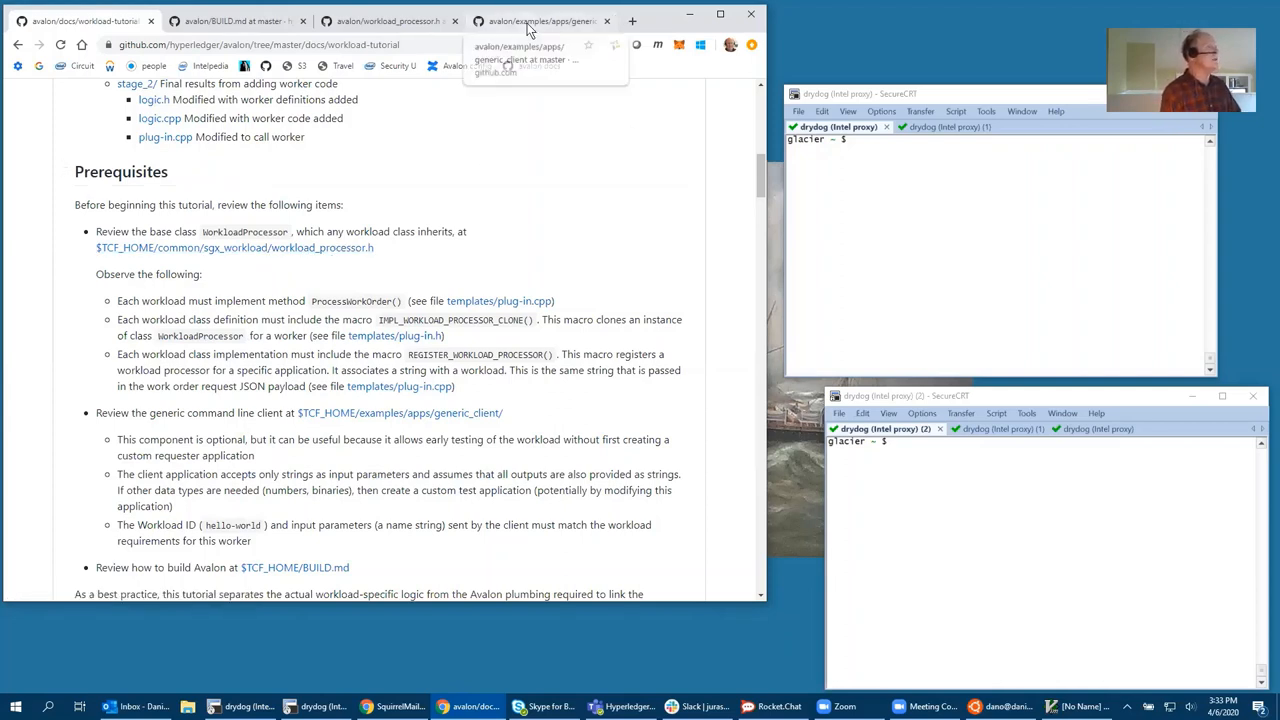
Browse workload_processor.h in its own tab down to the registration macro
left_click(385, 20)
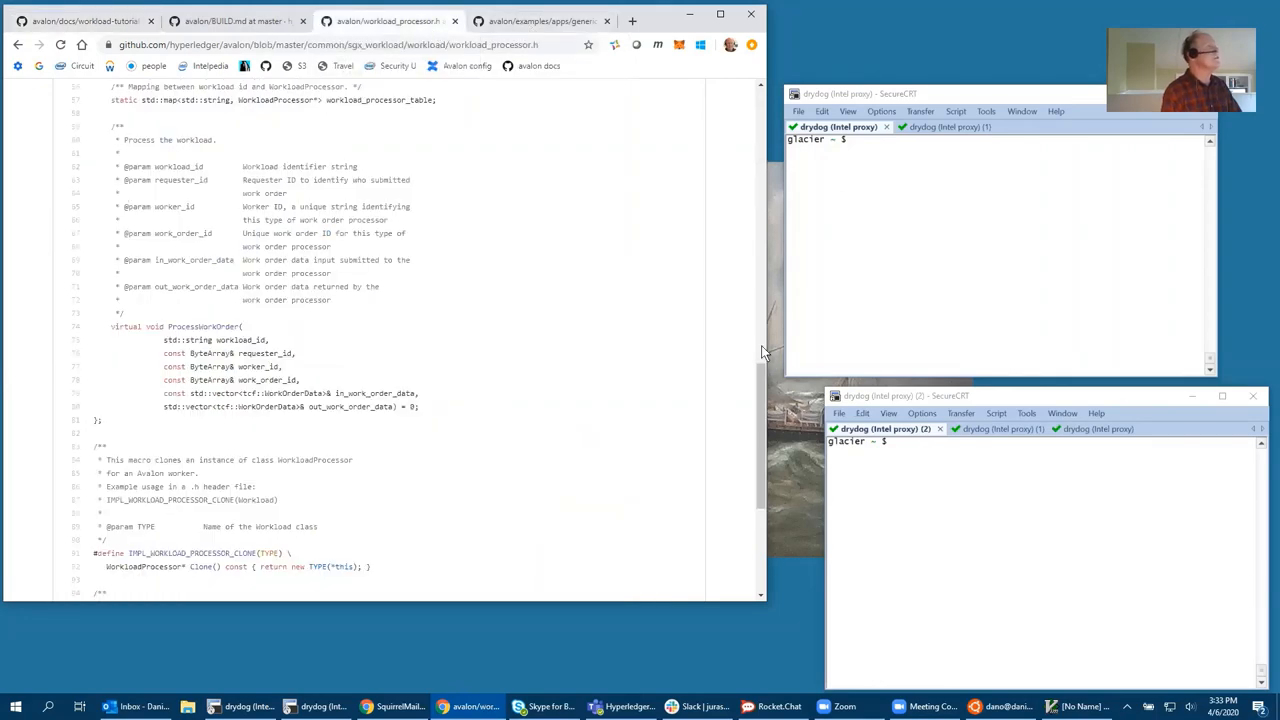
scroll("up", 3)
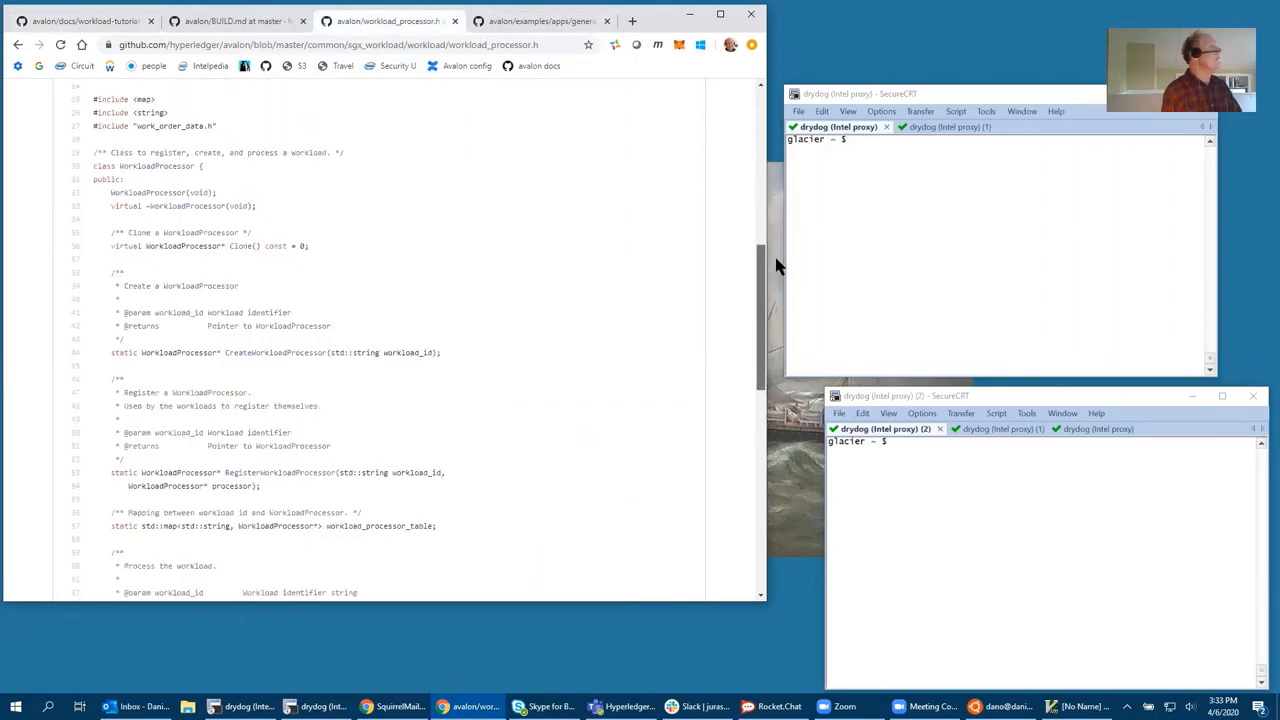
scroll("up", 3)
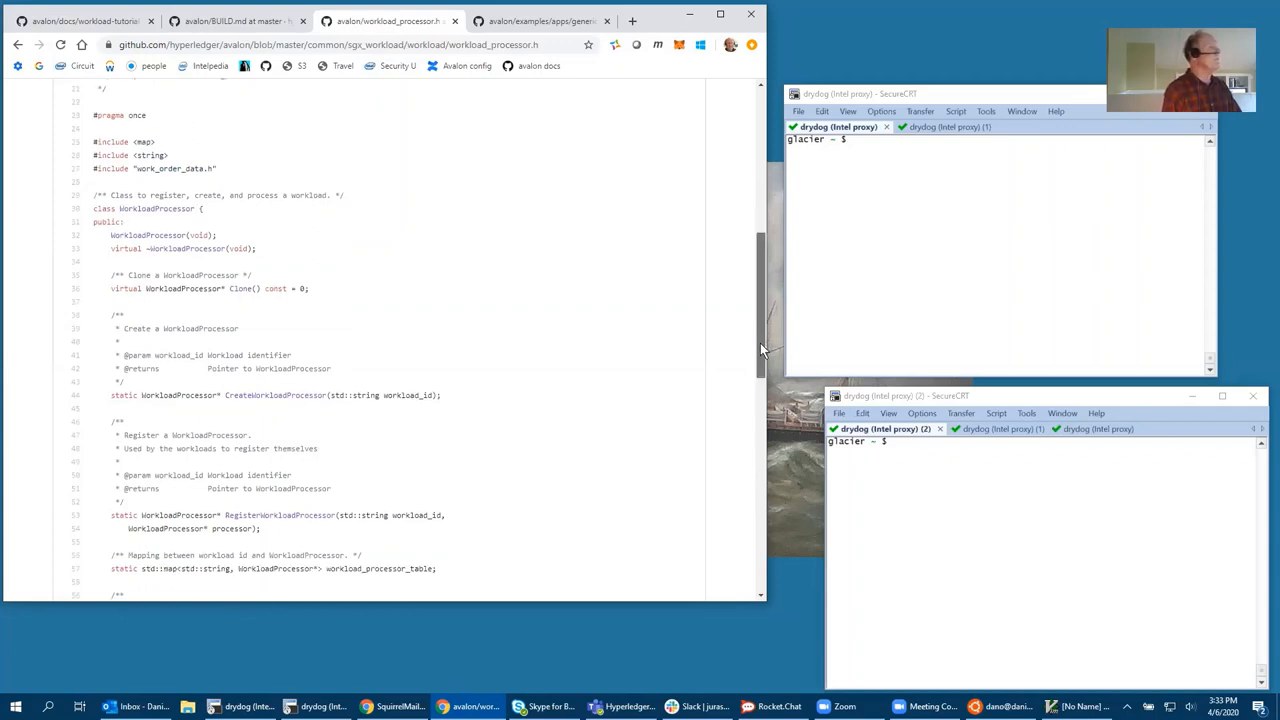
scroll("down", 3)
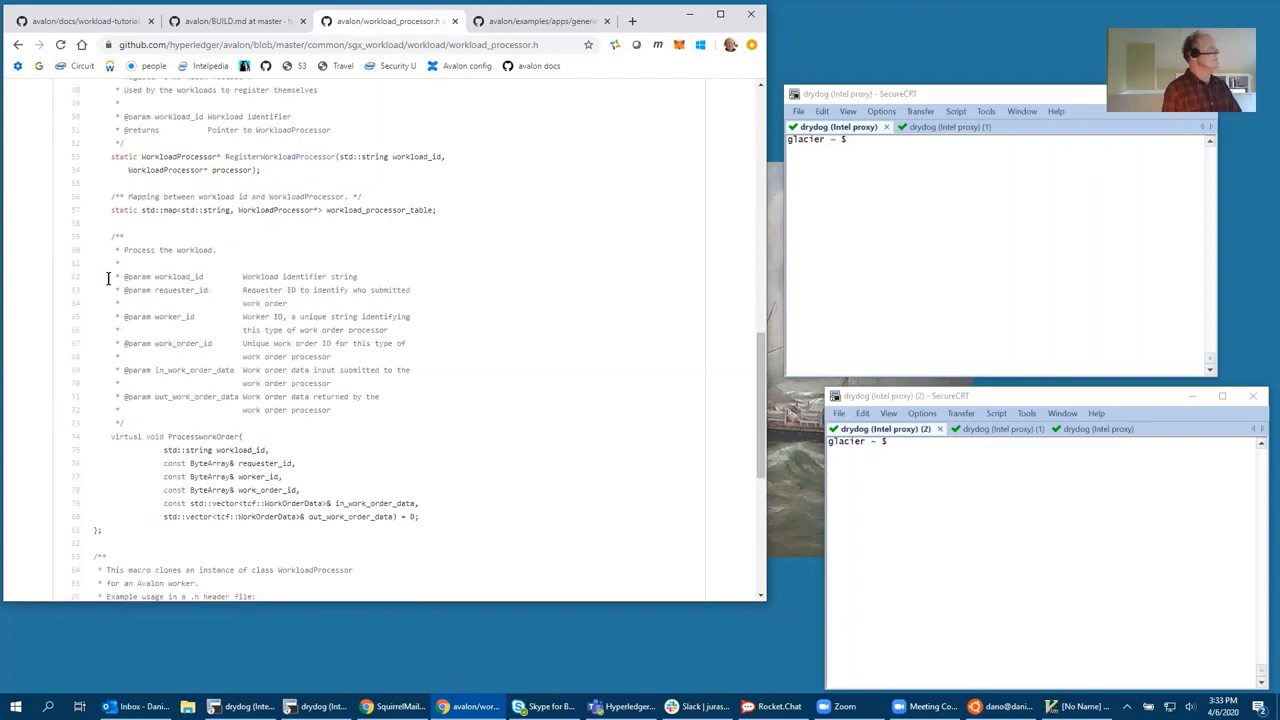
mouse_move(183, 303)
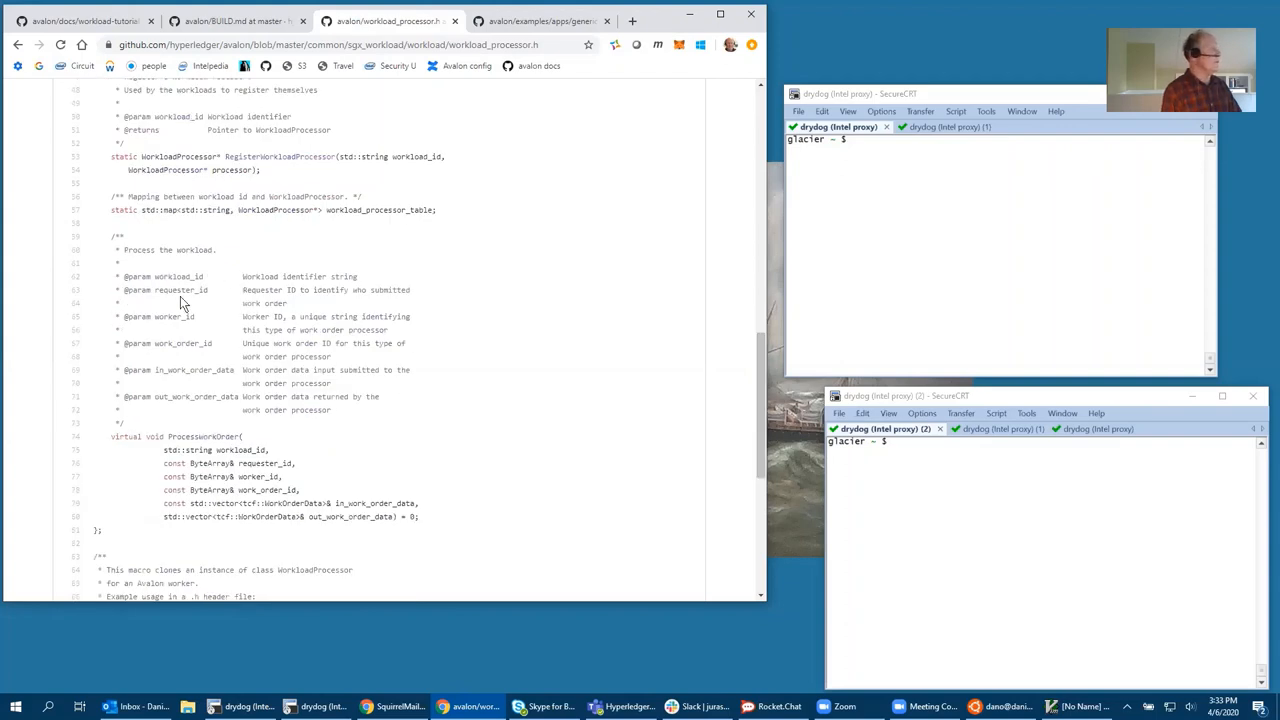
mouse_move(152, 318)
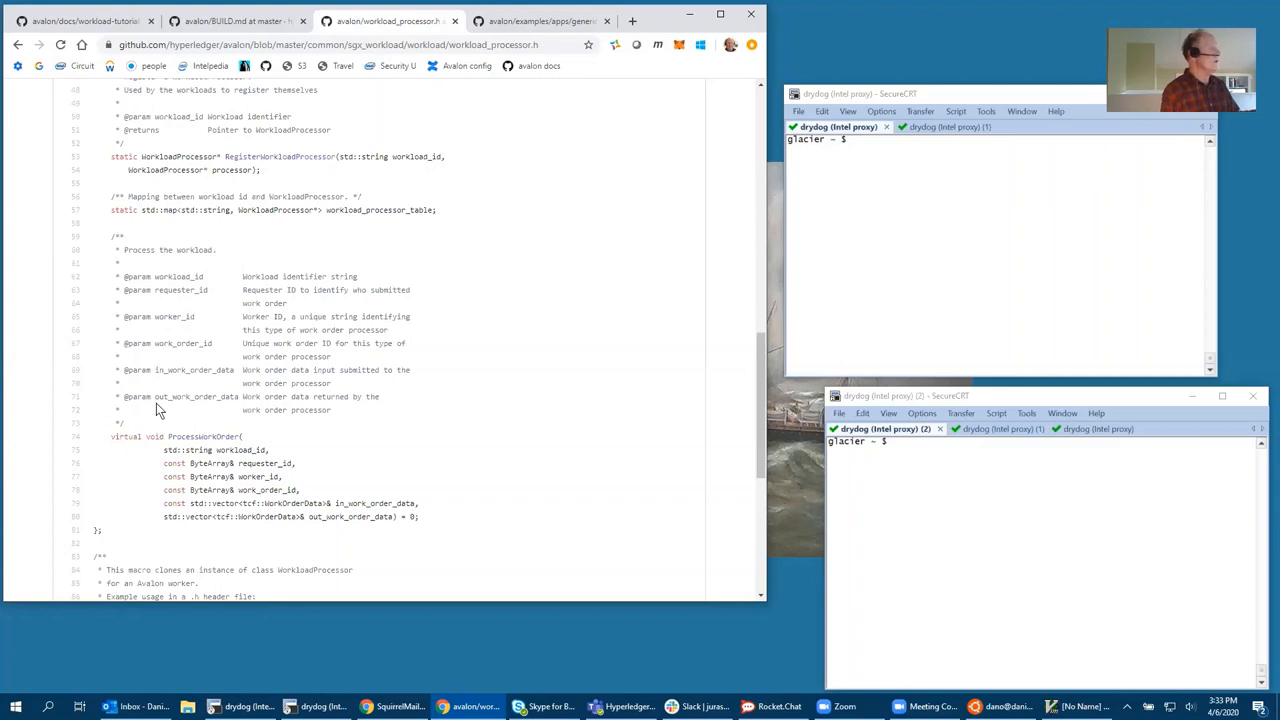
mouse_move(755, 405)
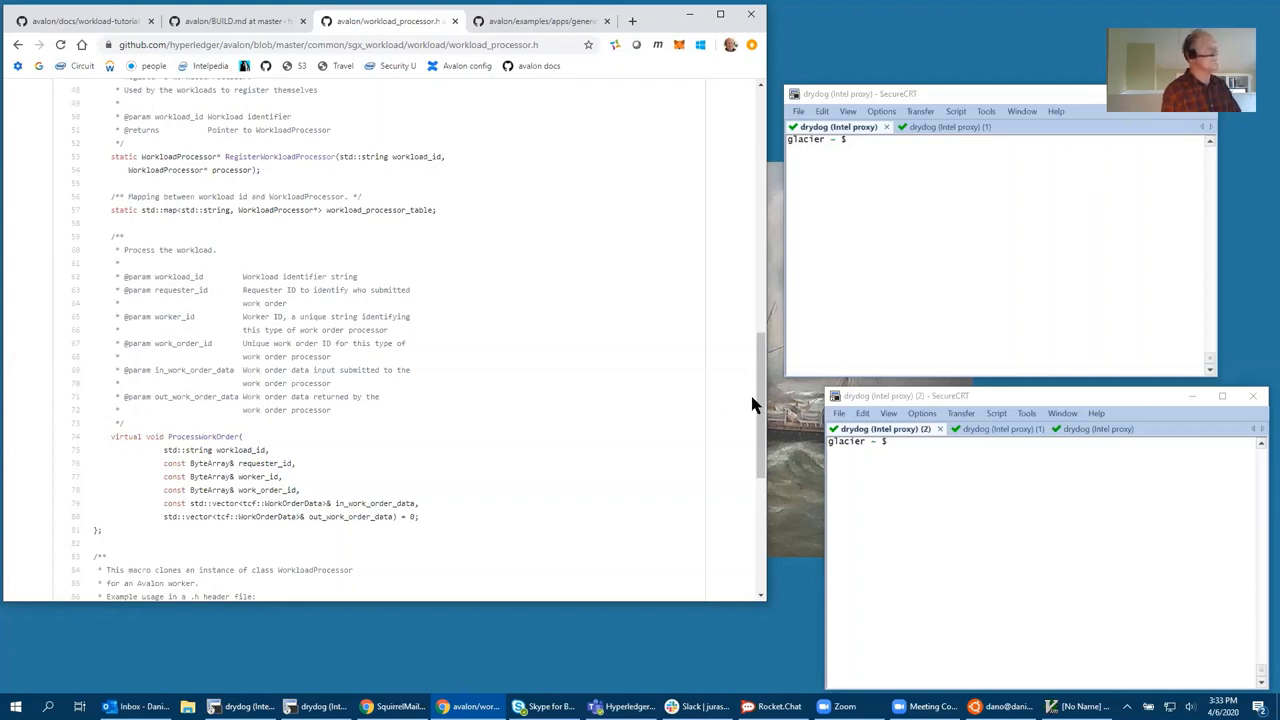
scroll("down", 3)
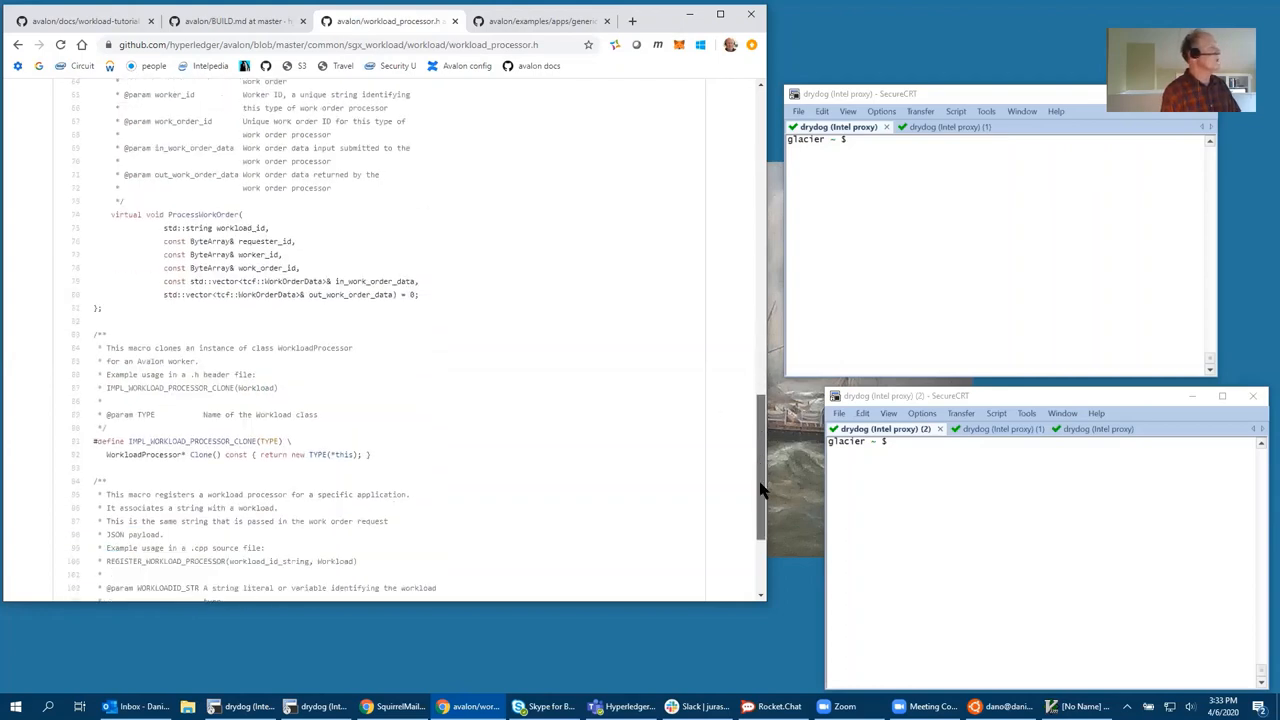
scroll("down", 3)
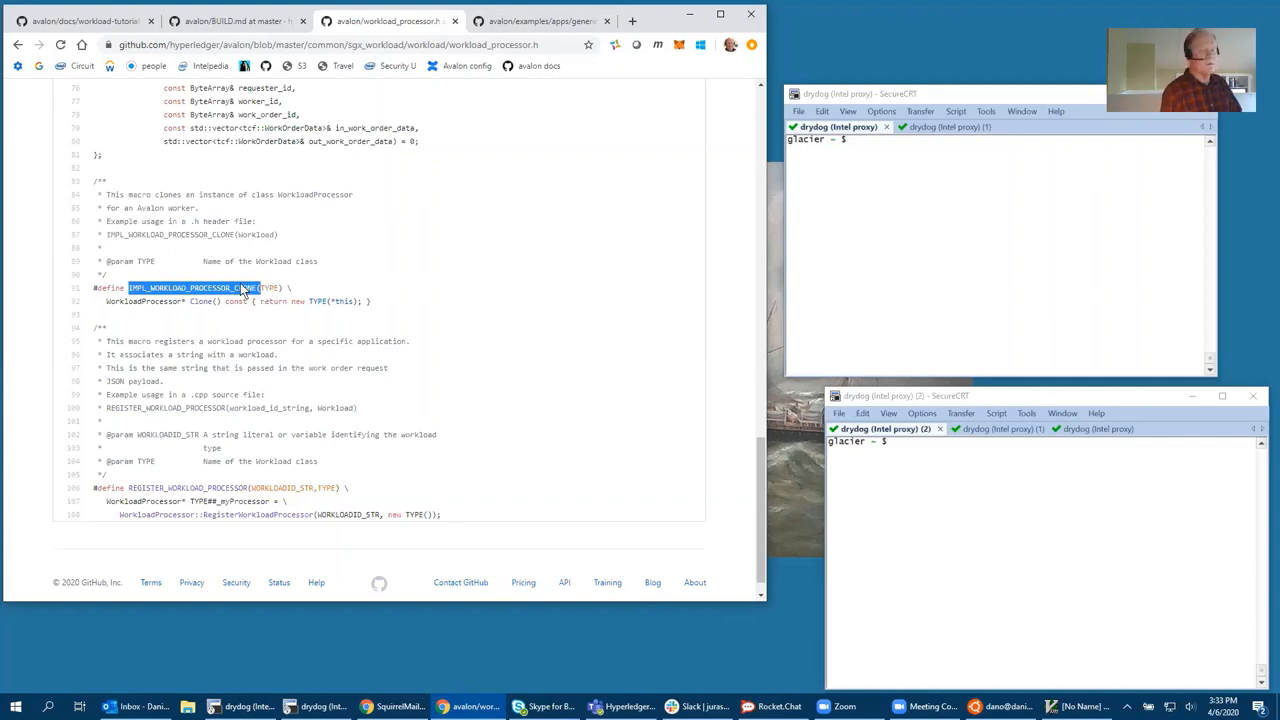
mouse_move(103, 434)
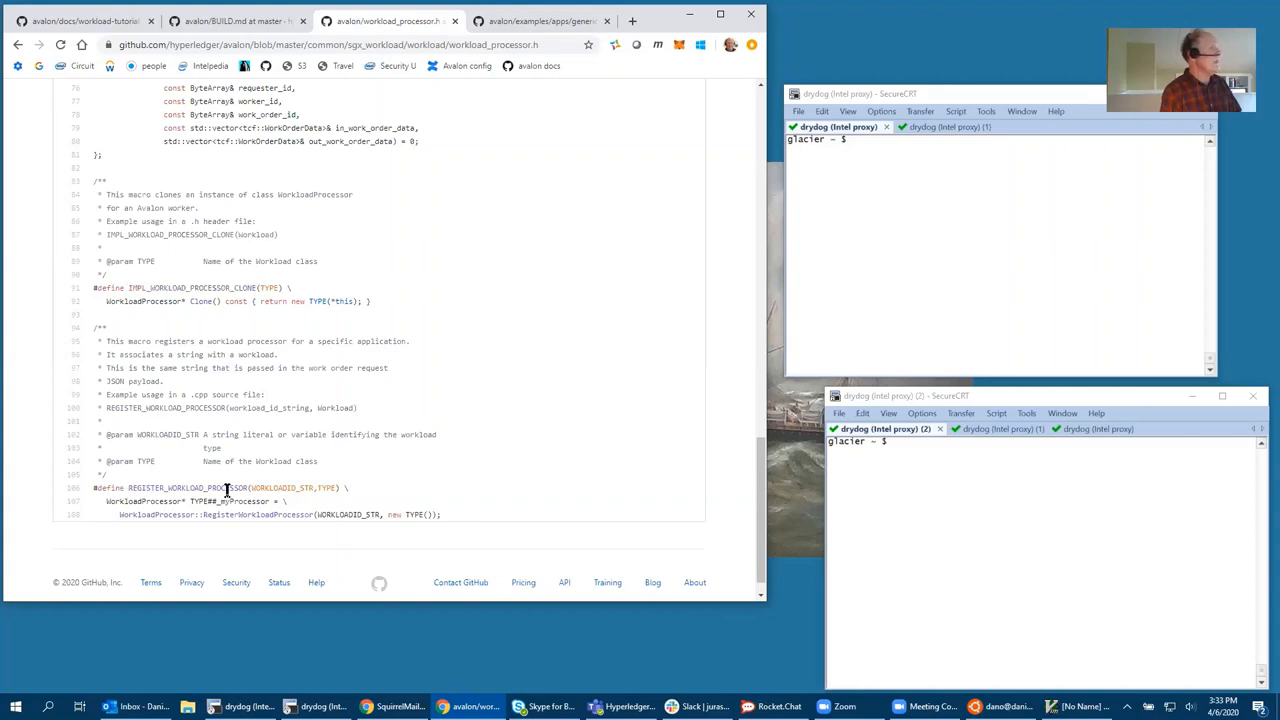
Highlight REGISTER_WORKLOAD_PROCESSOR, then return to the workload-tutorial page
double_click(185, 487)
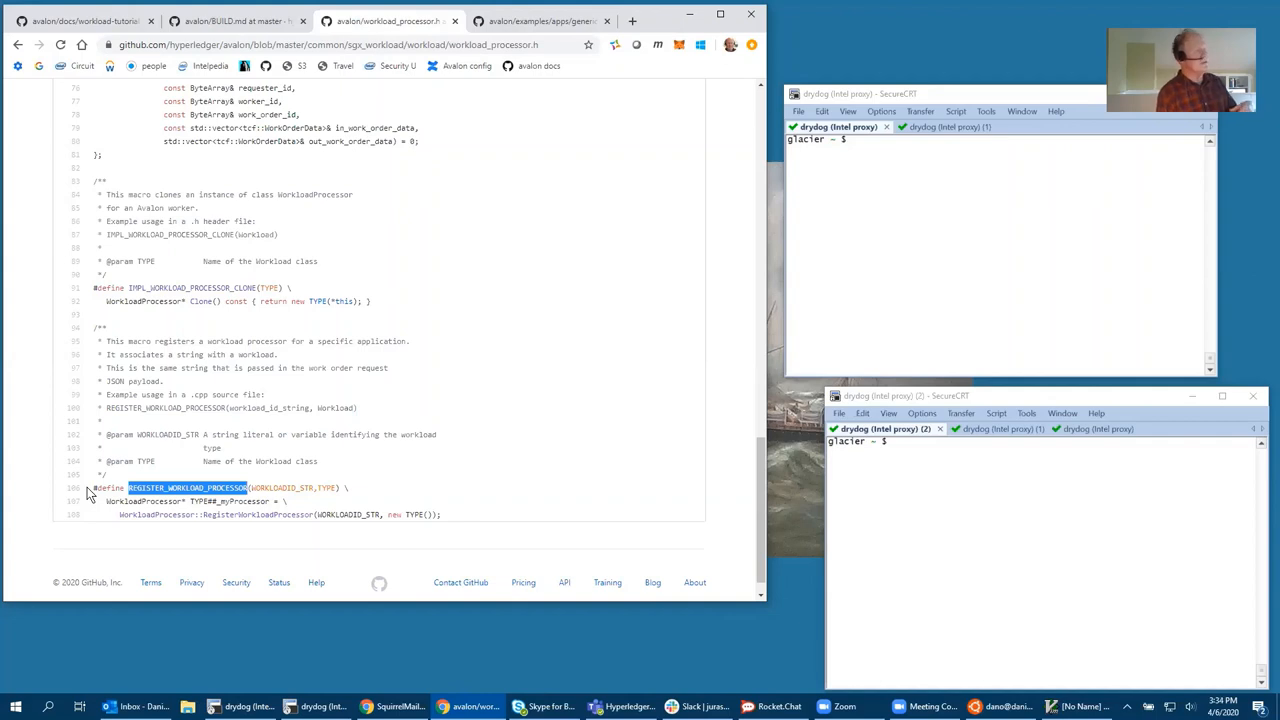
mouse_move(140, 460)
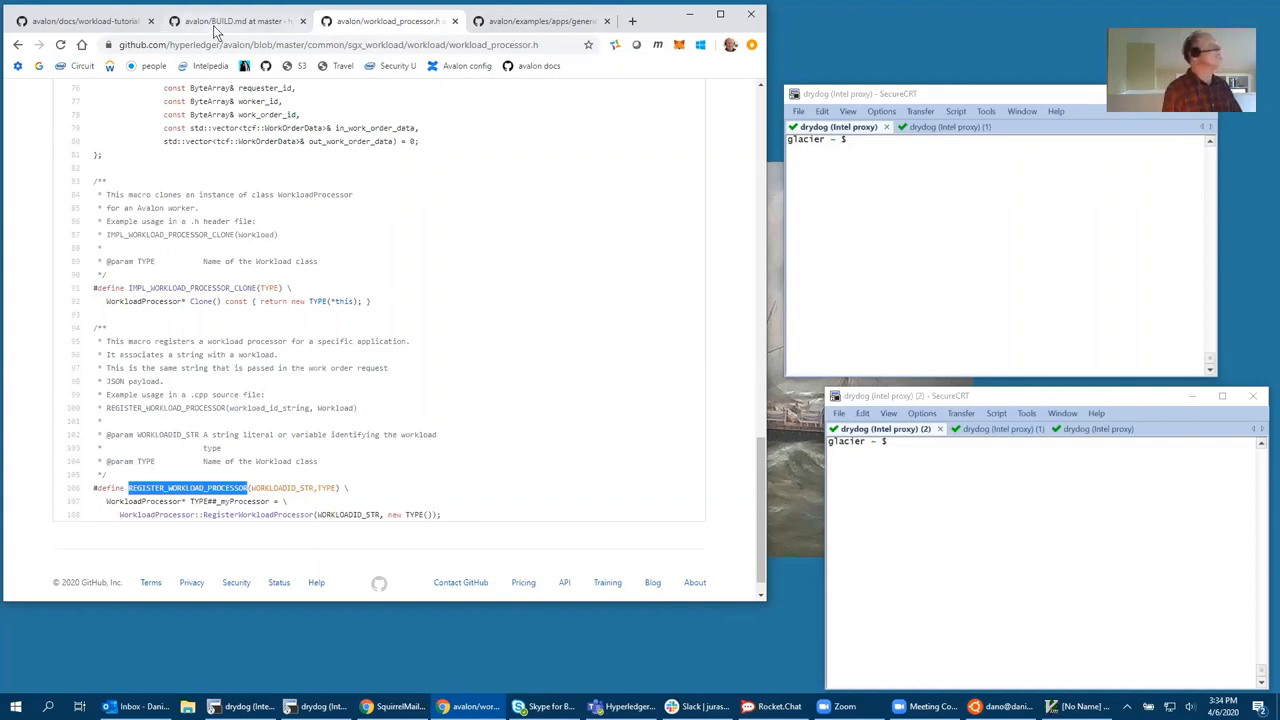
left_click(85, 20)
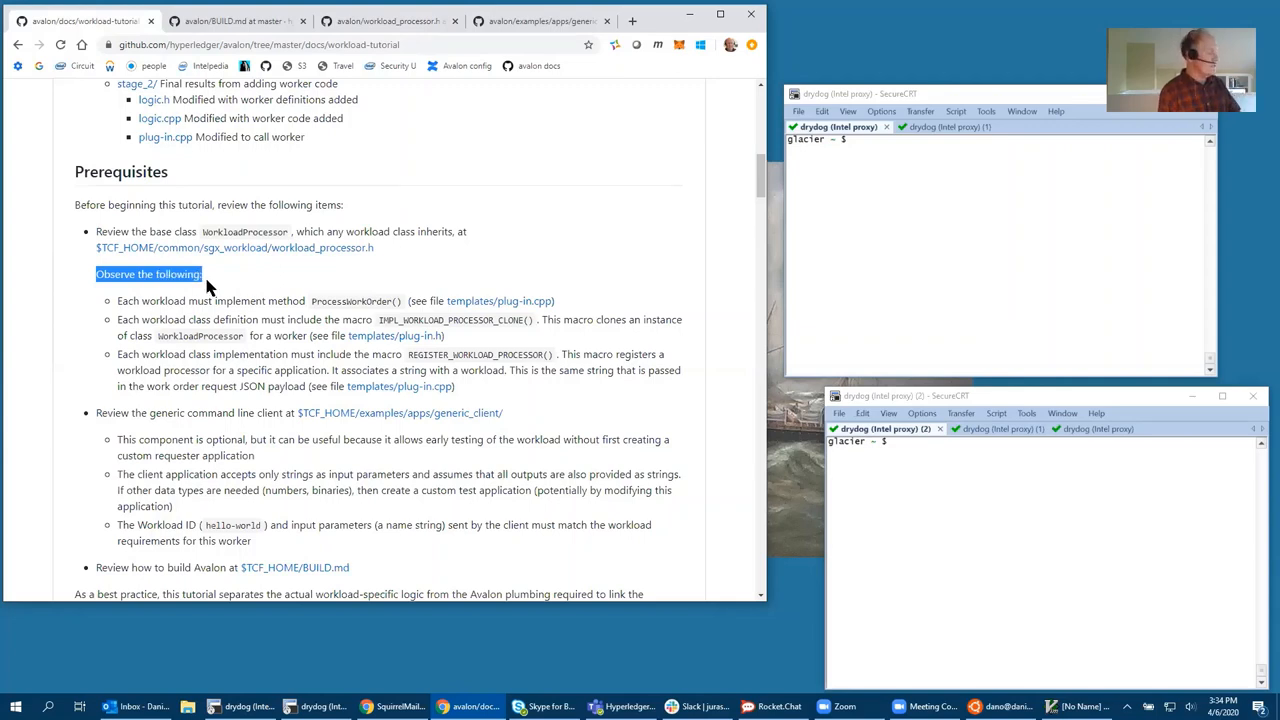
mouse_move(247, 288)
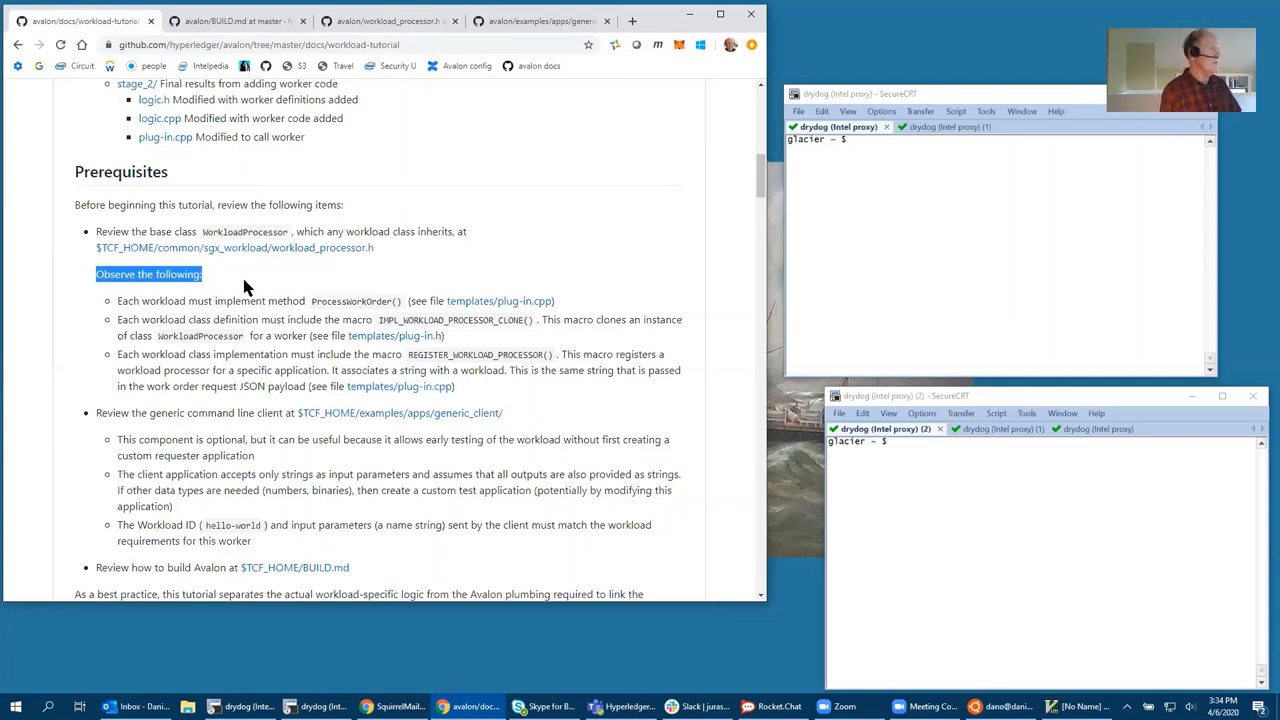
mouse_move(150, 337)
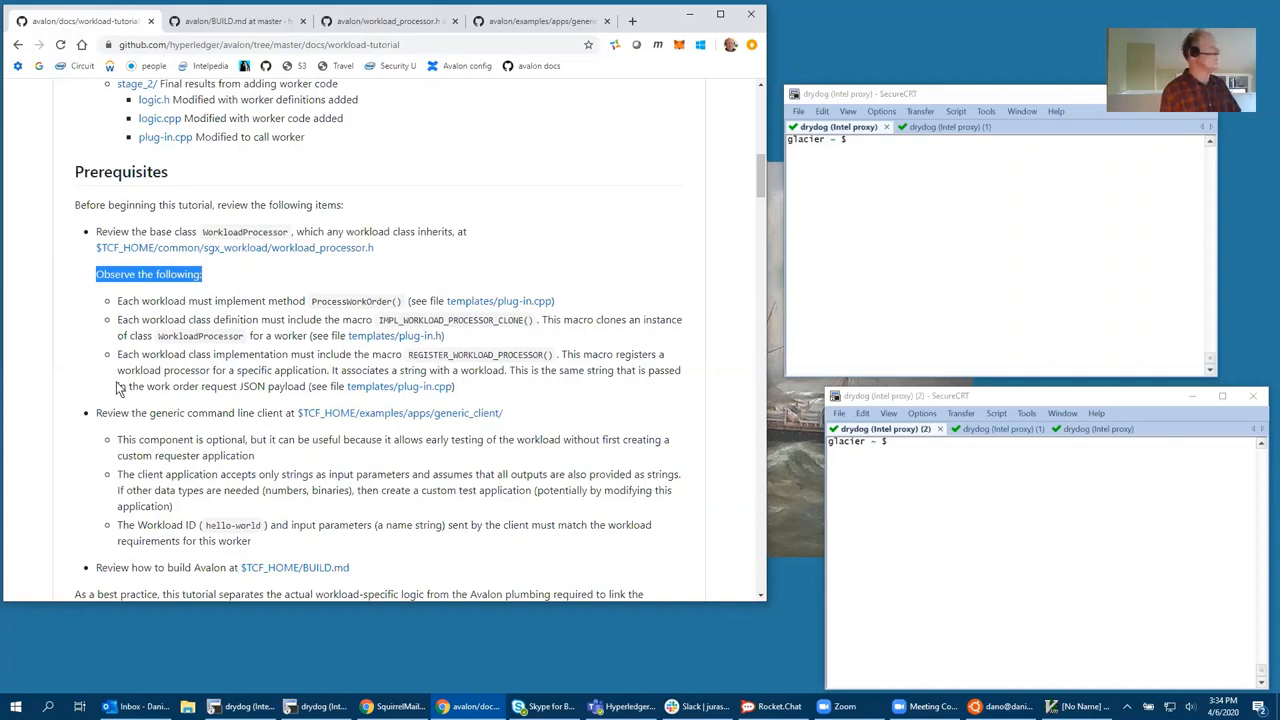
Move the tutorial down to the generic client notes and Tutorial heading
scroll("down", 3)
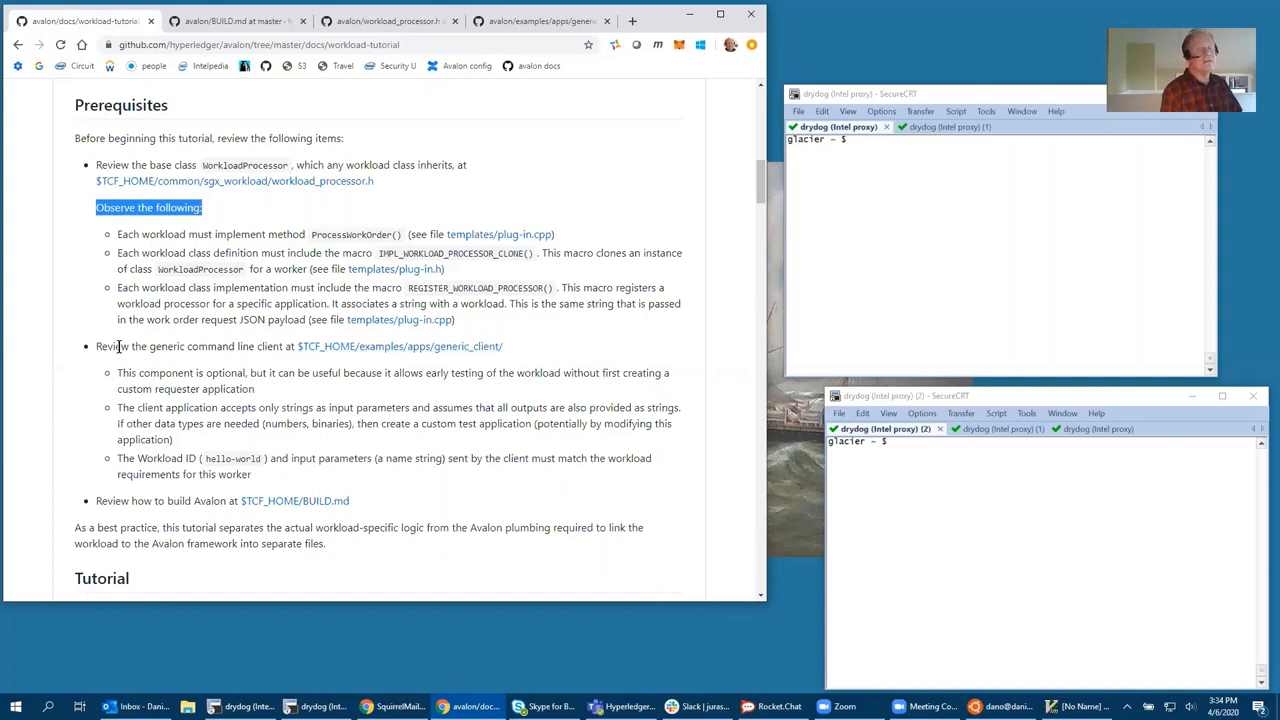
mouse_move(443, 351)
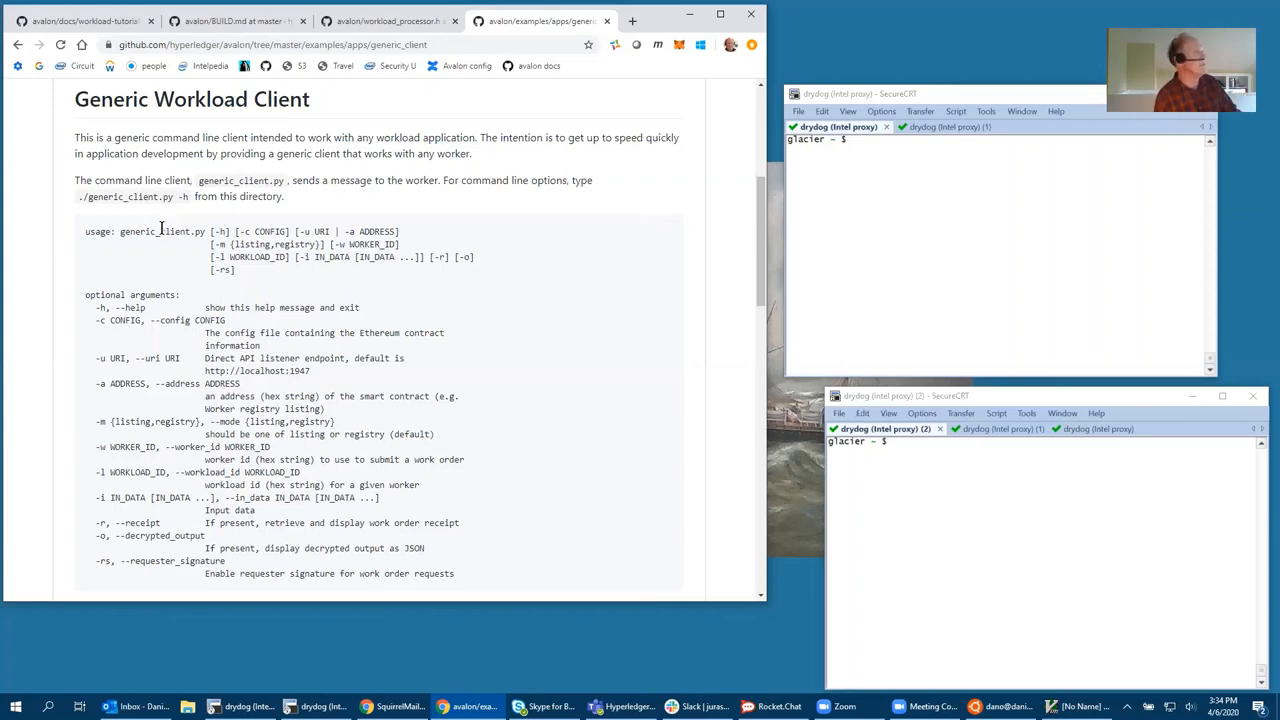
Read through the generic_client.py usage options and run steps in the README
scroll("down", 3)
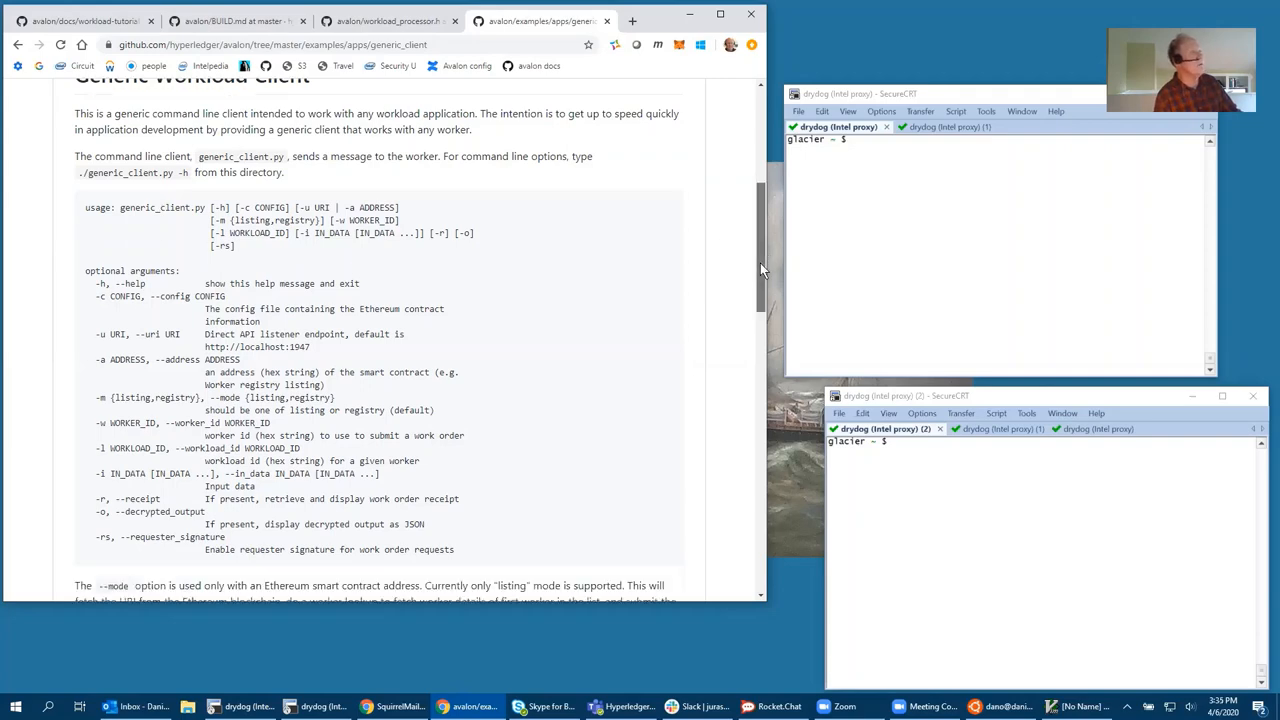
scroll("down", 3)
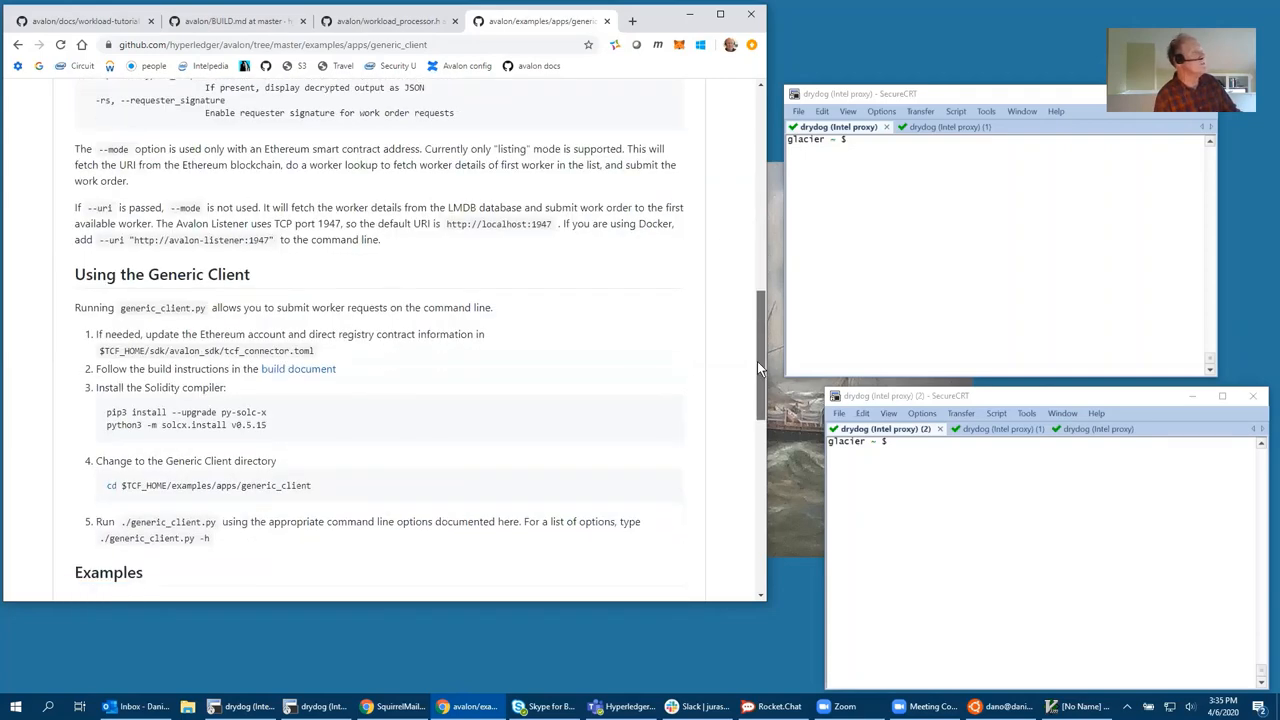
scroll("up", 3)
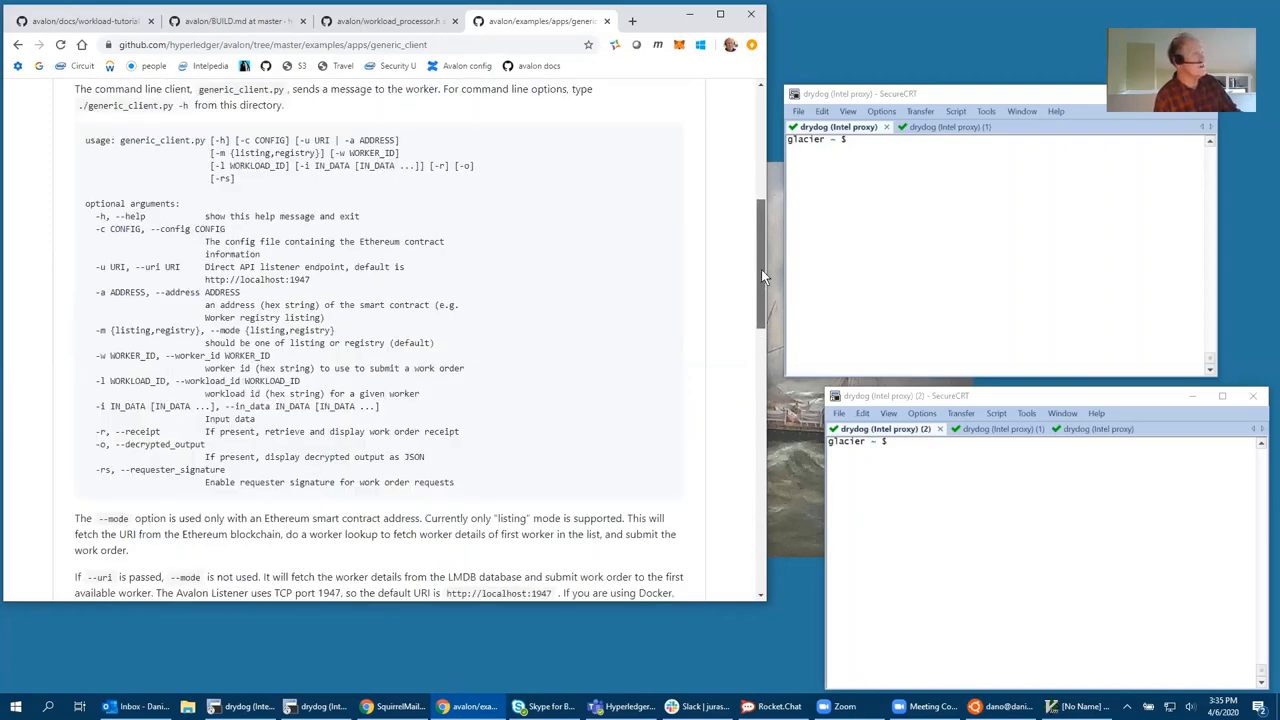
scroll("up", 3)
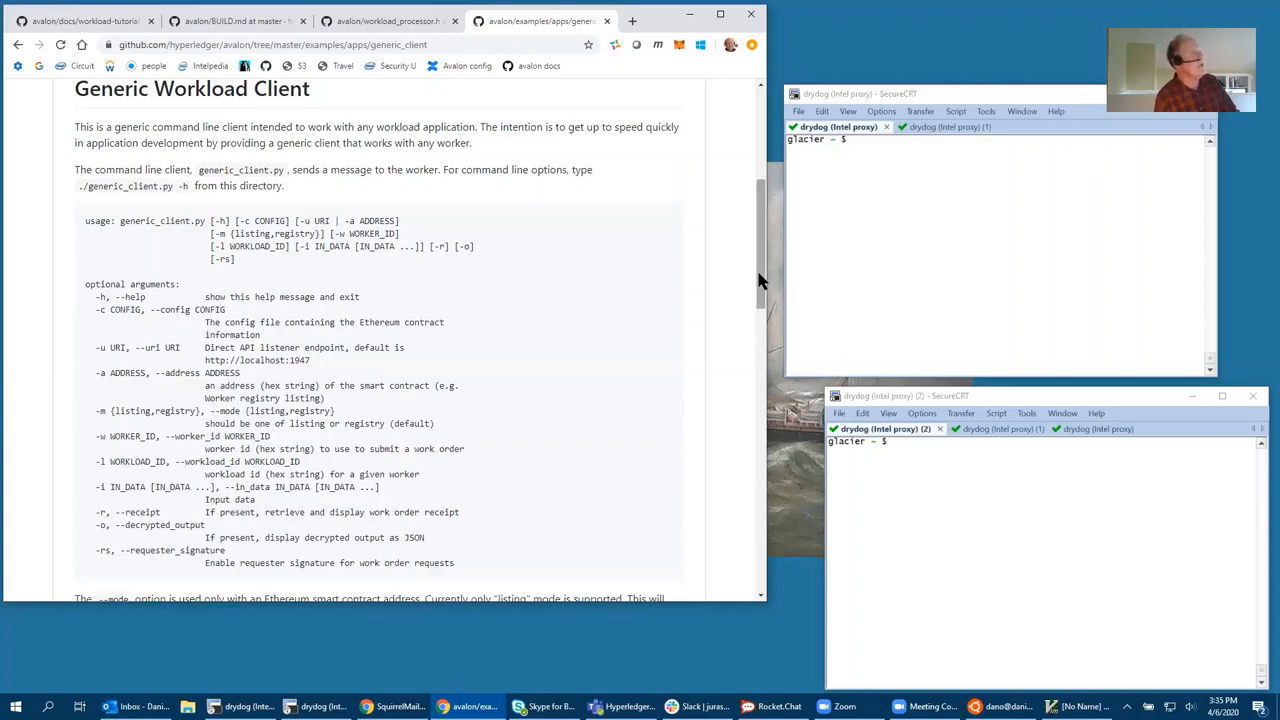
mouse_move(740, 280)
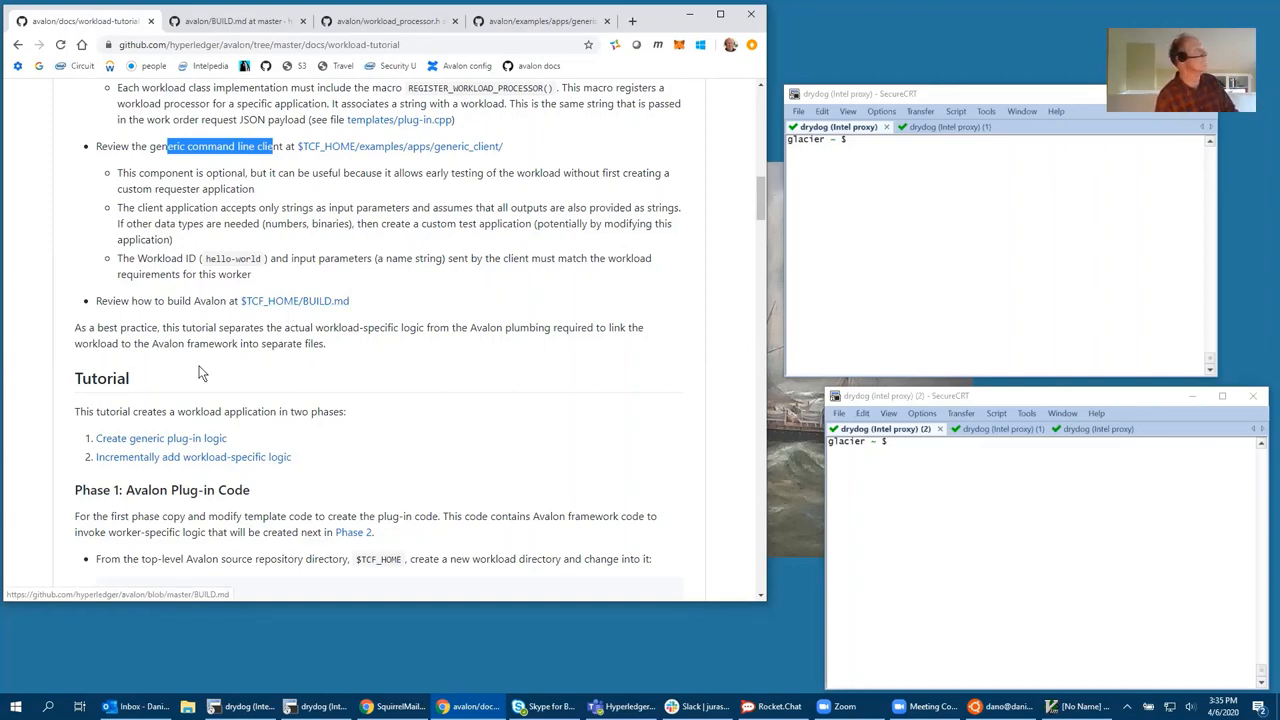
Change to the $TCF_HOME Avalon source directory in the terminal
scroll("down", 3)
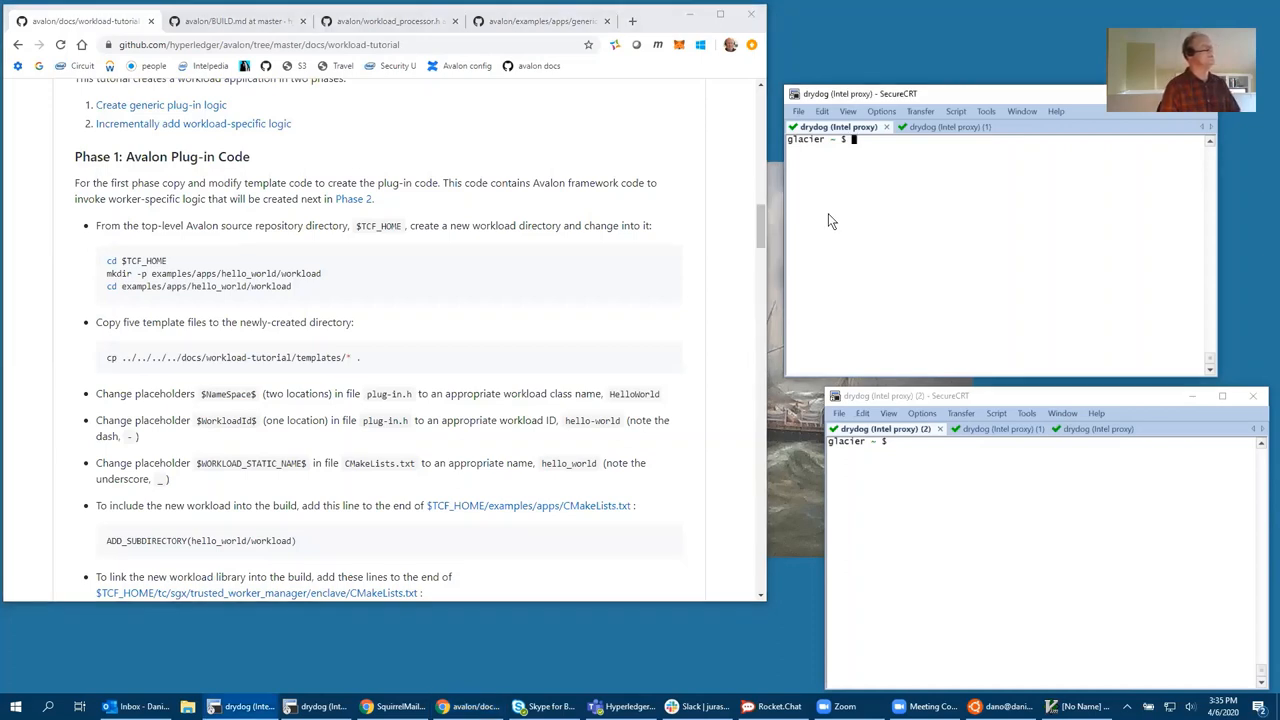
type("cd")
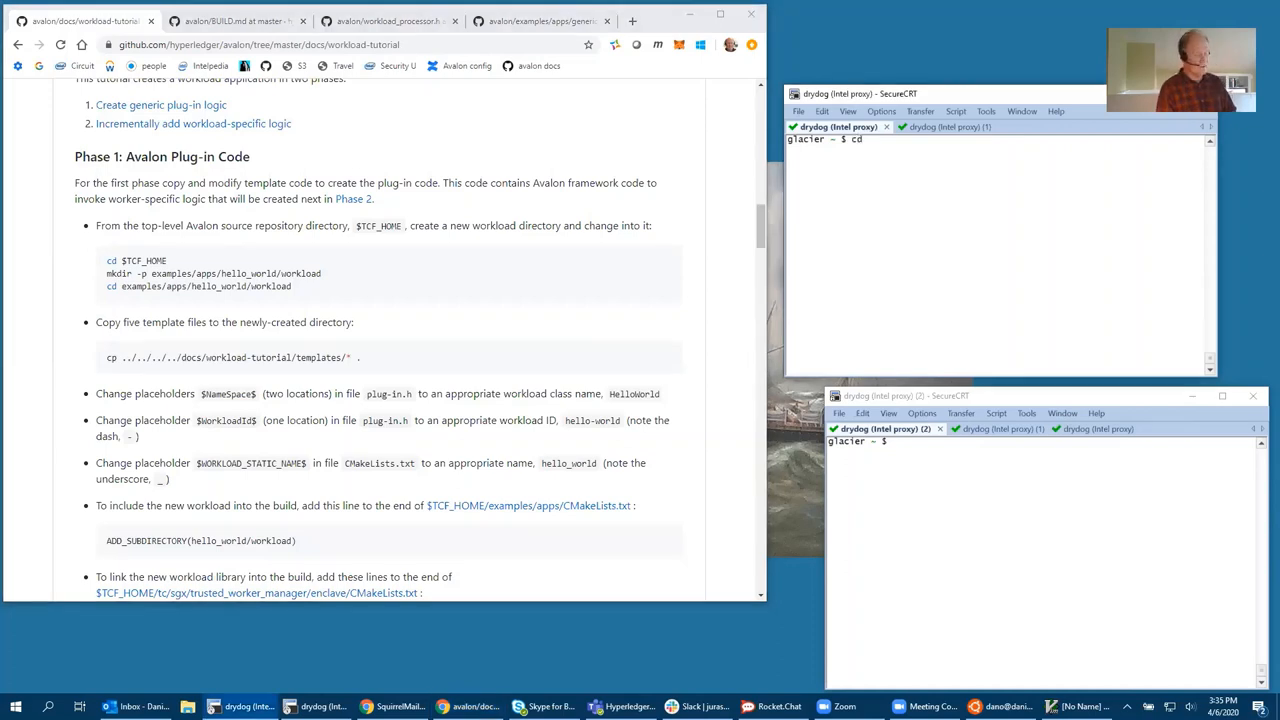
type("$TCF_HOME")
type("ls")
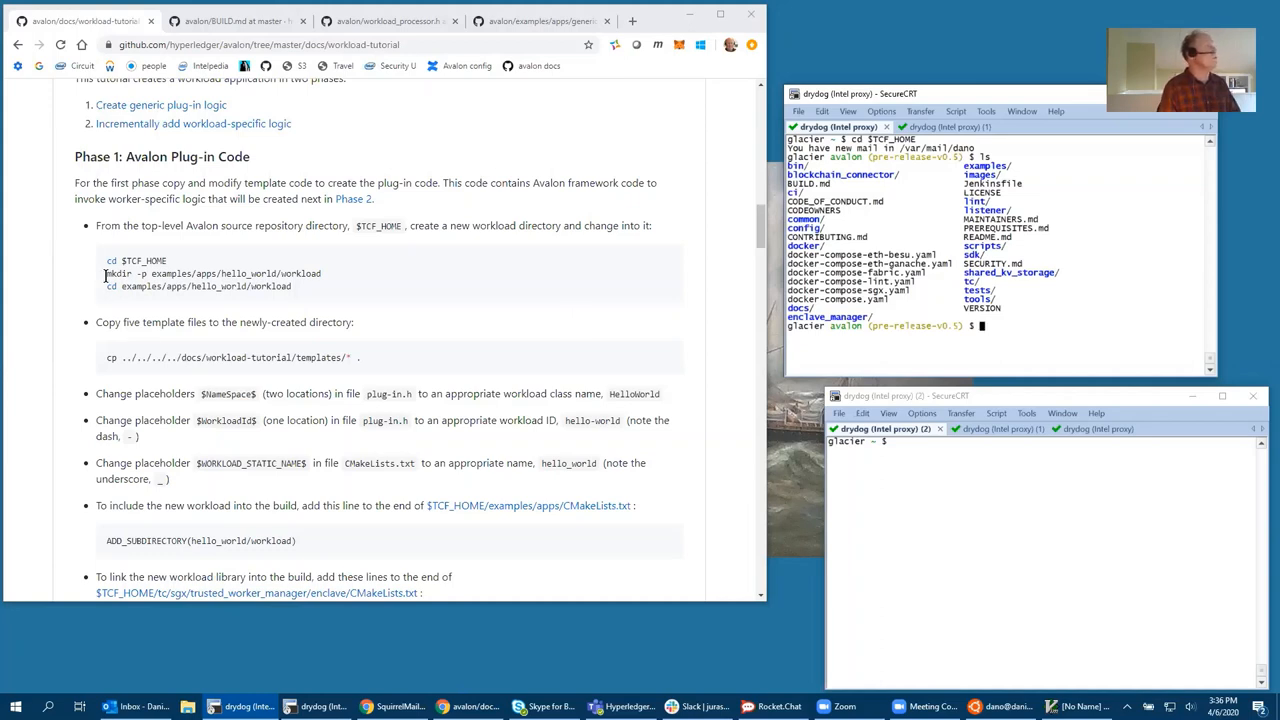
Select the mkdir/cd commands for examples/apps/hello_world/workload and the template cp command to paste
left_click_drag(106, 273, 292, 286)
type("ls")
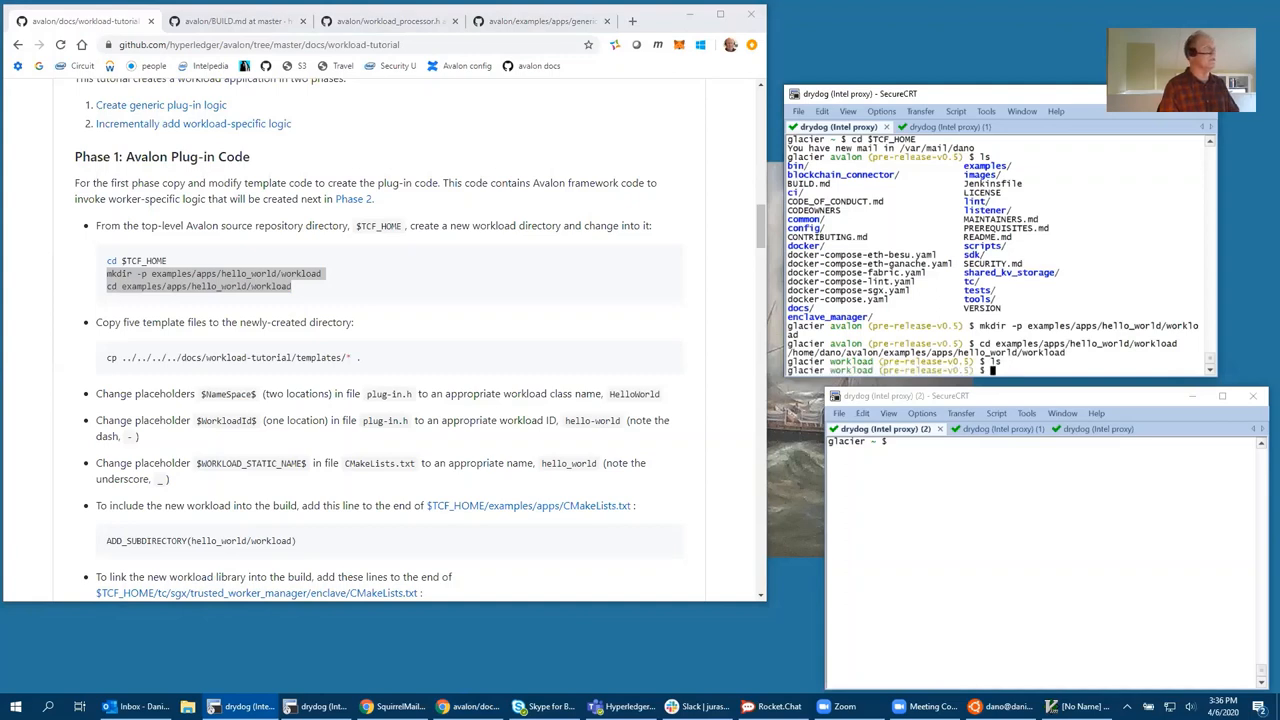
double_click(195, 357)
type("ls")
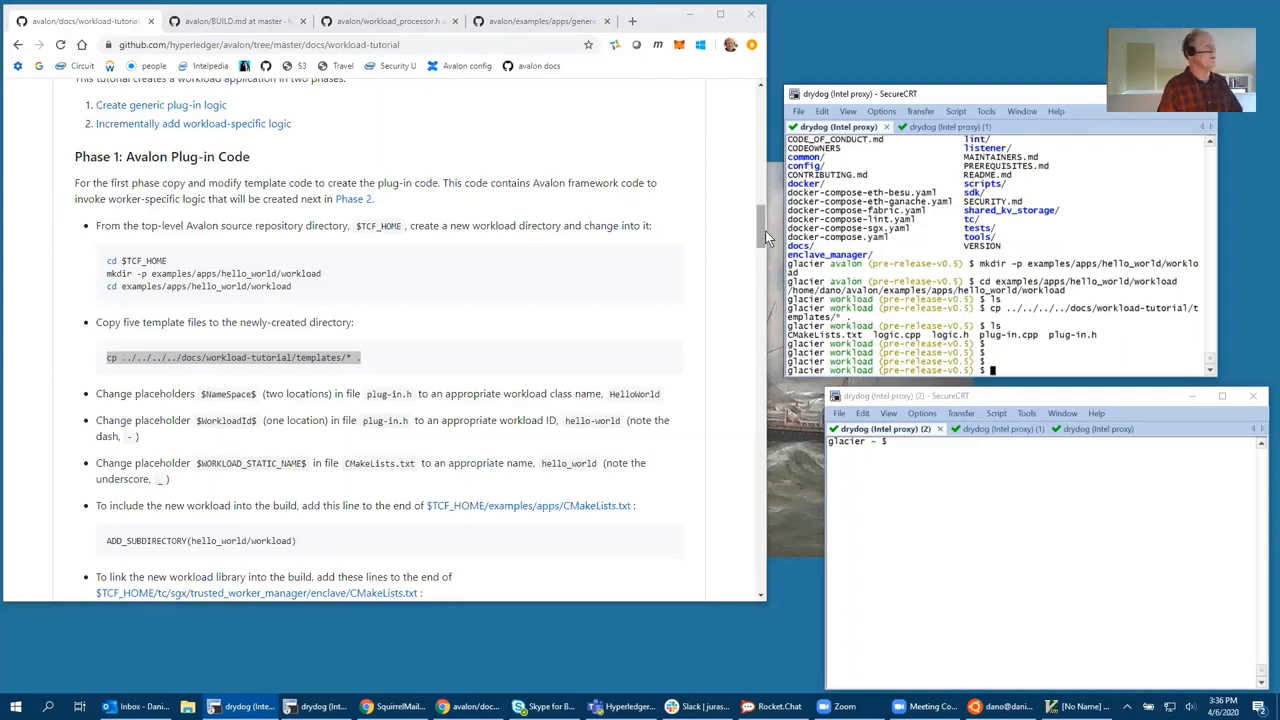
Review the copied template files listing in the hello_world workload directory
scroll("down", 3)
type("/$NAM")
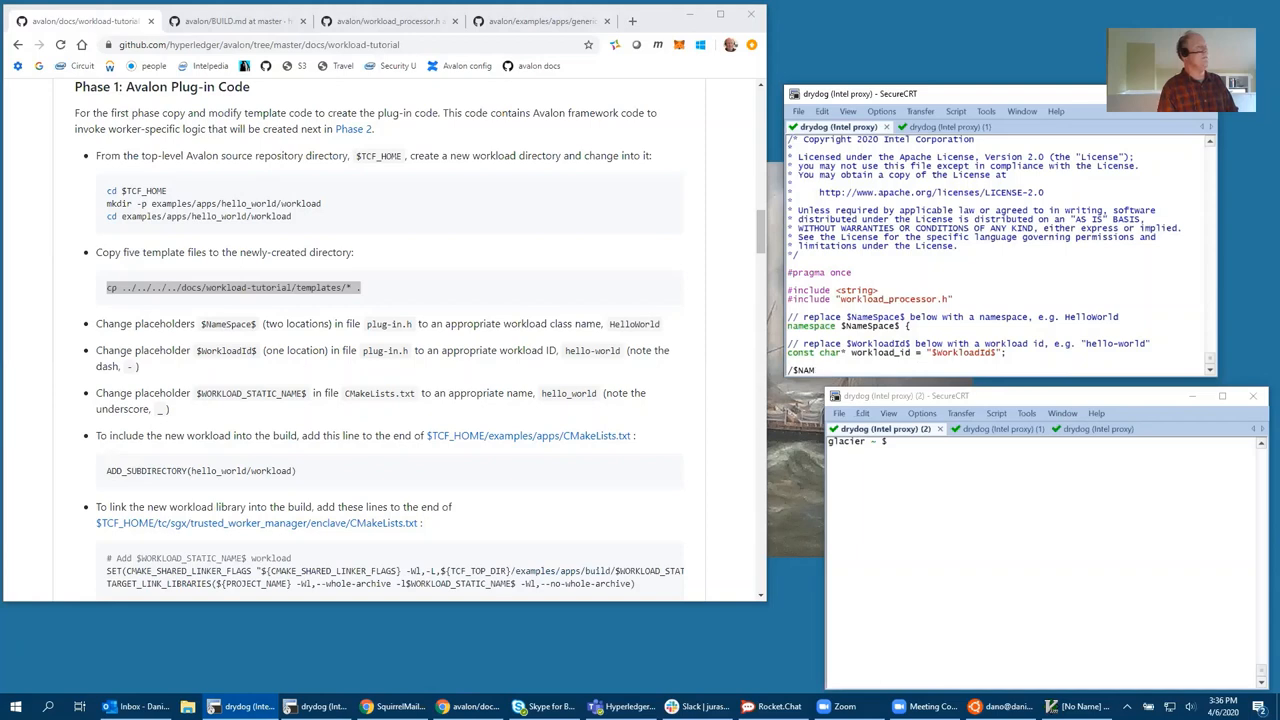
Replace $NameSpace$ with HelloWorld and $WorkloadId$ with hello-world in plug-in.h
type("amespac")
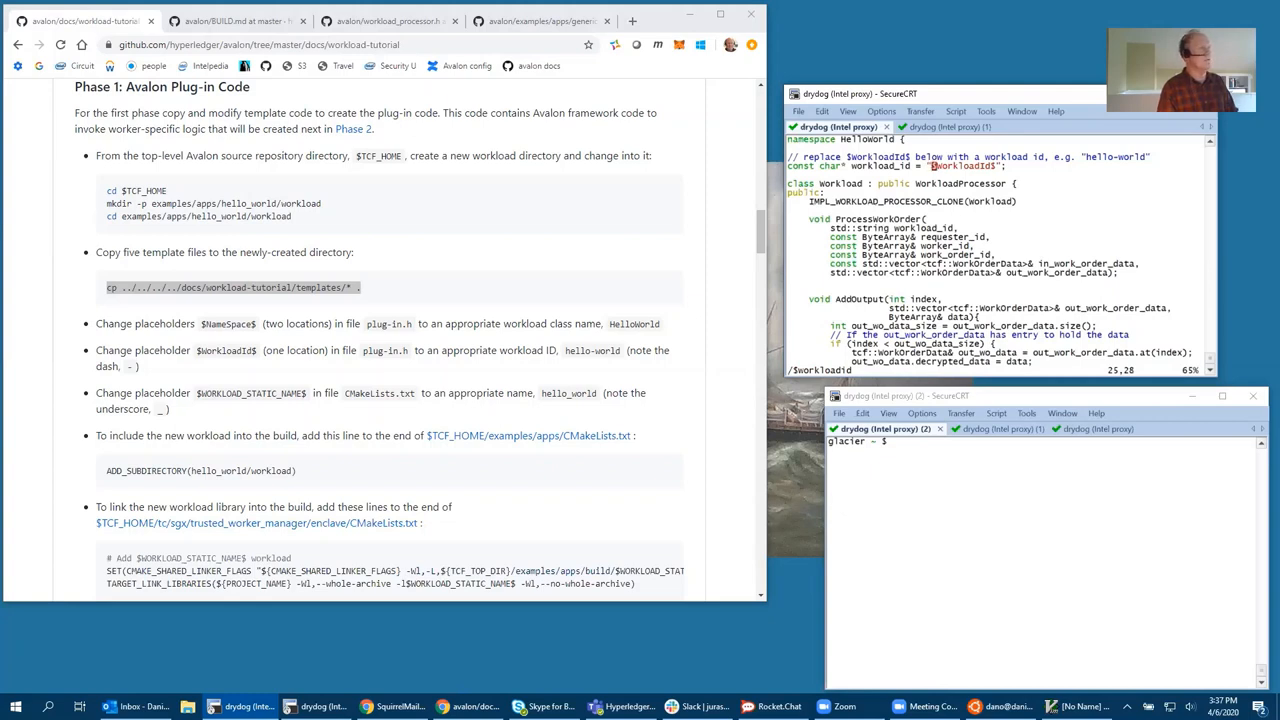
key("i")
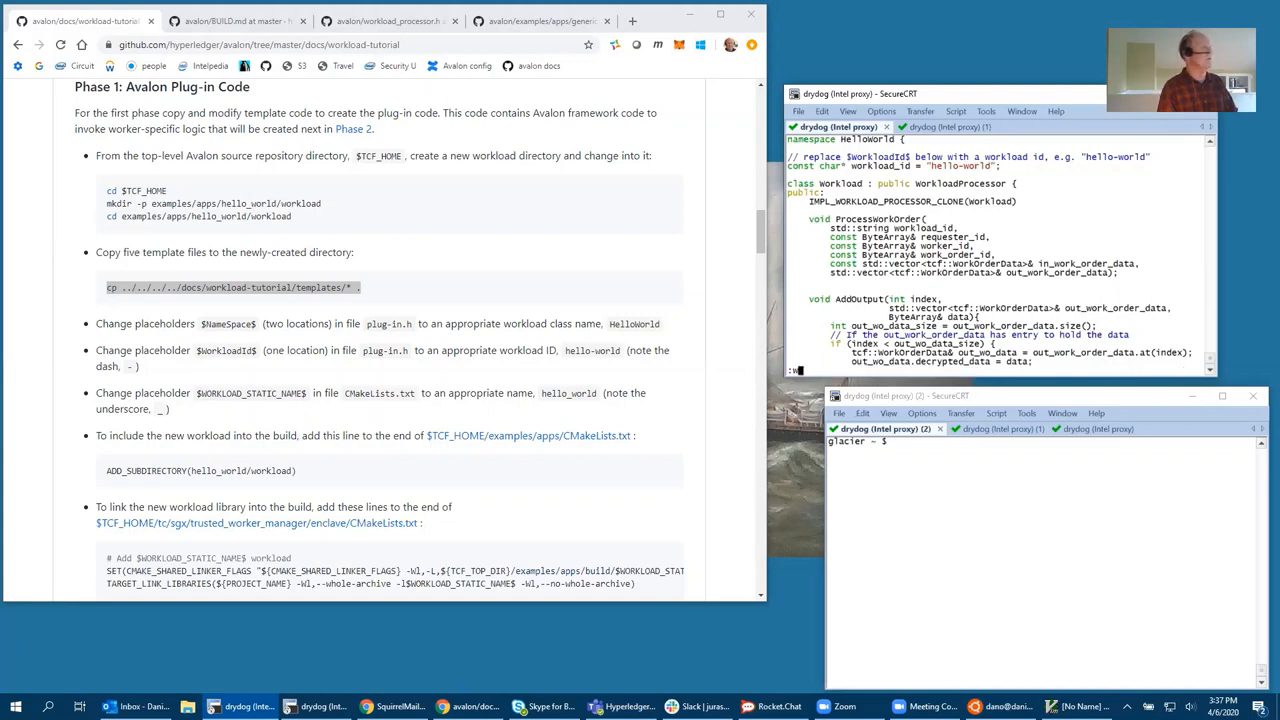
mouse_move(135, 430)
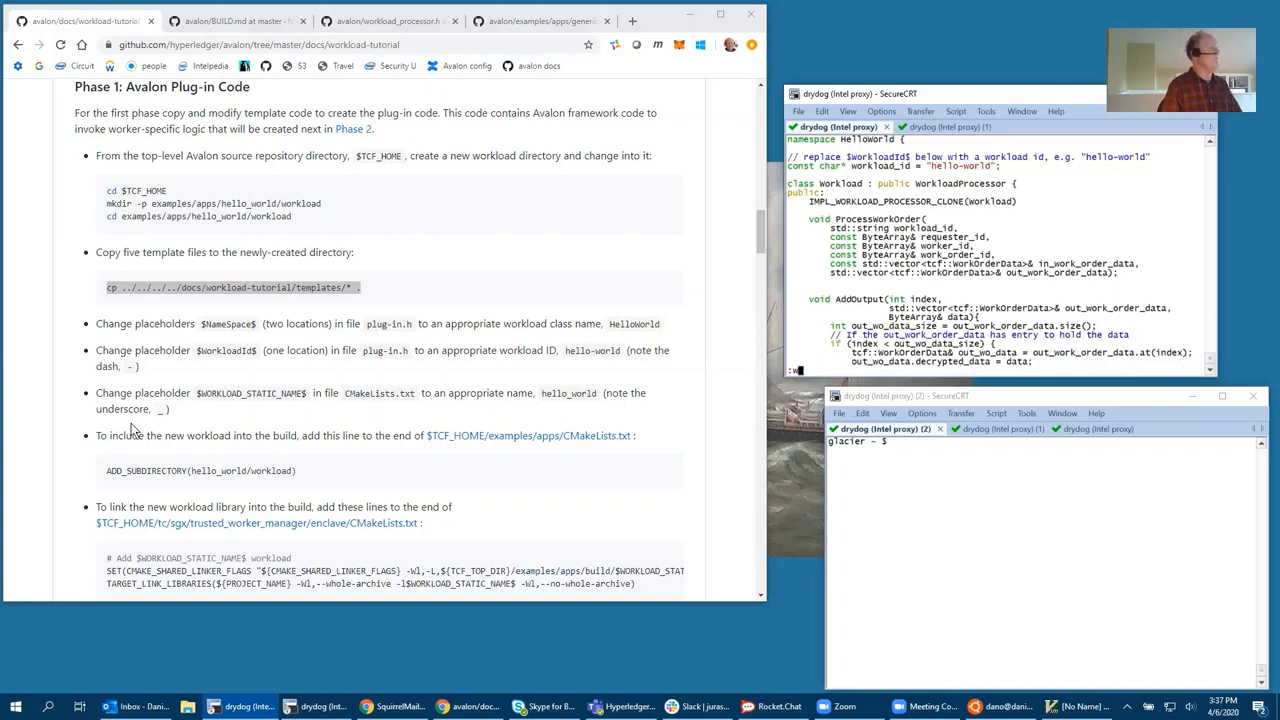
mouse_move(127, 393)
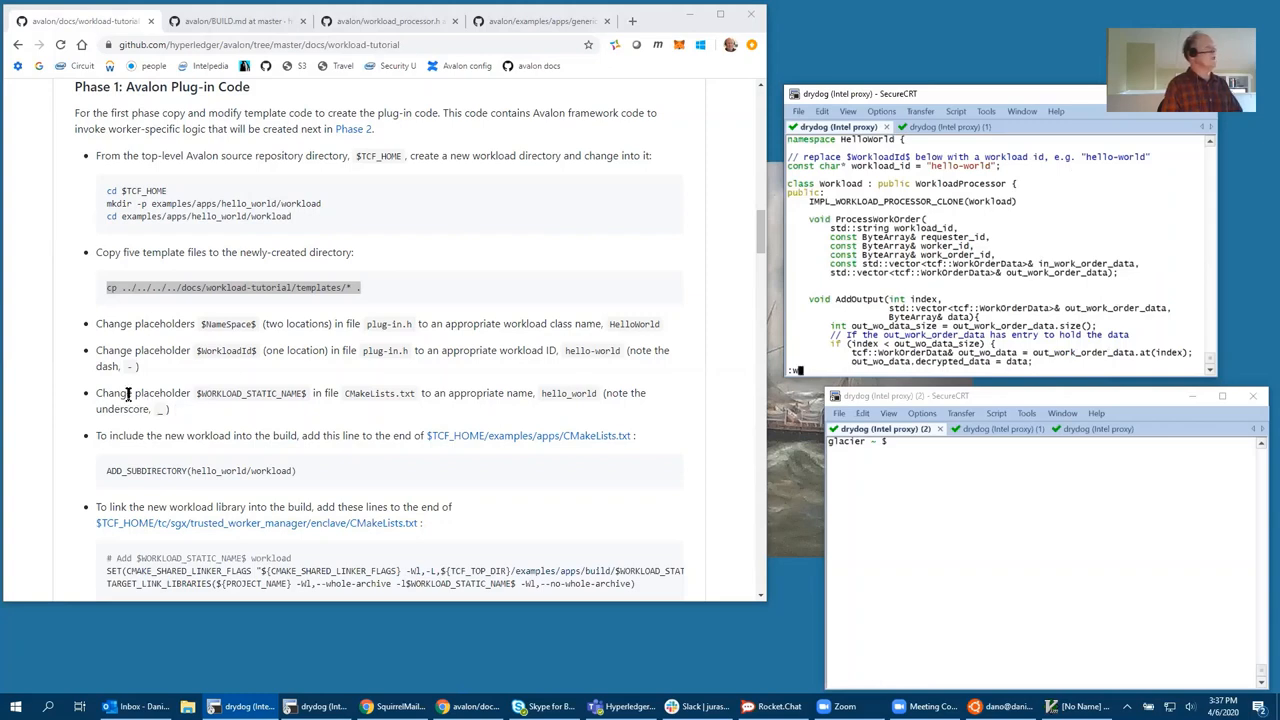
mouse_move(825, 318)
type("vi")
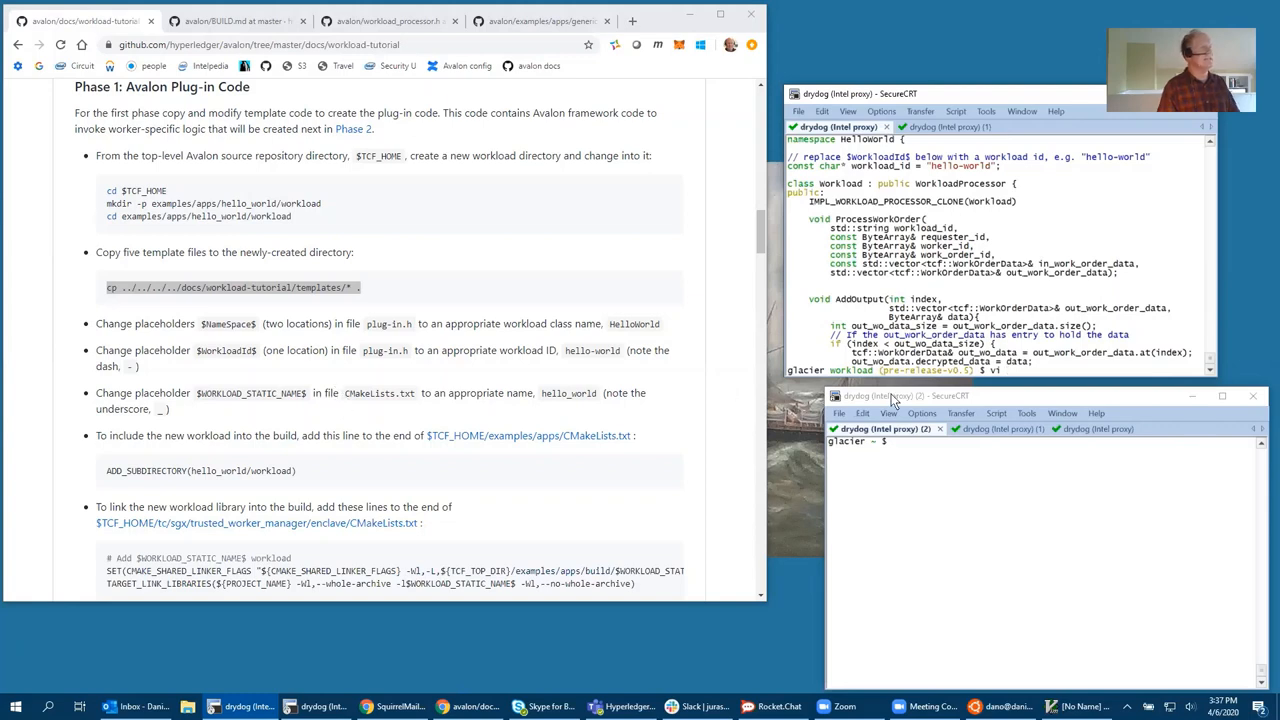
Edit CMakeLists.txt so WORKLOAD_STATIC_NAME is hello_world and save it
type("Cm")
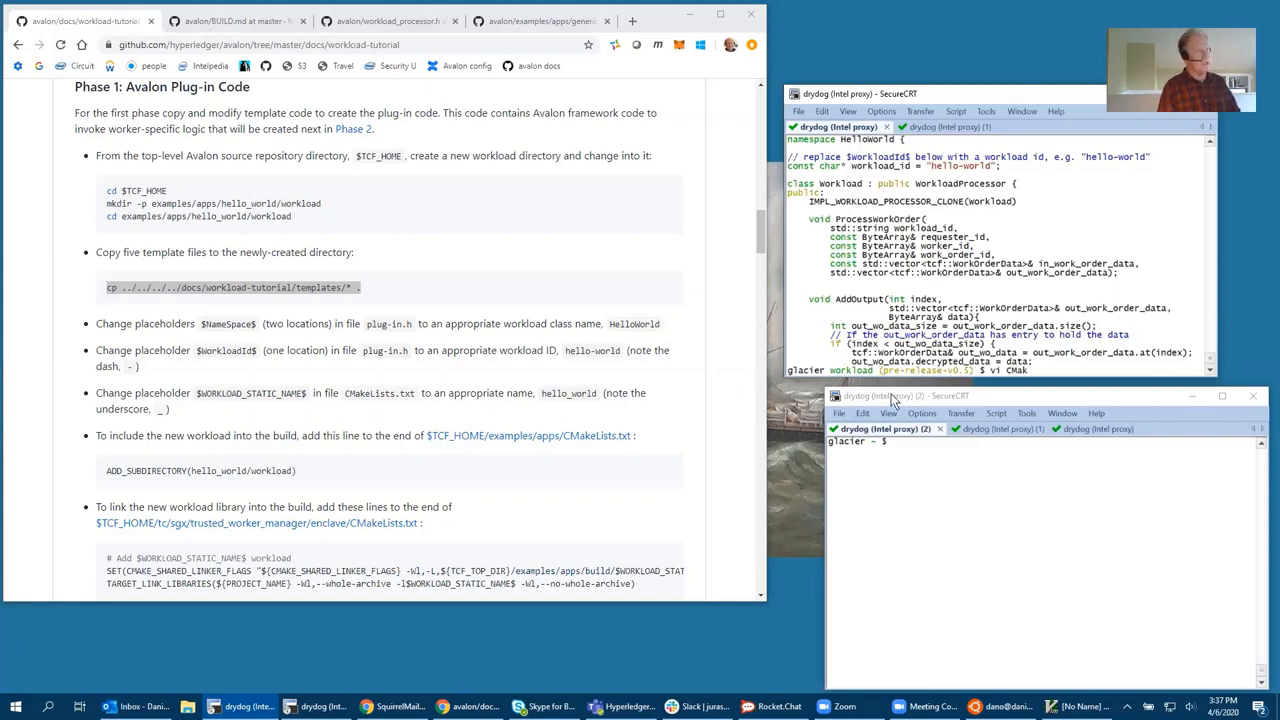
type("CMakeLists.t")
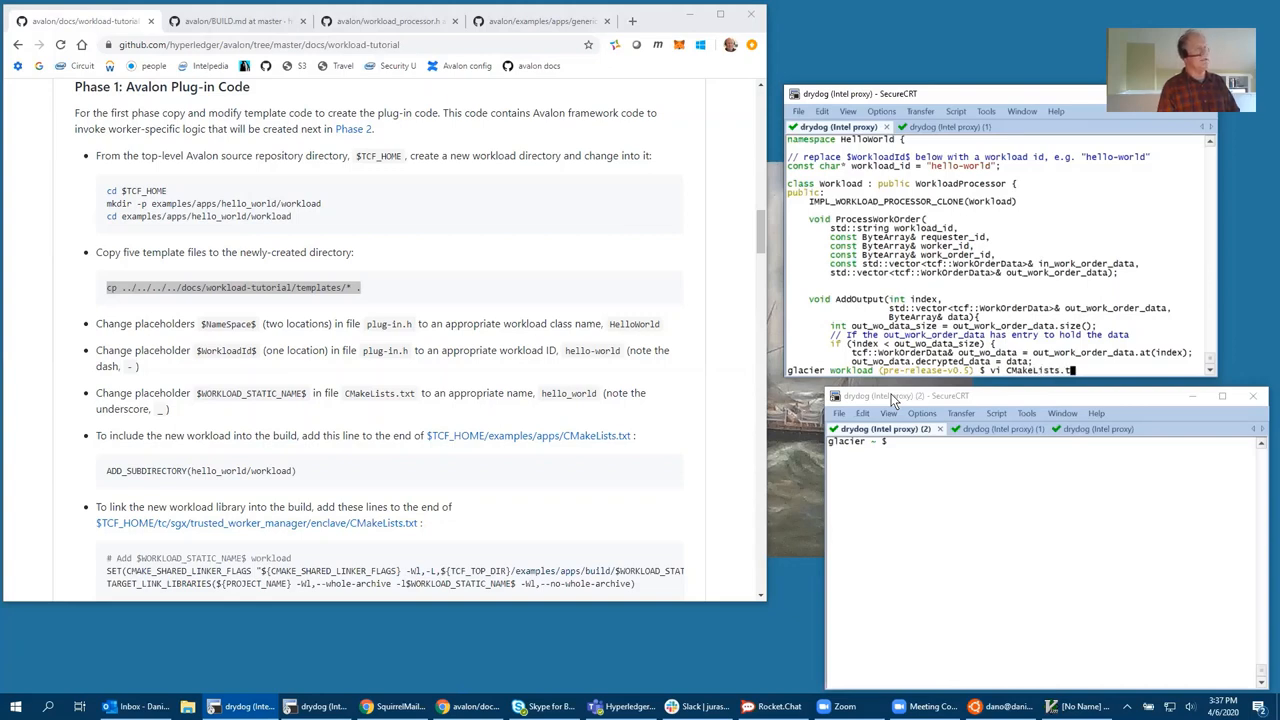
type("xt")
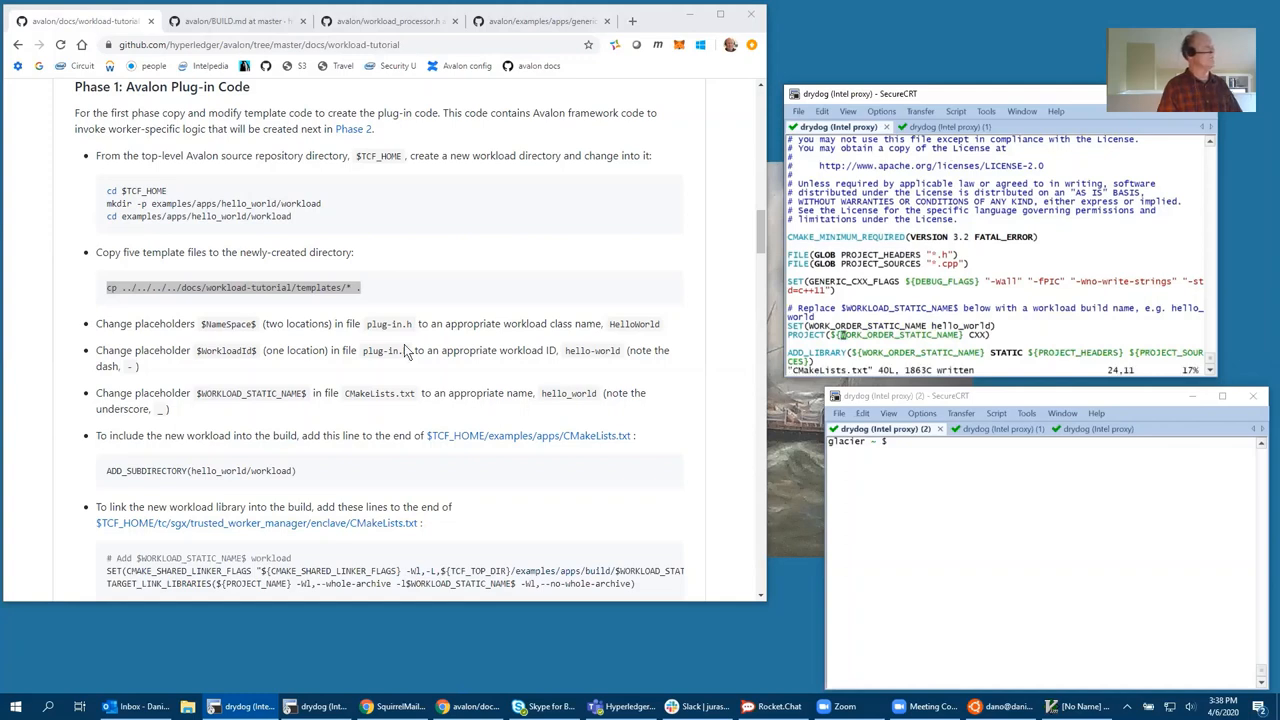
mouse_move(975, 283)
type("ls")
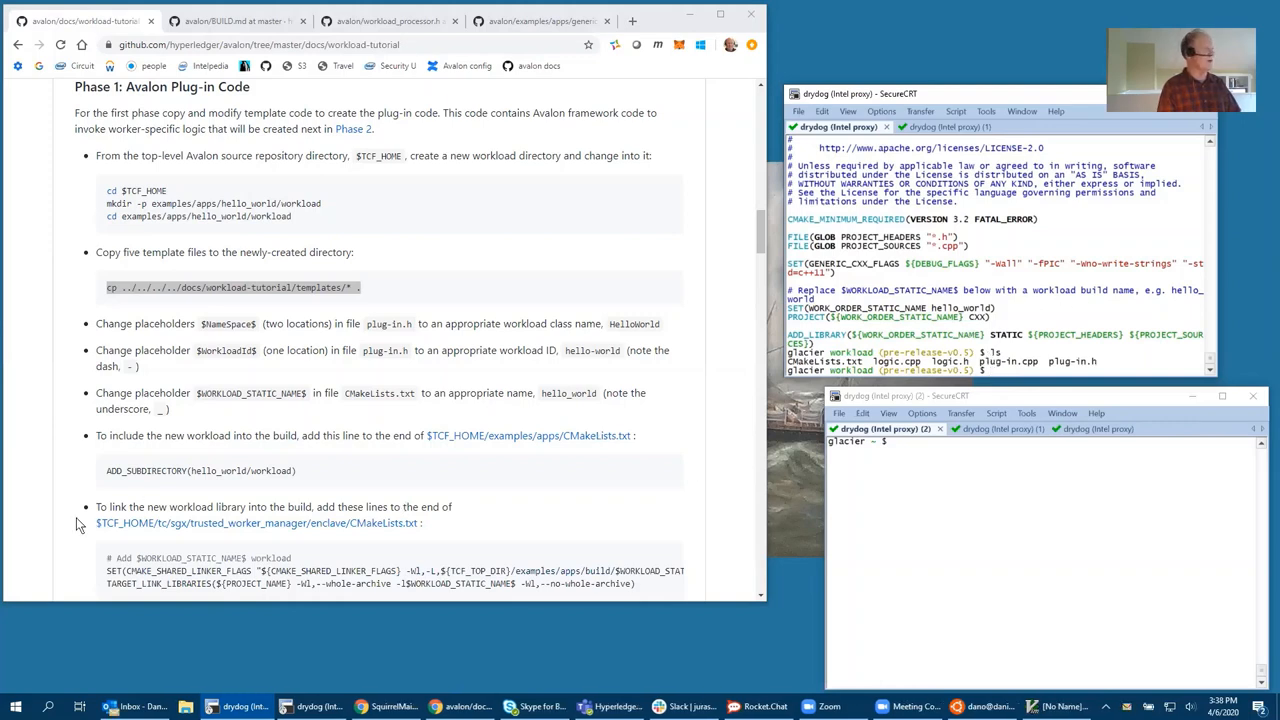
mouse_move(558, 437)
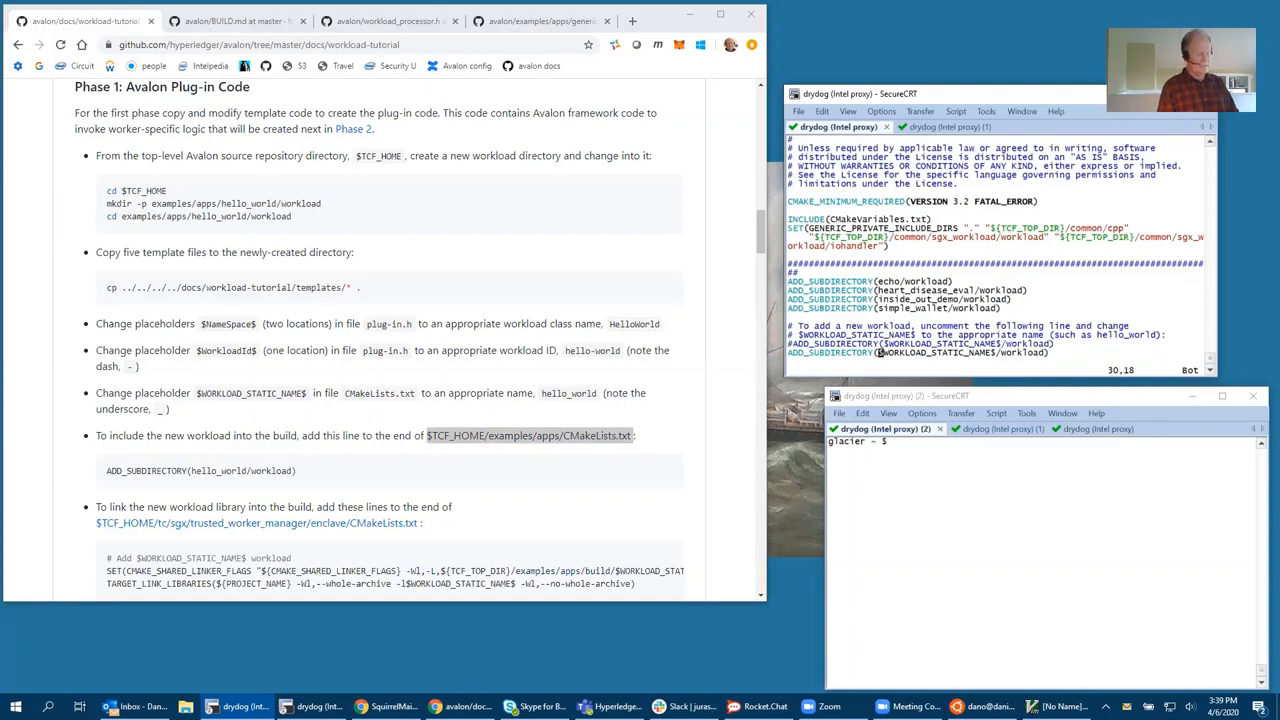
Append ADD_SUBDIRECTORY(hello_world/workload) to examples/apps/CMakeLists.txt and save
key("i")
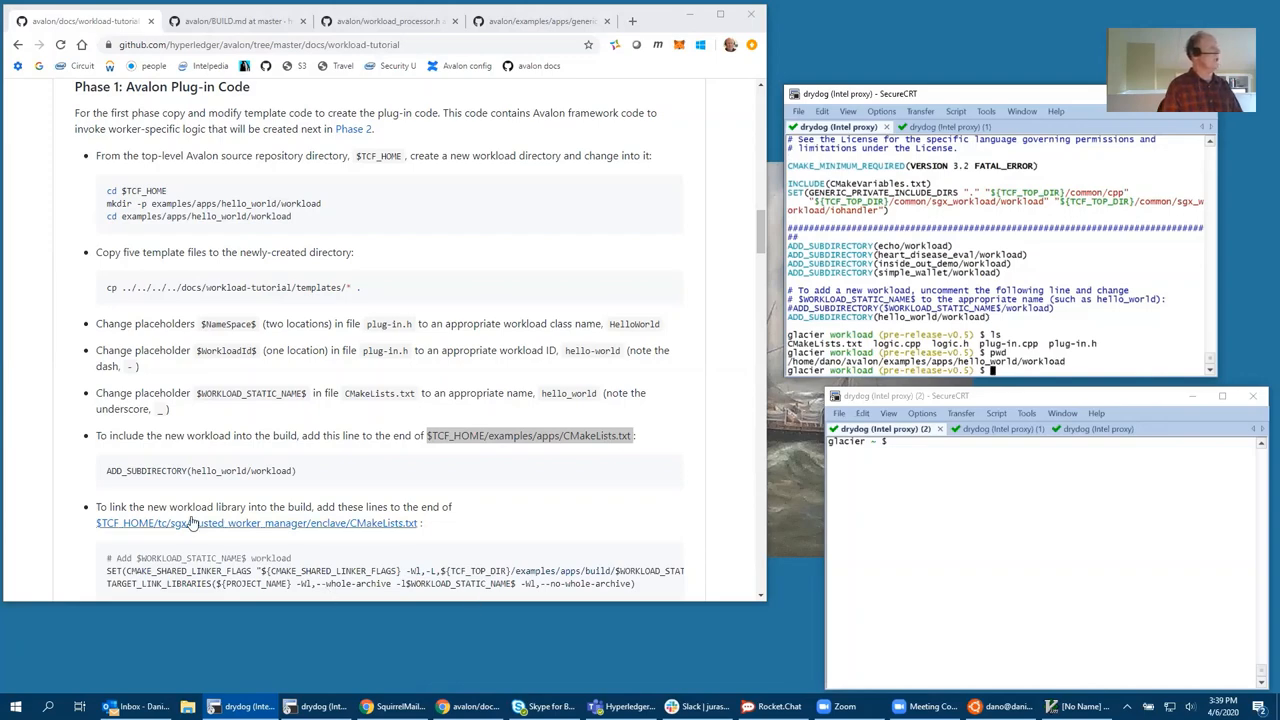
Edit the enclave CMakeLists.txt to add the hello_world linker flag and link library lines, then save
scroll("down", 3)
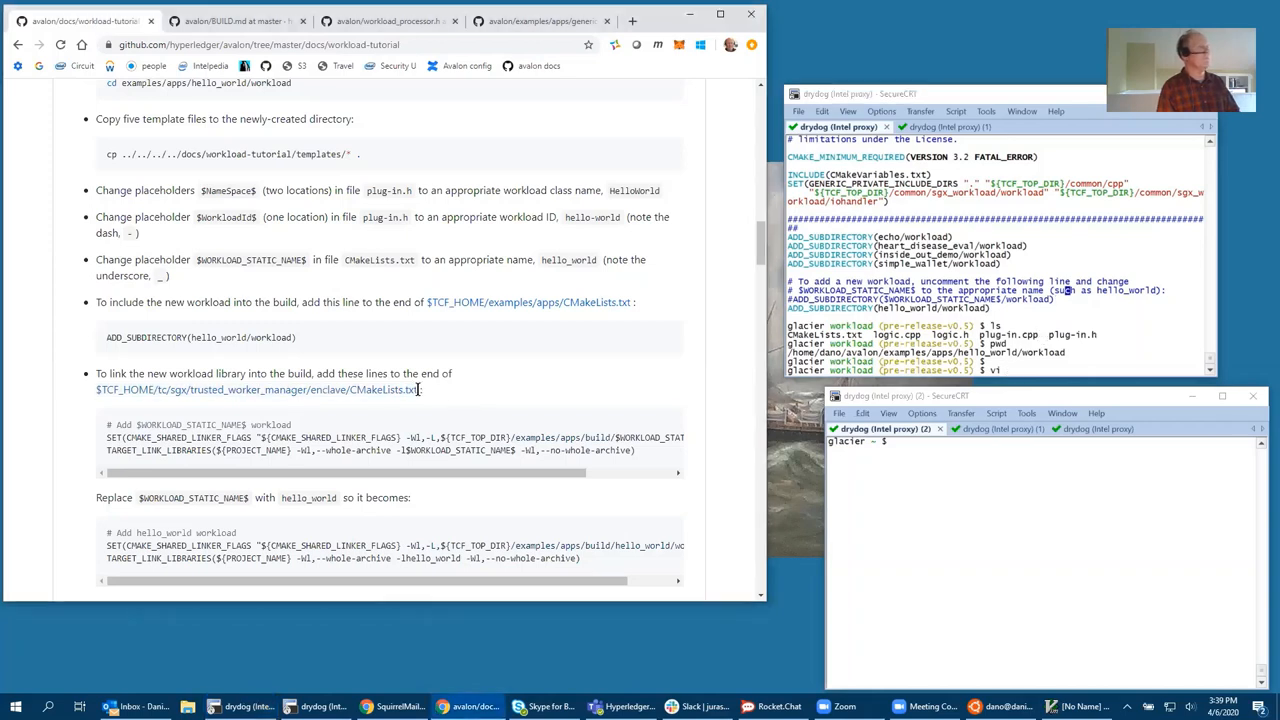
left_click_drag(96, 389, 420, 389)
type("/workload_static_name")
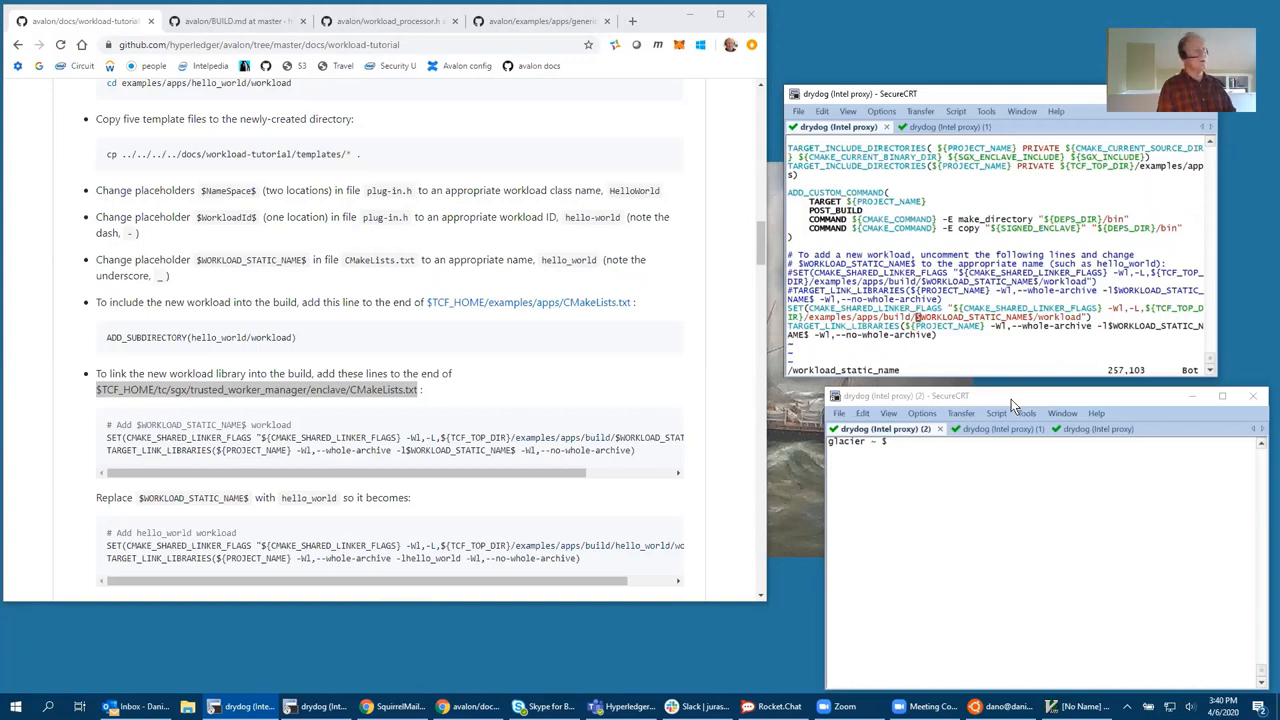
key("i")
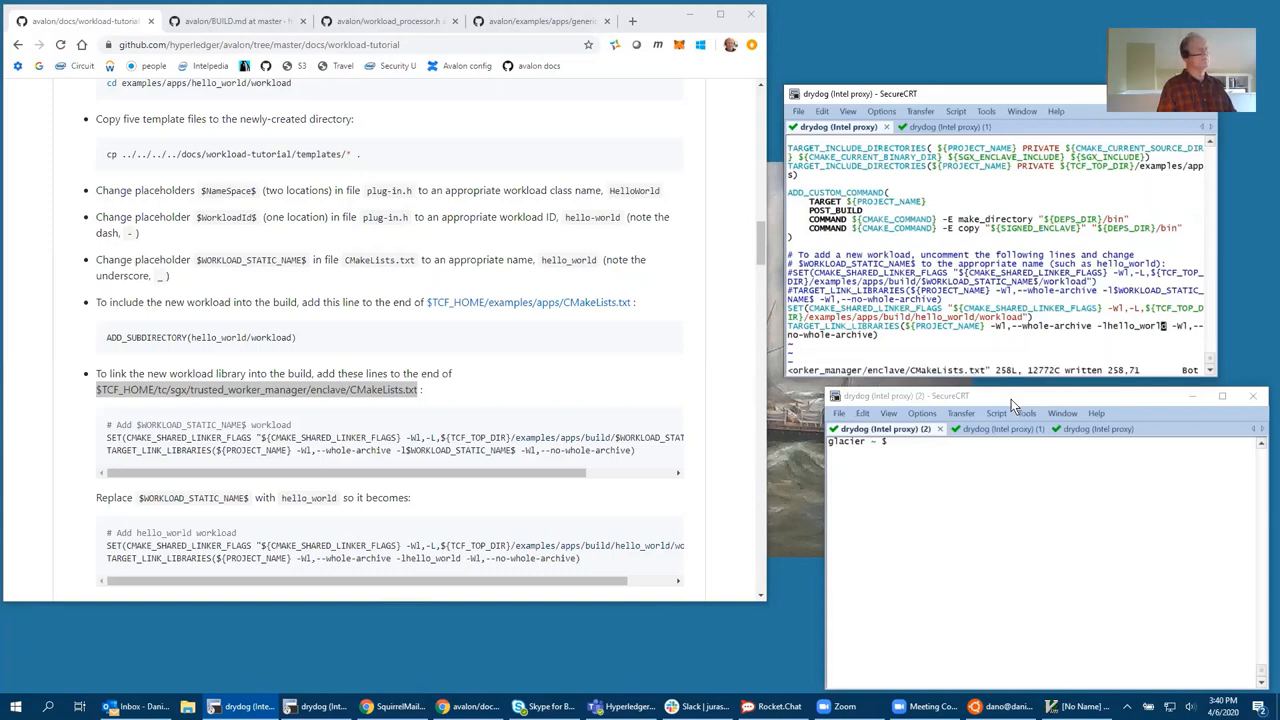
scroll("down", 3)
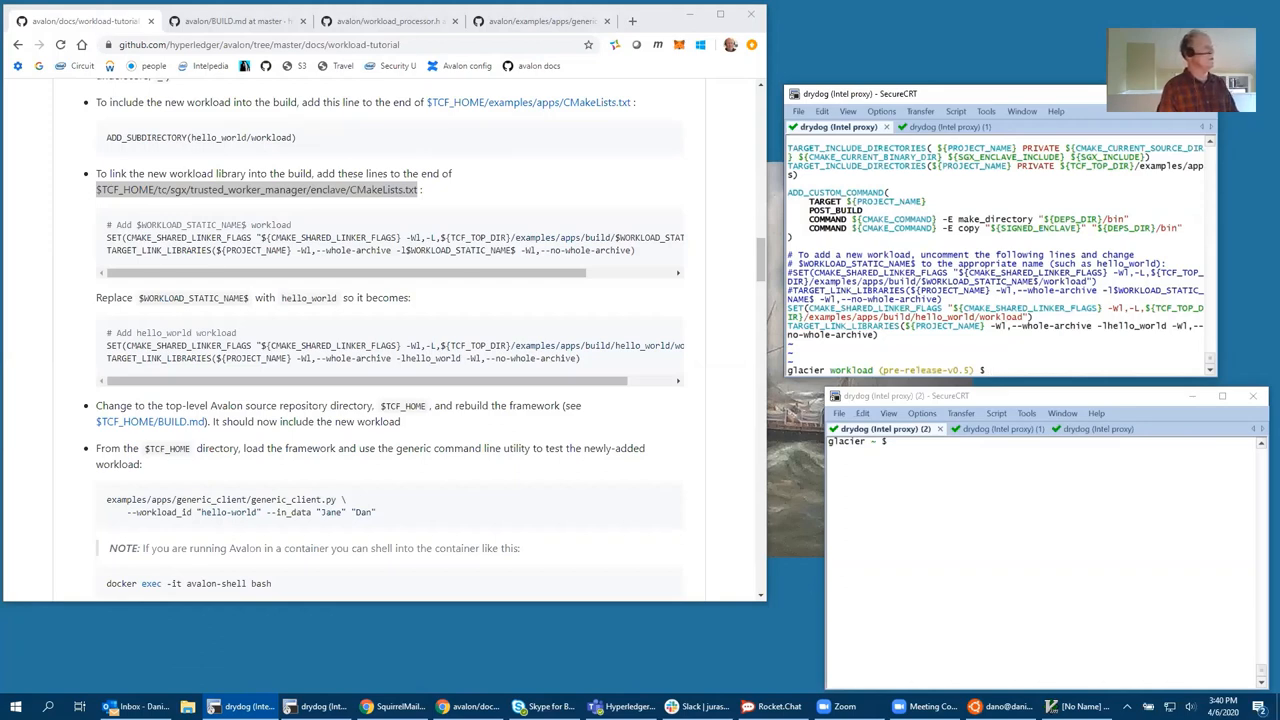
Quit vi and change to the Avalon root with cd $TCF_HOME, listing its contents
type("cd")
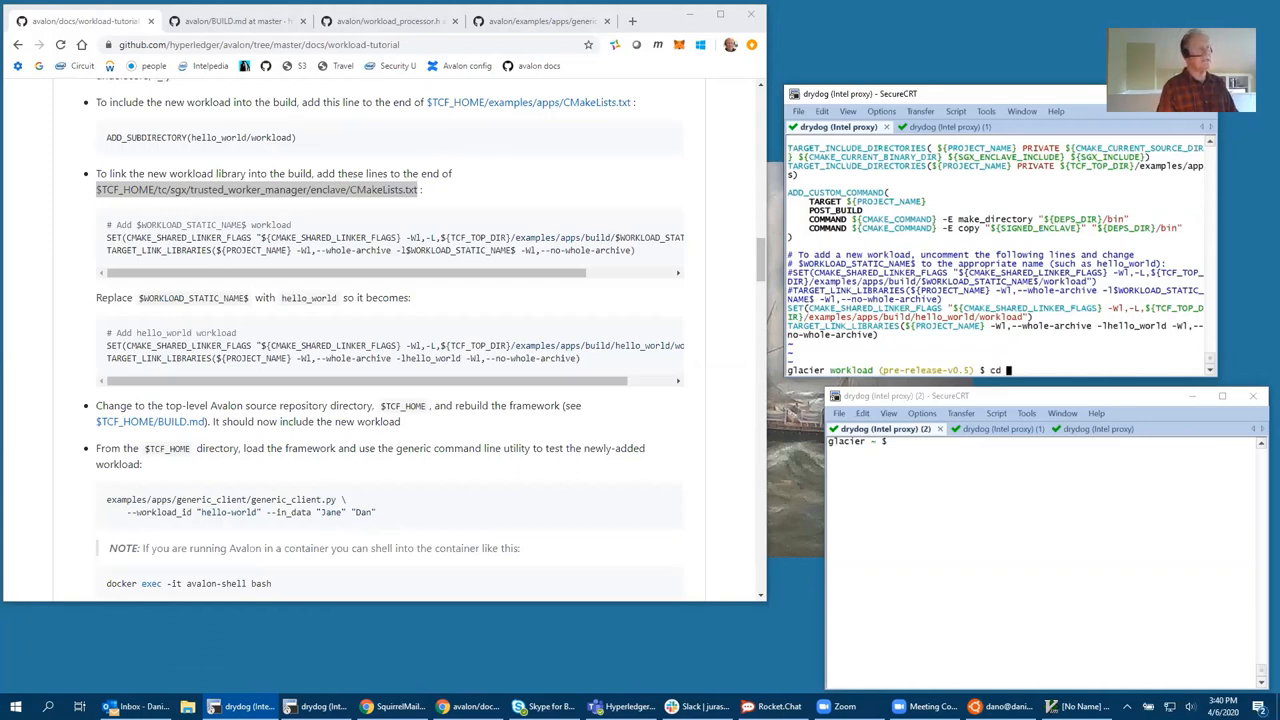
type("S")
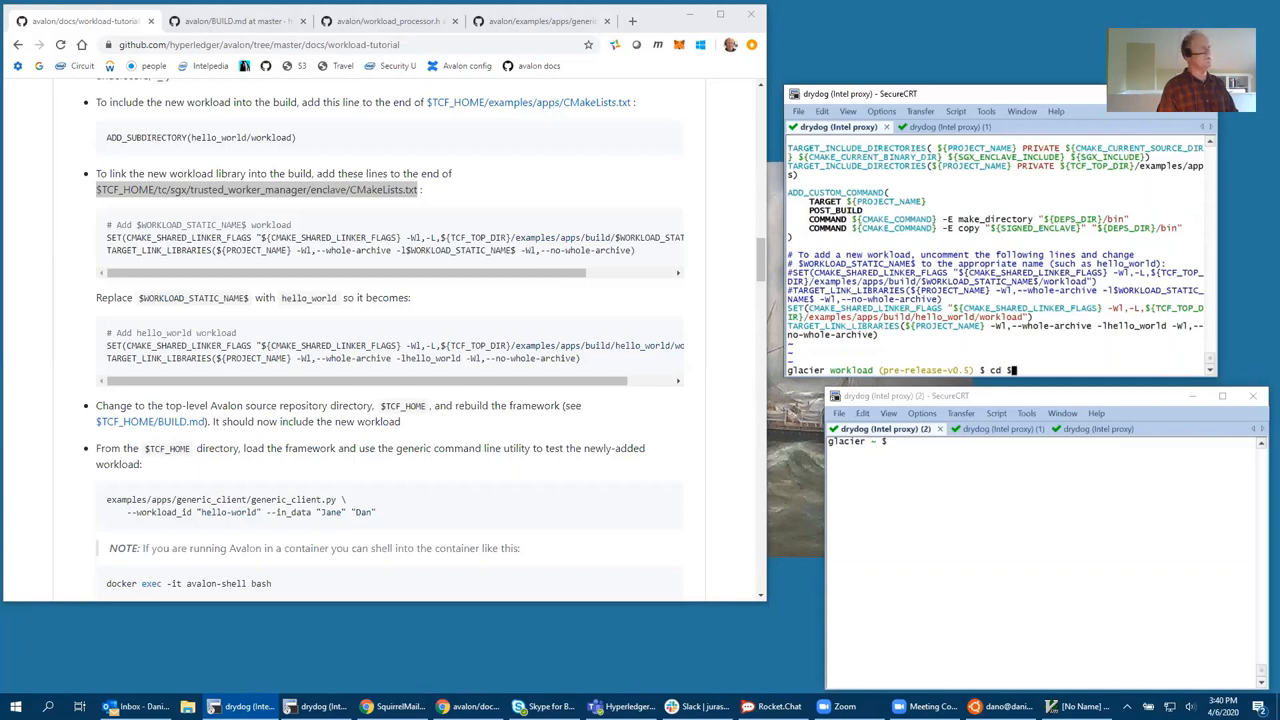
type("TCF_HOME")
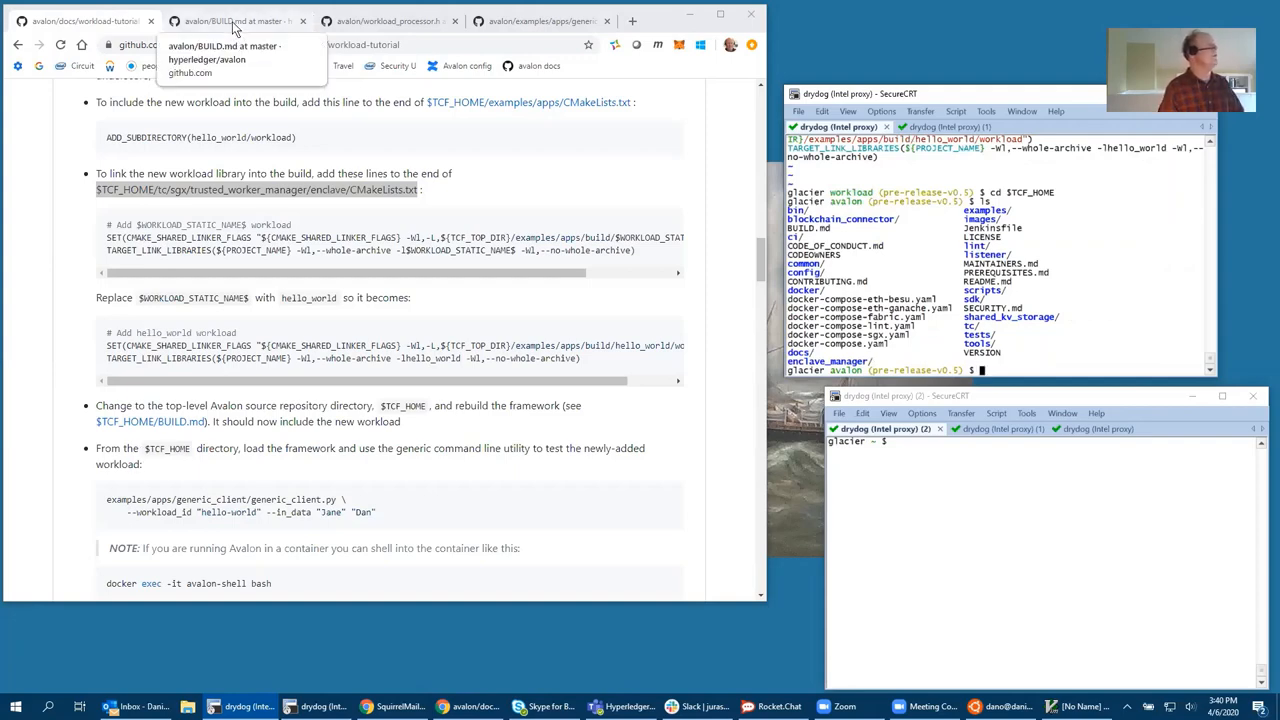
Bring up BUILD.md's Docker-based Build section in Chrome alongside the shell
left_click(237, 20)
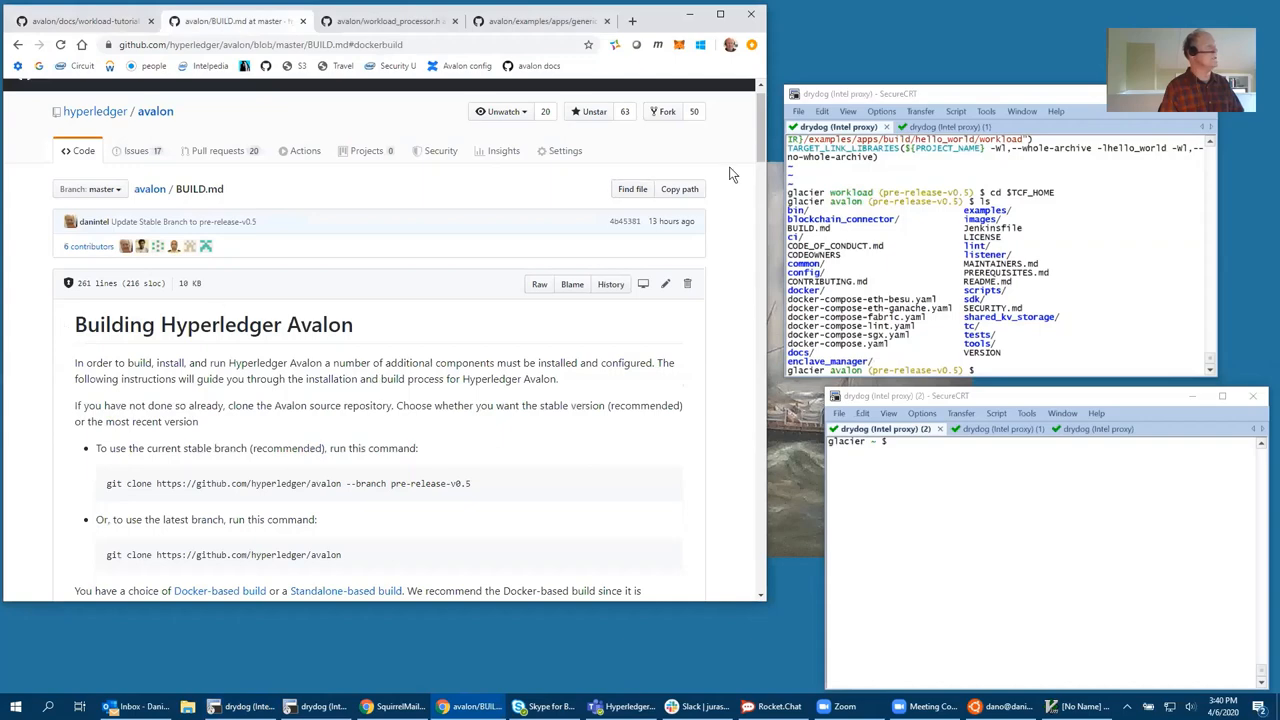
scroll("down", 3)
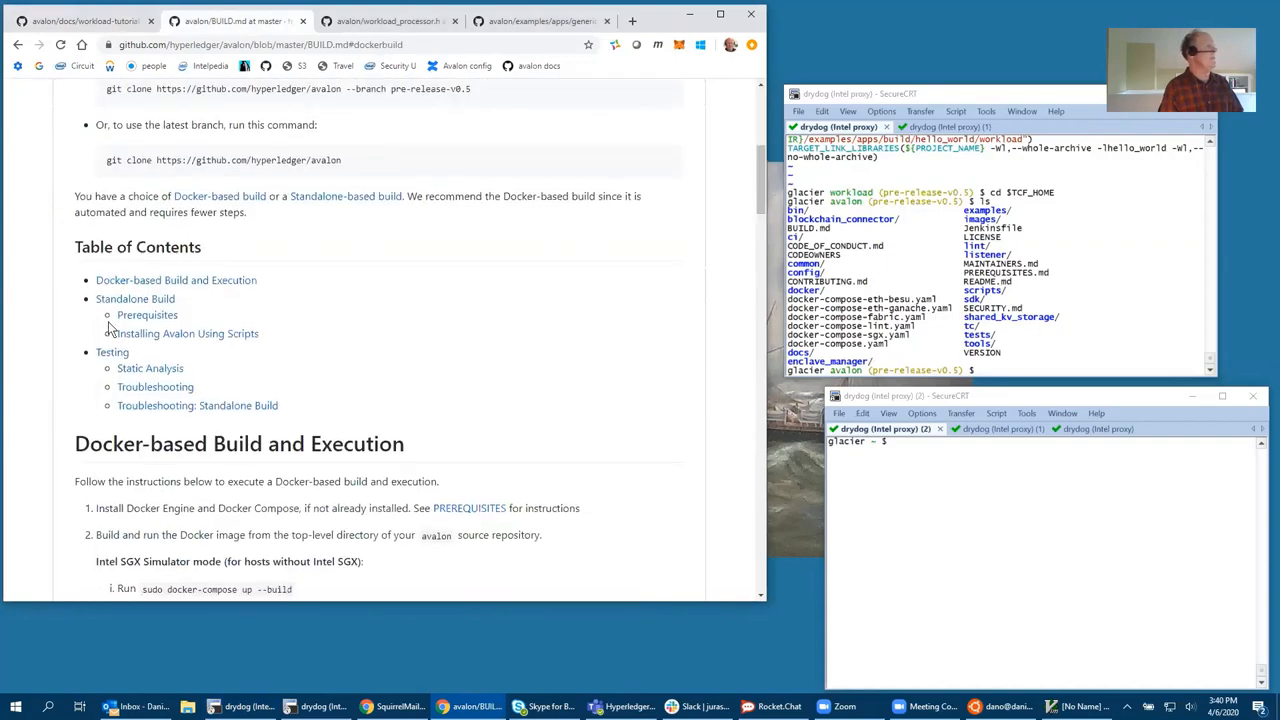
scroll("down", 3)
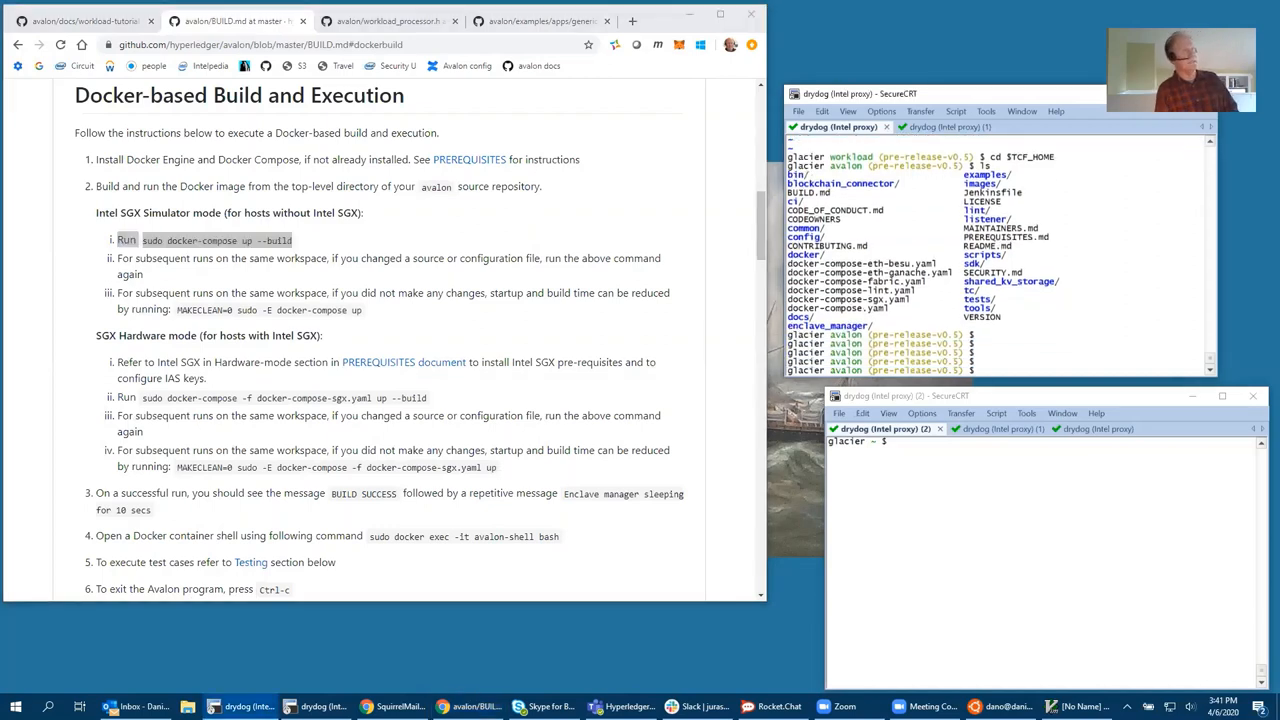
Run sudo docker-compose up --build to rebuild and launch the Avalon containers
type("sudo docker-compose up")
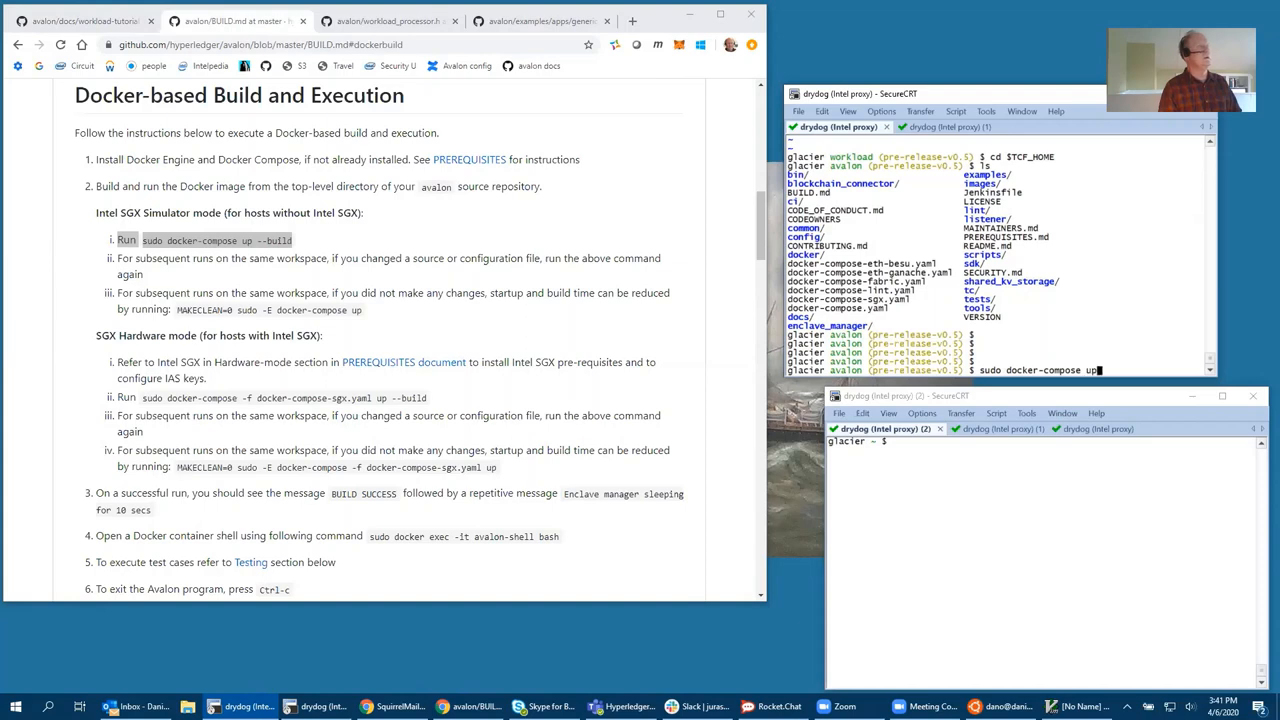
type("--buil")
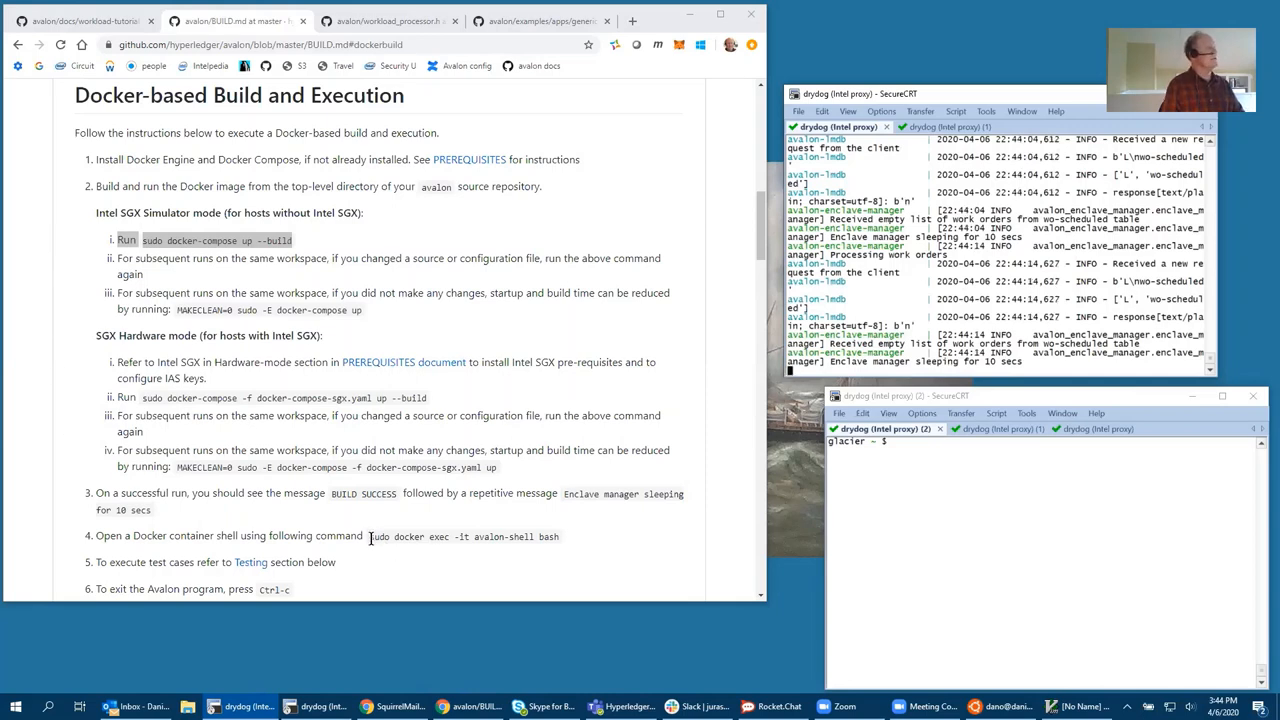
Enter the avalon-shell container as root with docker exec and move to /project/avalon
left_click_drag(368, 536, 559, 536)
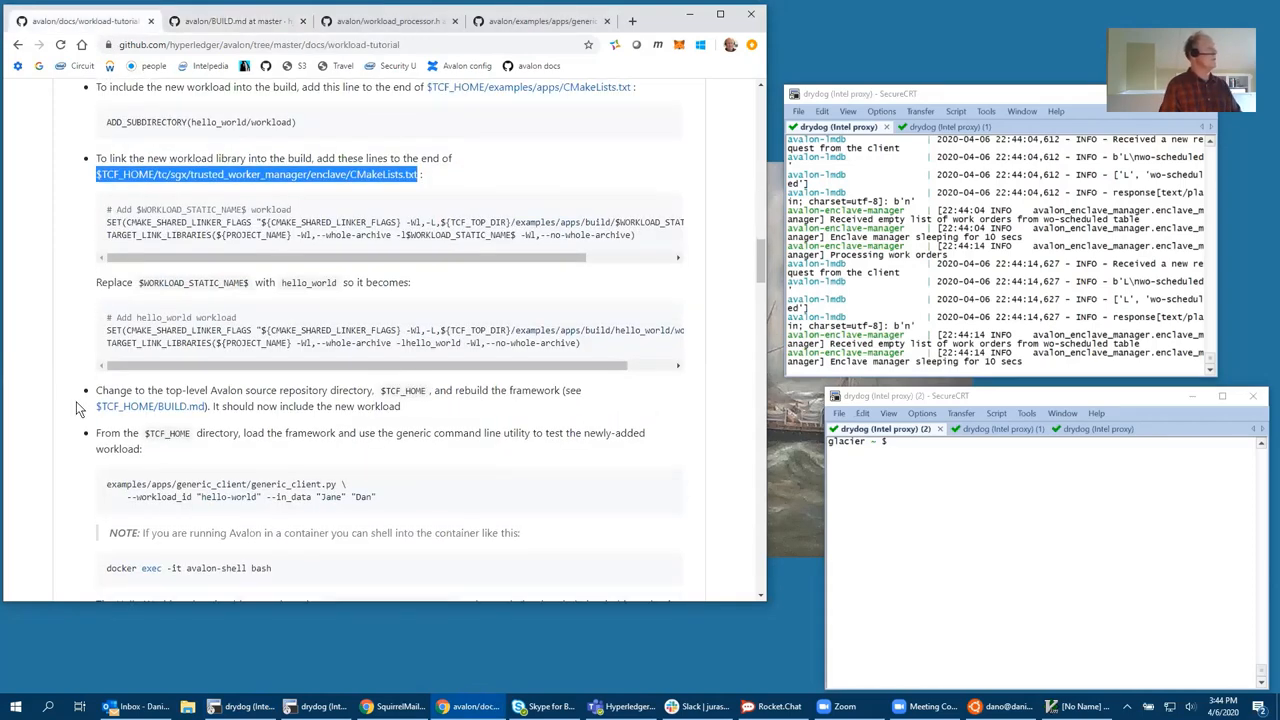
scroll("down", 3)
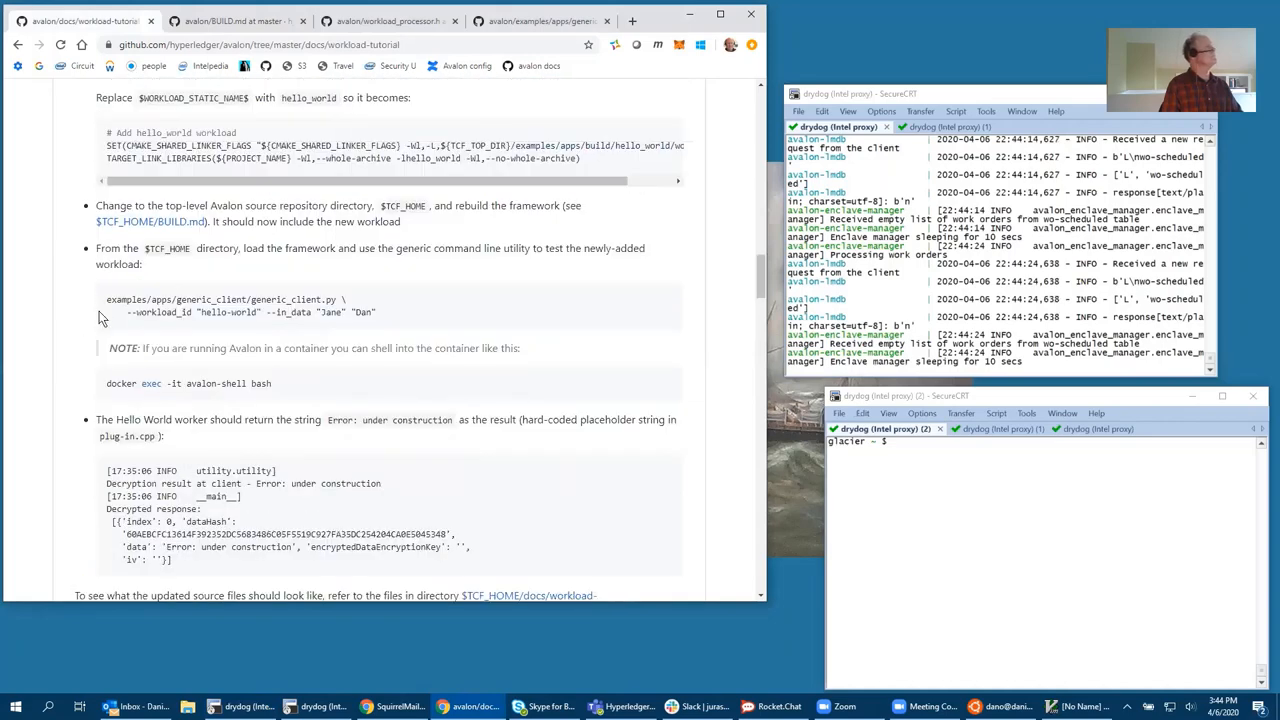
mouse_move(110, 383)
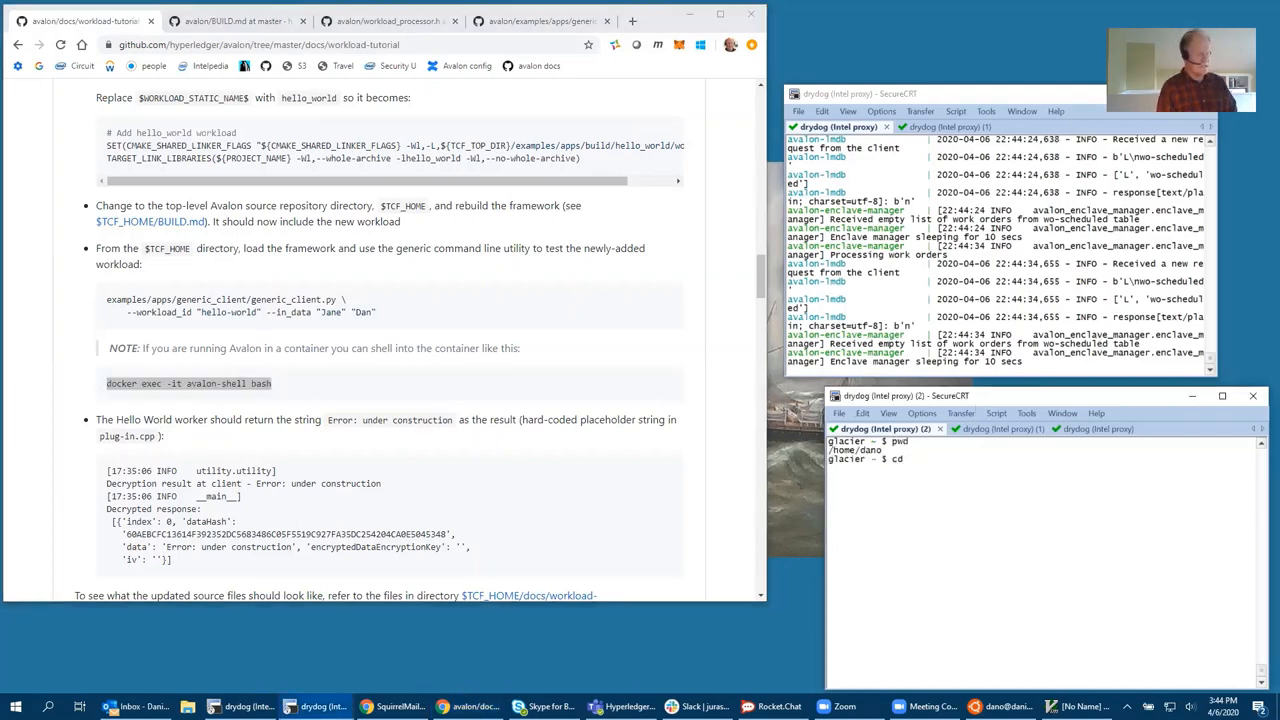
type("cd $TCF)")
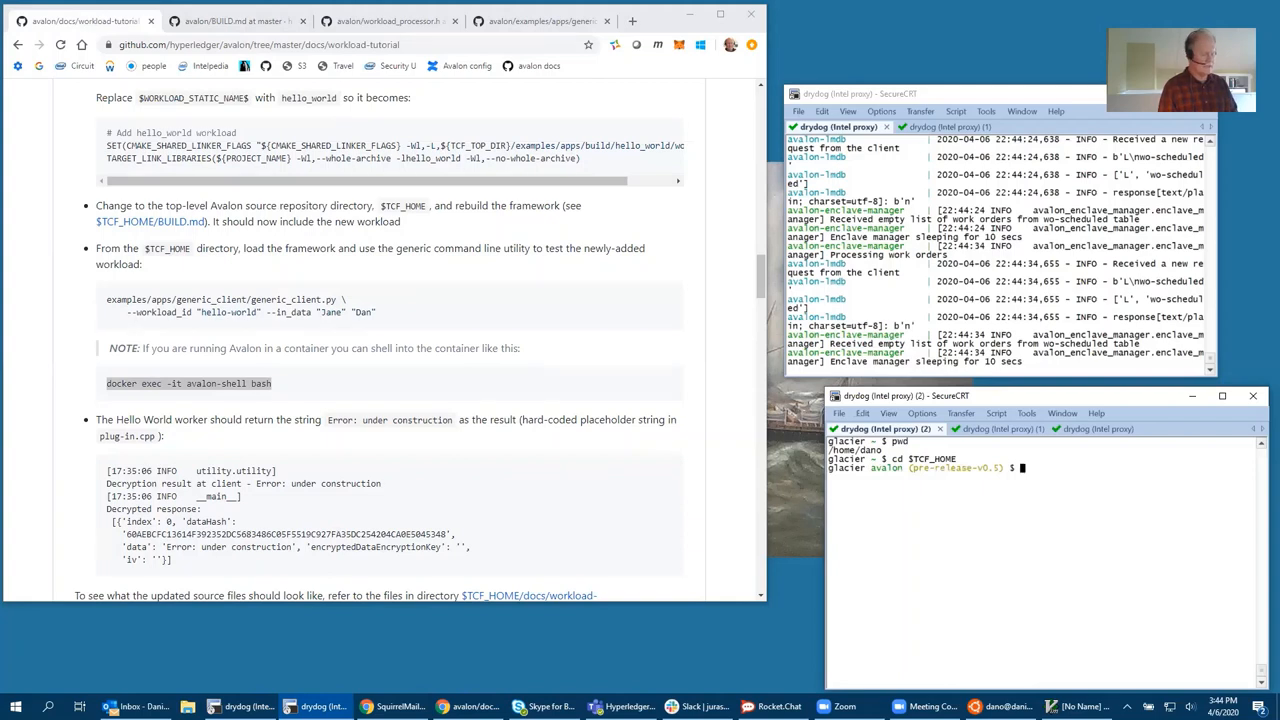
key("Return")
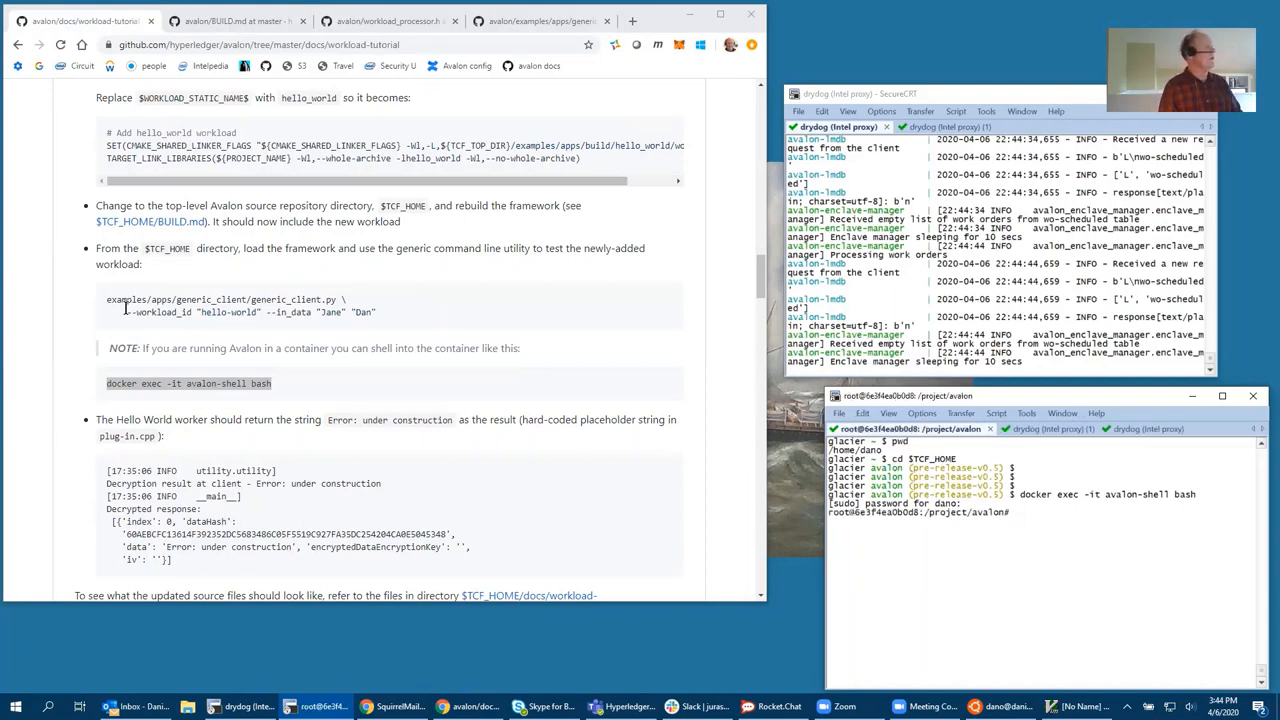
Pick up the generic_client.py hello-world command with --in_data Jane Dan from the tutorial
left_click_drag(107, 299, 377, 312)
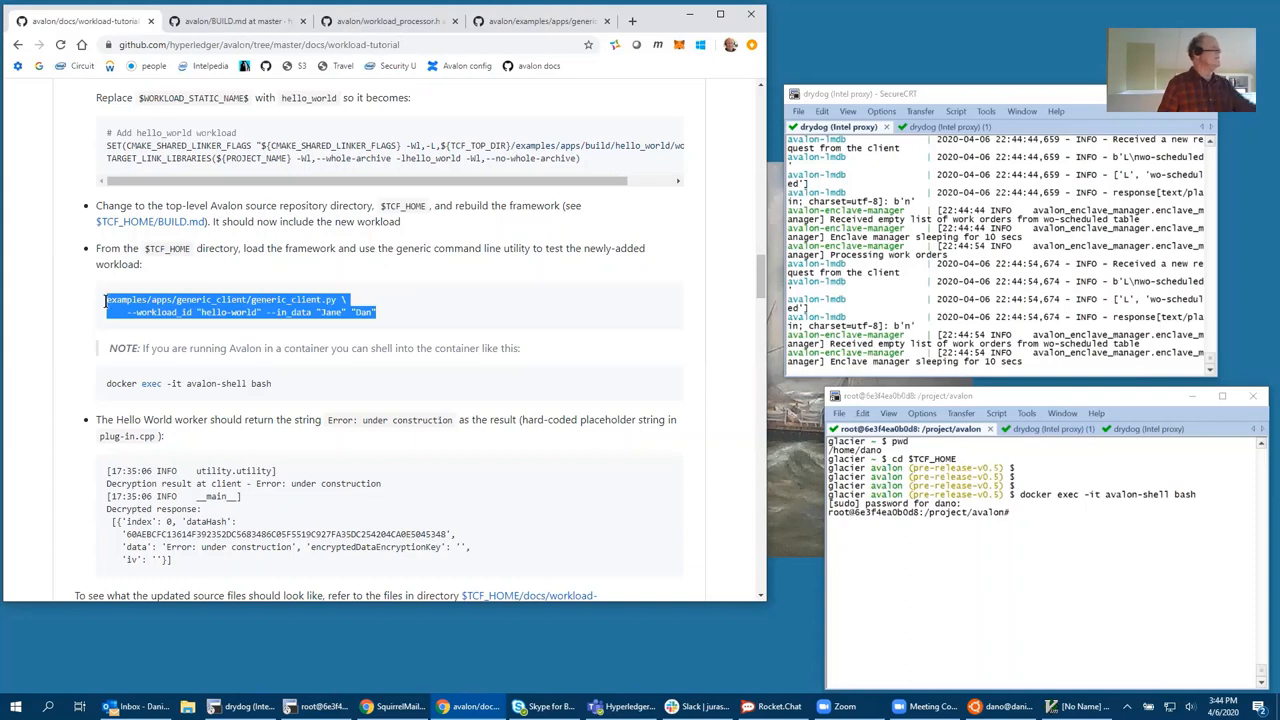
mouse_move(103, 312)
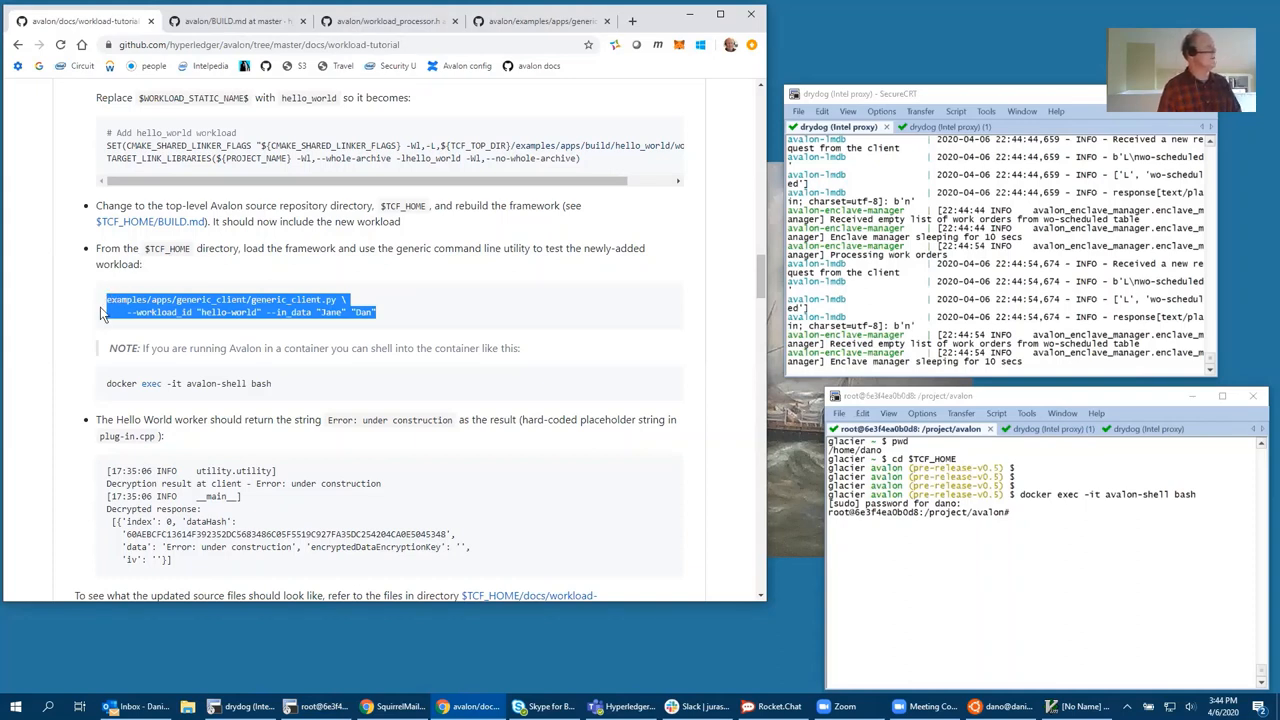
mouse_move(315, 347)
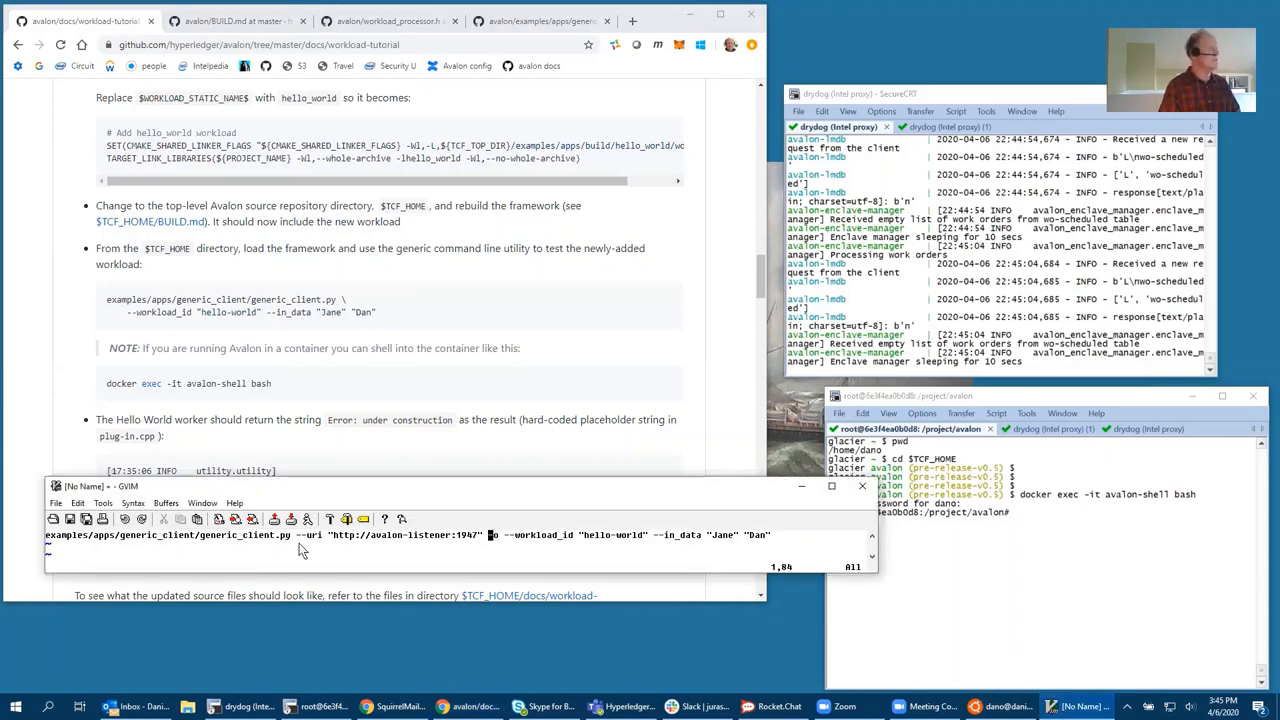
mouse_move(334, 550)
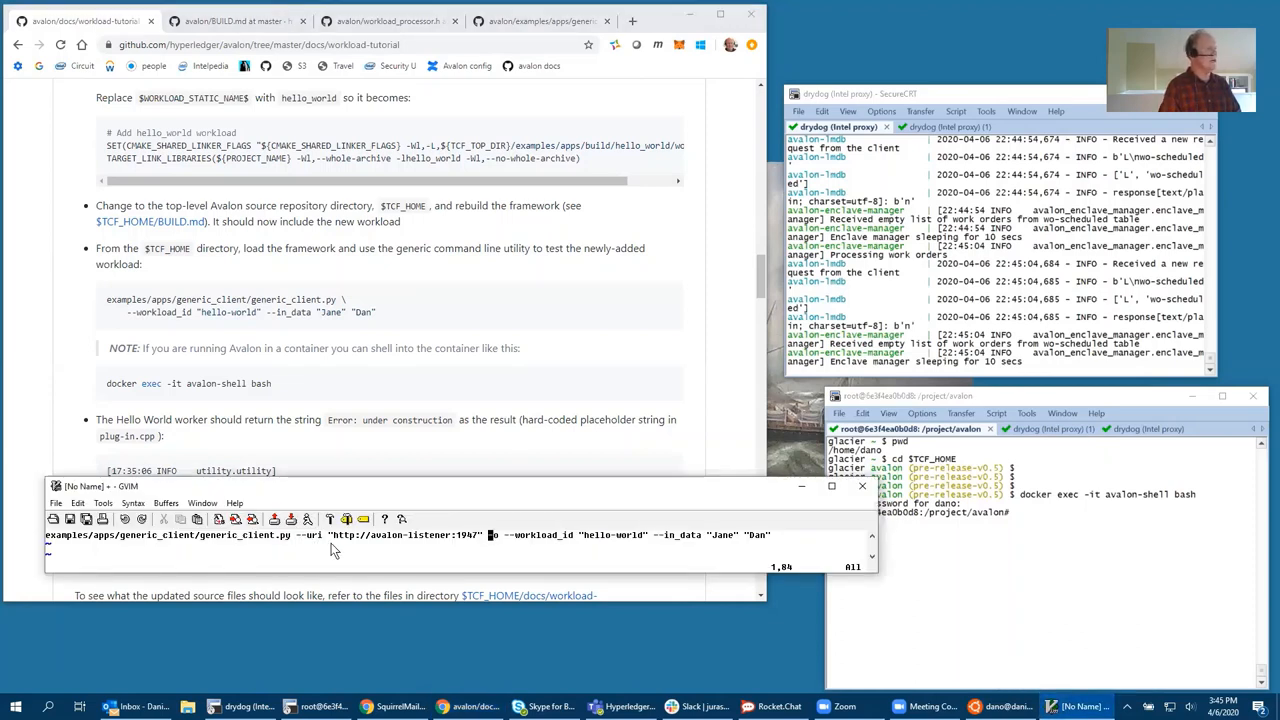
mouse_move(360, 547)
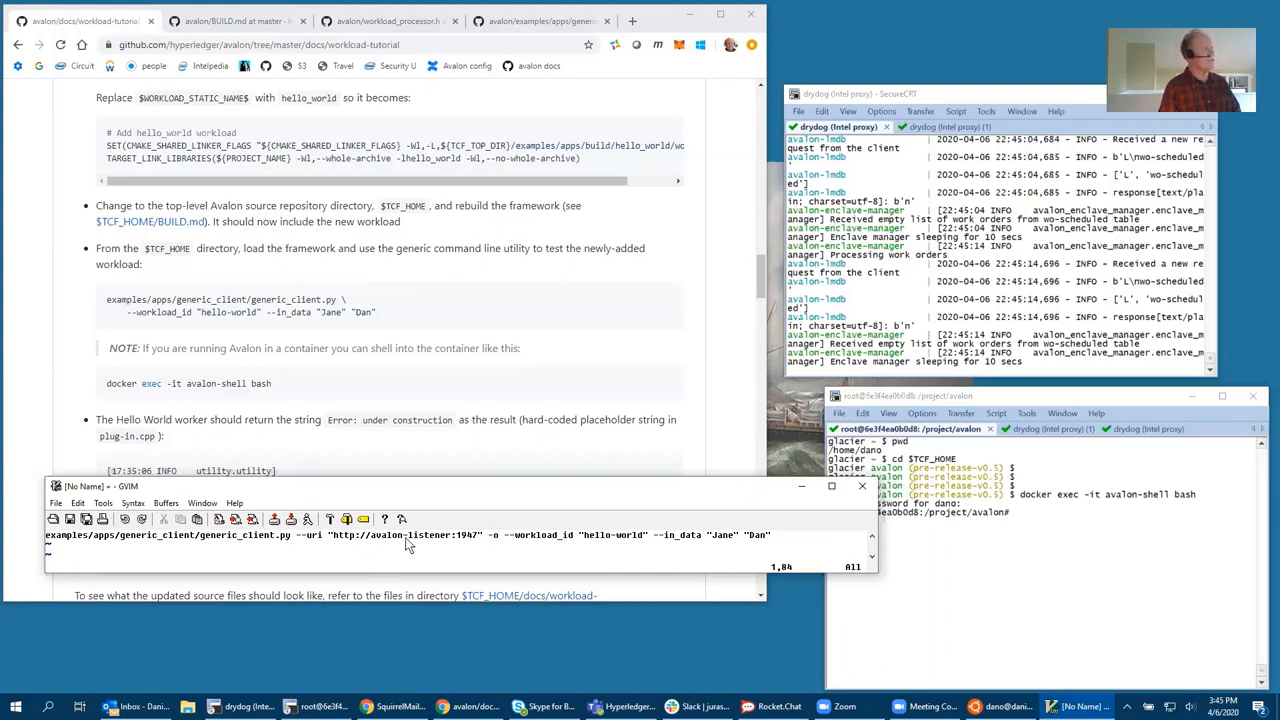
mouse_move(465, 547)
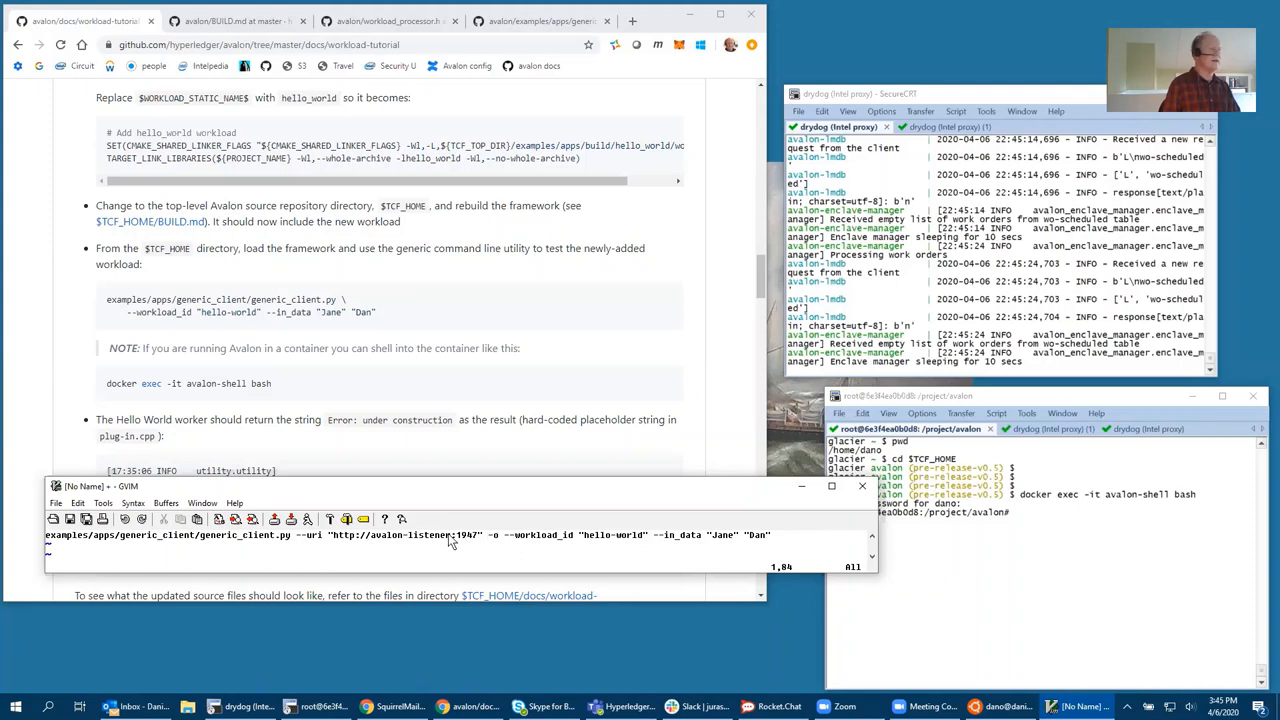
mouse_move(388, 545)
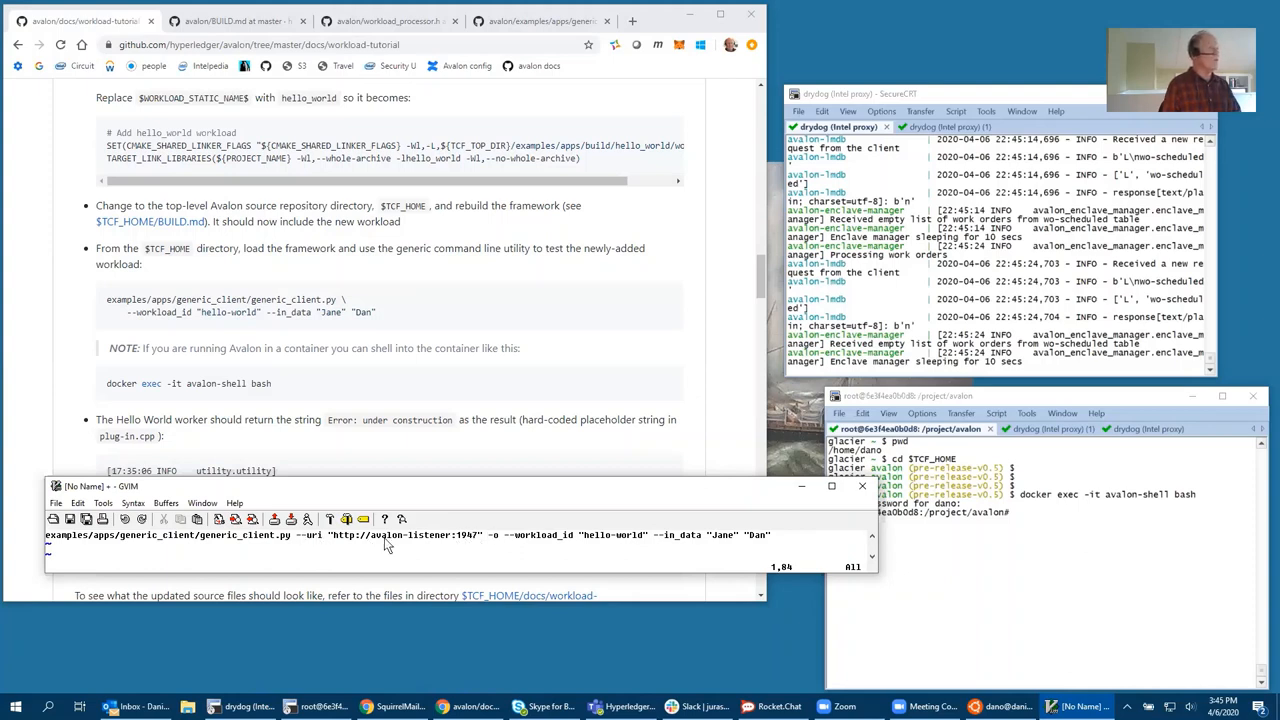
mouse_move(780, 555)
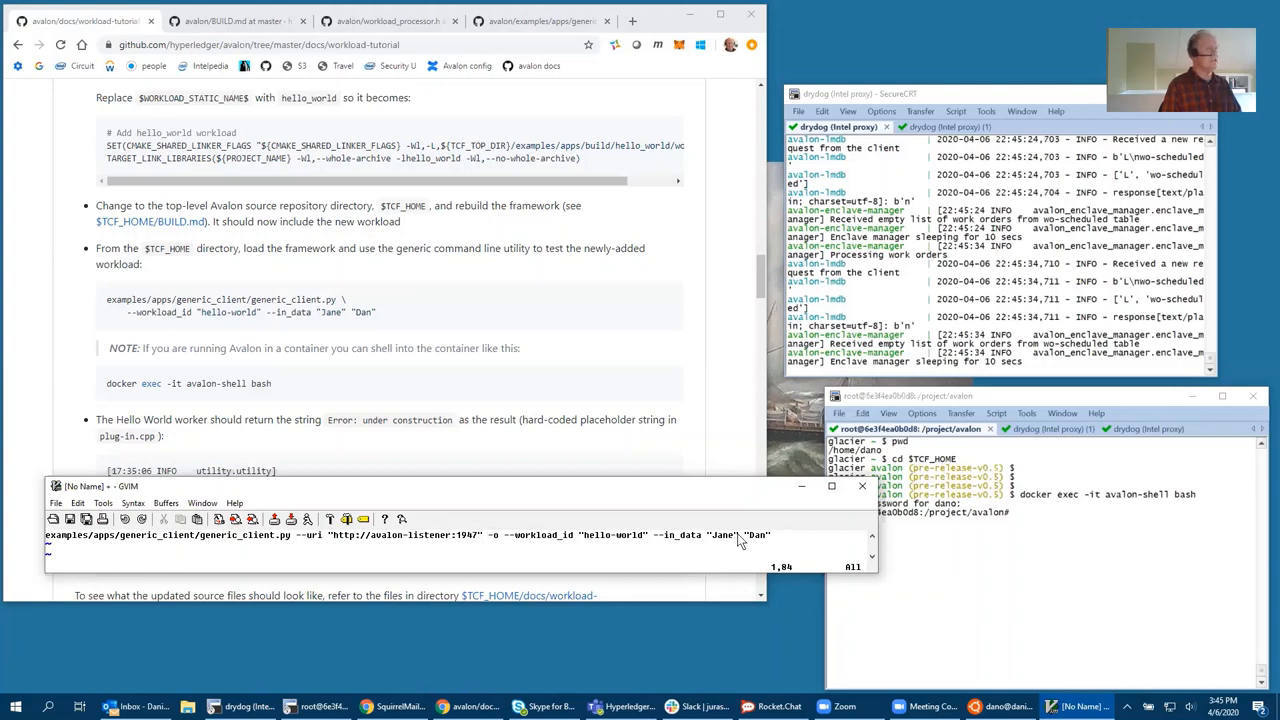
Run the pasted generic client command, which decrypts "Error: under construction."
key("V")
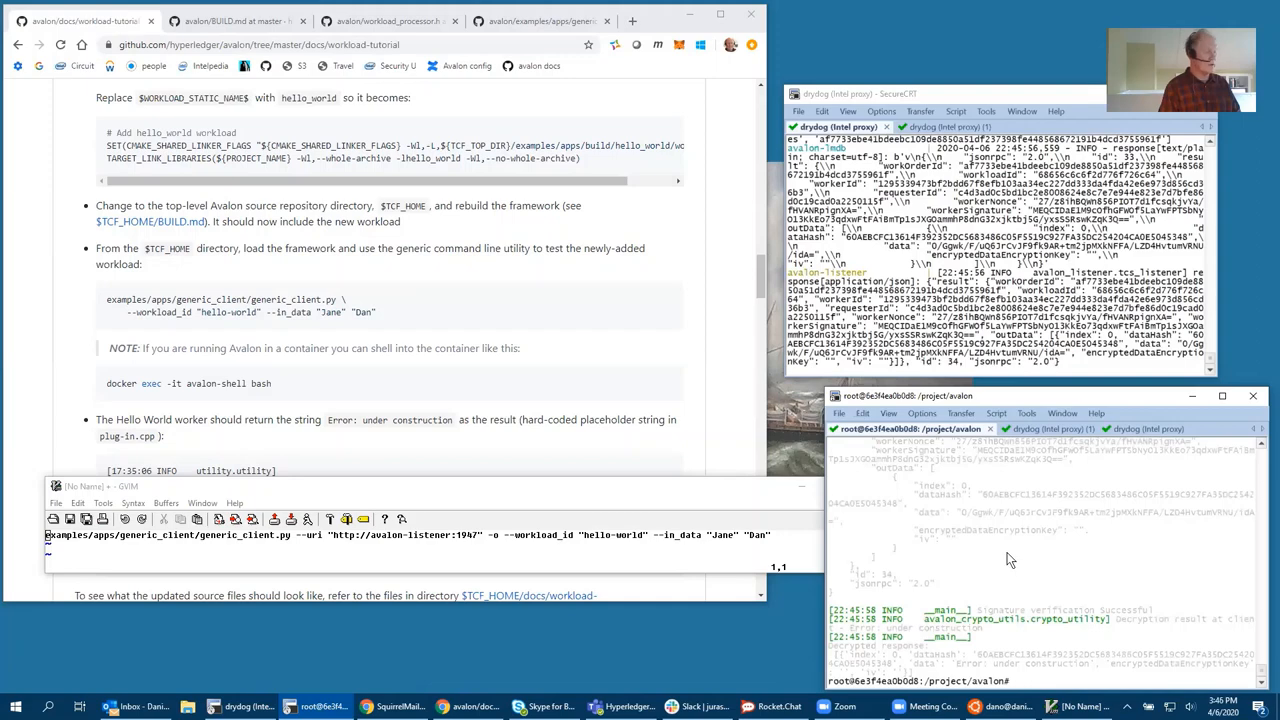
mouse_move(983, 549)
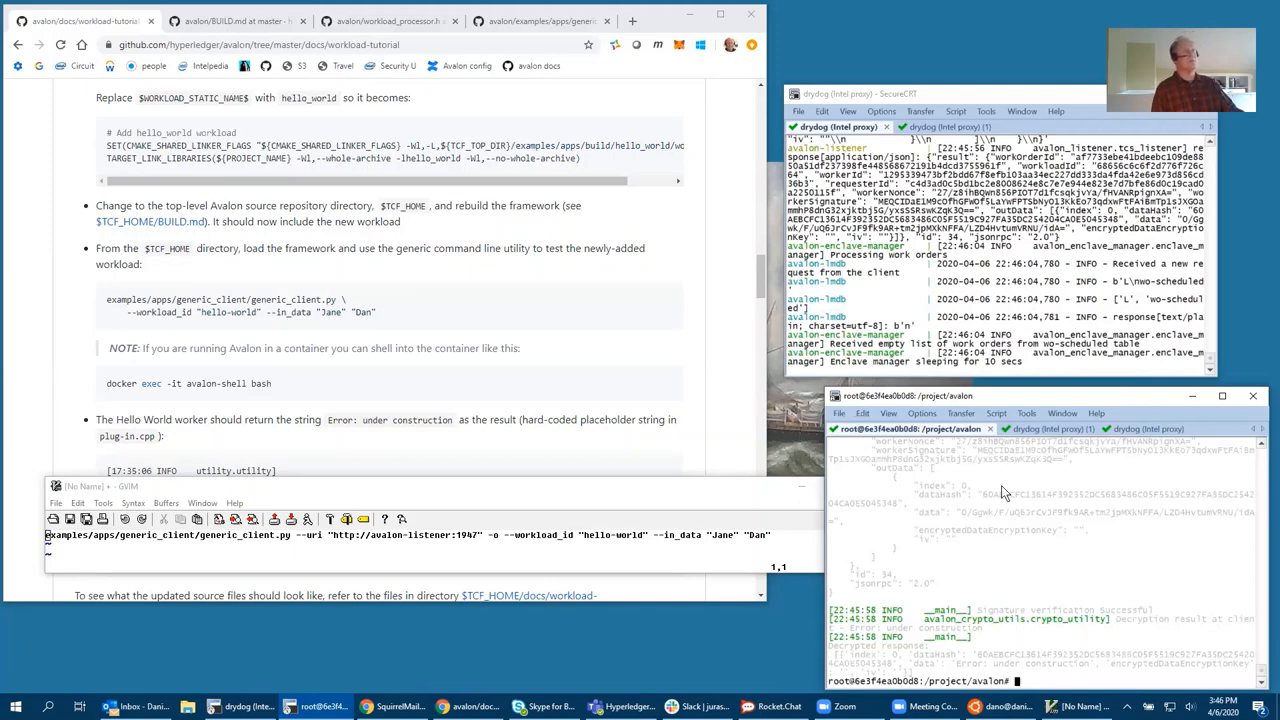
mouse_move(1120, 630)
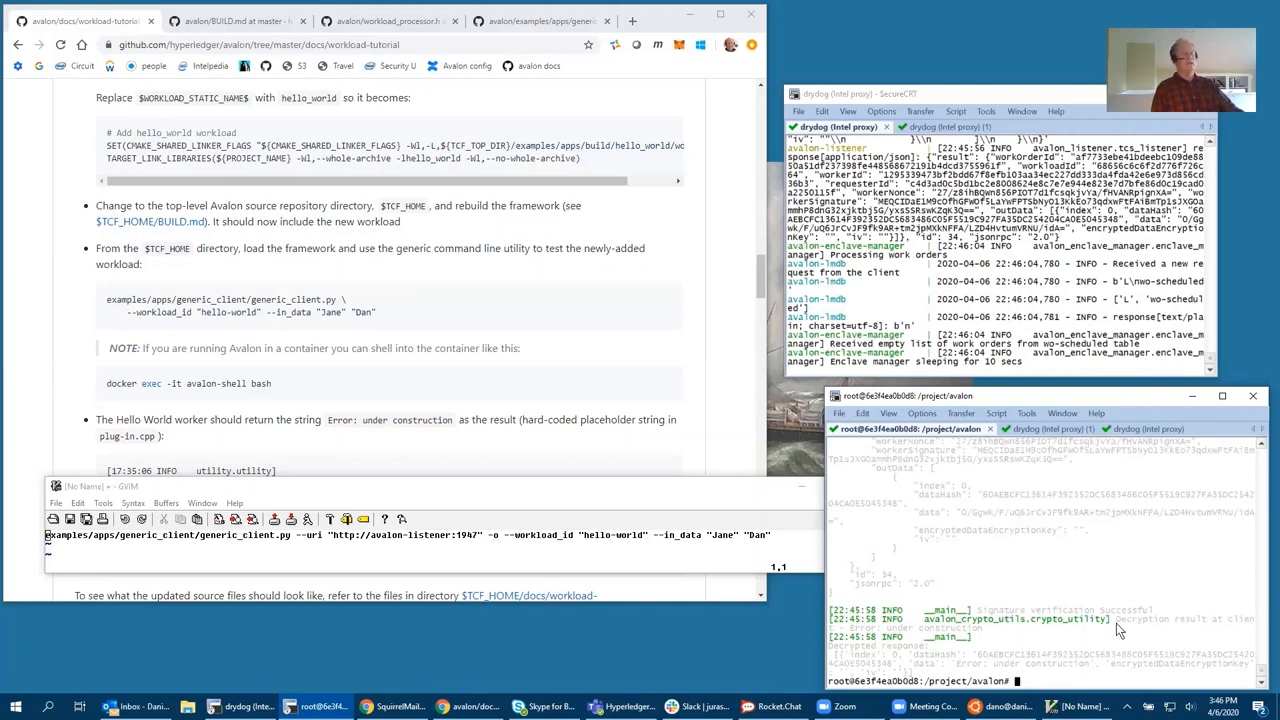
mouse_move(855, 635)
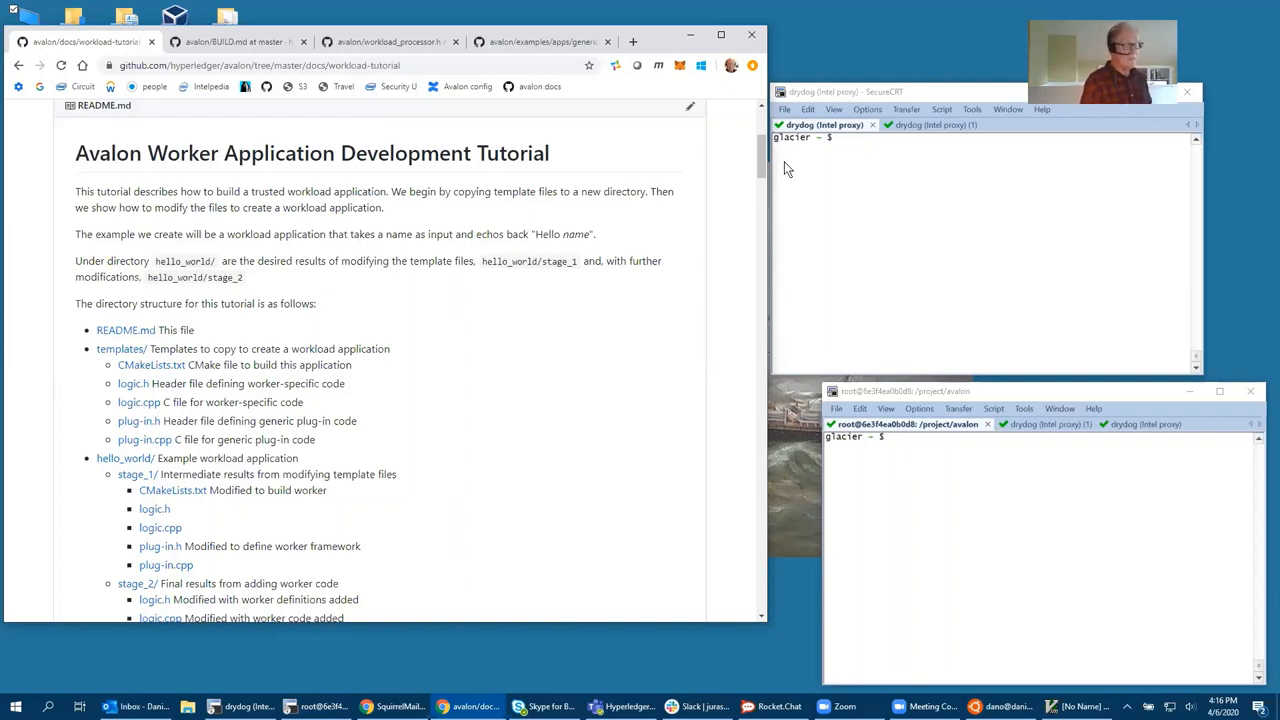
mouse_move(518, 179)
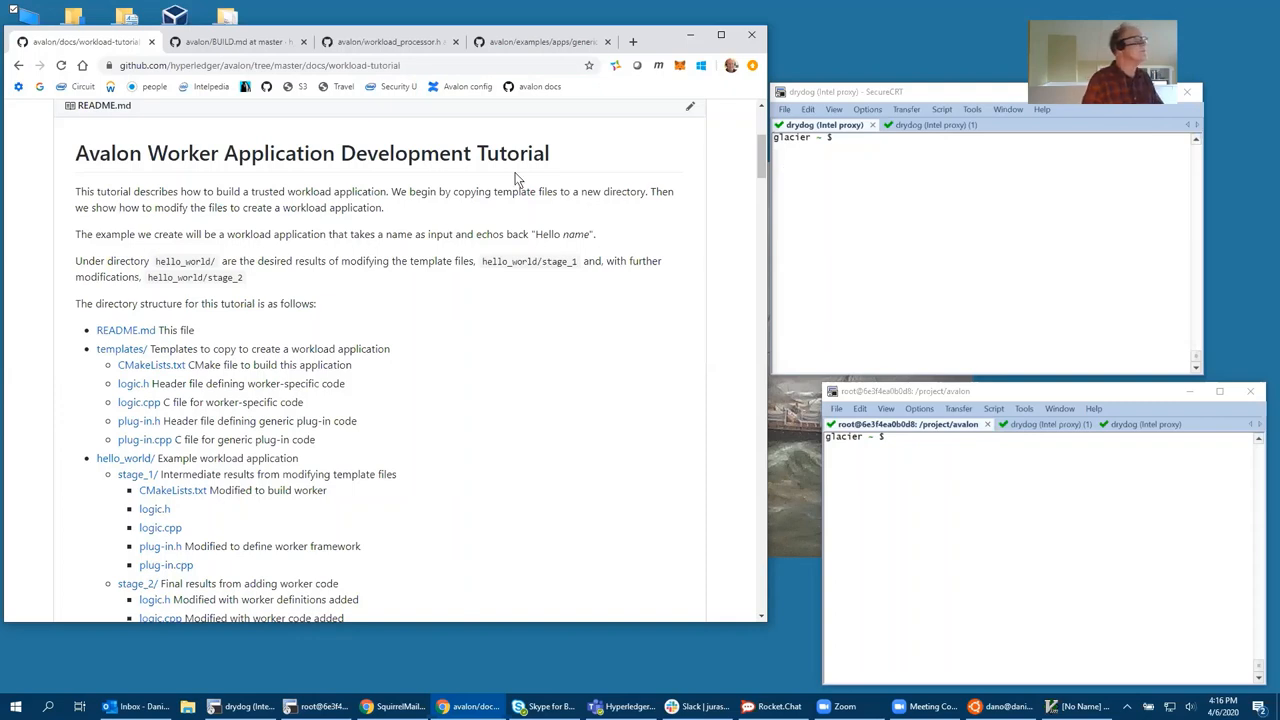
mouse_move(706, 214)
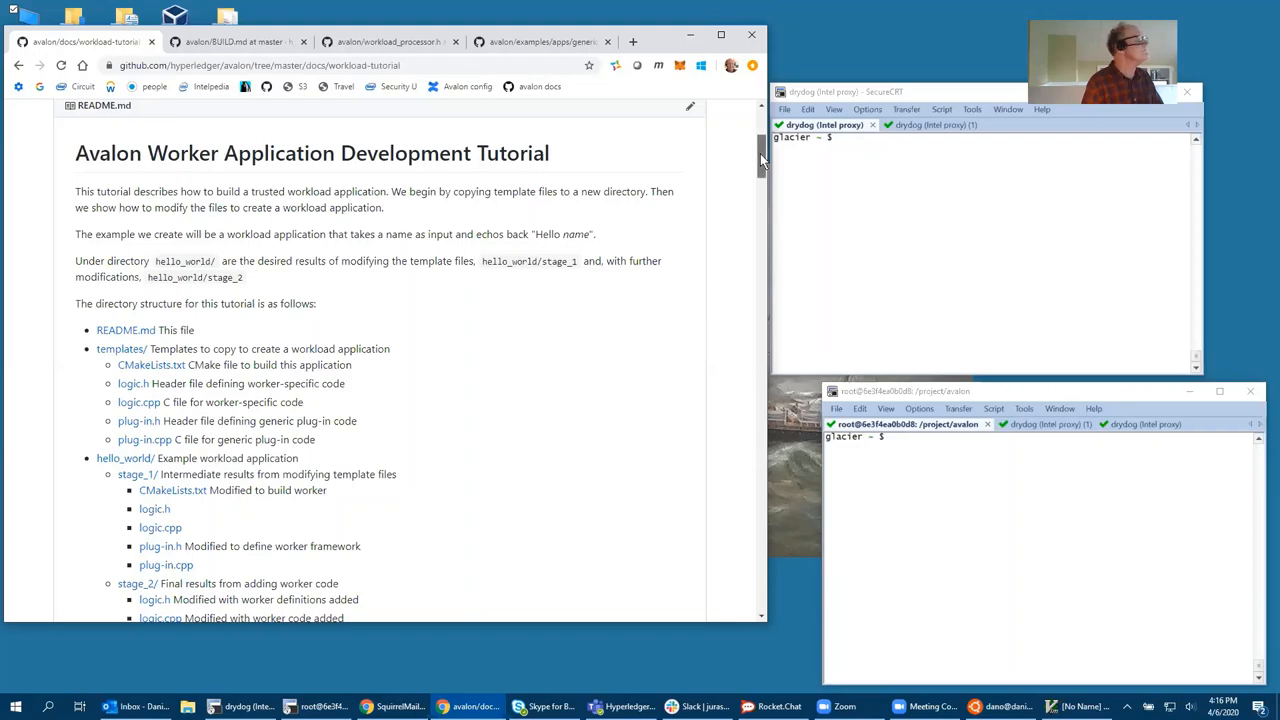
Scroll the tutorial down to the Phase 2: Worker-specific Code section
scroll("down", 3)
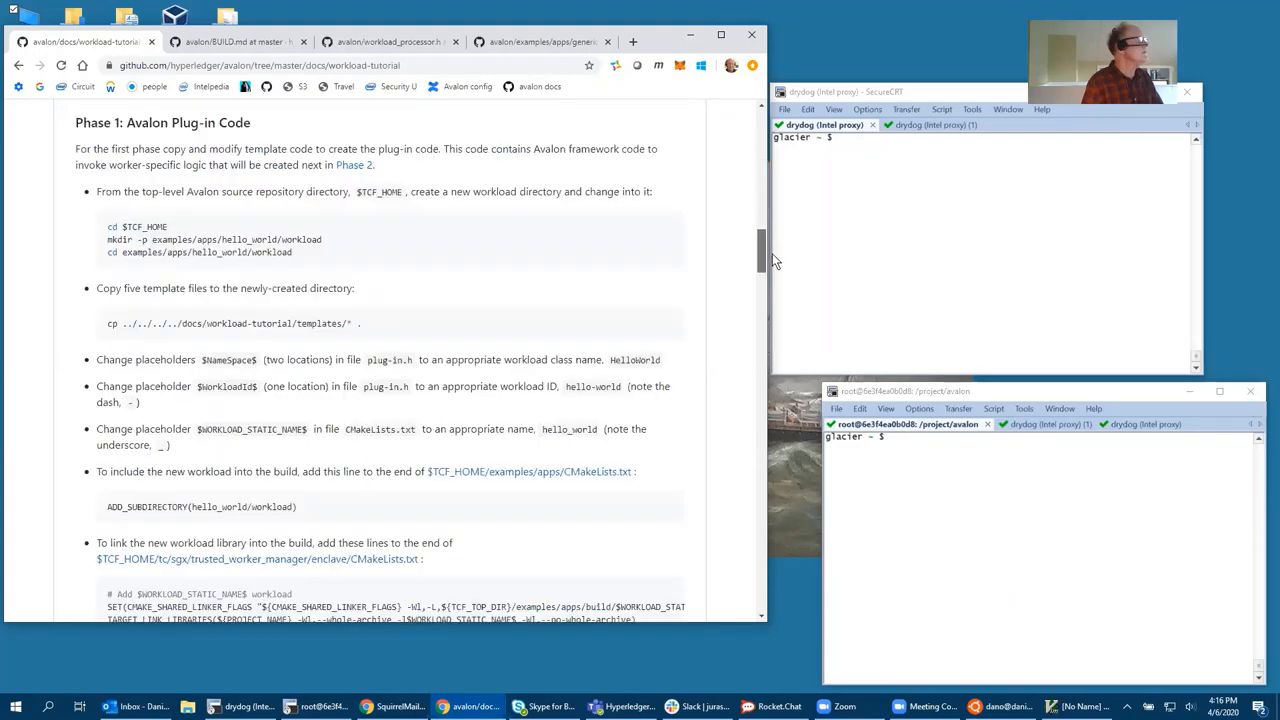
scroll("down", 3)
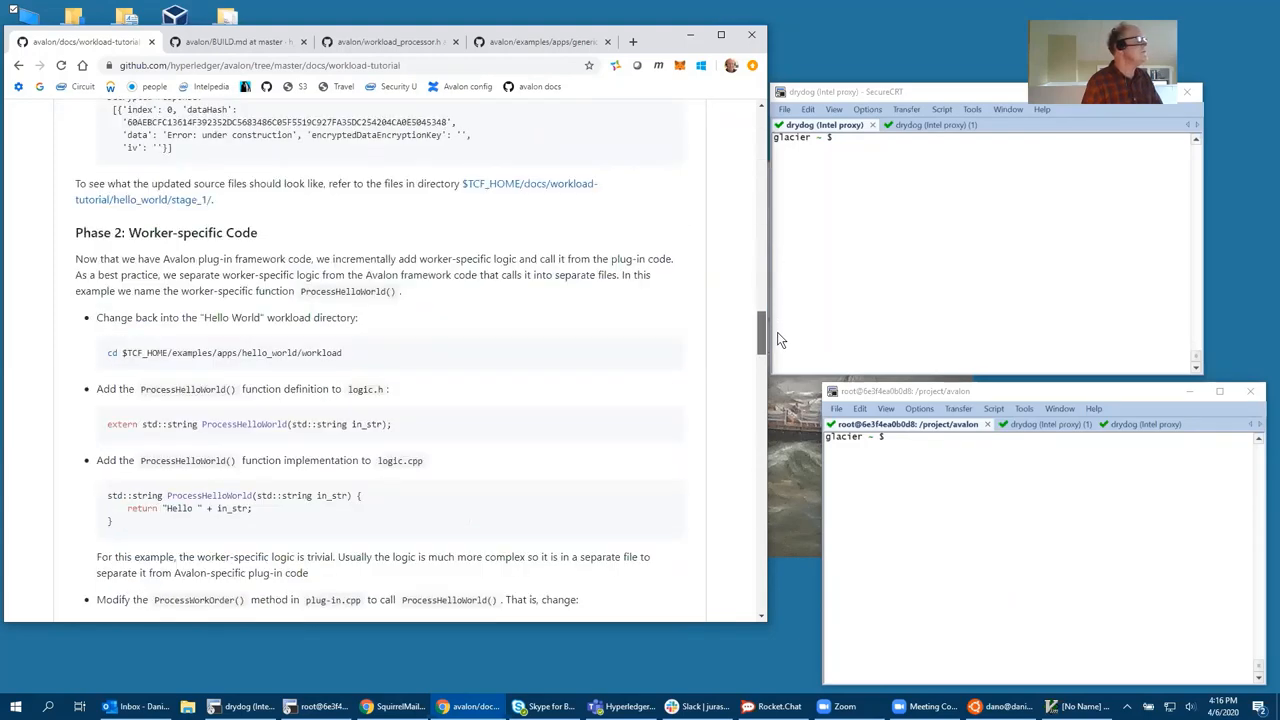
scroll("down", 3)
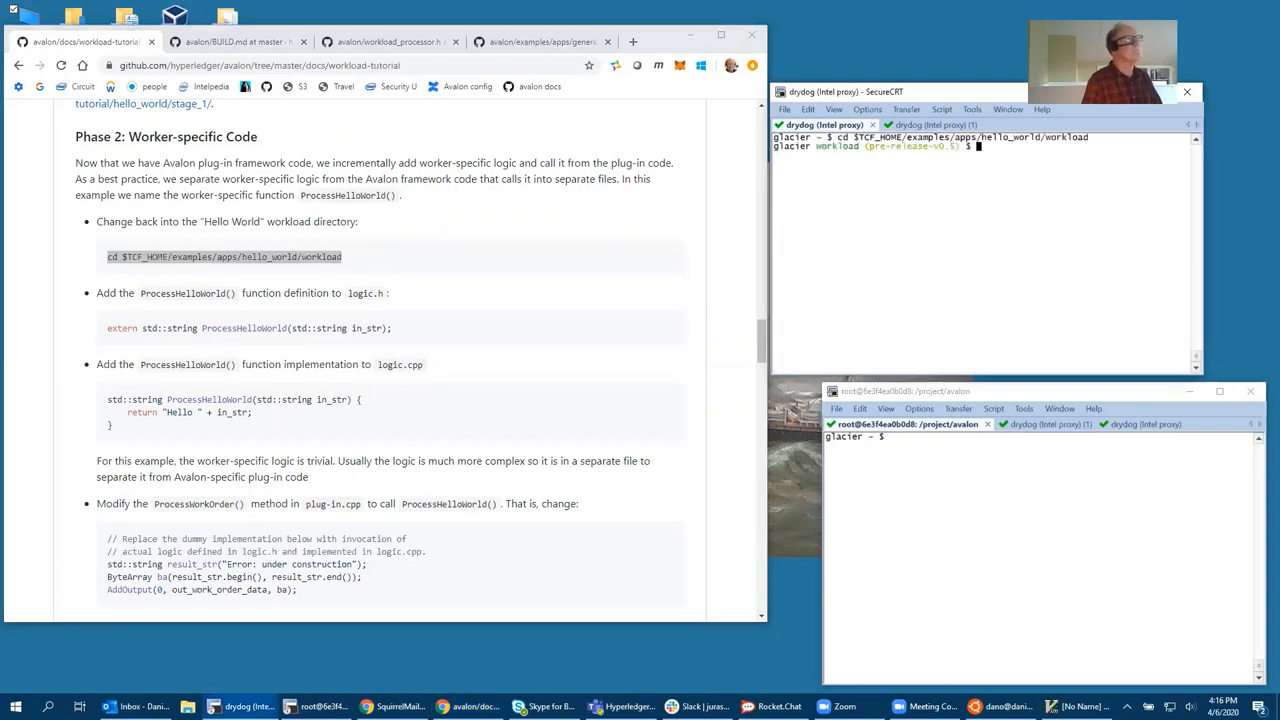
Change to $TCF_HOME/examples/apps/hello_world/workload and list its five source files
type("cd $TCF_HOME/examples/apps/hello_world/workload")
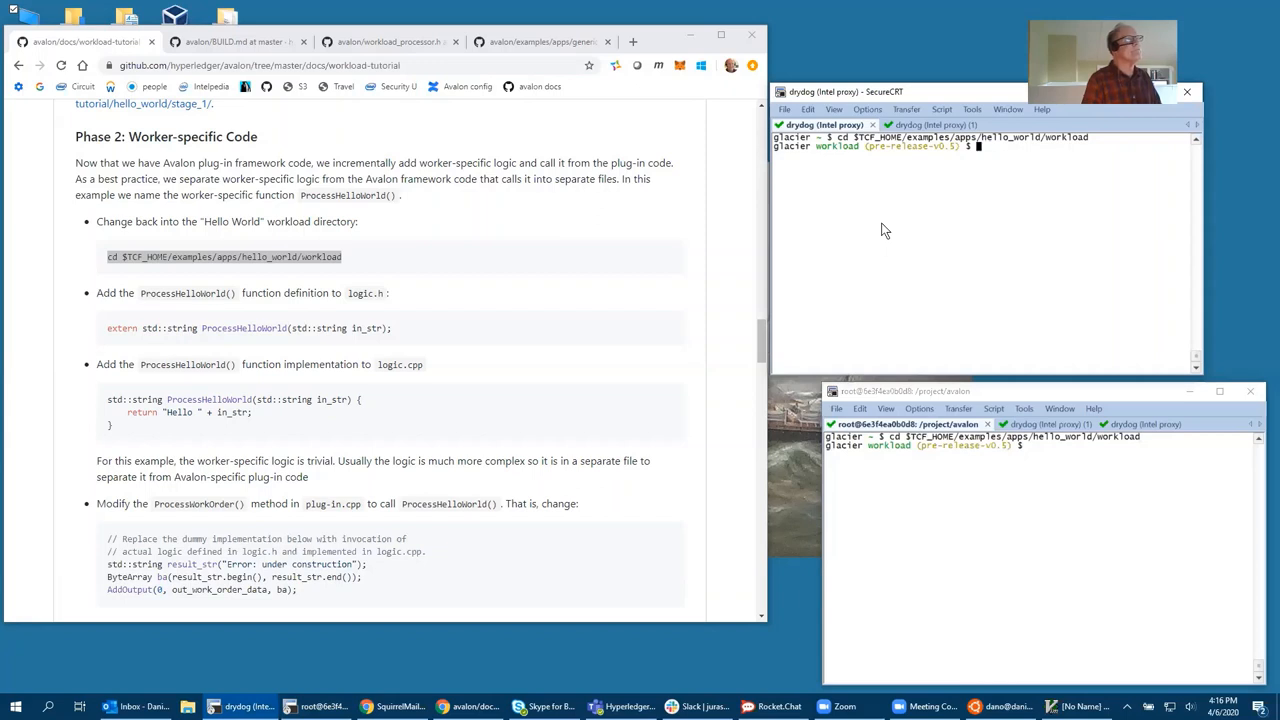
type("ls")
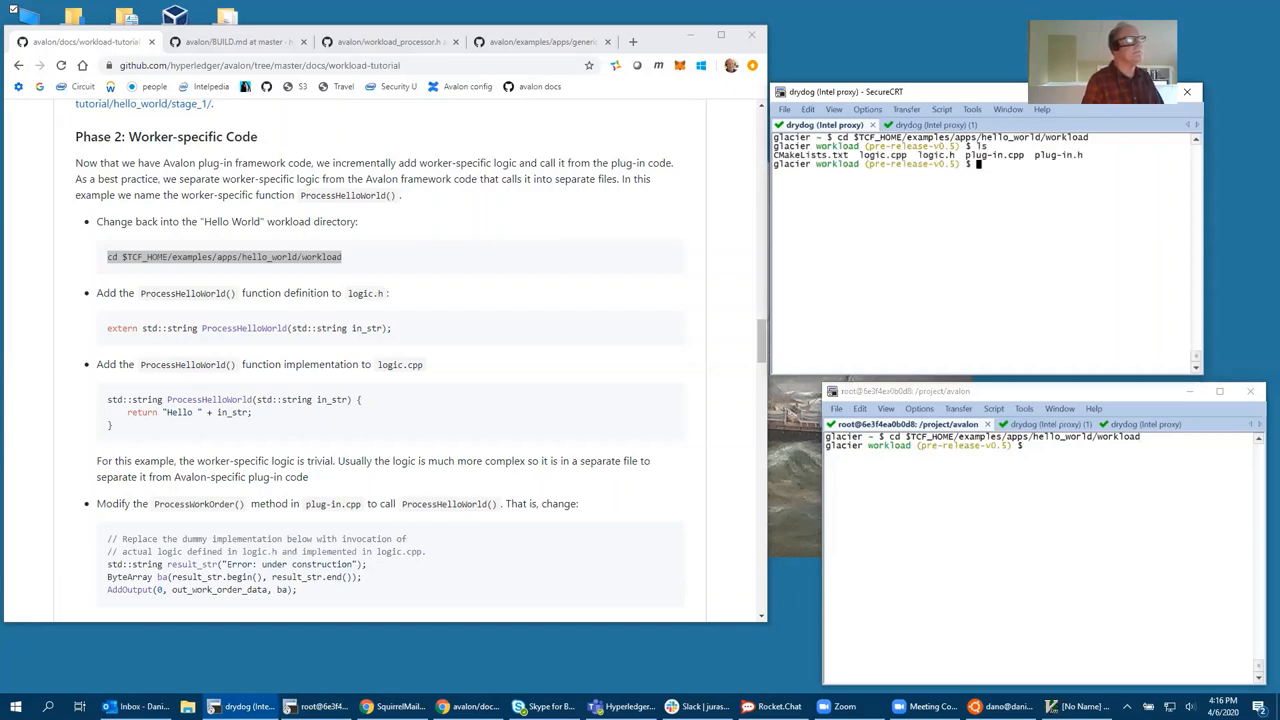
mouse_move(868, 182)
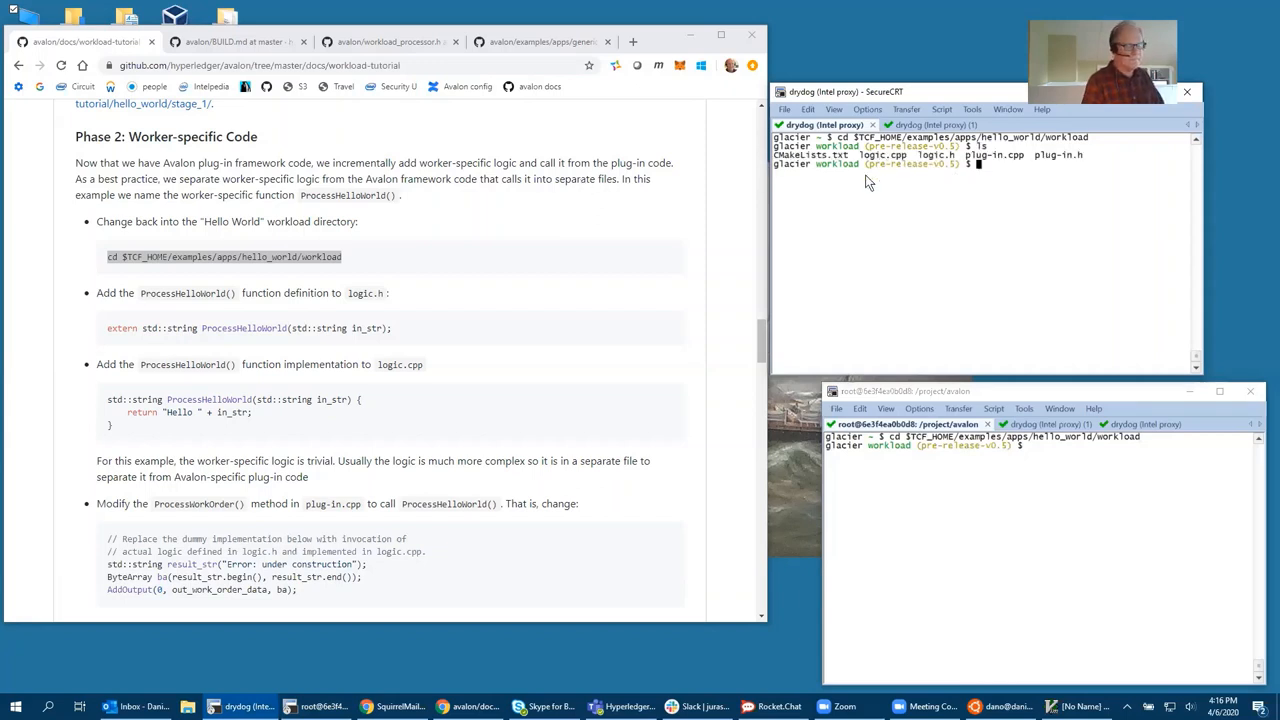
mouse_move(705, 195)
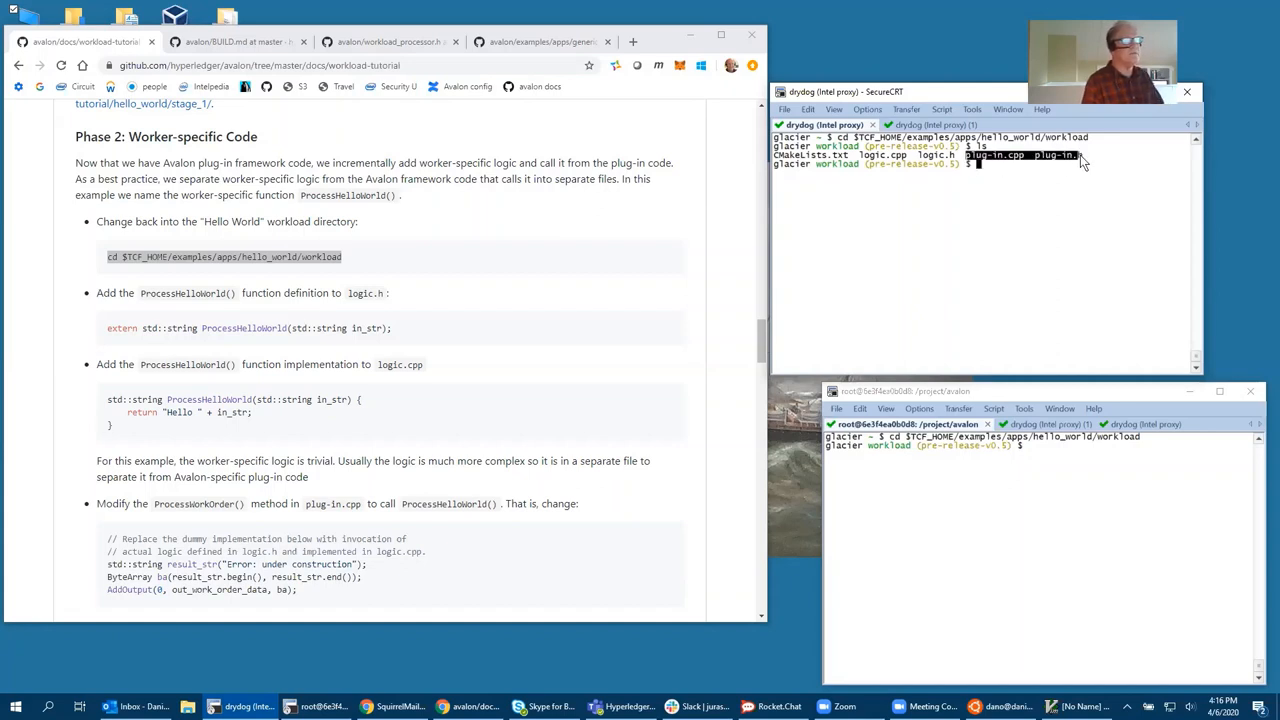
mouse_move(547, 256)
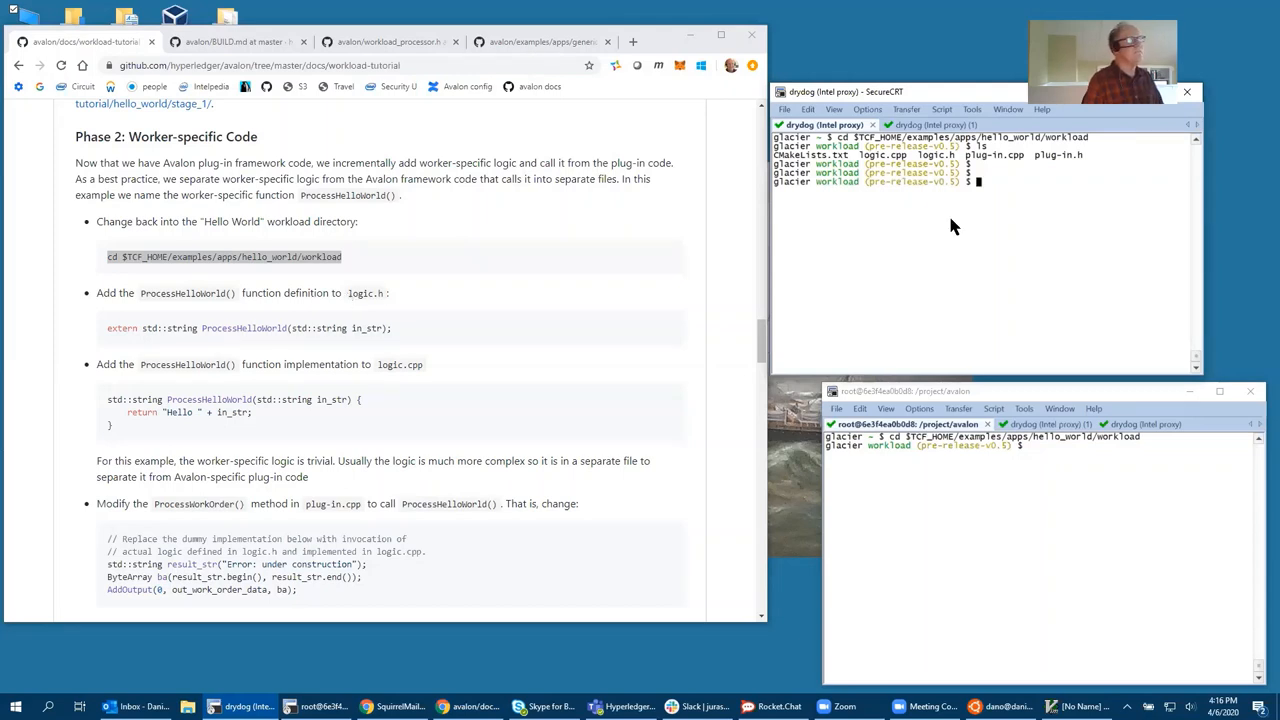
Append extern std::string ProcessHelloWorld(std::string in_str); to logic.h in vi and save
type("vi")
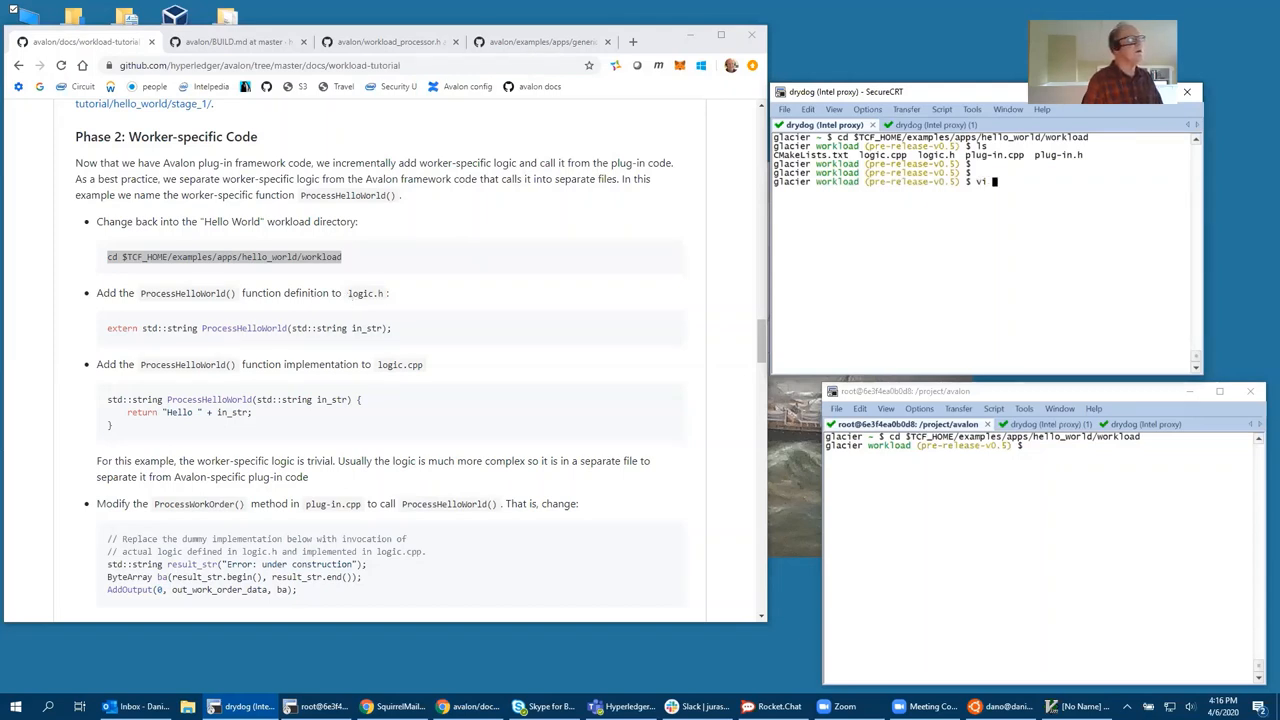
key("Enter")
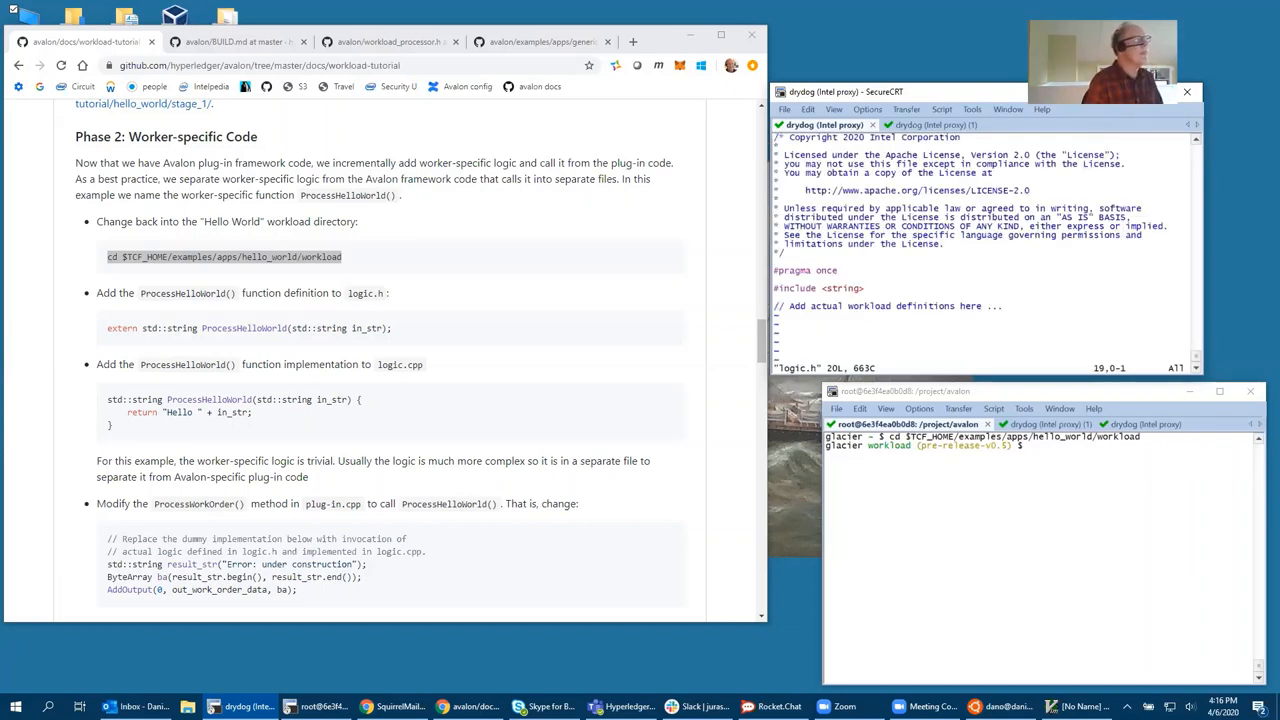
key("i")
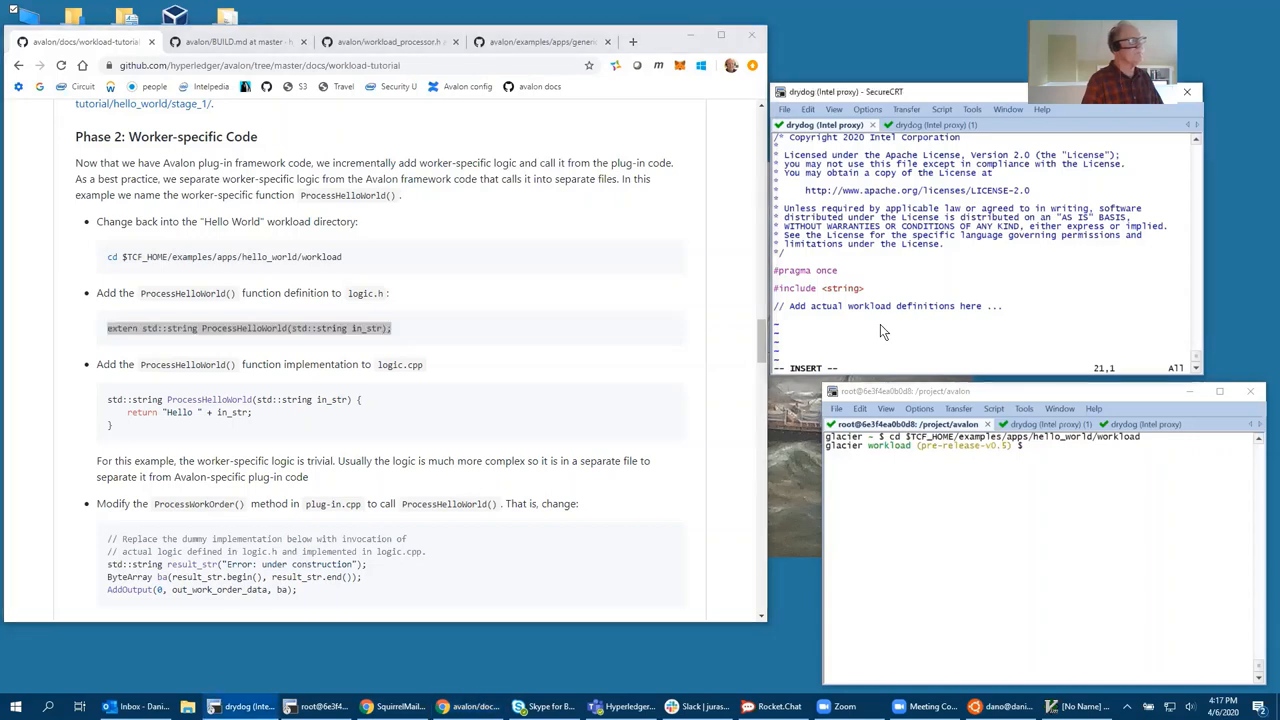
type("extern std::string ProcessHelloWorld(std::string in_str);")
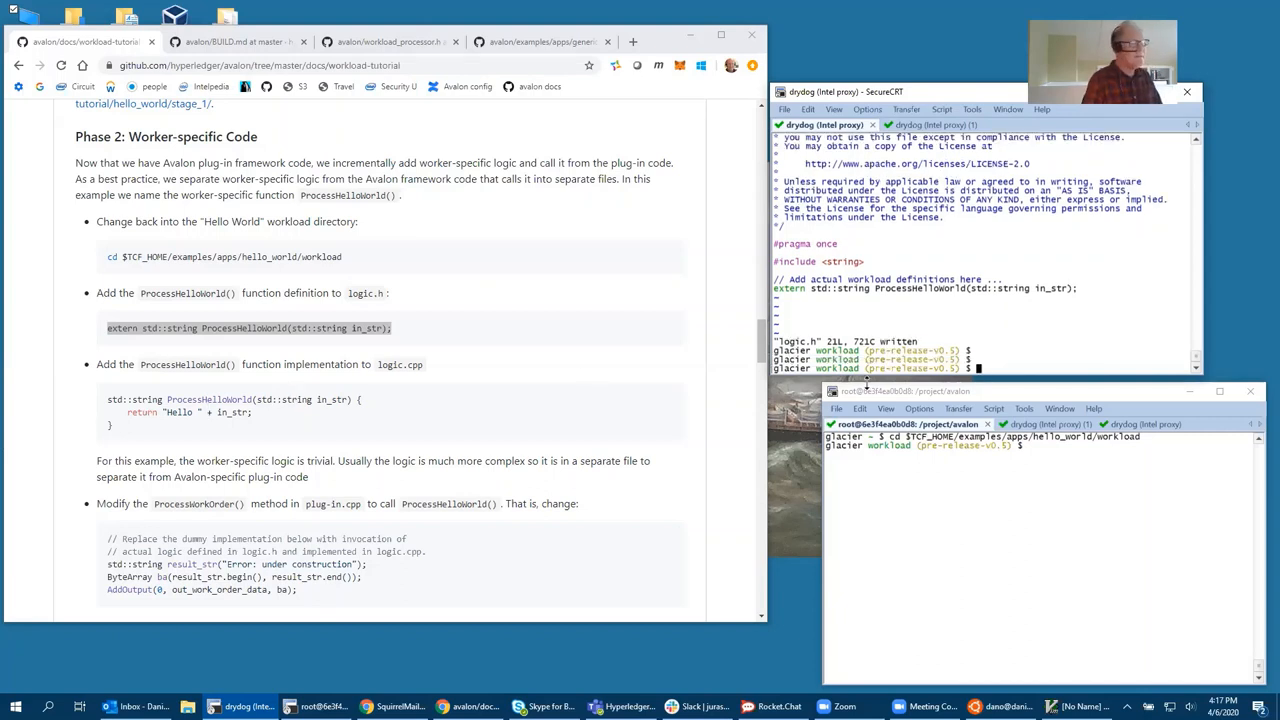
Open logic.cpp in vi and copy the tutorial's ProcessHelloWorld implementation for pasting
type("vi")
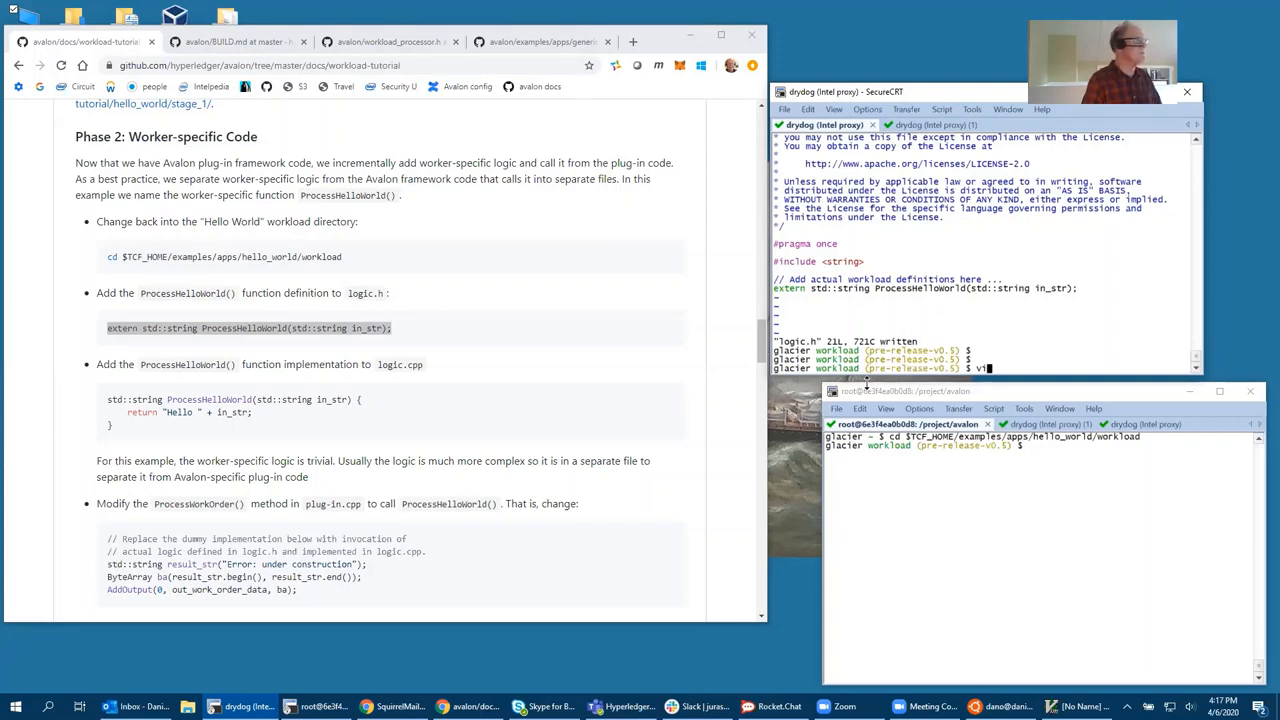
type("logi")
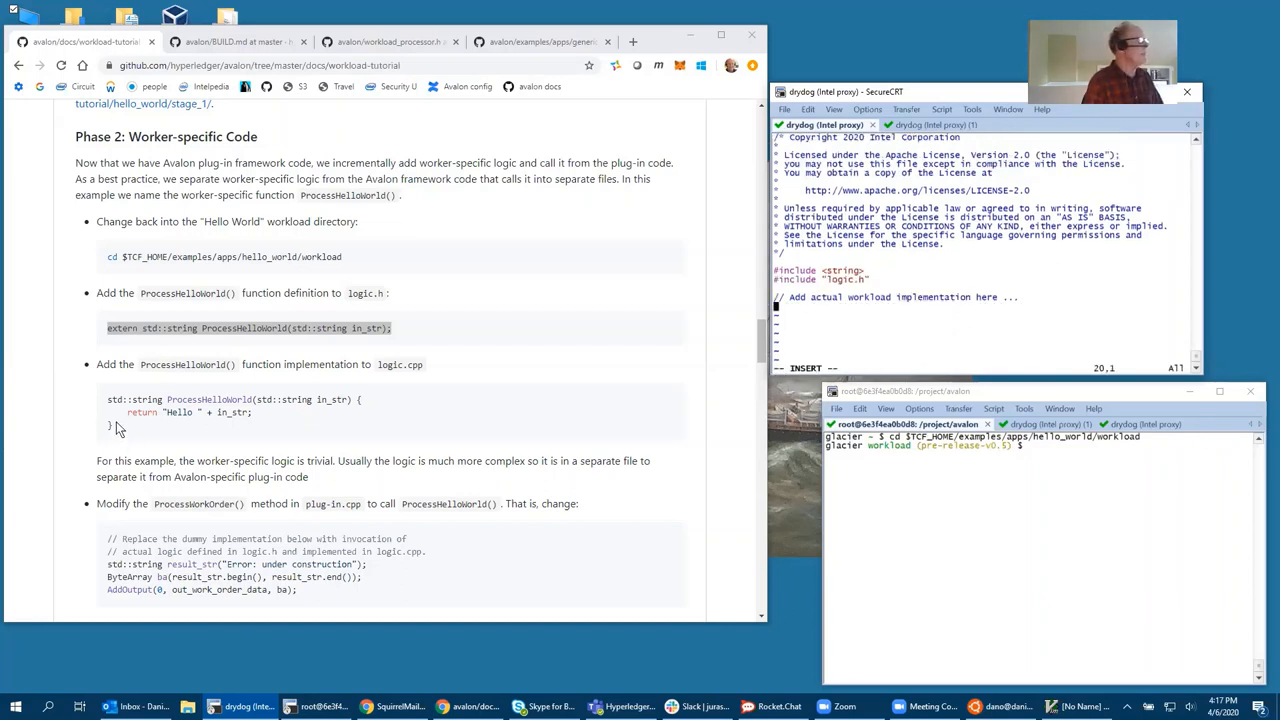
left_click_drag(108, 399, 254, 425)
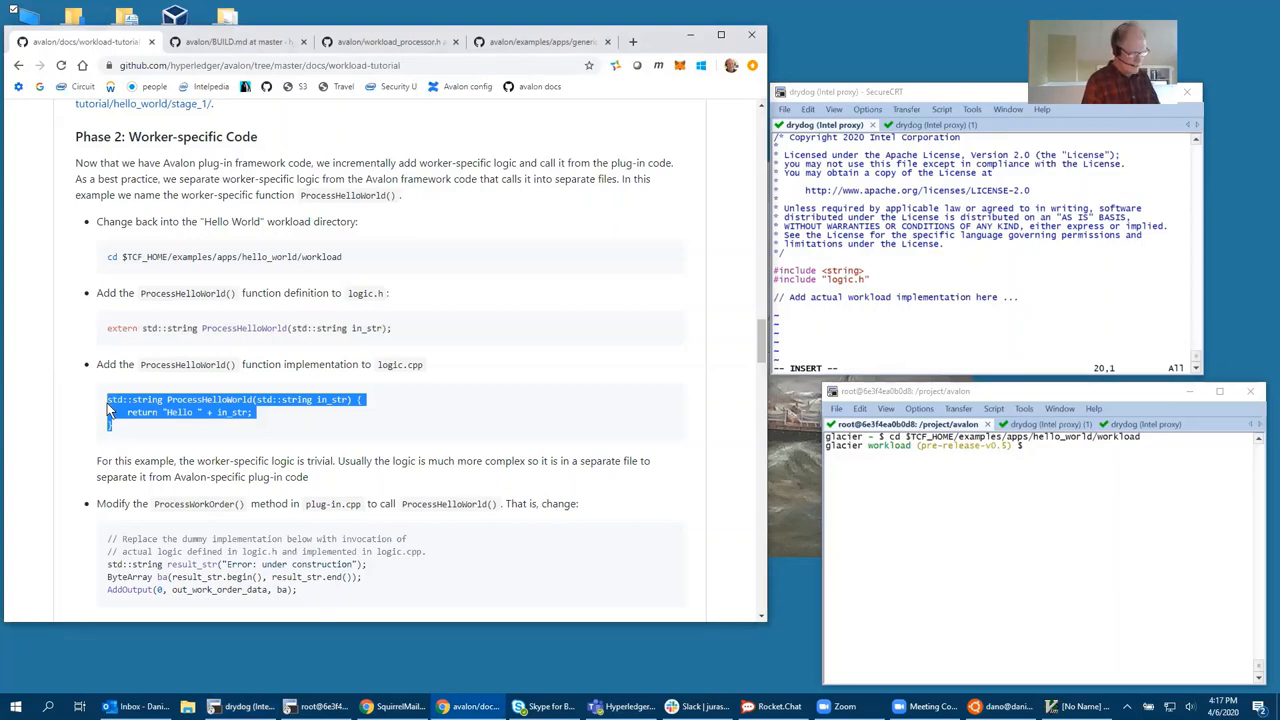
mouse_move(828, 325)
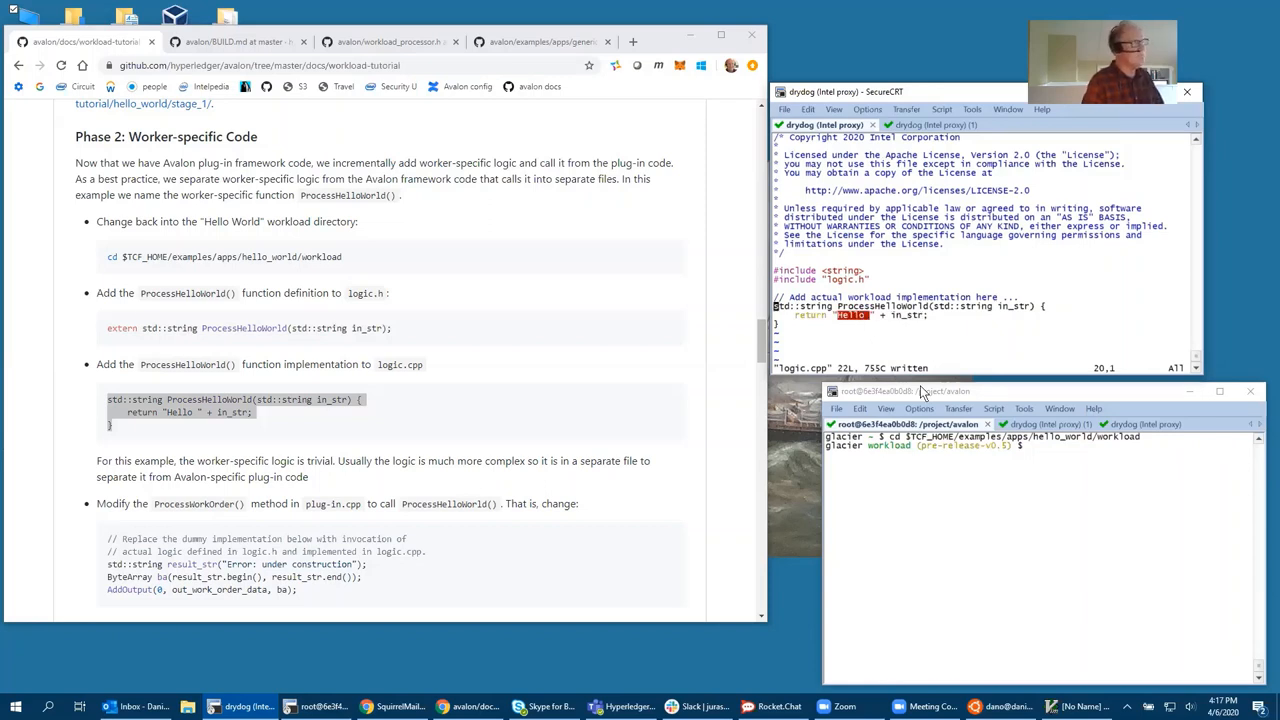
mouse_move(835, 332)
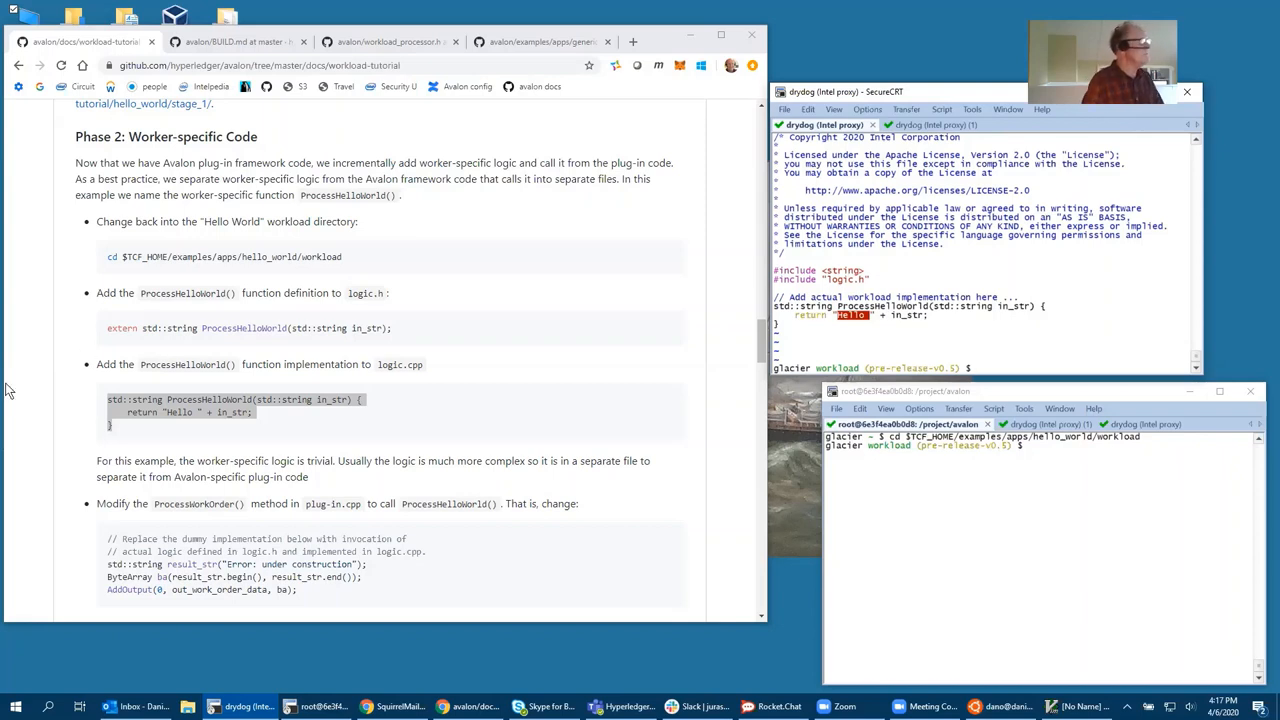
Scroll to the Modify ProcessWorkOrder() step and begin the vi command for plug-in.cpp
scroll("down", 3)
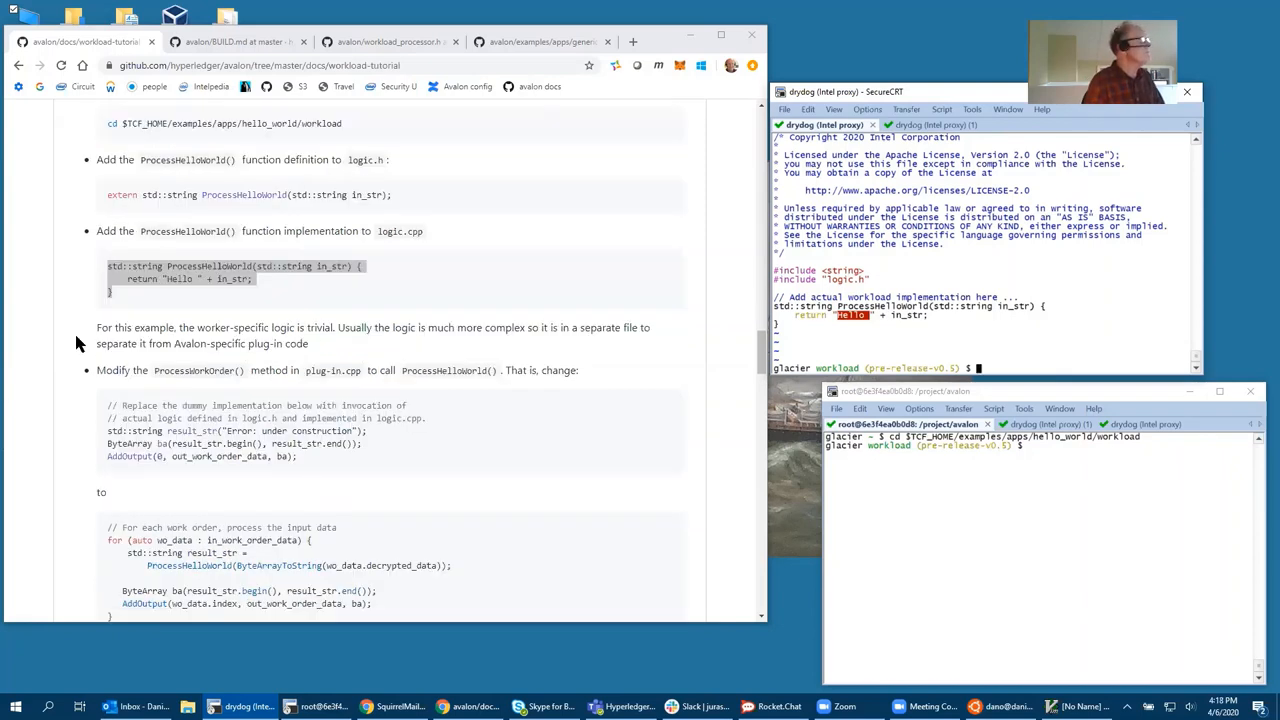
scroll("down", 3)
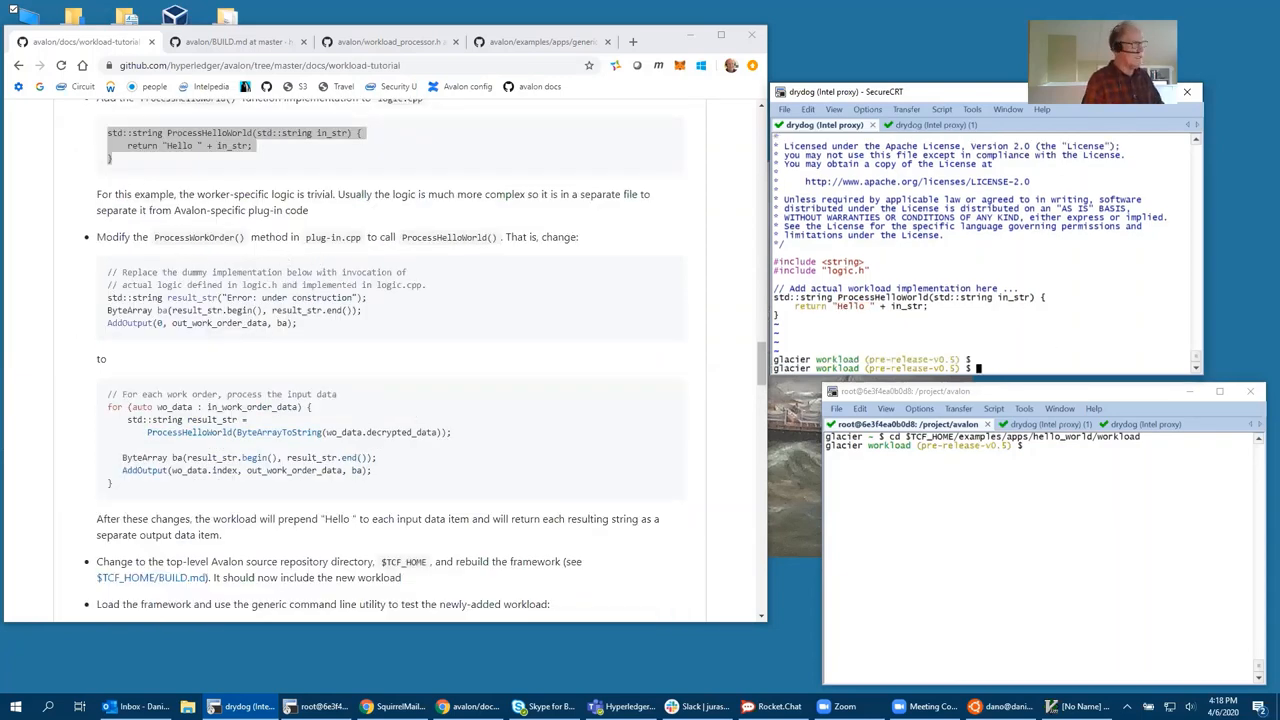
type("vi plug-in.cpp")
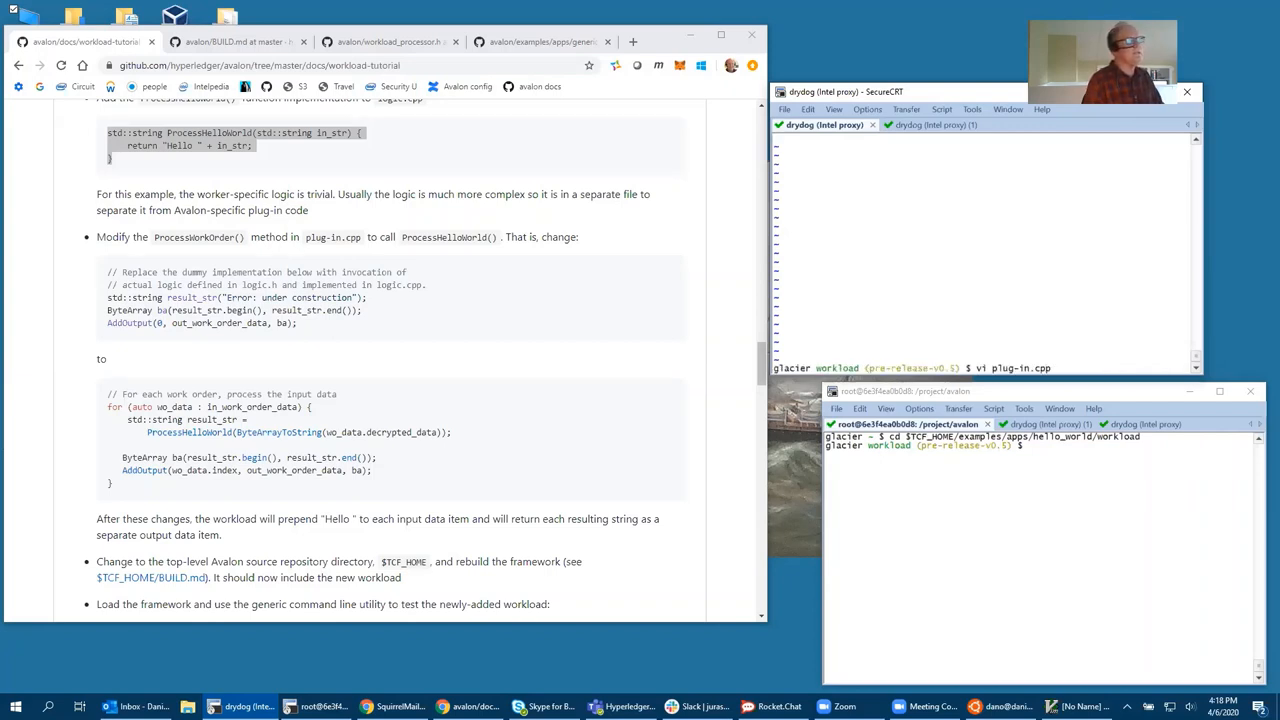
In plug-in.cpp, find ProcessWorkOrder, remove its placeholder lines and paste the loop calling ProcessHelloWorld
key("Return")
type("/")
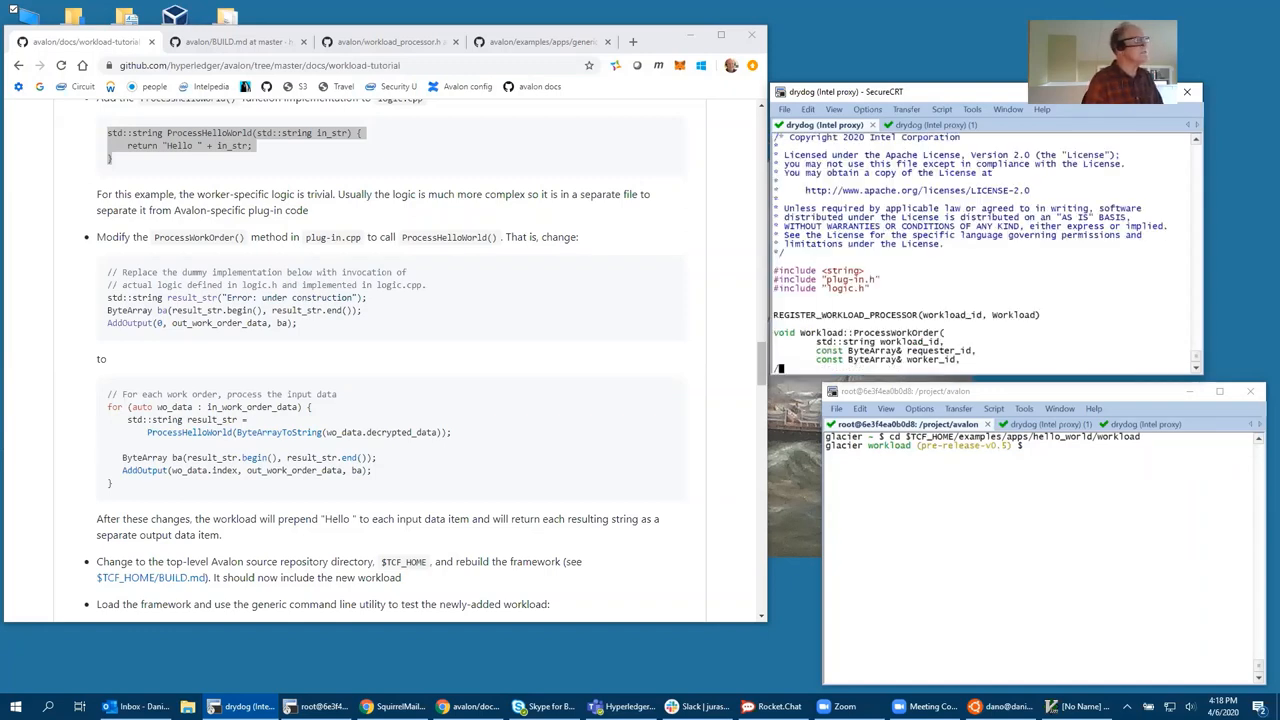
type("processwo")
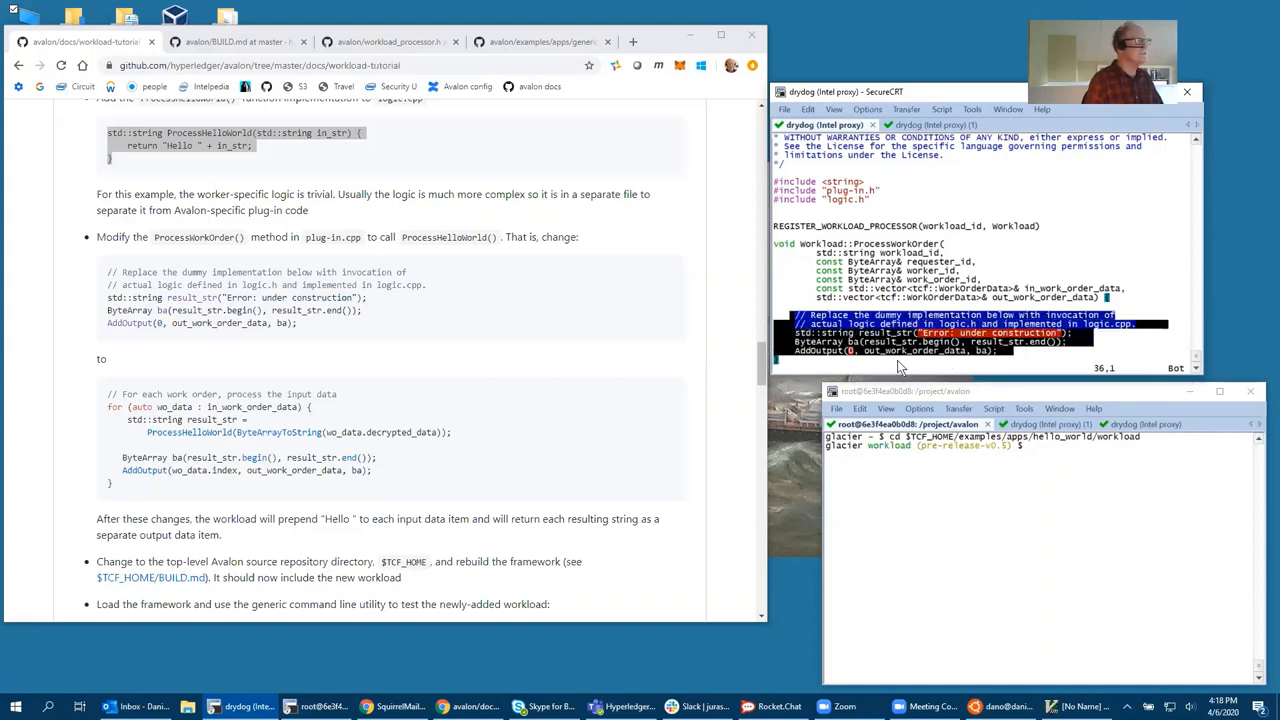
mouse_move(113, 407)
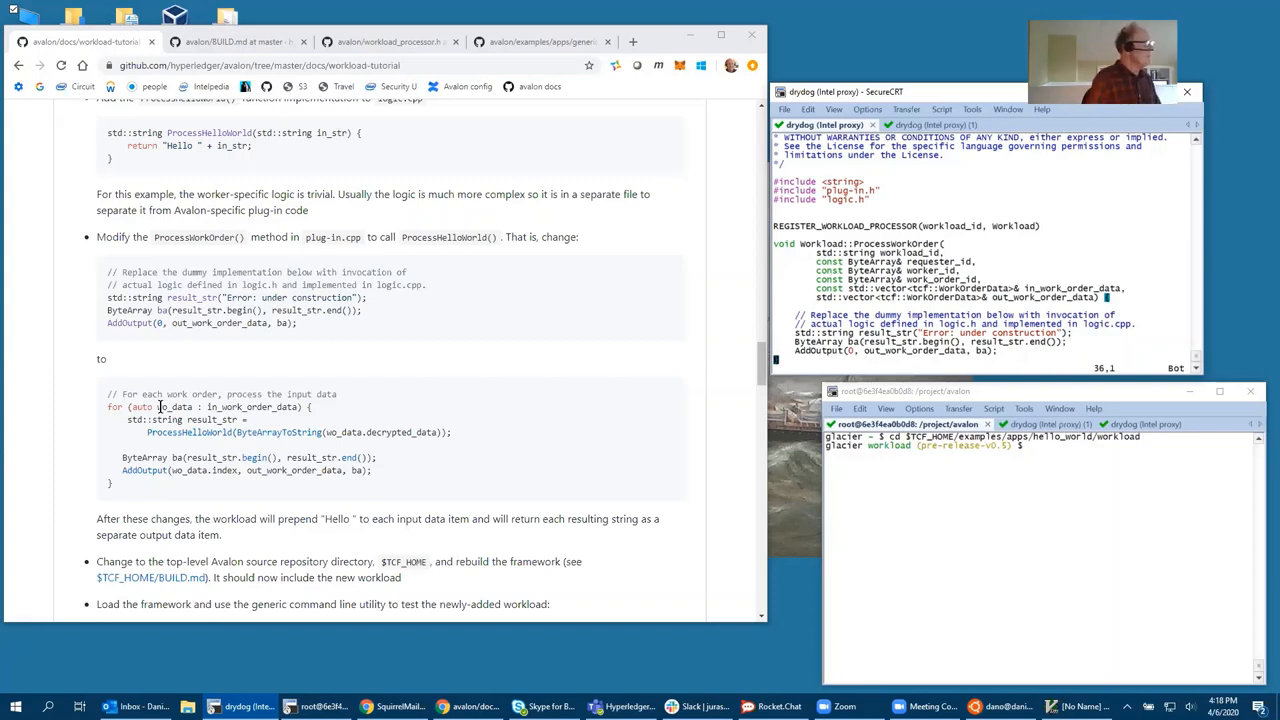
mouse_move(303, 361)
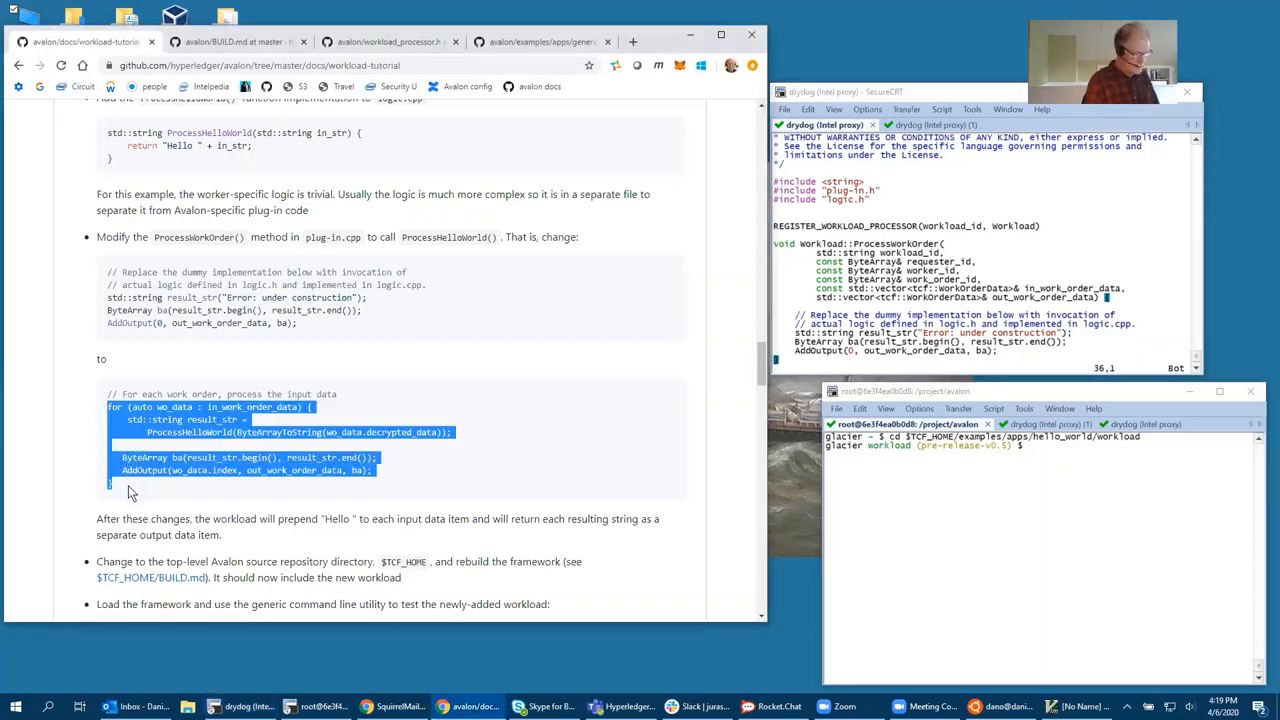
mouse_move(727, 170)
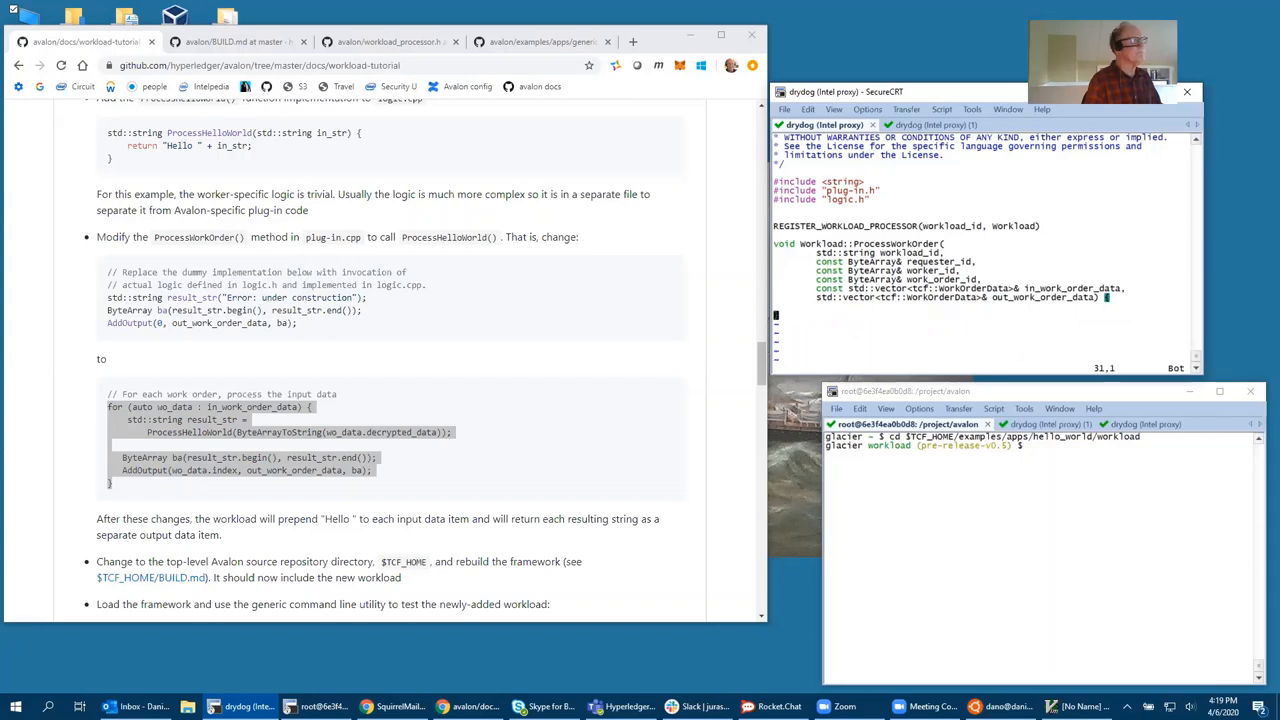
key("i")
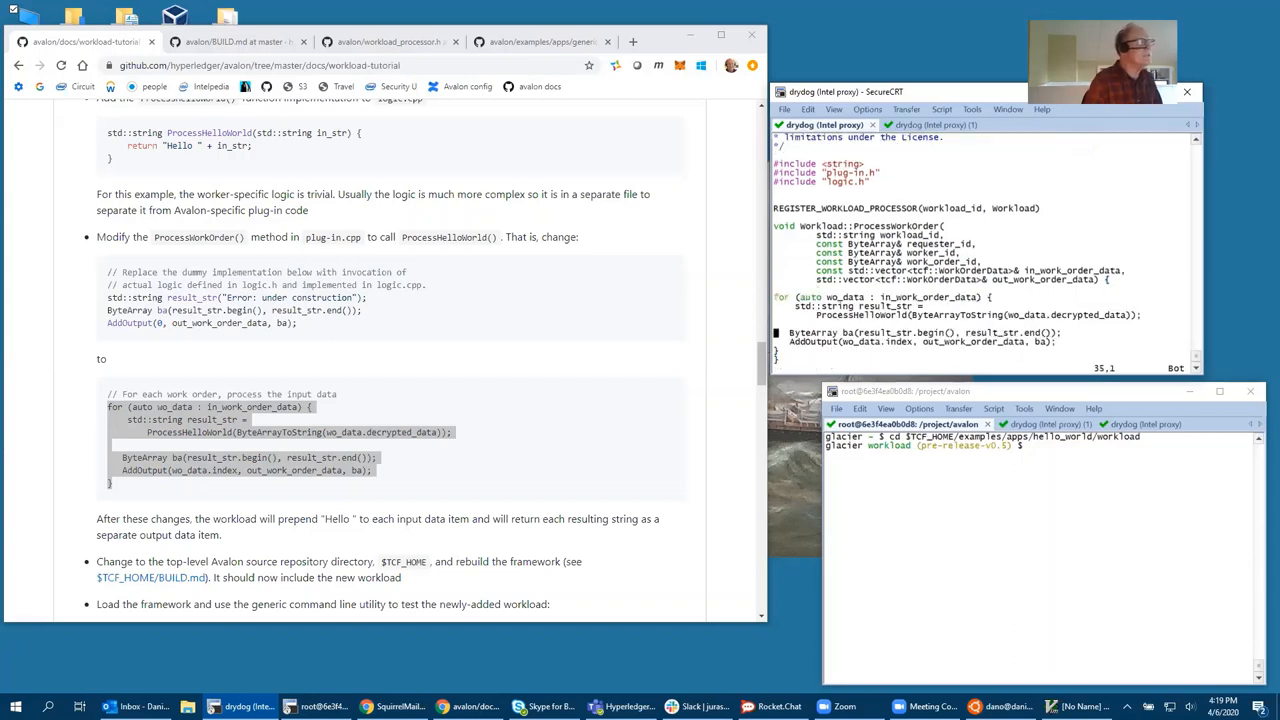
key("i")
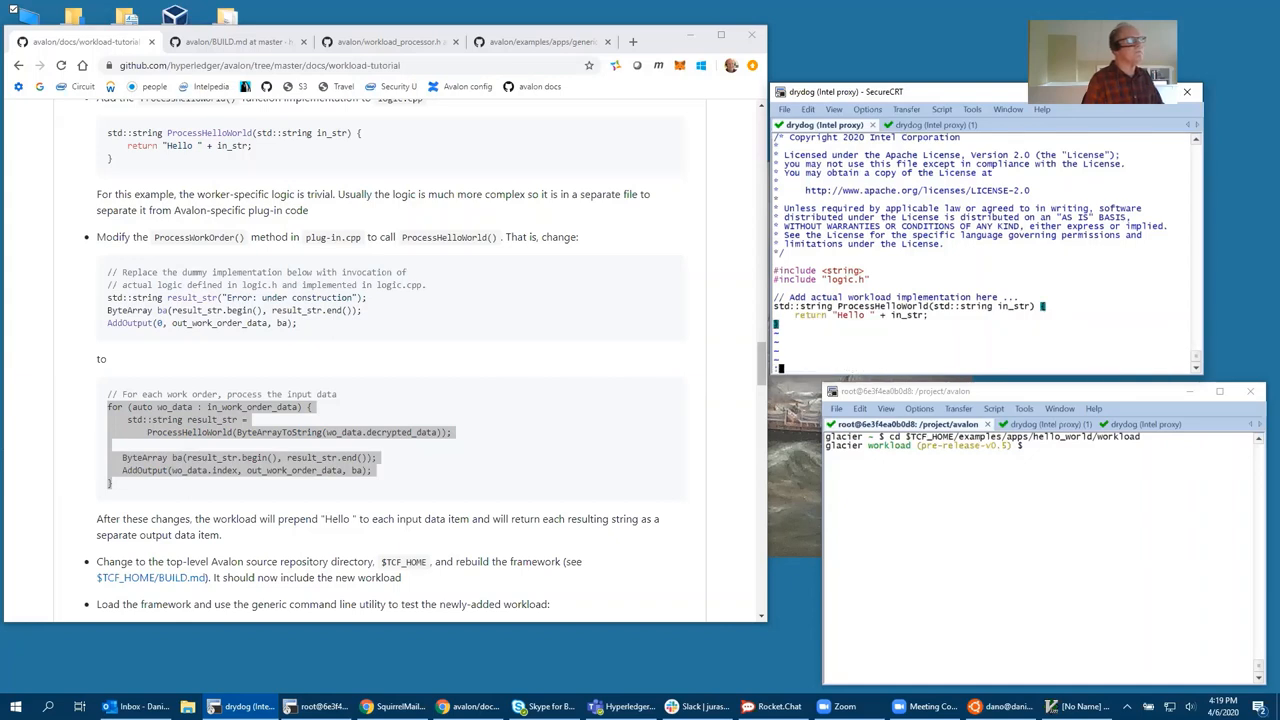
List the workload directory with ls, showing plug-in.cpp freshly updated among the five files
type("ls")
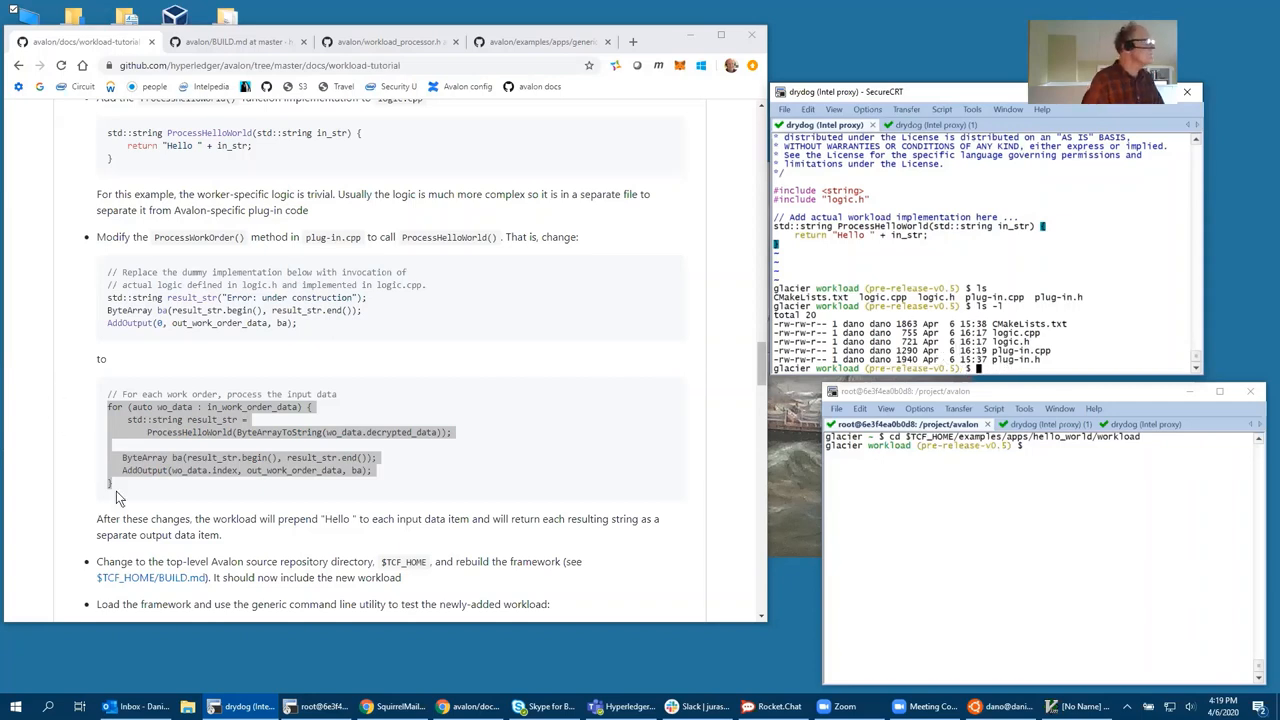
scroll("down", 3)
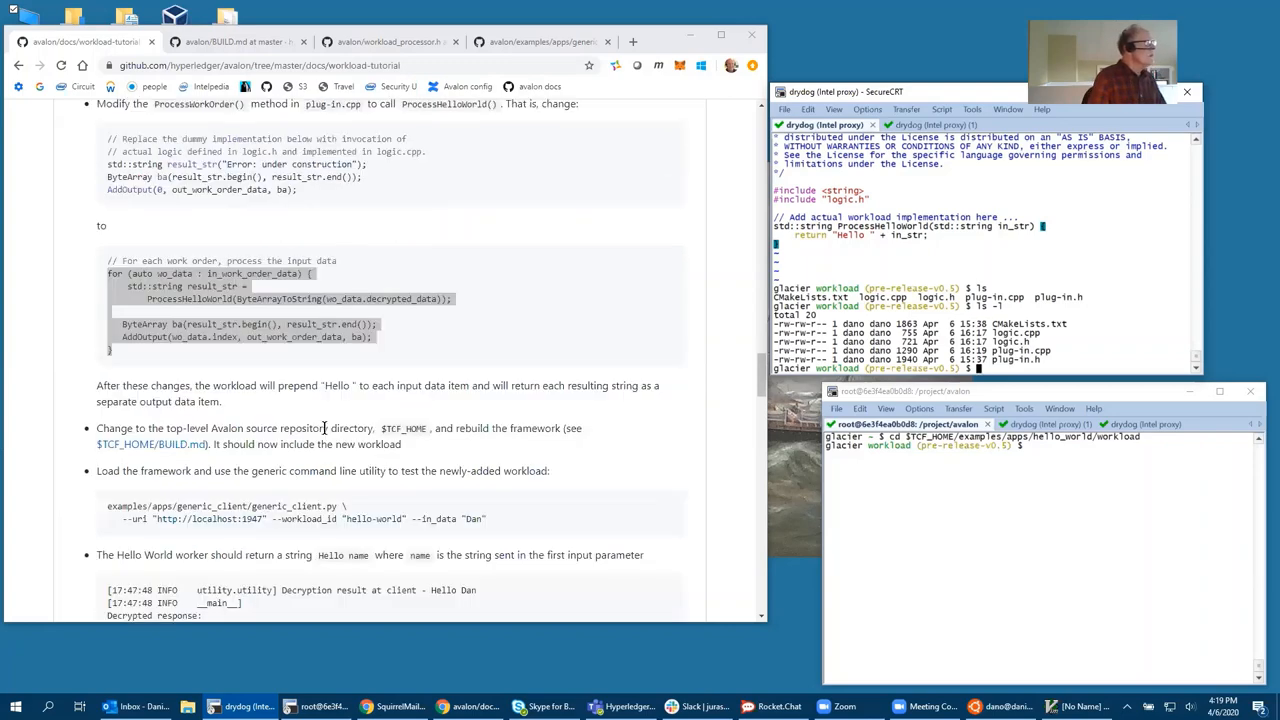
mouse_move(901, 222)
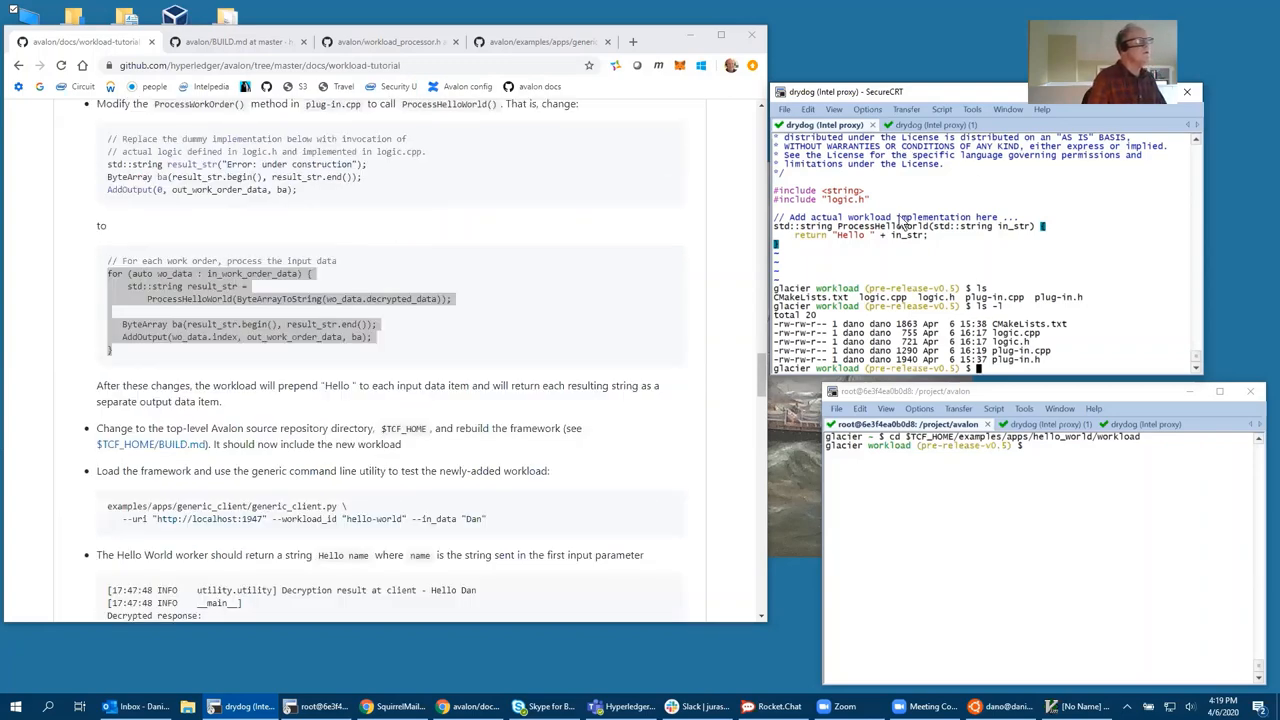
mouse_move(917, 267)
type("cd")
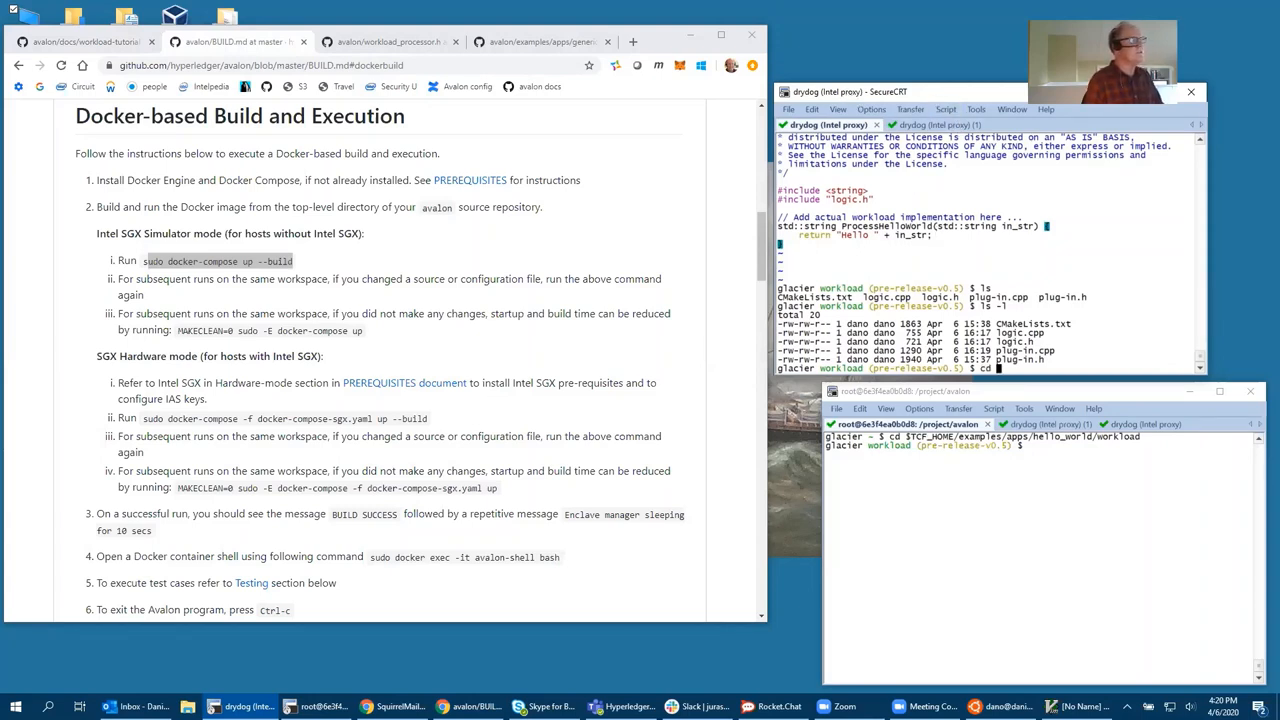
Change to $TCF_HOME and confirm the Avalon root with pwd and echo $TCF_HOME
type("$TC")
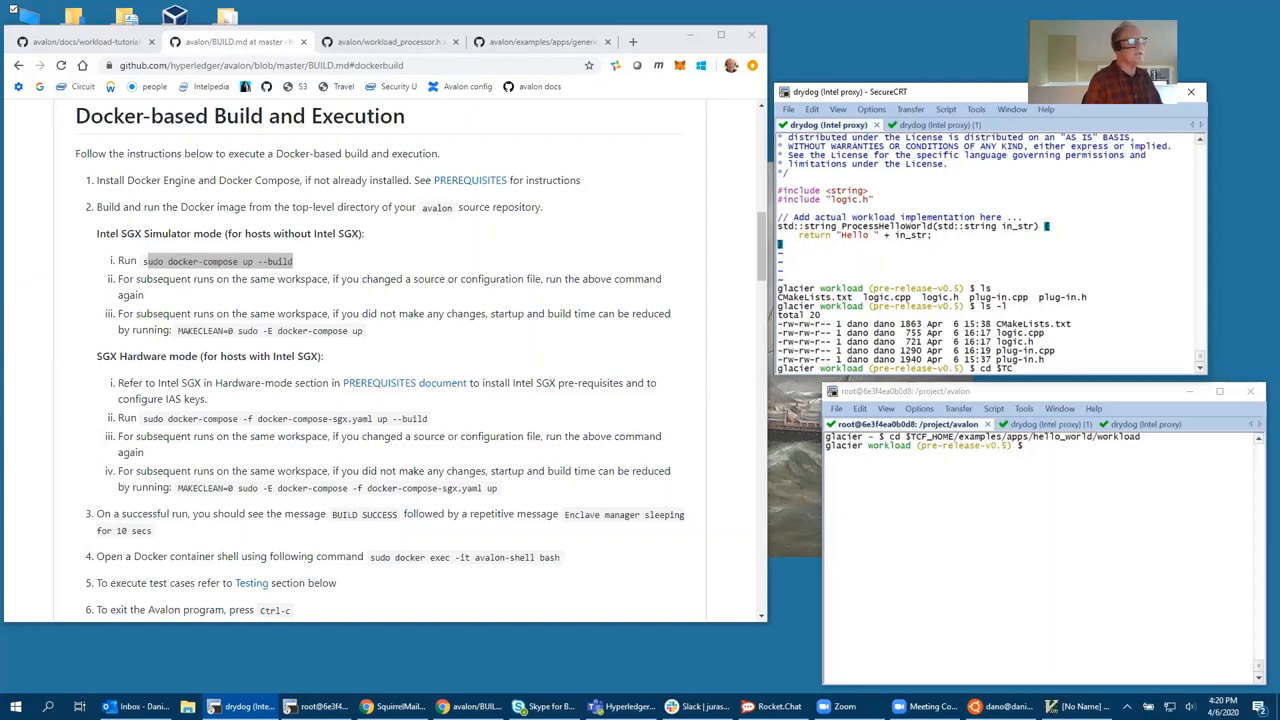
type("$TCF_HOME")
type("ls")
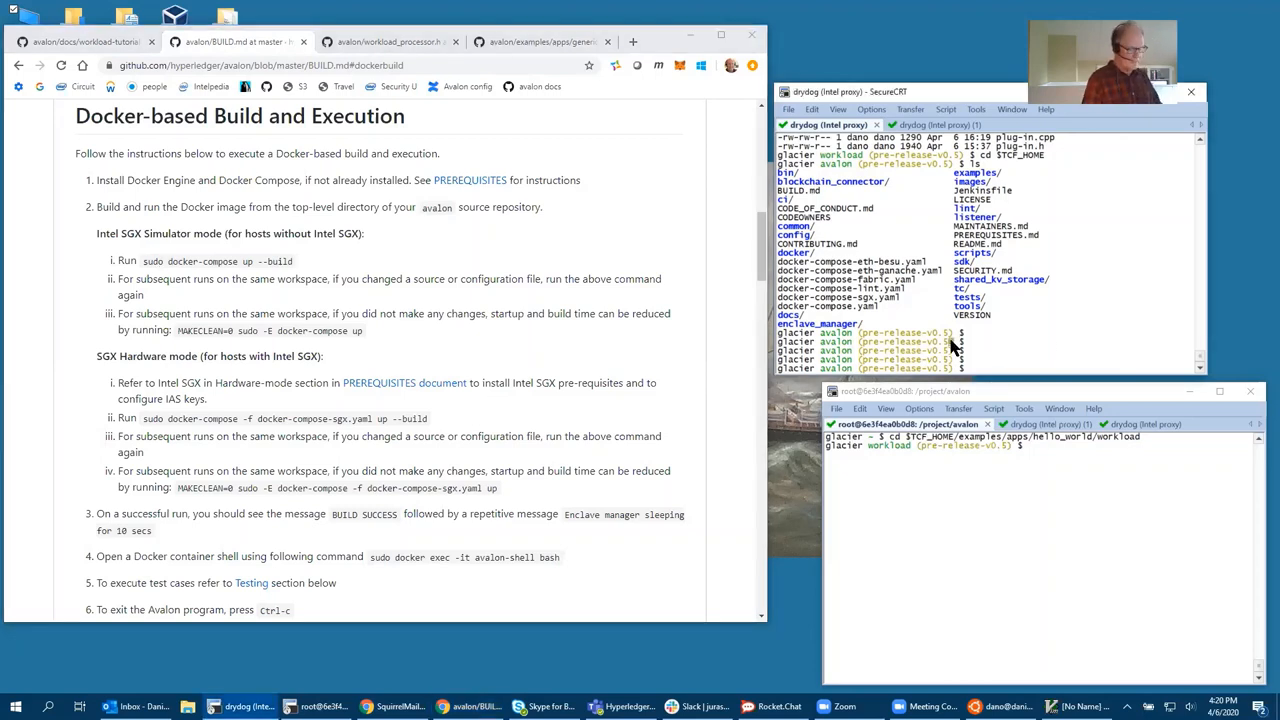
type("pwd")
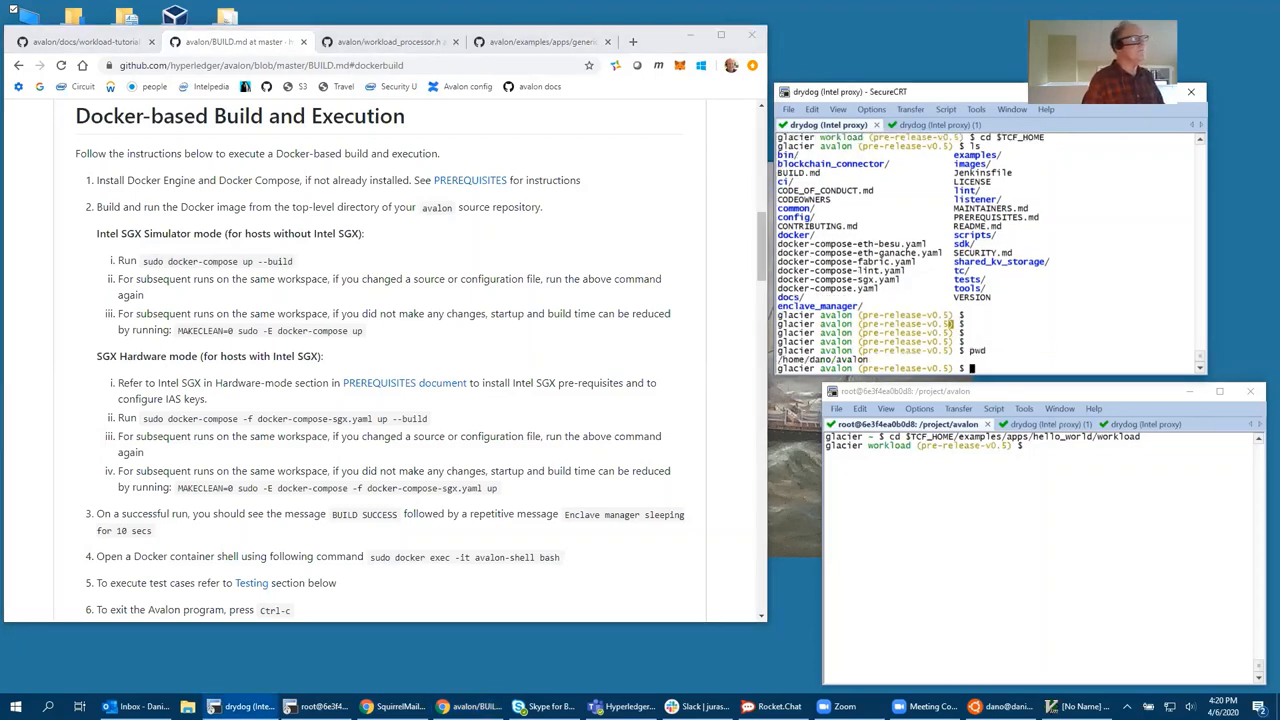
type("echo $TCF_HOME")
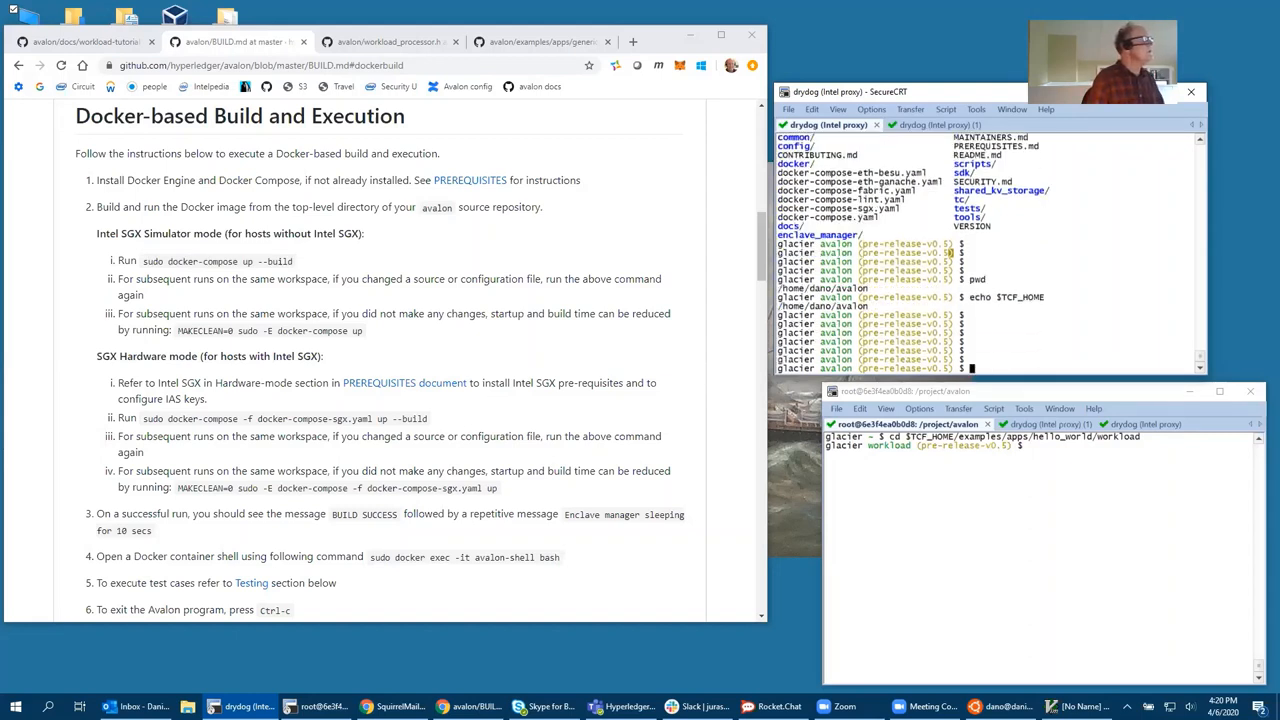
Enter sudo docker-compose up --build at the Avalon root prompt
type("sudo docker-compose")
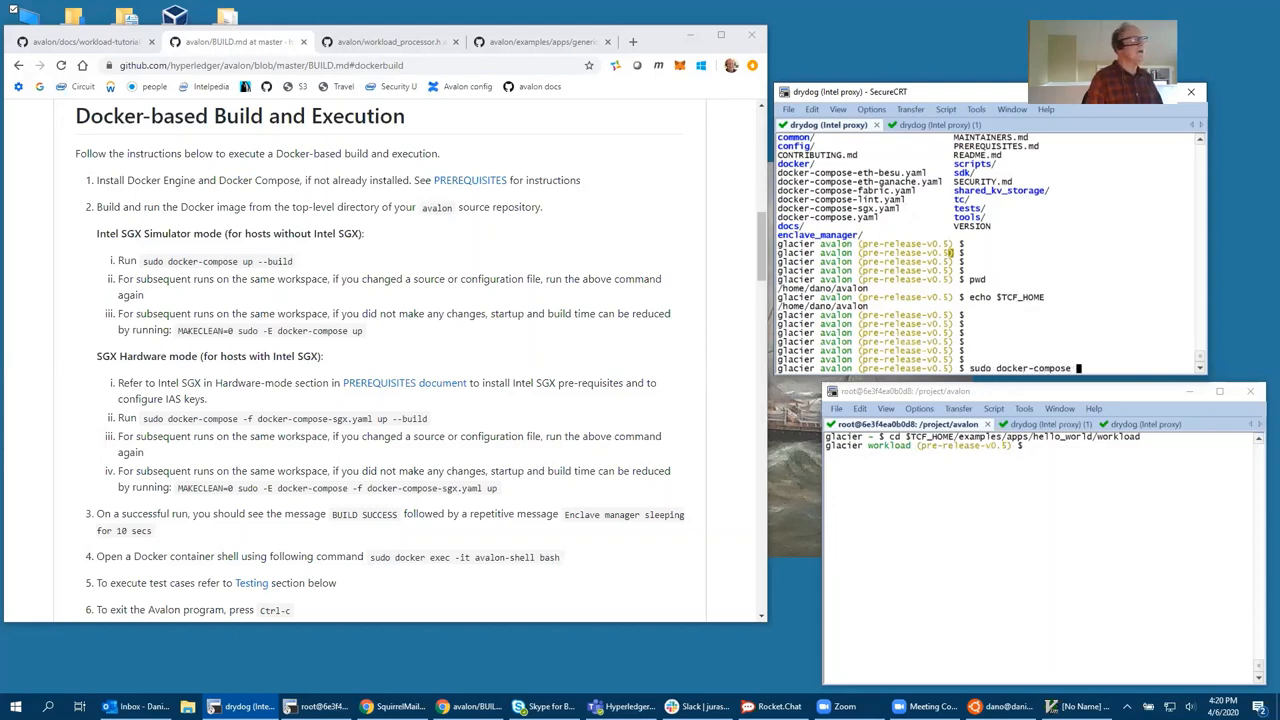
type("up --build")
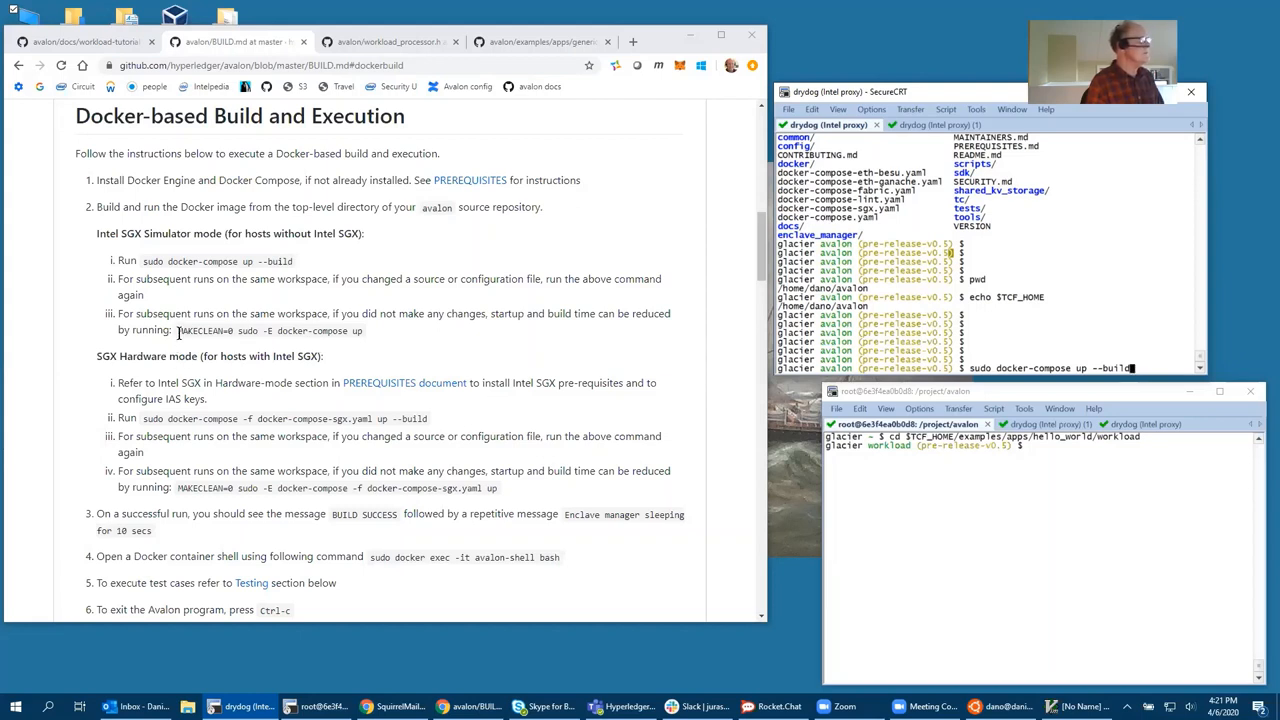
Launch the Docker rebuild so the trusted worker manager enclave compiles
double_click(205, 330)
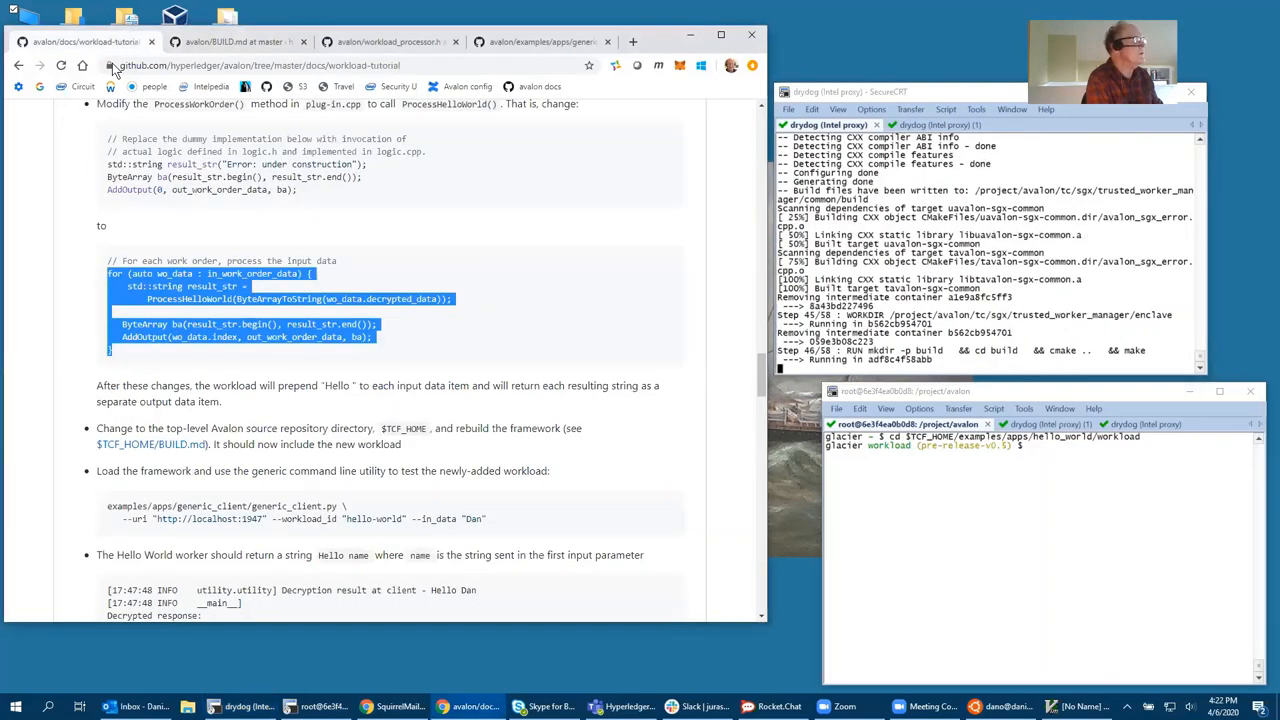
Scroll to the generic_client.py test command and select its --uri argument
scroll("down", 3)
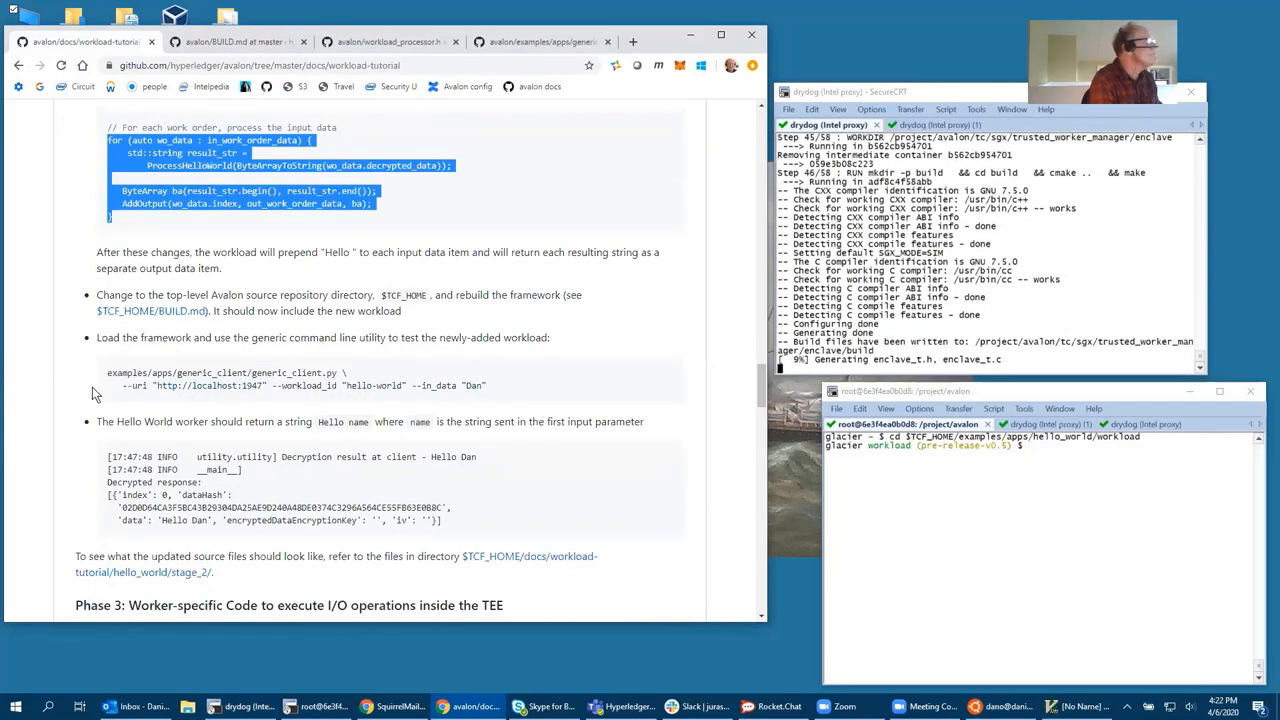
scroll("down", 3)
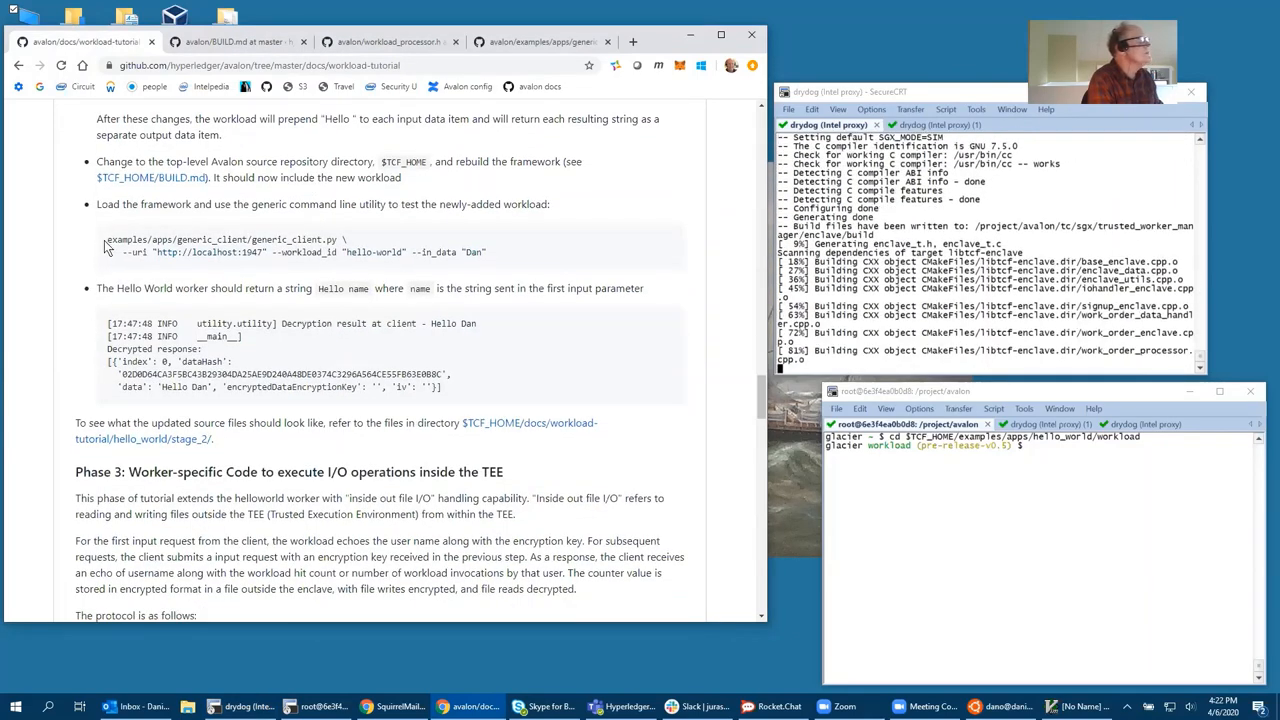
left_click_drag(108, 239, 487, 252)
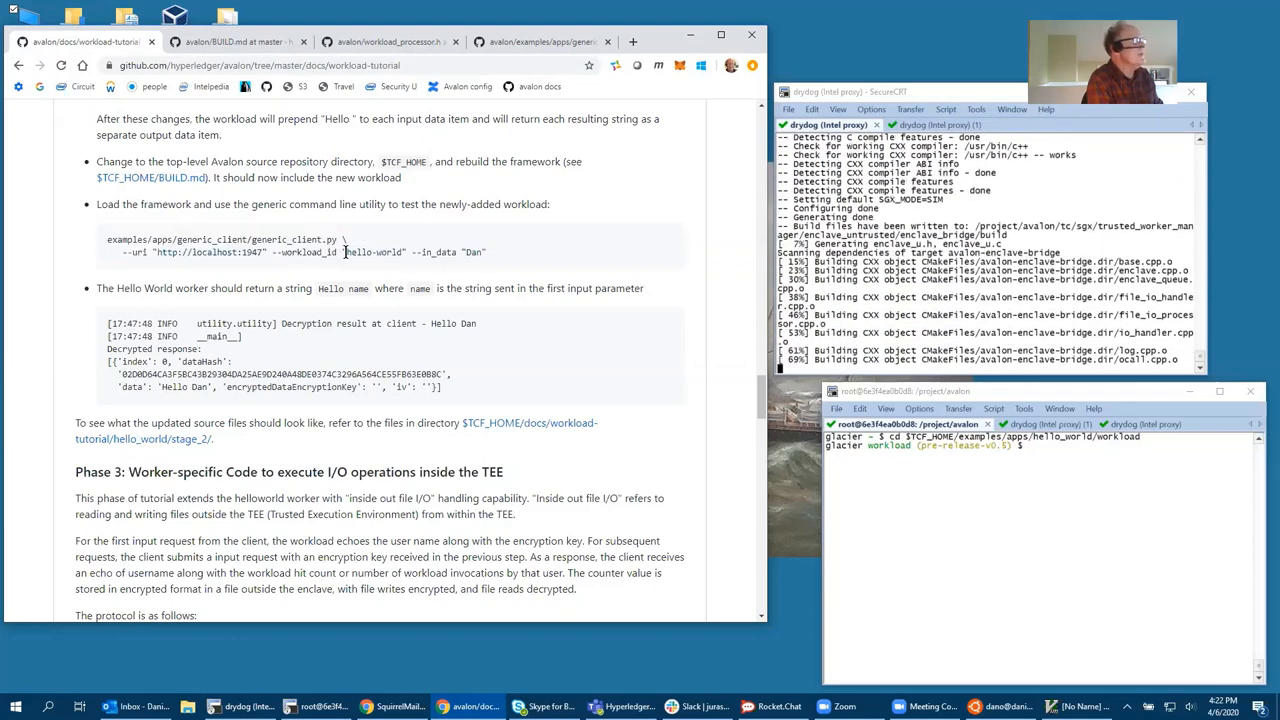
double_click(373, 251)
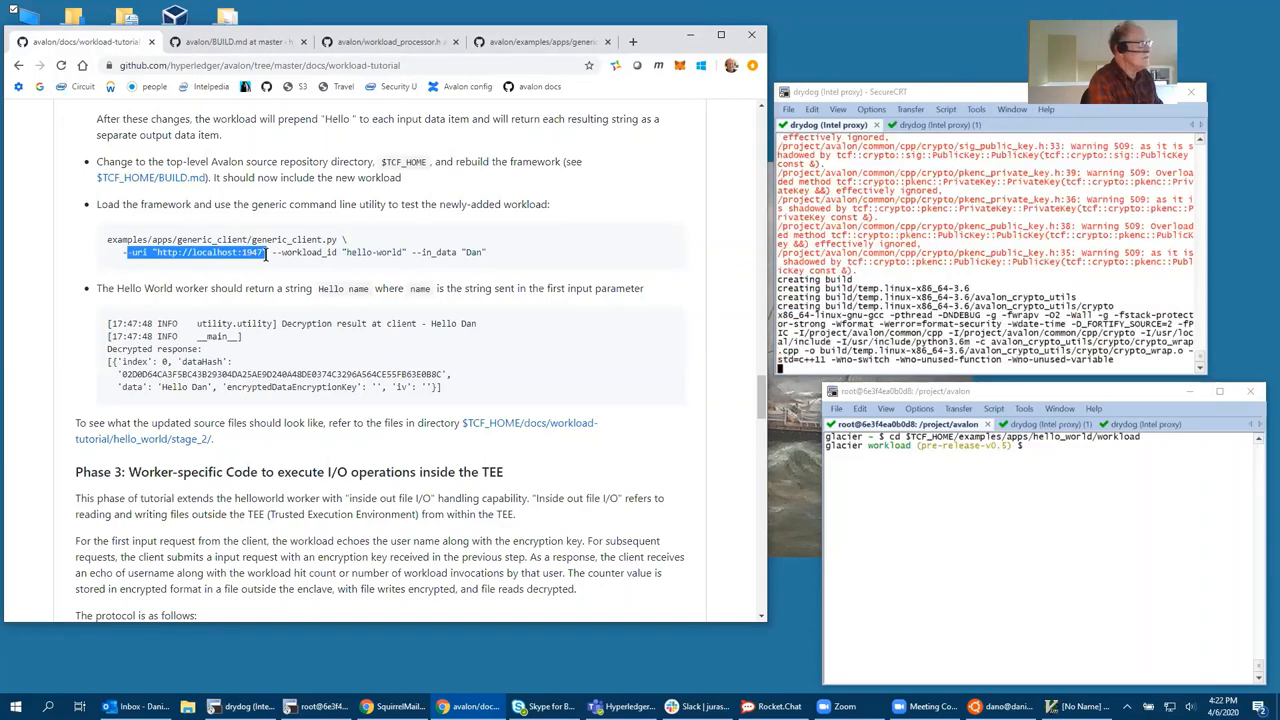
mouse_move(395, 517)
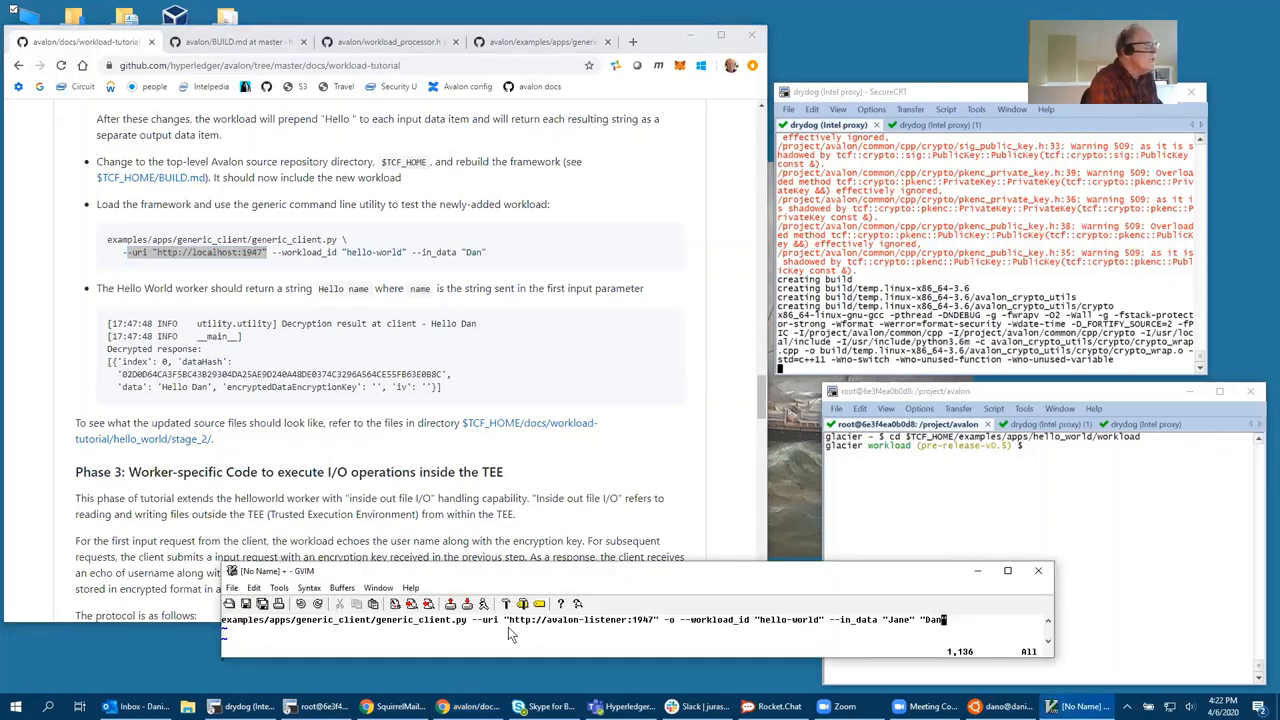
mouse_move(625, 630)
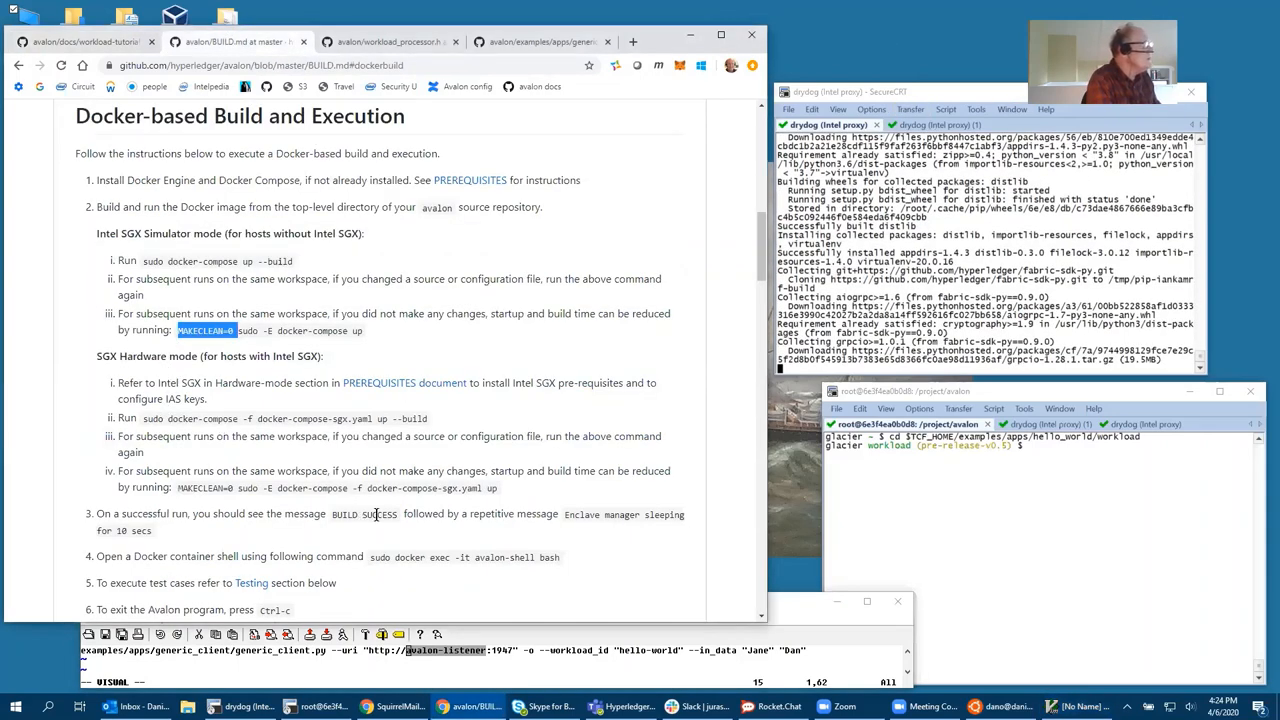
mouse_move(449, 538)
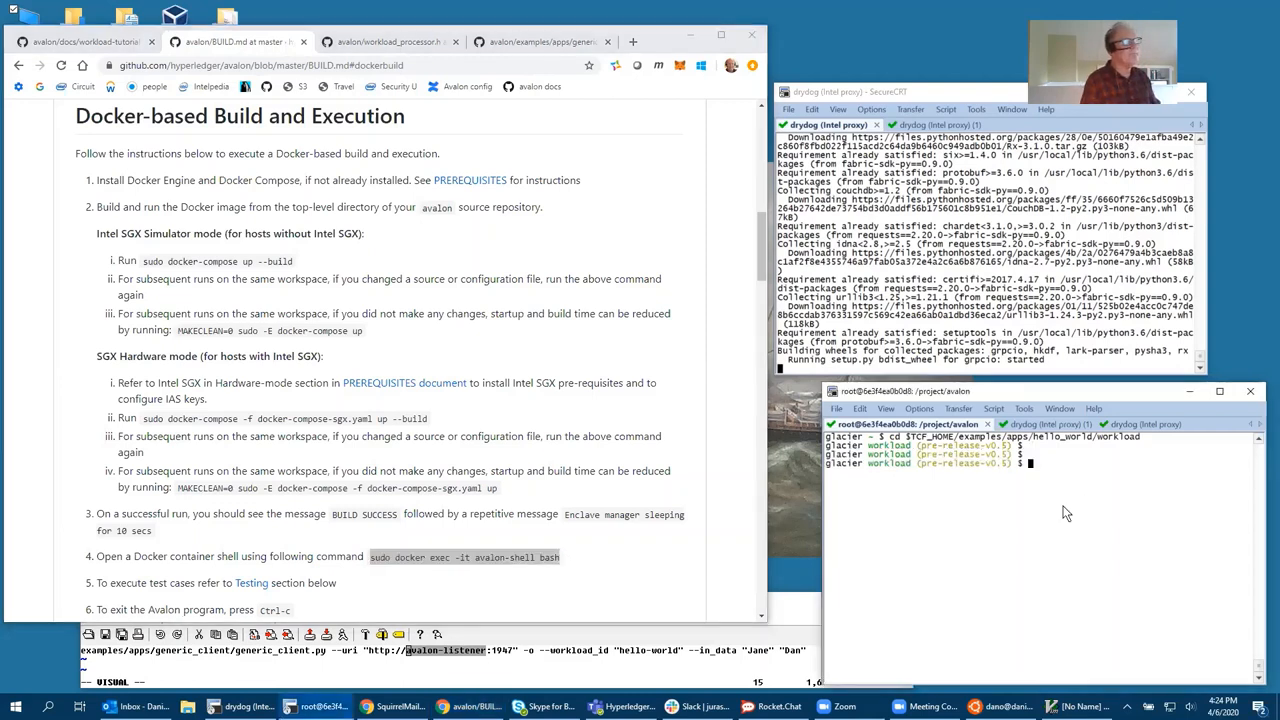
Run sudo docker exec -it avalon-shell bash to open a root shell in the Avalon container
type("sudo docker exec -it avalon-shell bash")
type("ls")
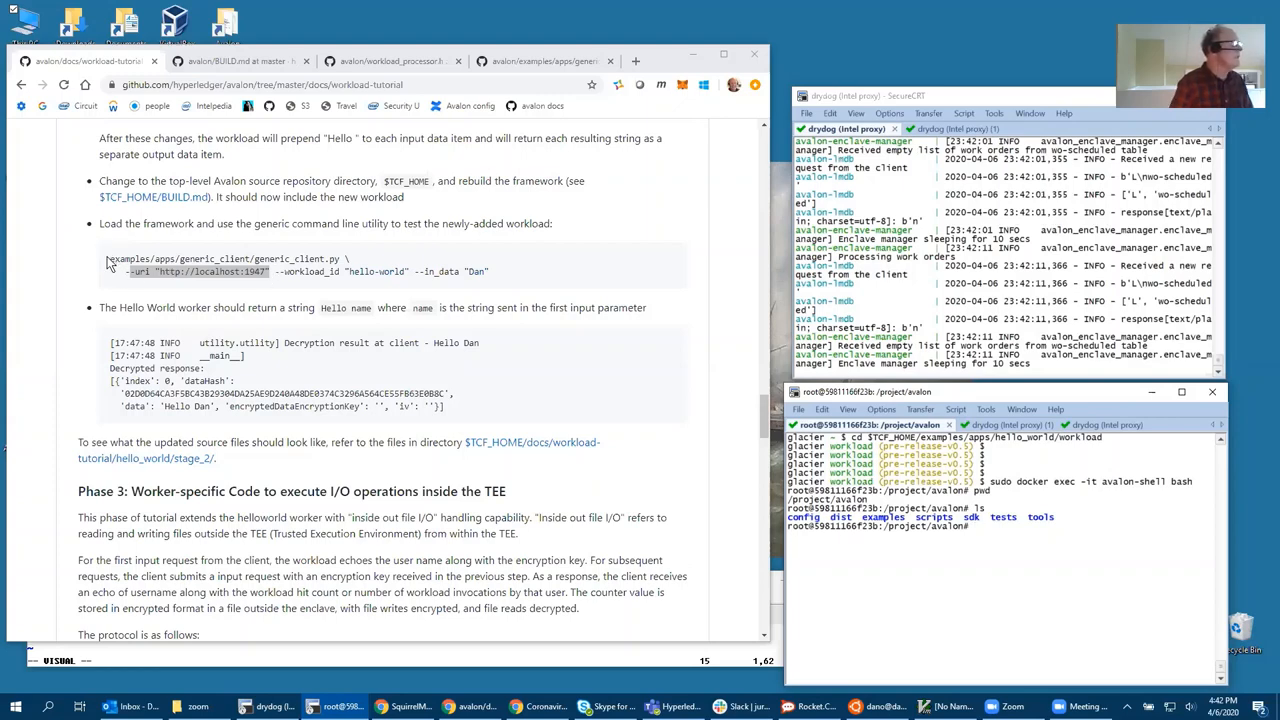
Select the tutorial's generic client command, edit it for avalon-listener with in_data Jane and Dan, and yank it
left_click_drag(110, 258, 490, 271)
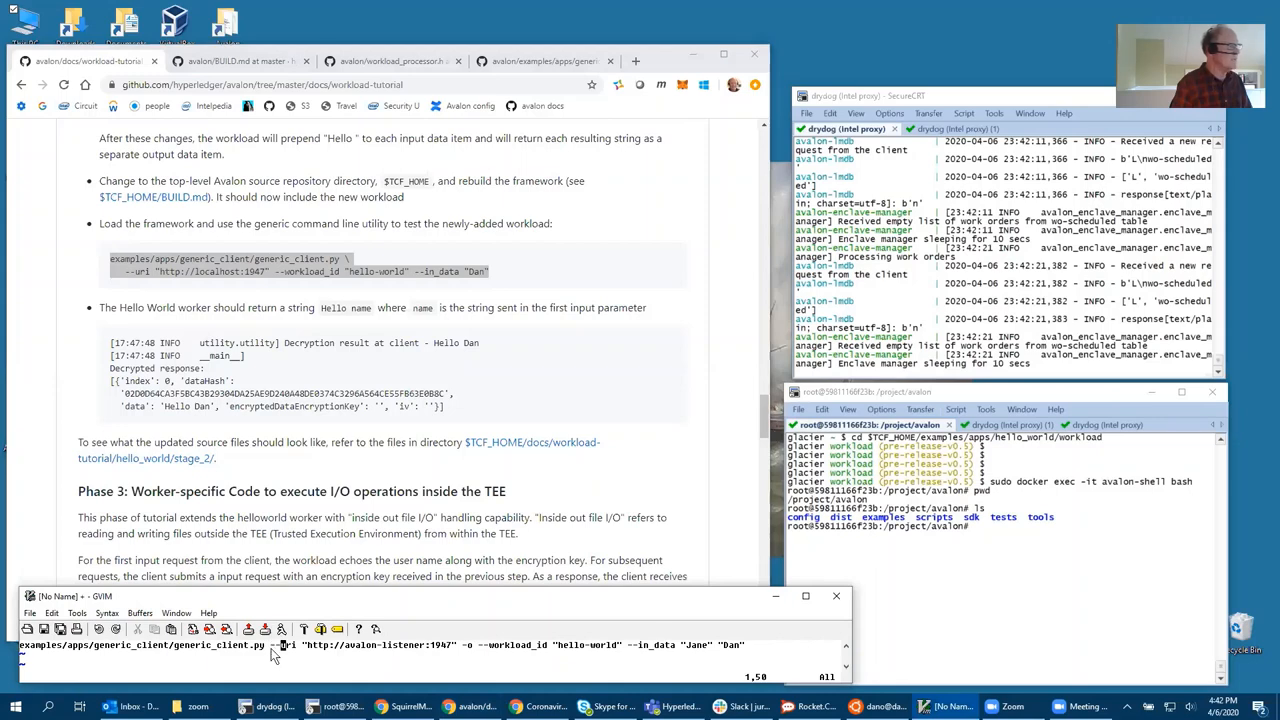
mouse_move(235, 285)
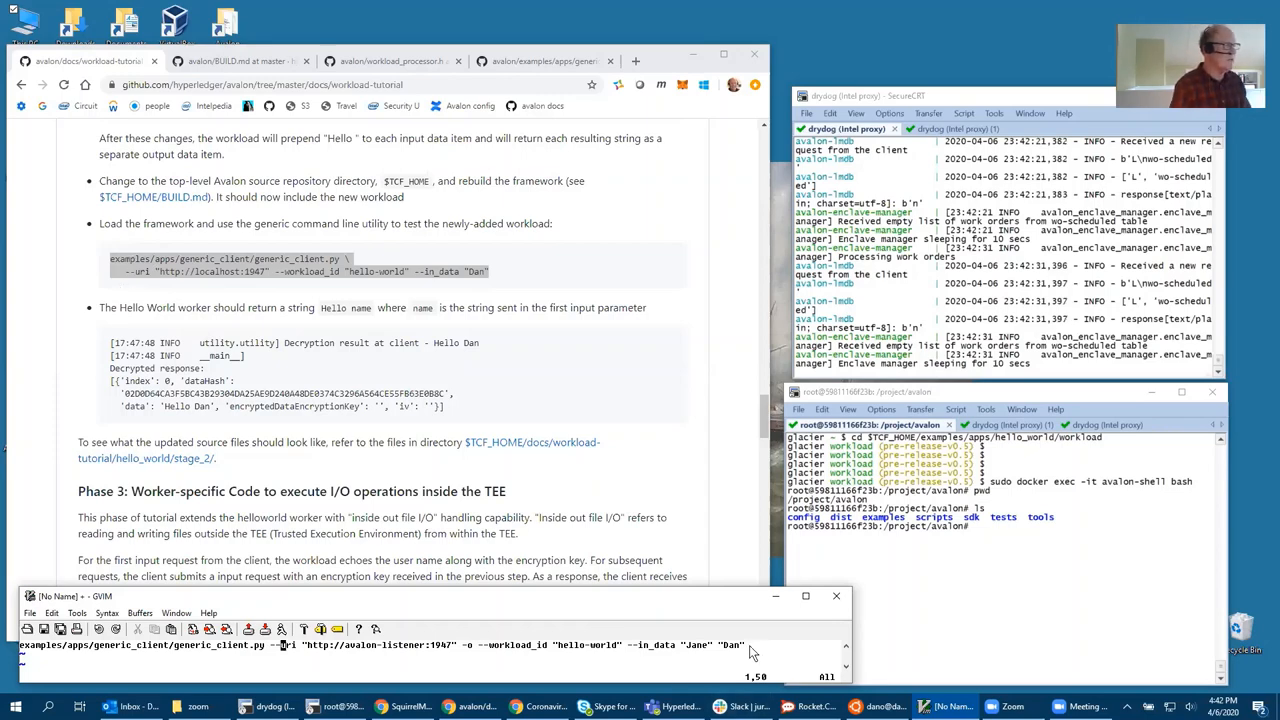
key("V")
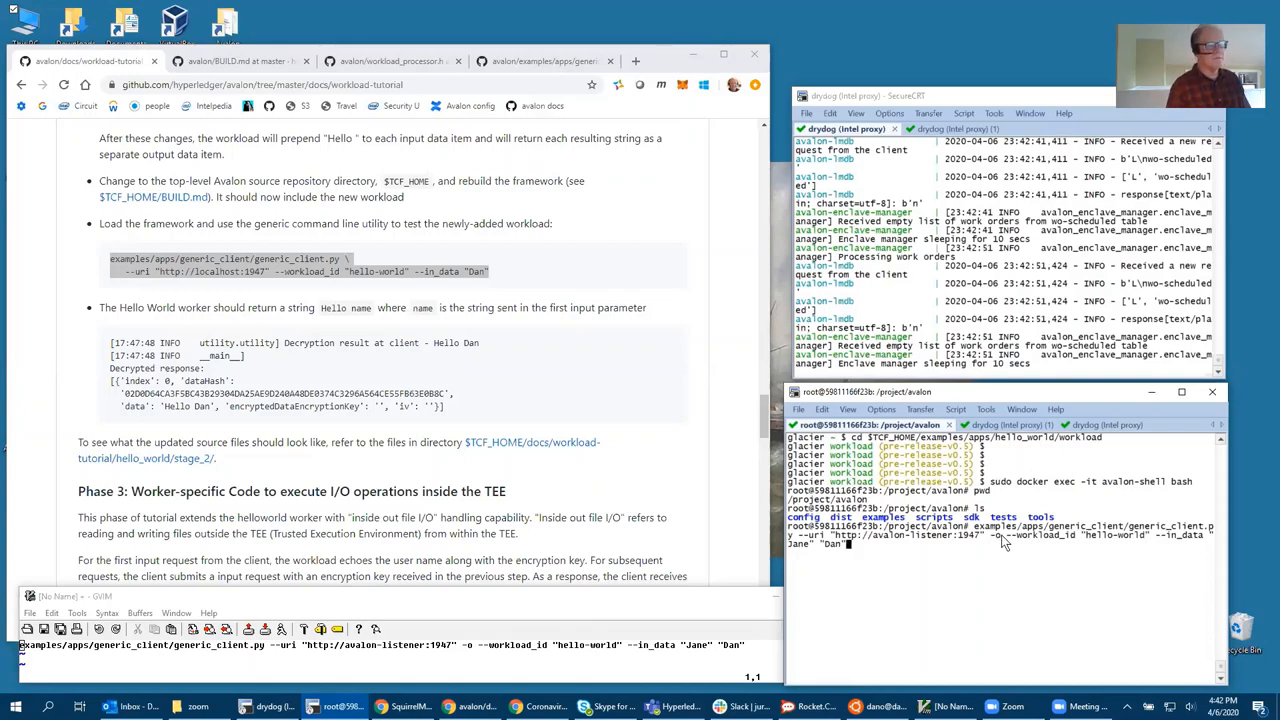
mouse_move(1006, 545)
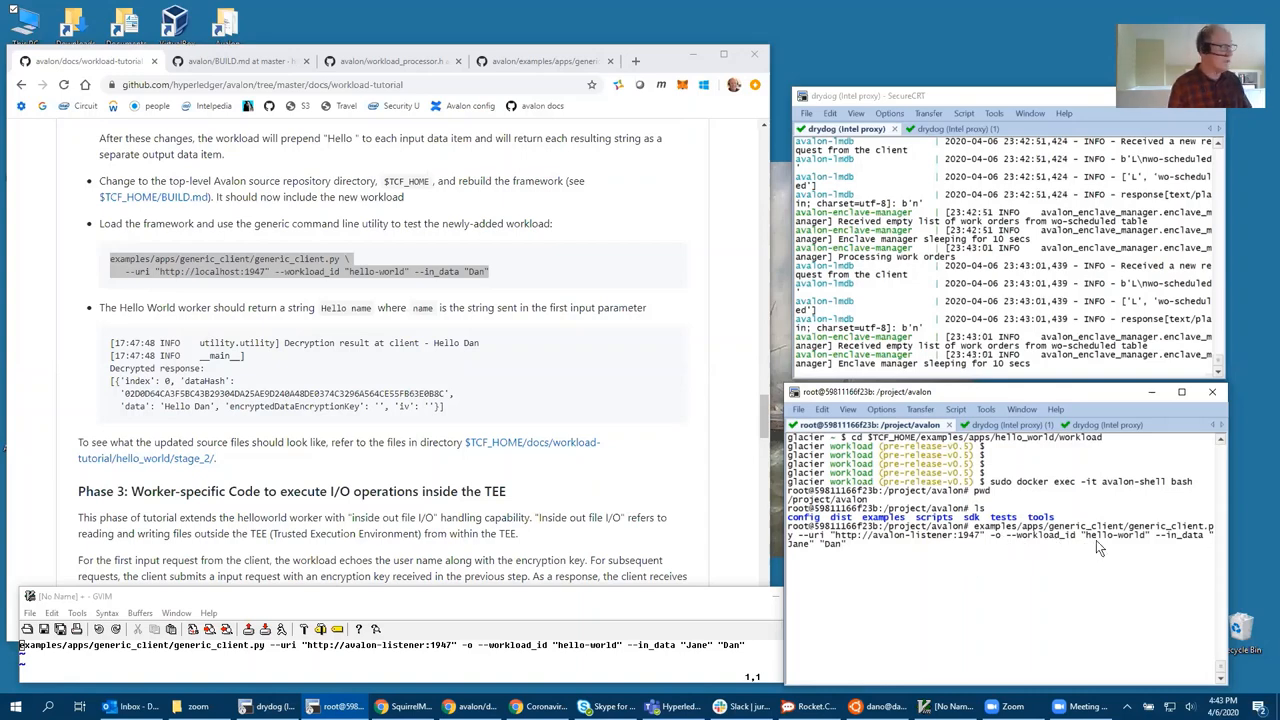
mouse_move(1148, 550)
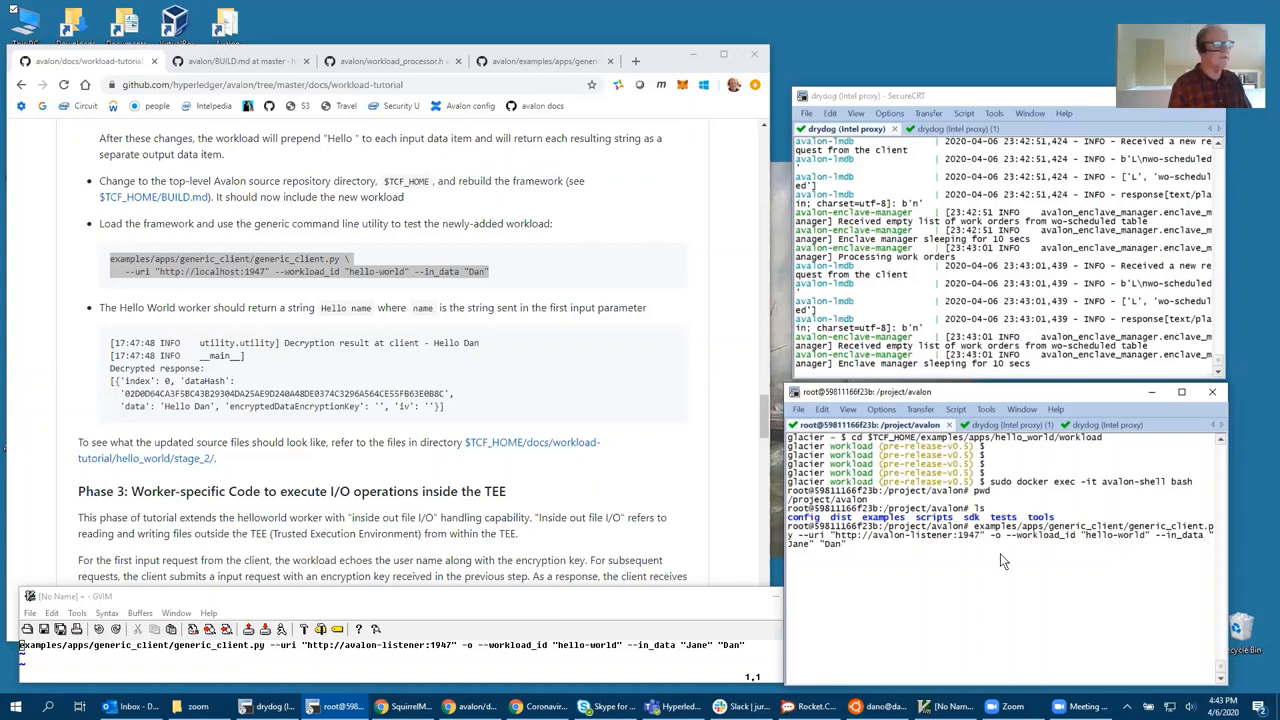
mouse_move(874, 504)
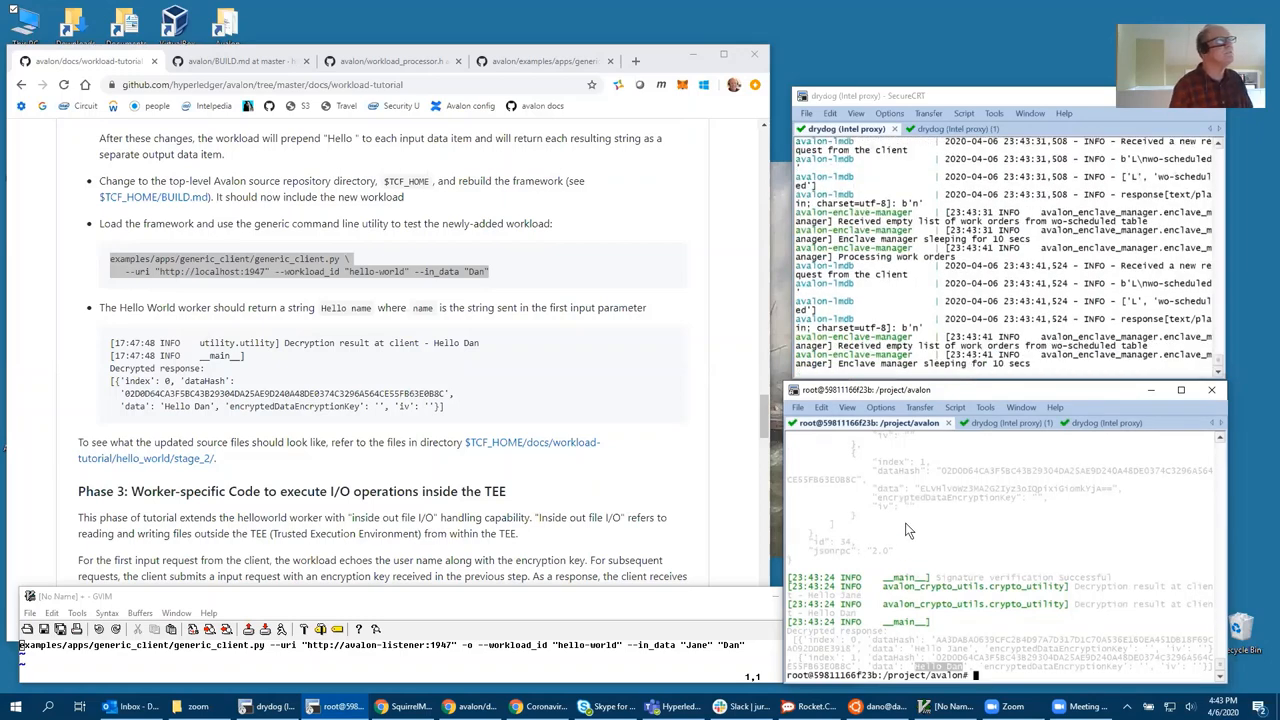
Enable set -o vi, recall the generic_client.py command and rerun it with in_data name Alice
key("Return")
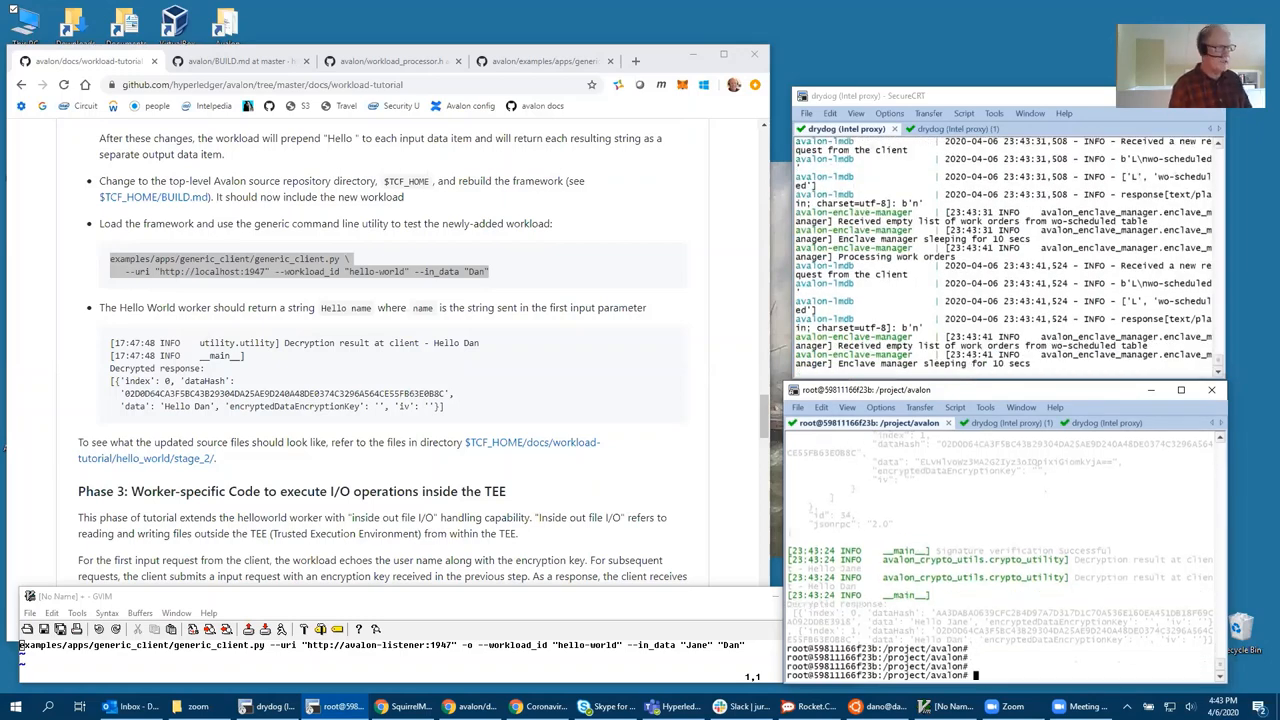
type("set -o vi")
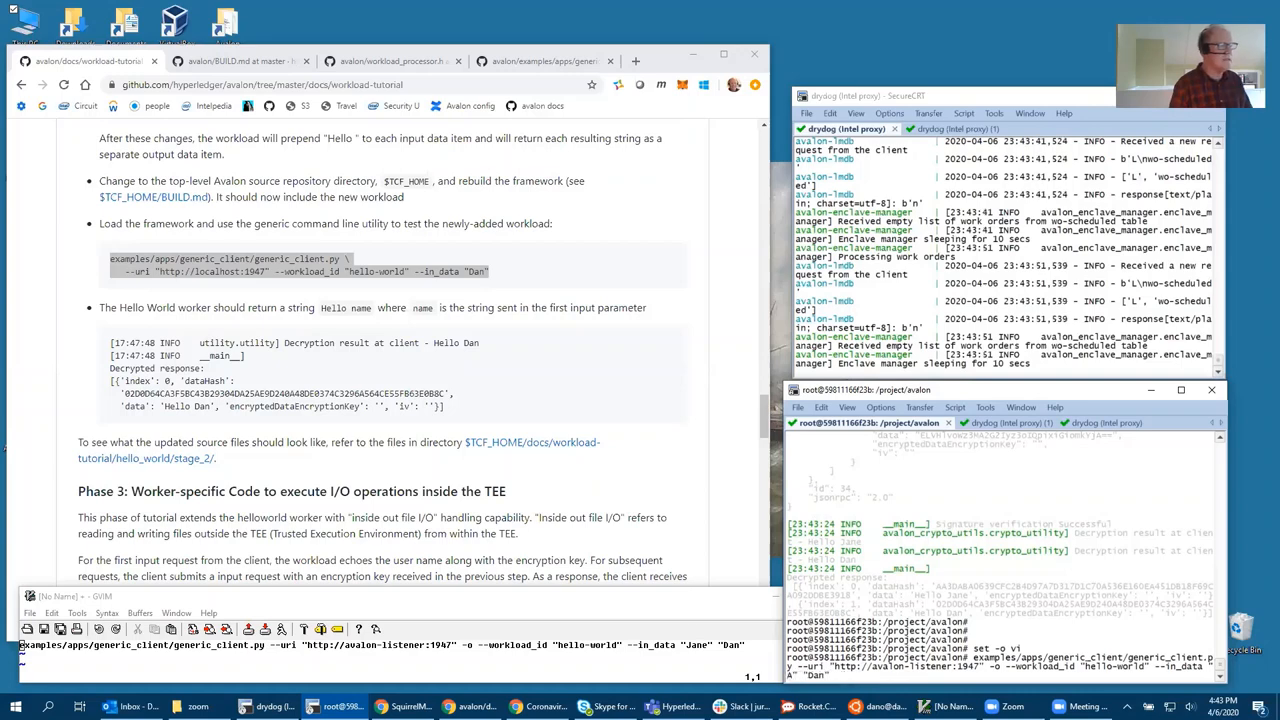
type("Alice")
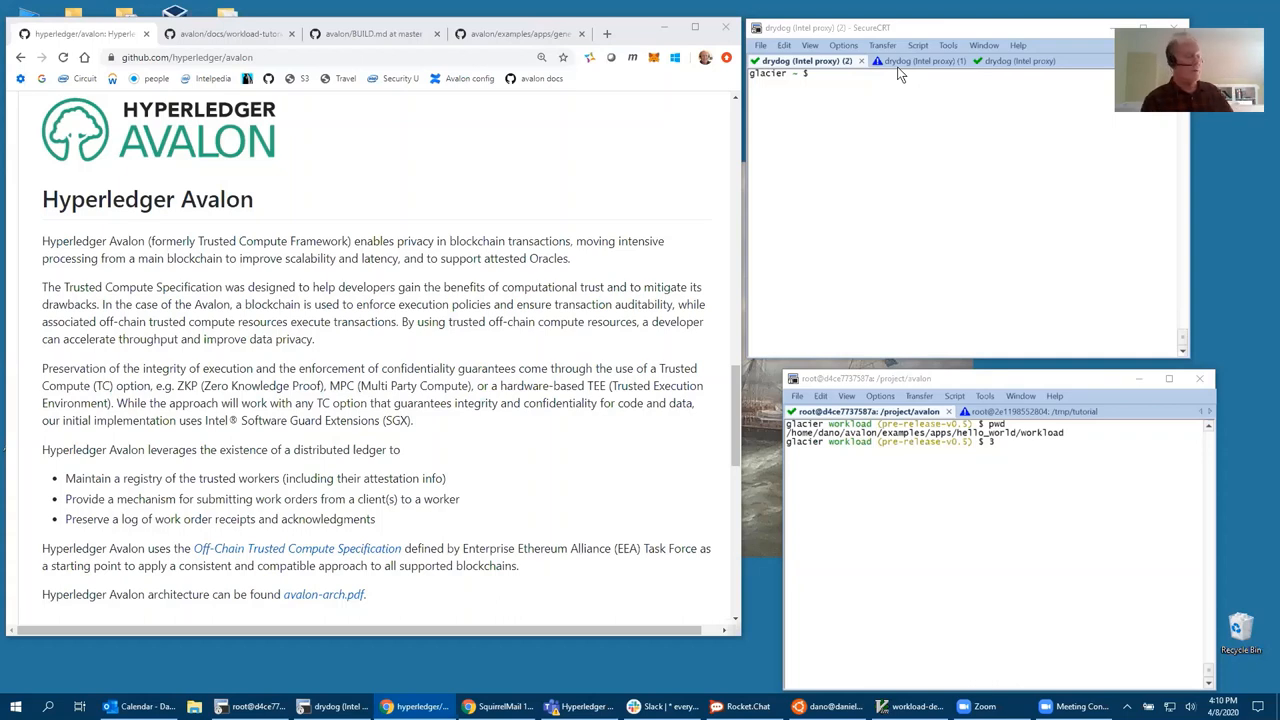
mouse_move(462, 192)
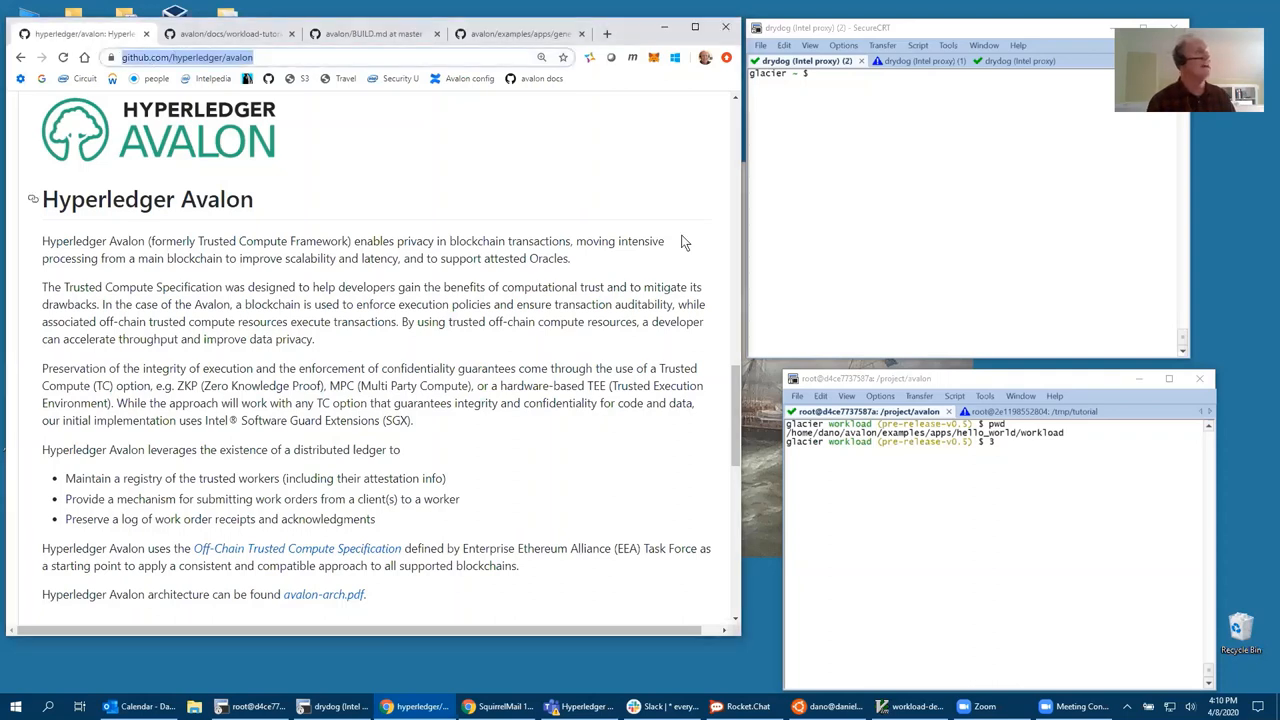
From the avalon README, navigate into docs/workload-tutorial and switch to the tutorial-branch copy
scroll("down", 3)
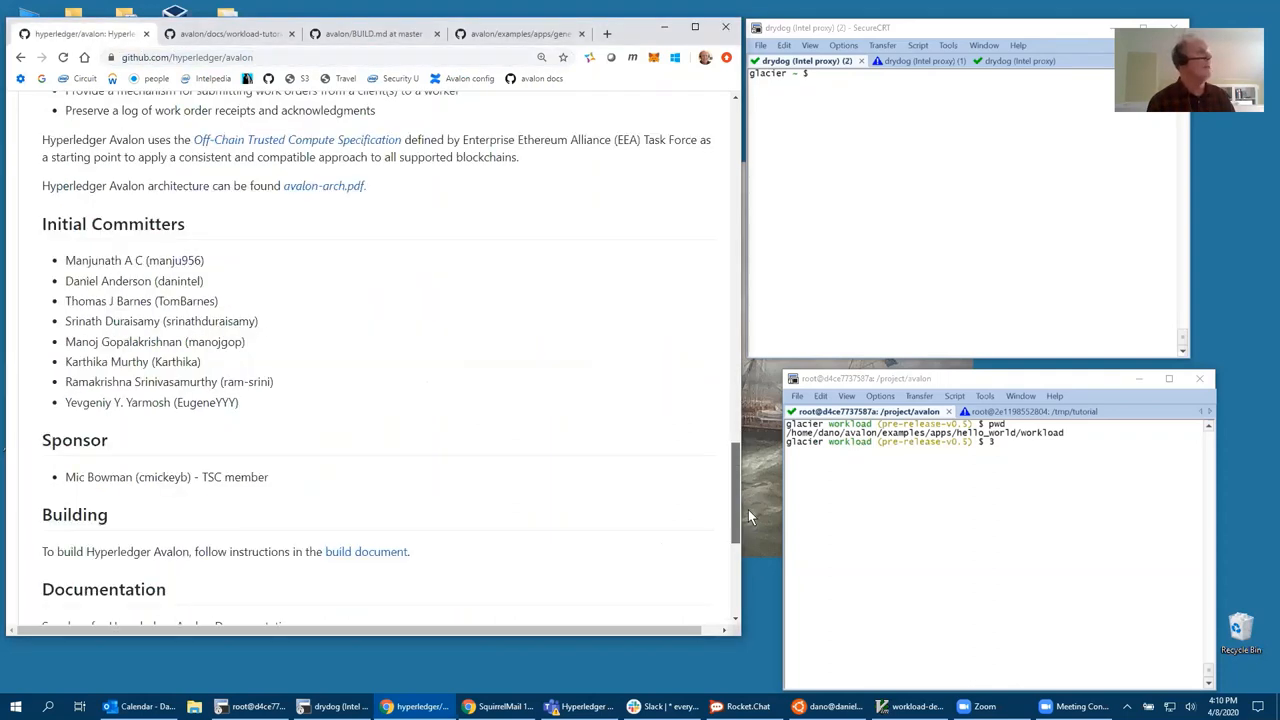
scroll("down", 3)
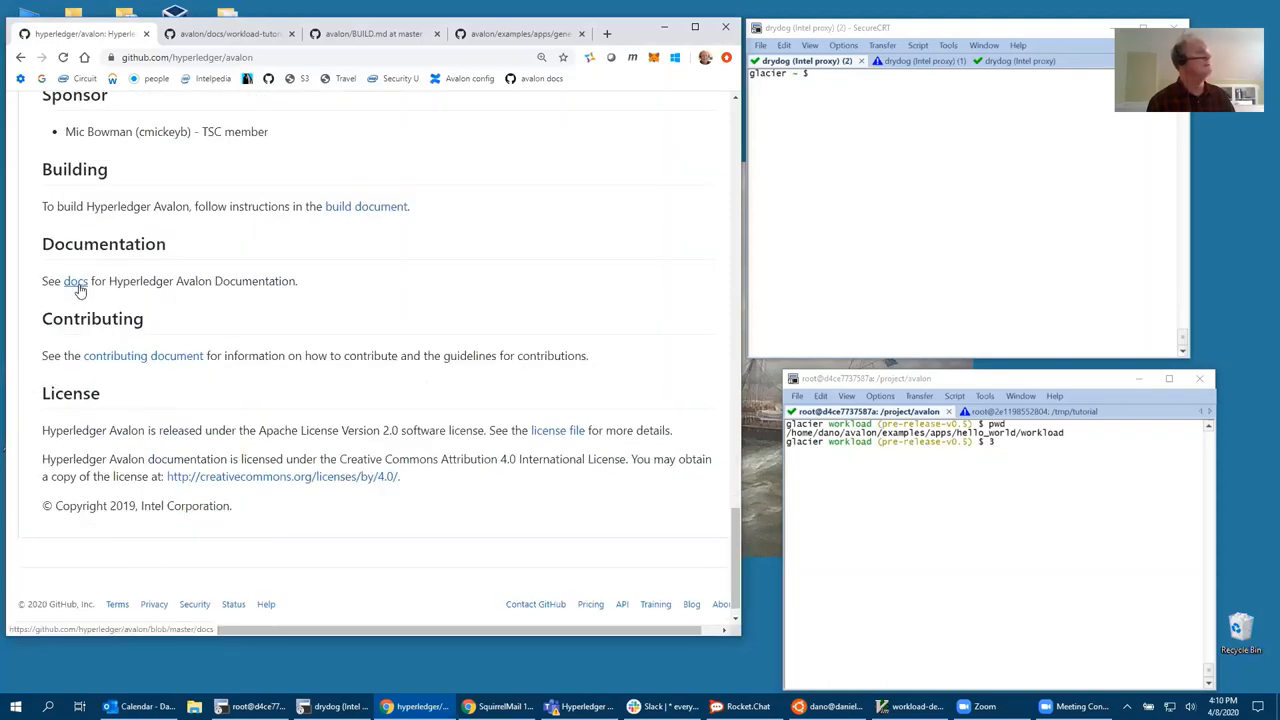
left_click(74, 281)
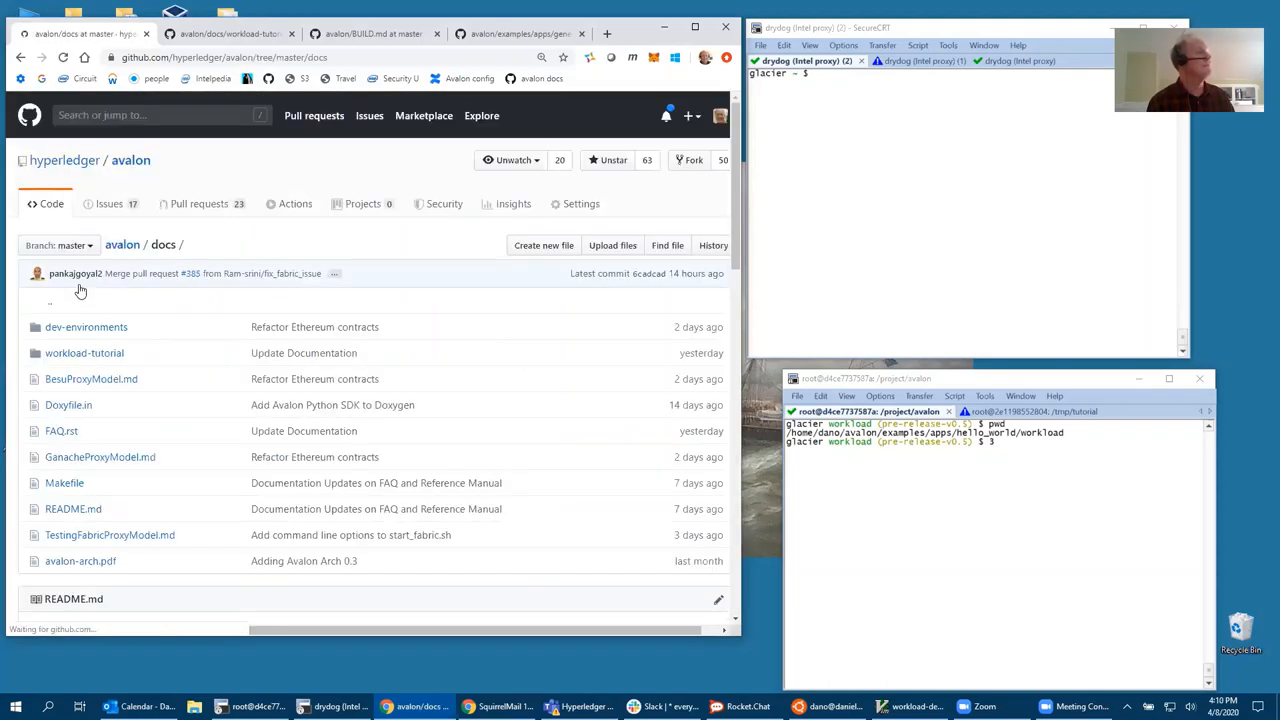
mouse_move(84, 353)
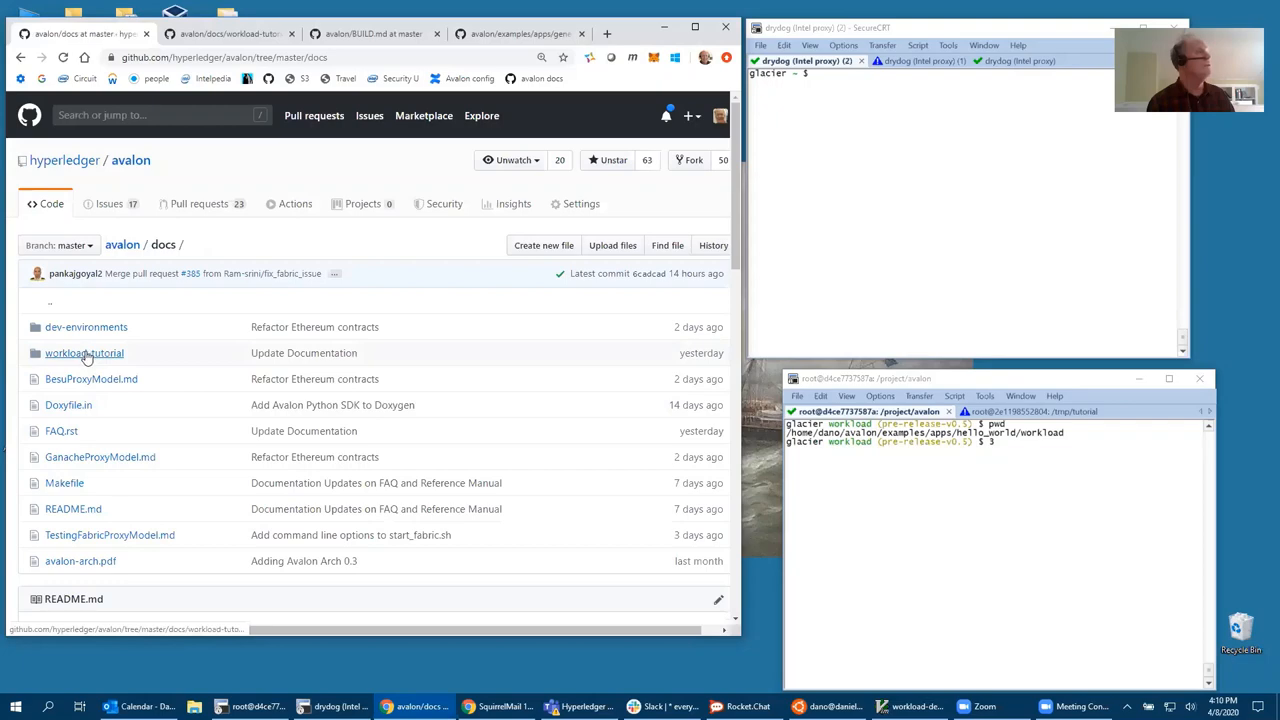
left_click(84, 352)
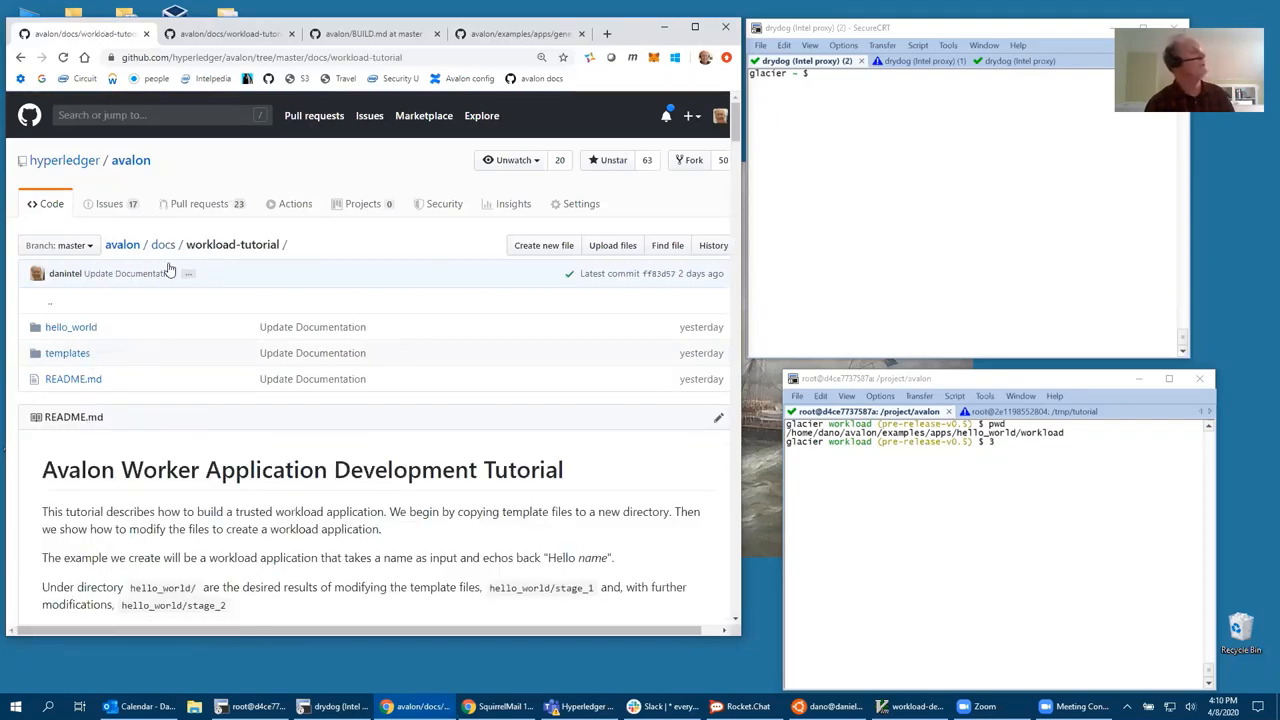
left_click(230, 33)
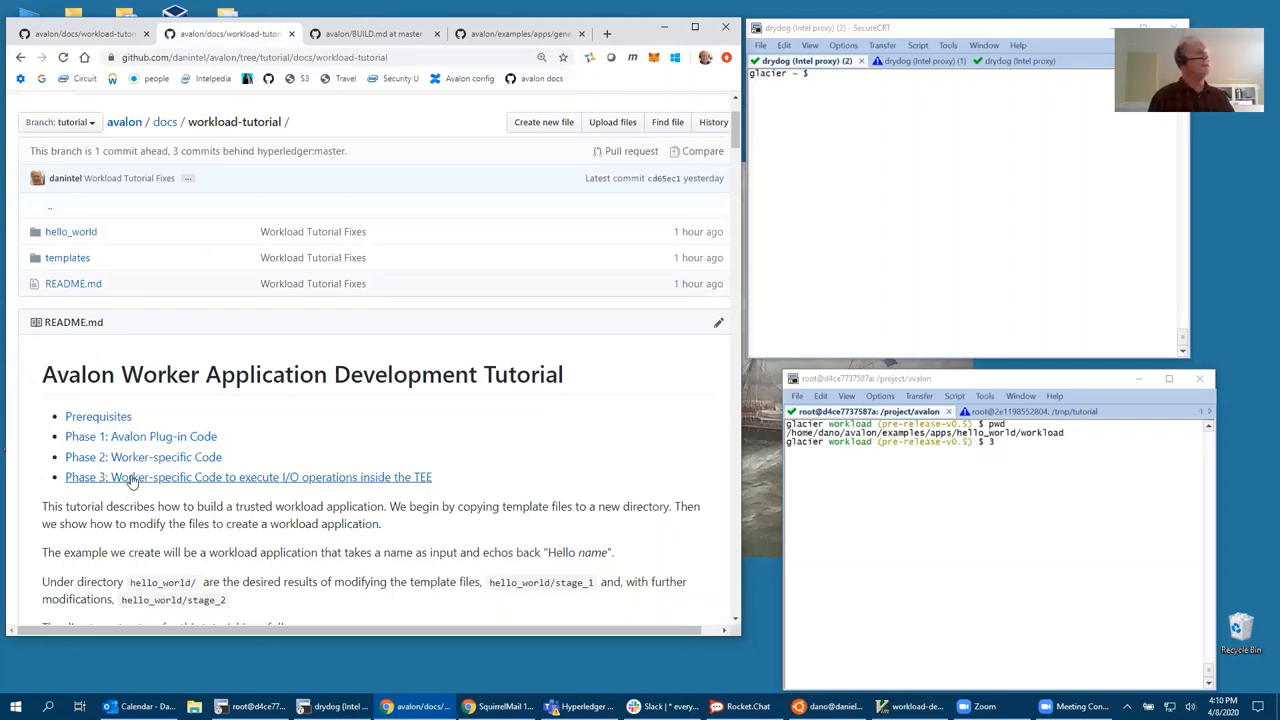
mouse_move(273, 483)
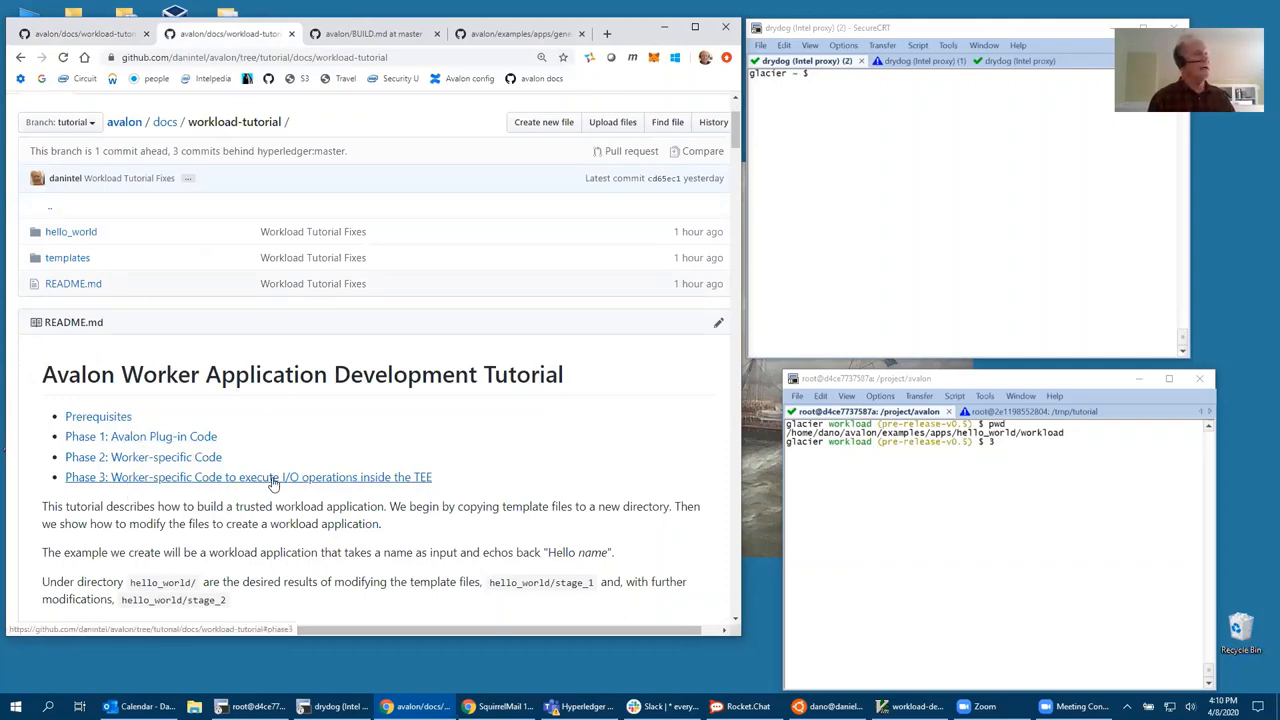
Jump to Phase 3 and copy the cd $TCF_HOME/examples/apps/hello_world/workload command
left_click(248, 477)
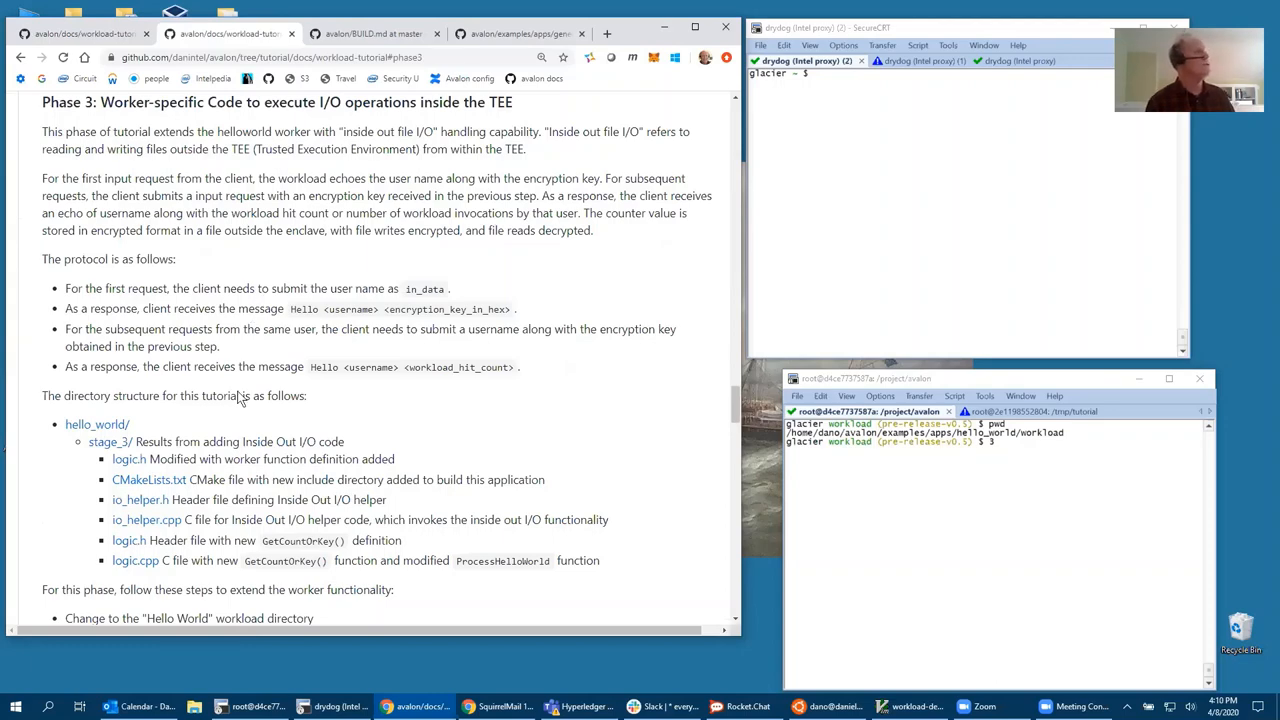
scroll("down", 3)
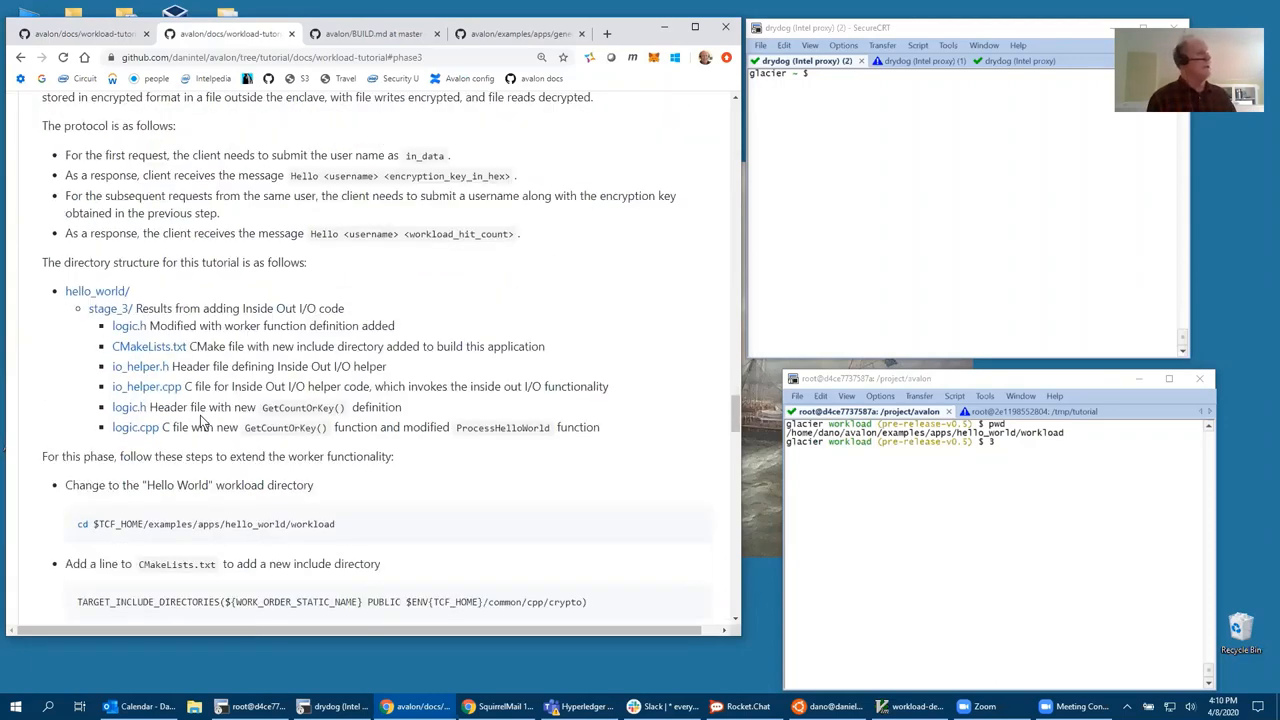
scroll("down", 3)
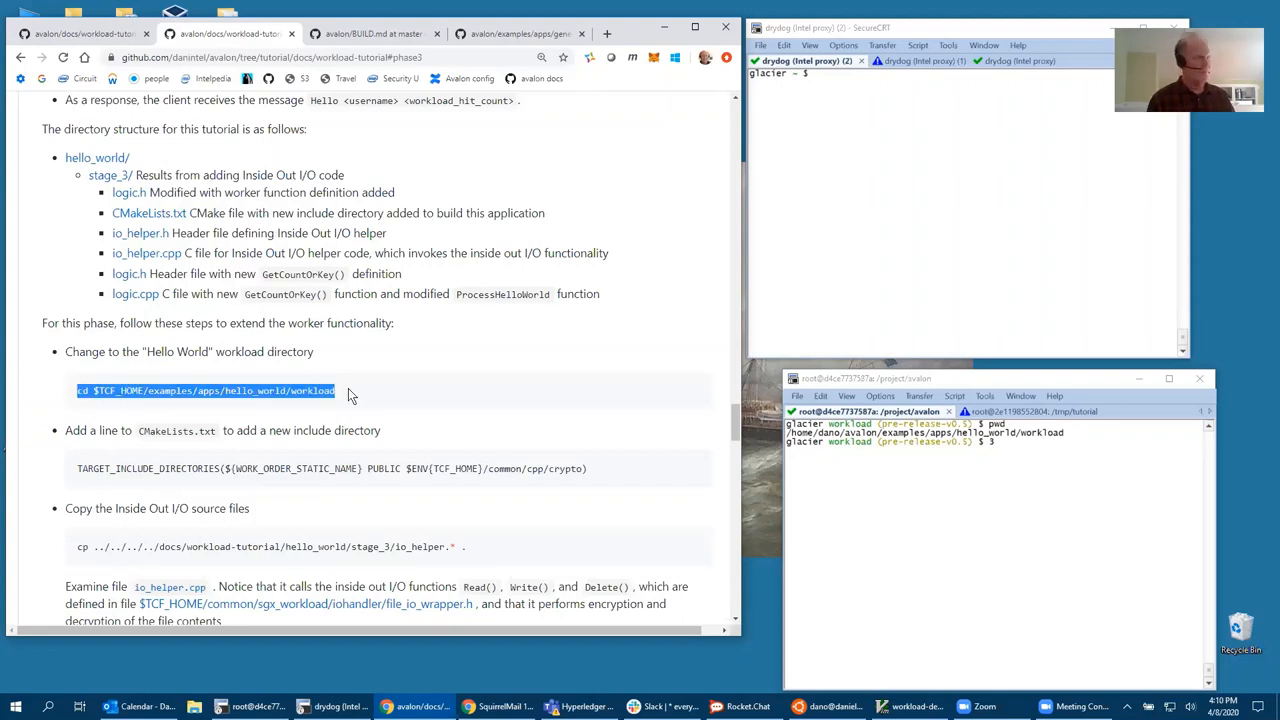
type("cd $TCF_HOME/examples/apps/hello_world/workload")
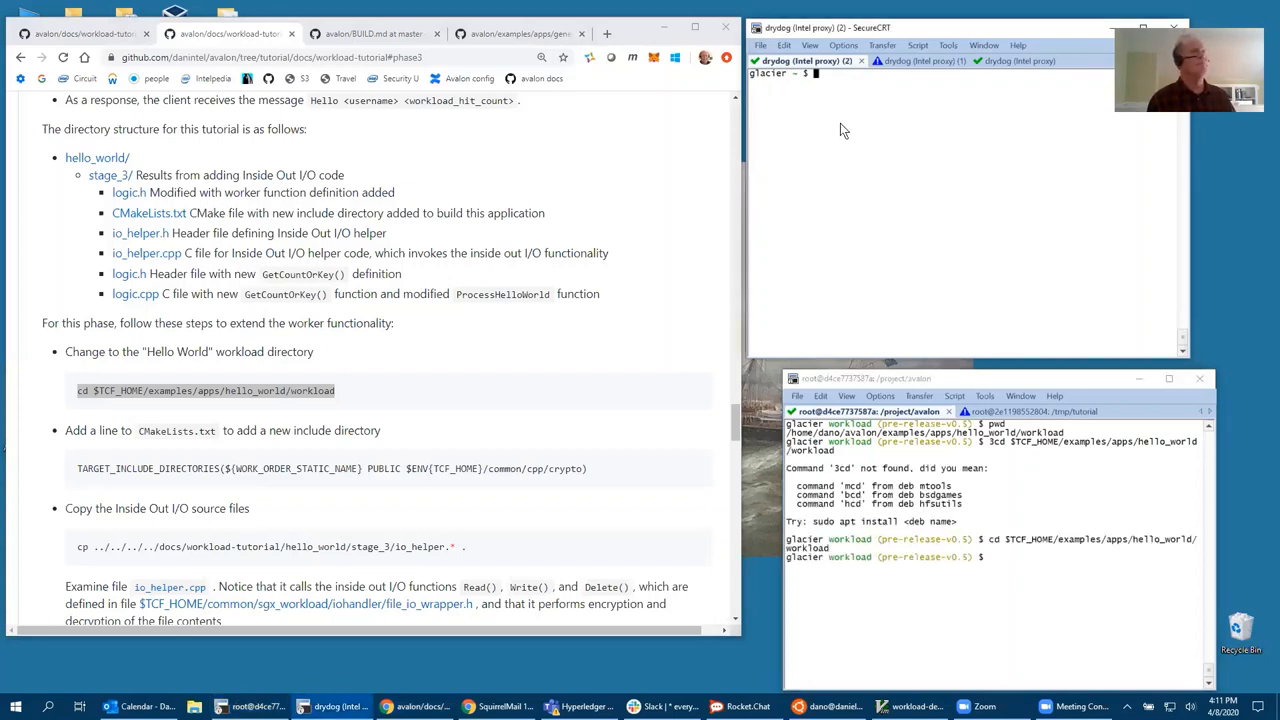
Change to the workload directory and add the common/cpp/crypto include to CMakeLists.txt in vi
type("cd $TCF_HOME/examples/apps/hello_world/workload")
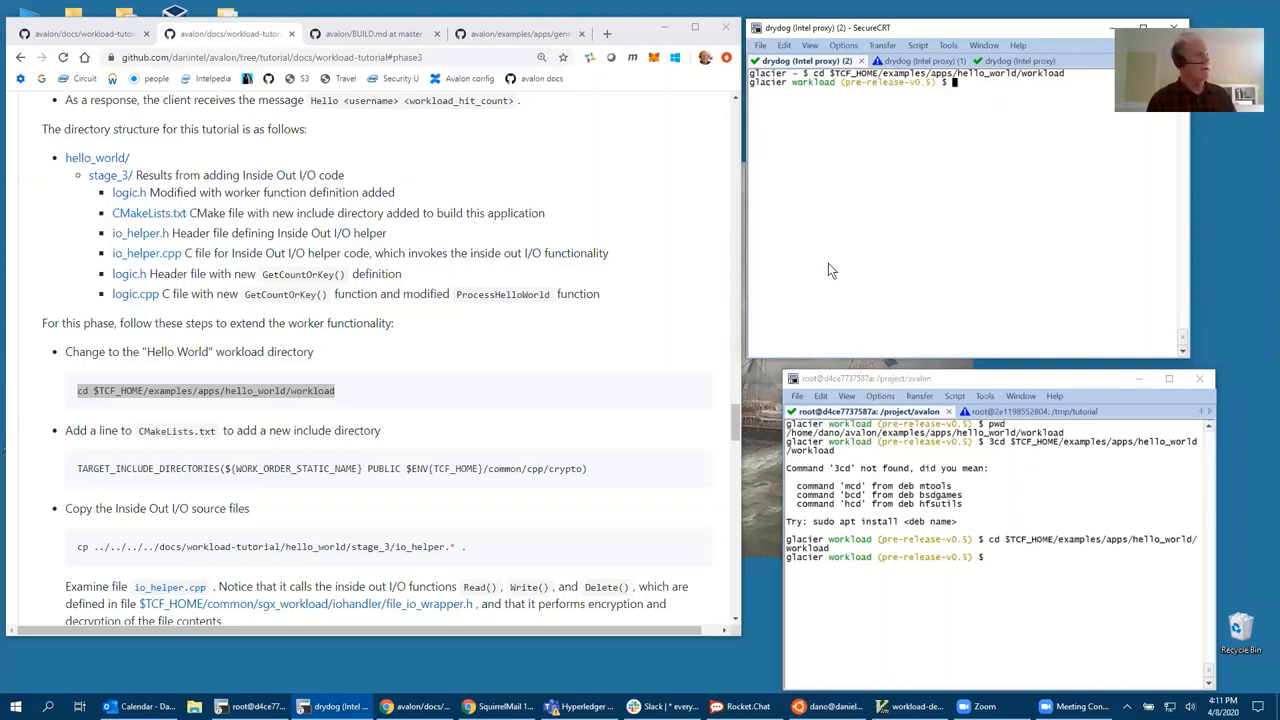
type("vi CMak")
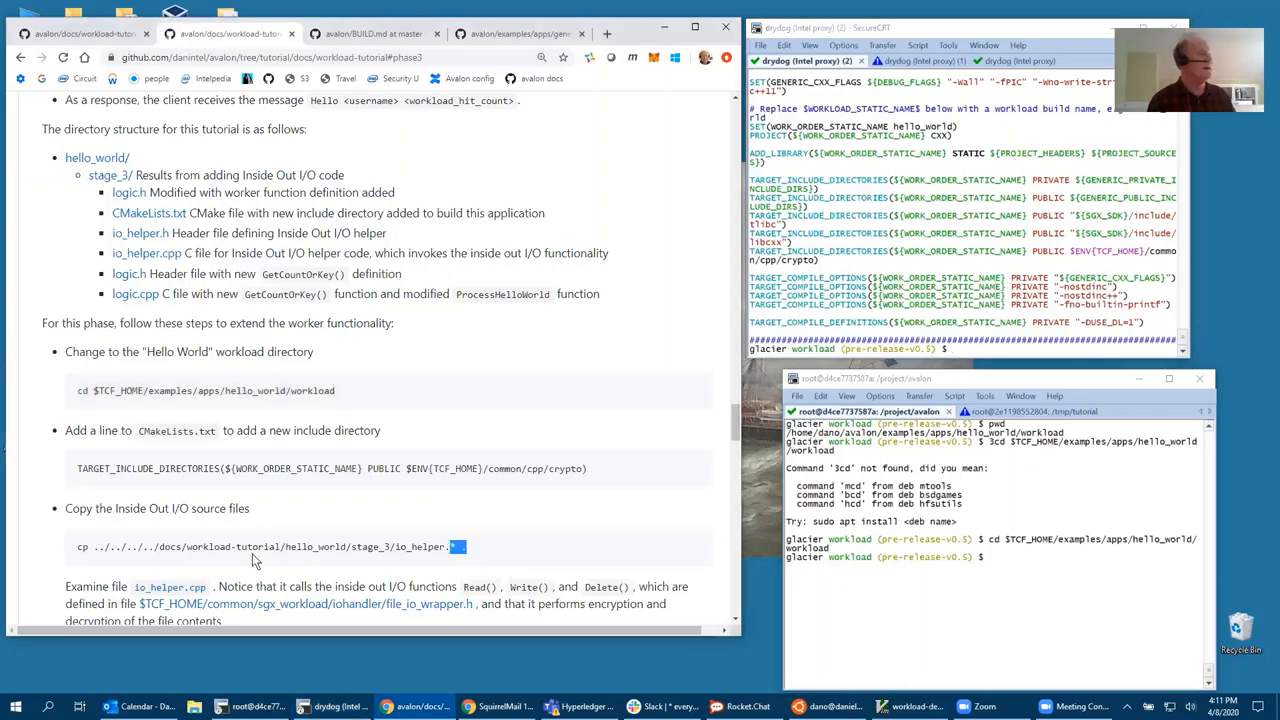
triple_click(255, 547)
type("pwd")
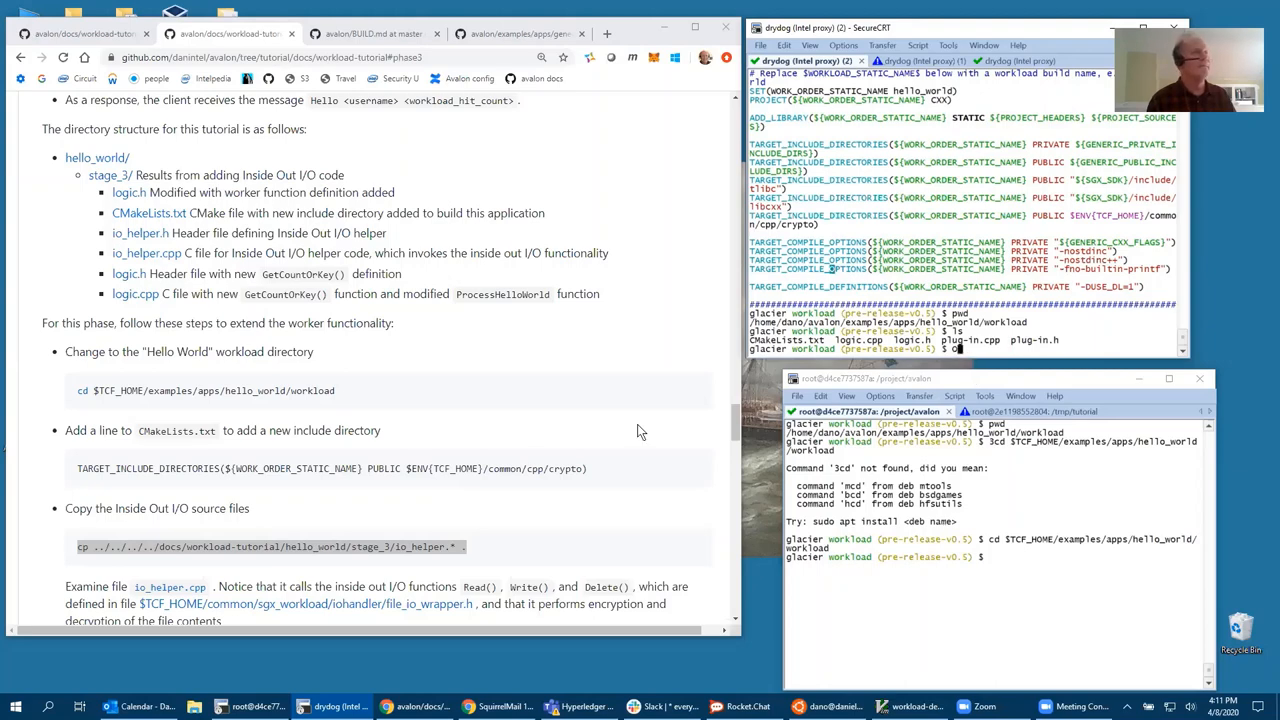
Copy the stage_3 io_helper.* files into the workload directory and list them
triple_click(270, 546)
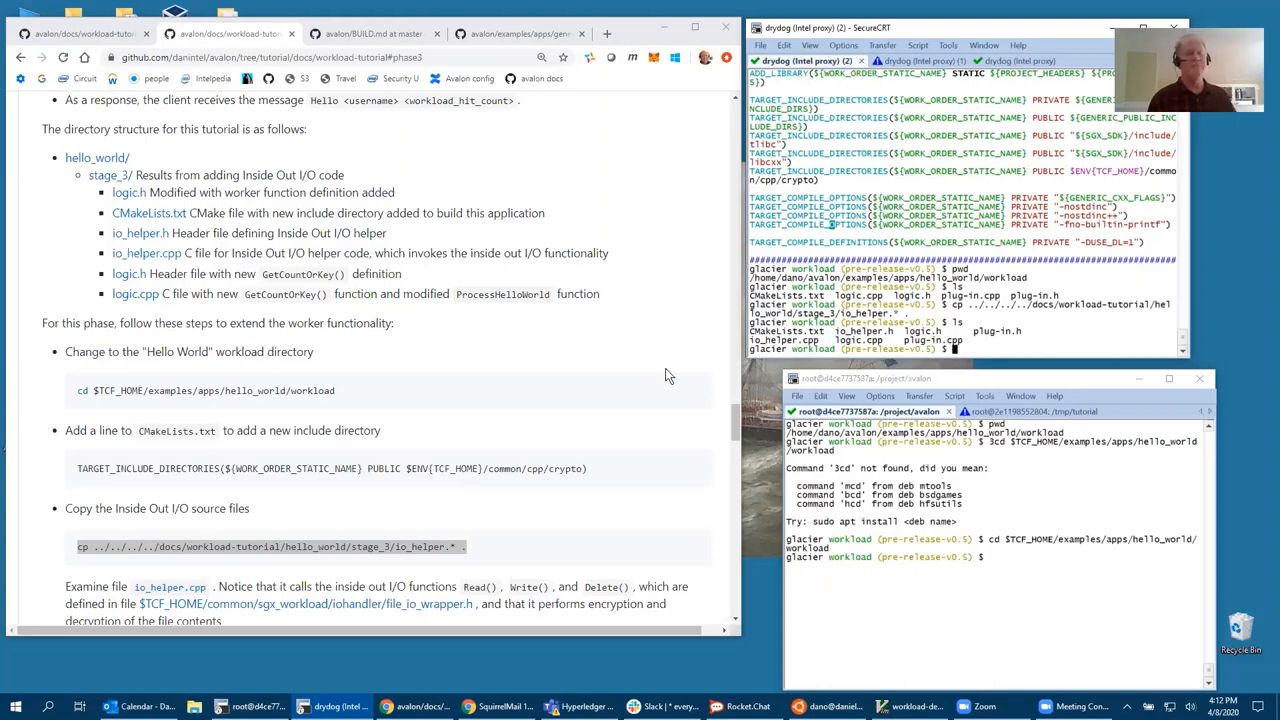
scroll("down", 3)
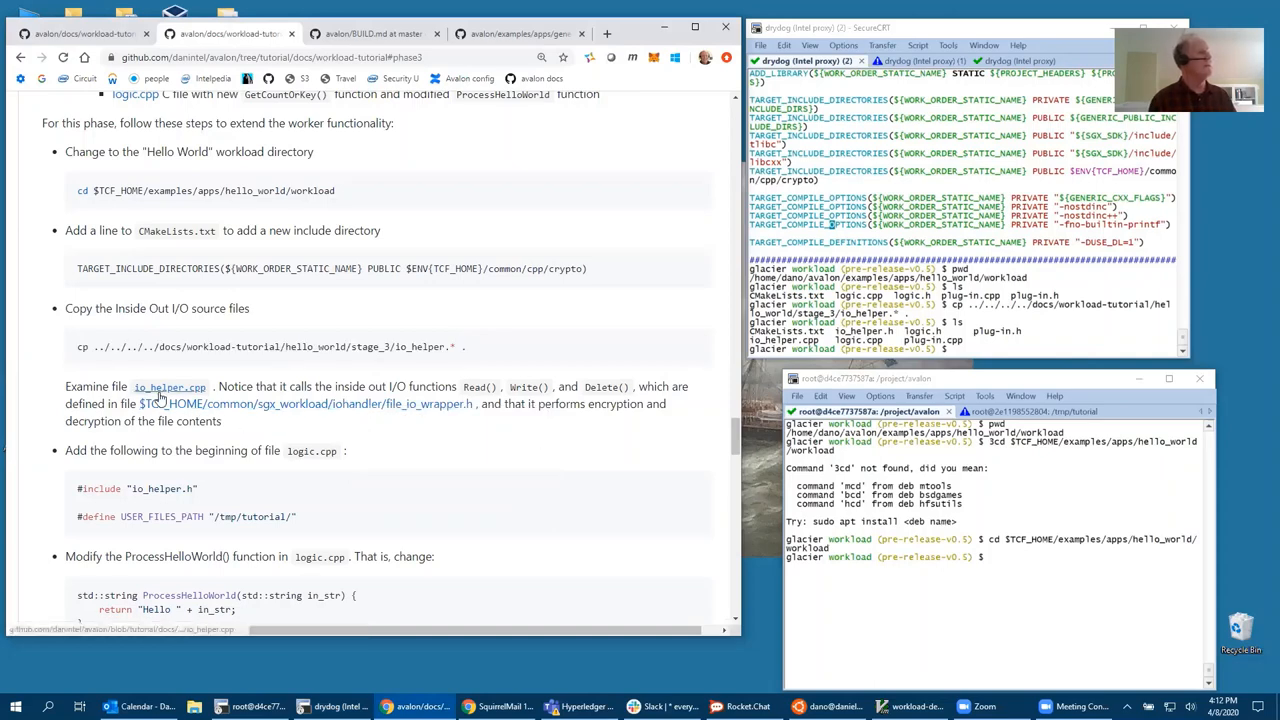
View io_helper.cpp in its own window and read down to ReadFile, WriteFile and DeleteFile
right_click(170, 387)
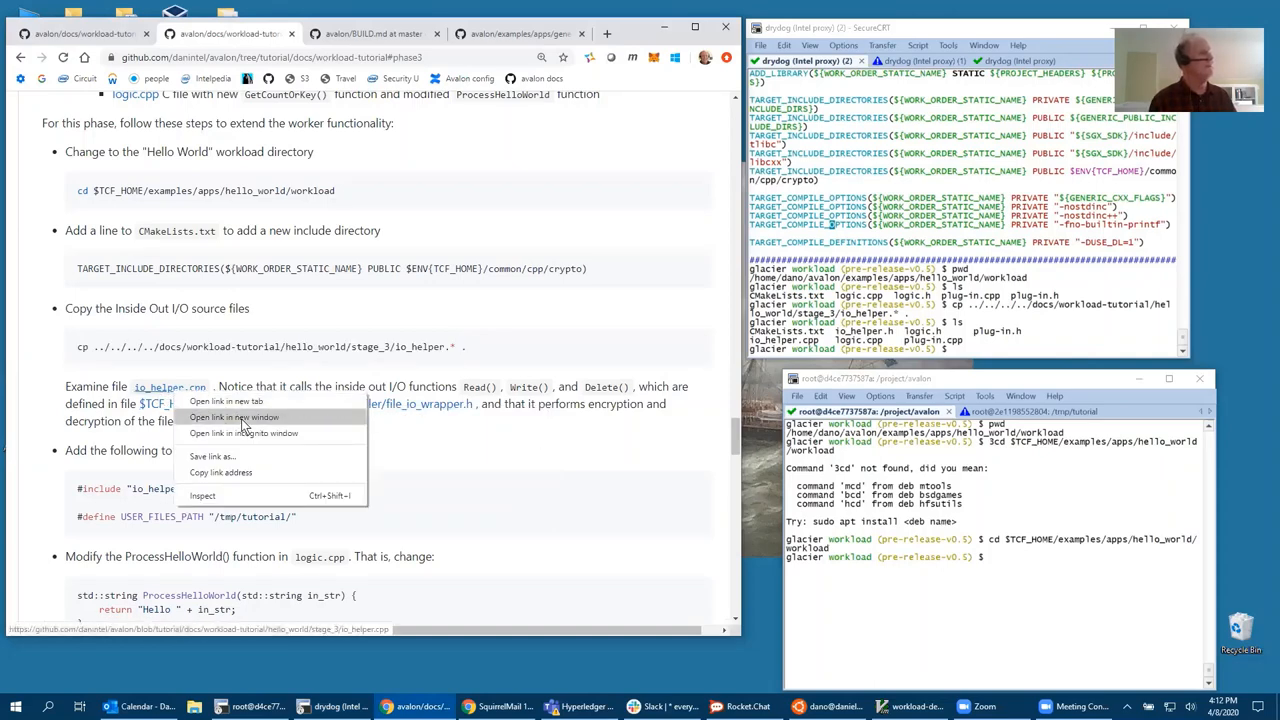
left_click(227, 401)
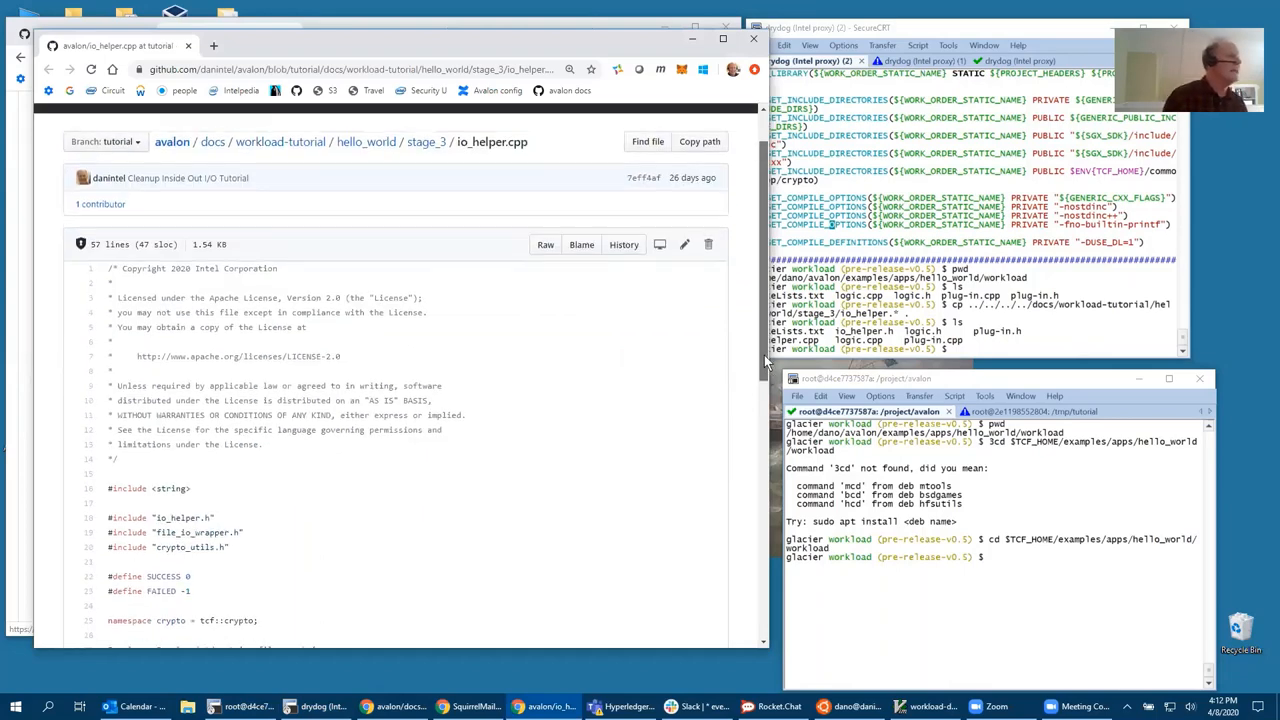
scroll("down", 3)
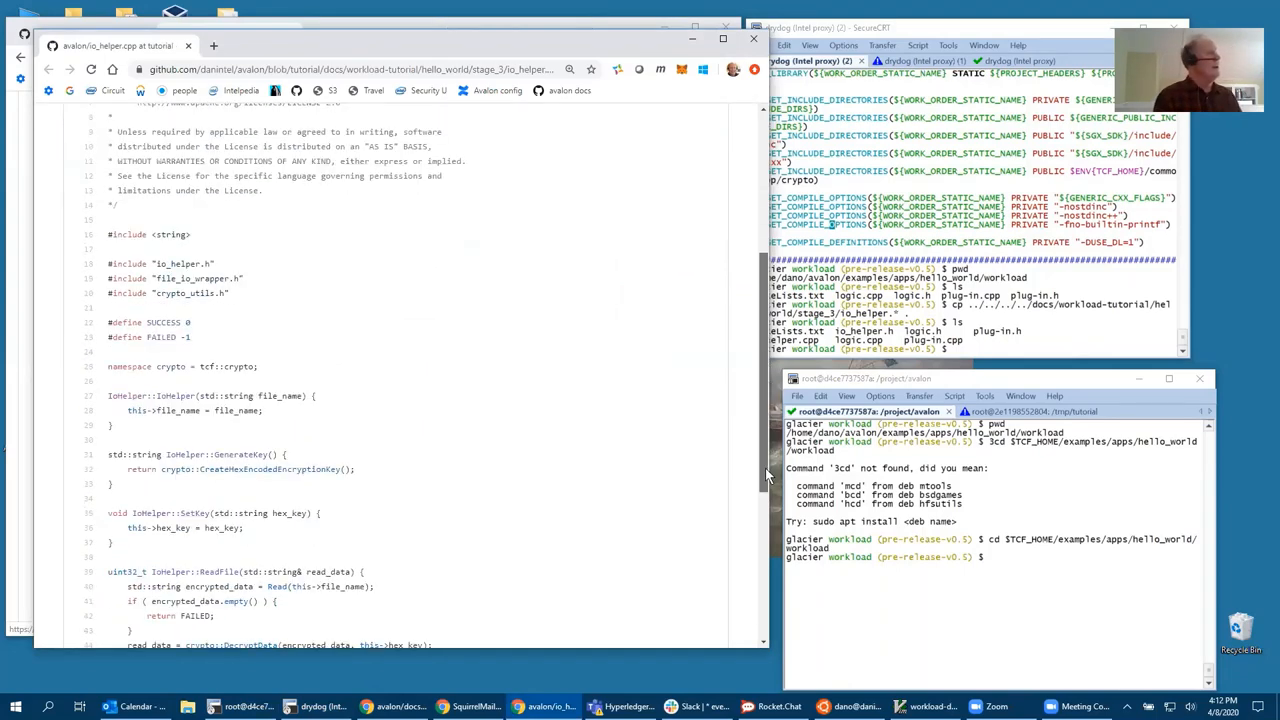
scroll("down", 3)
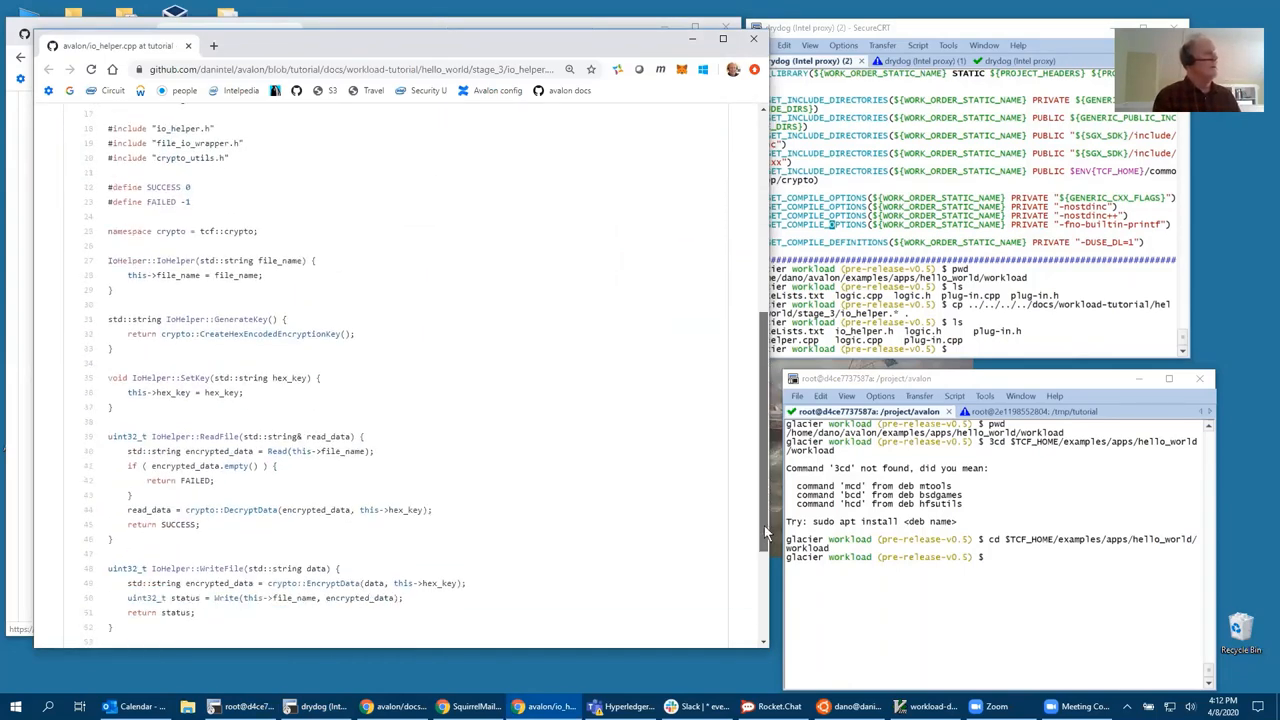
scroll("down", 3)
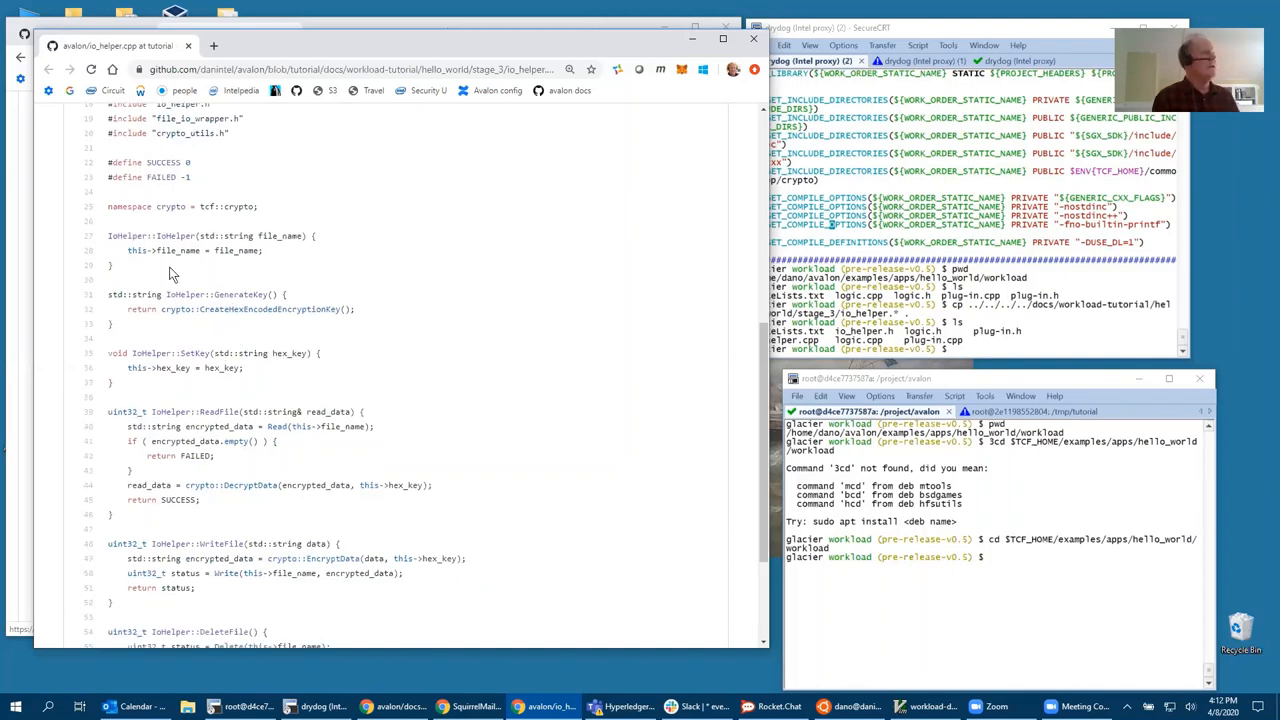
scroll("down", 3)
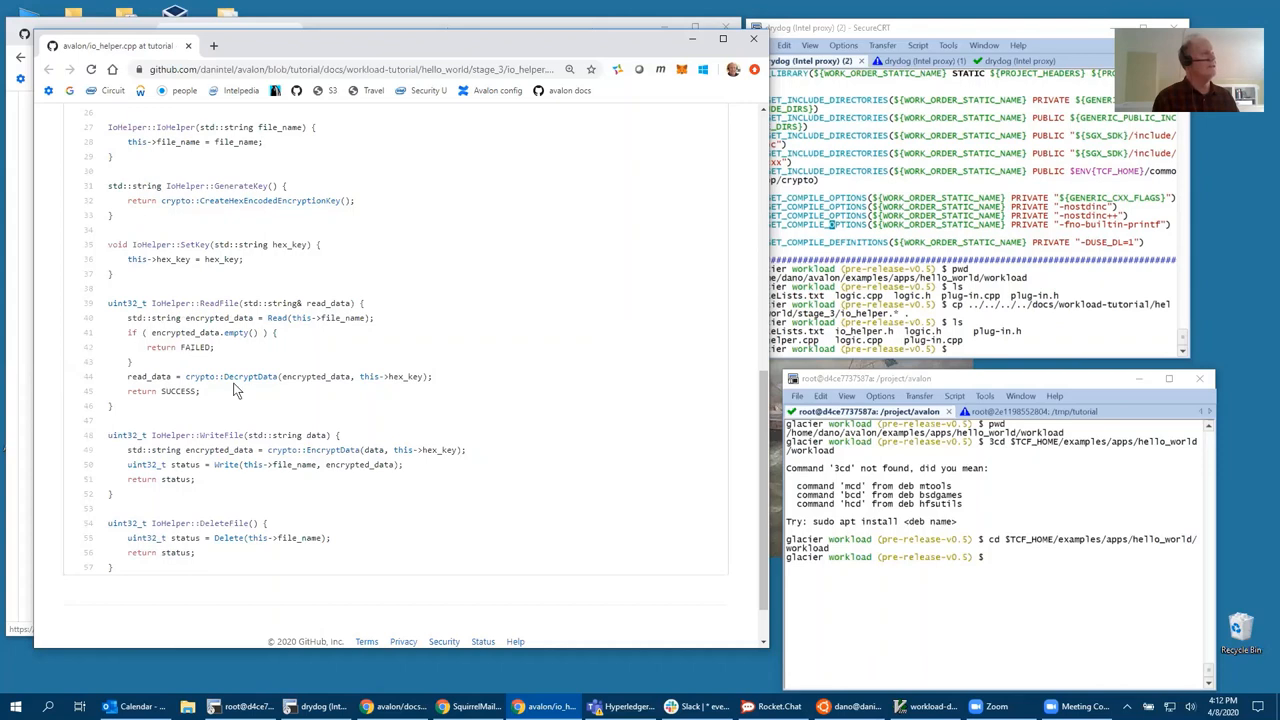
scroll("down", 3)
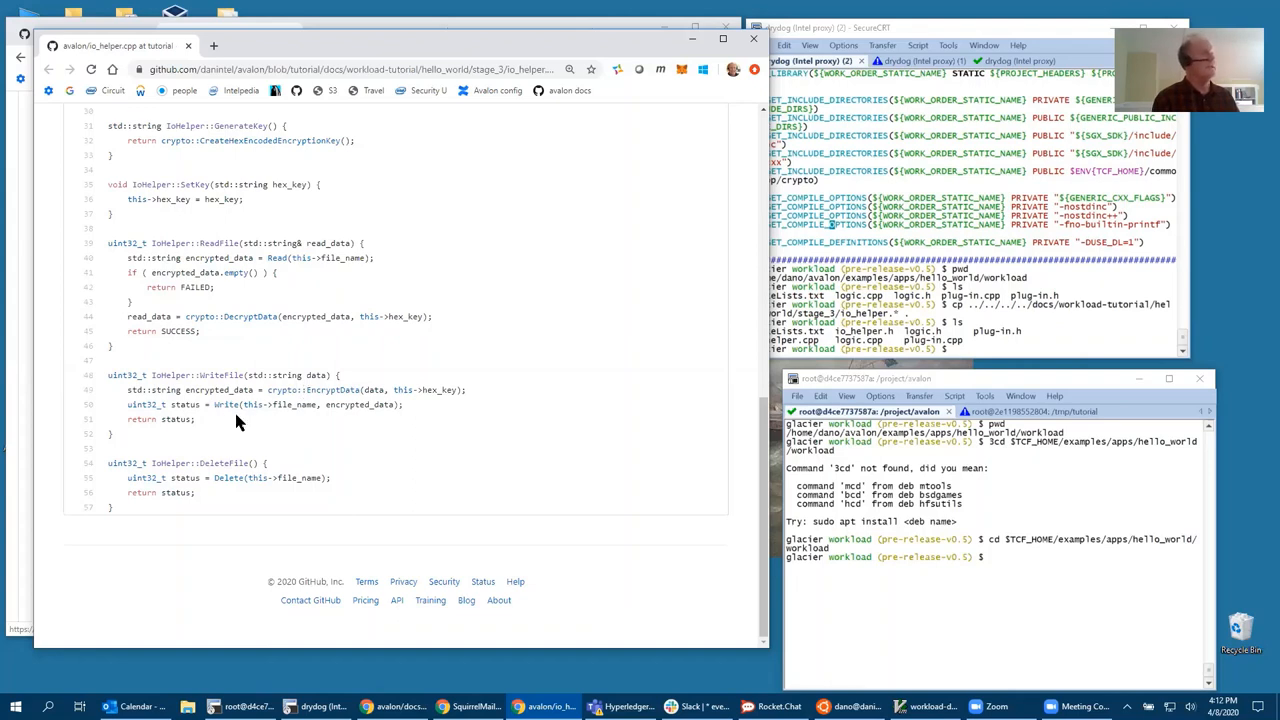
mouse_move(735, 458)
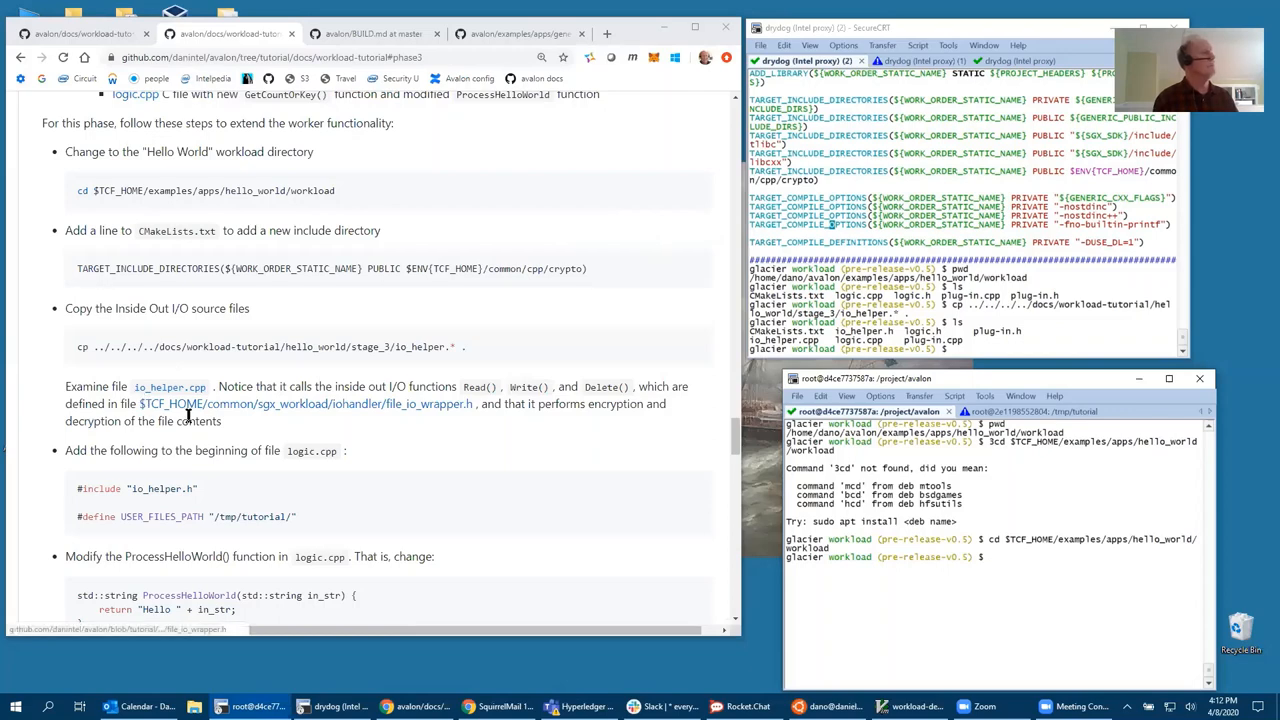
Scroll to the step adding the io_helper include to the beginning of logic.cpp
scroll("down", 3)
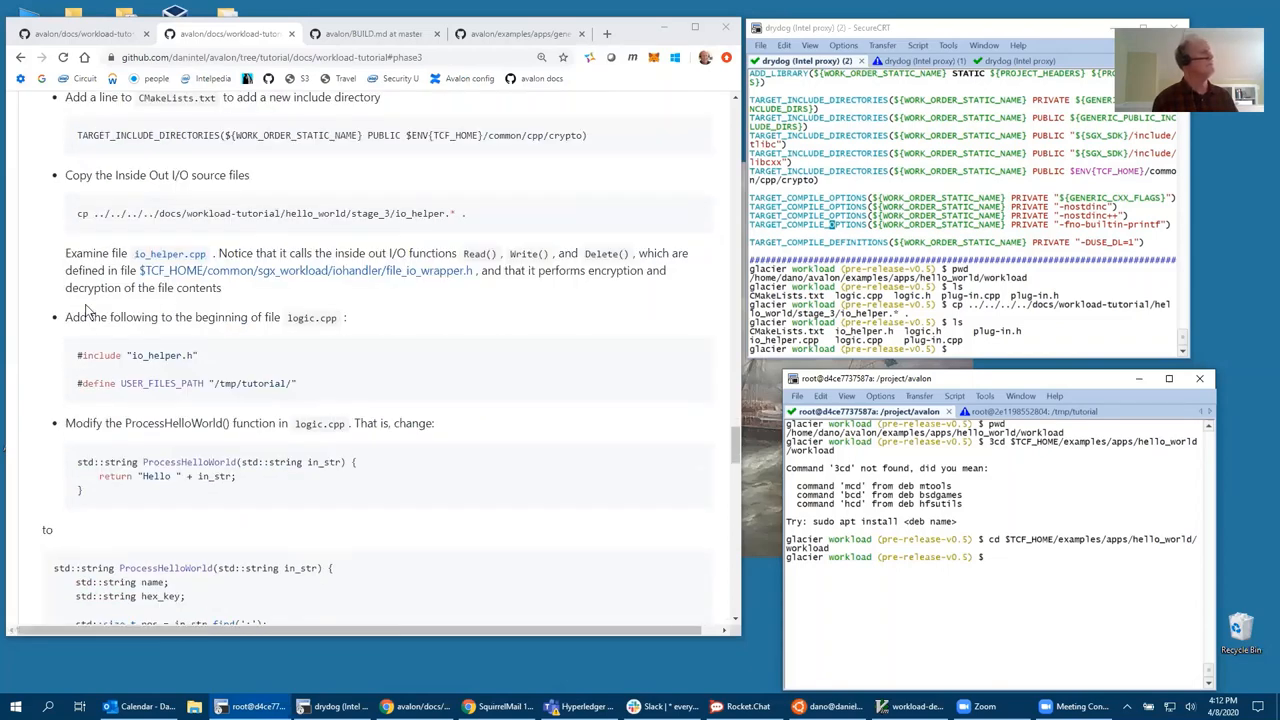
scroll("down", 3)
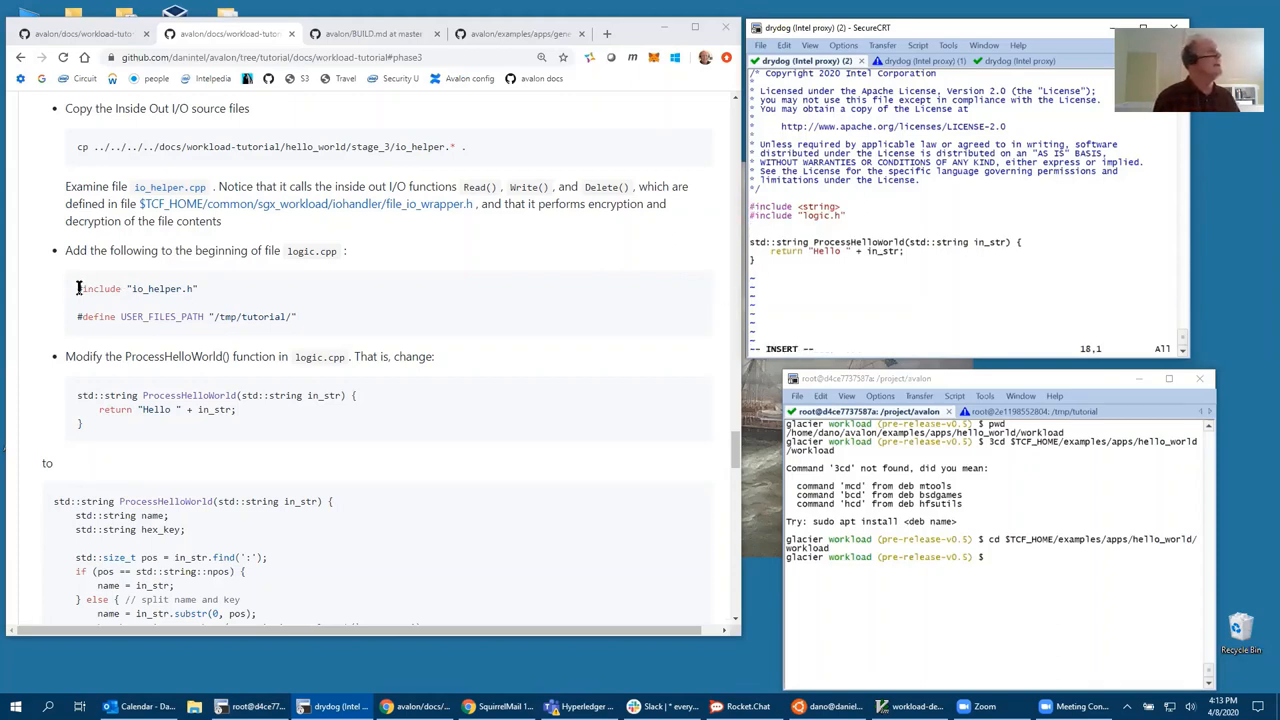
Add the io_helper.h include and /tmp/tutorial/ USER_FILES_PATH to logic.cpp, then view io_helper.h
left_click_drag(77, 288, 297, 317)
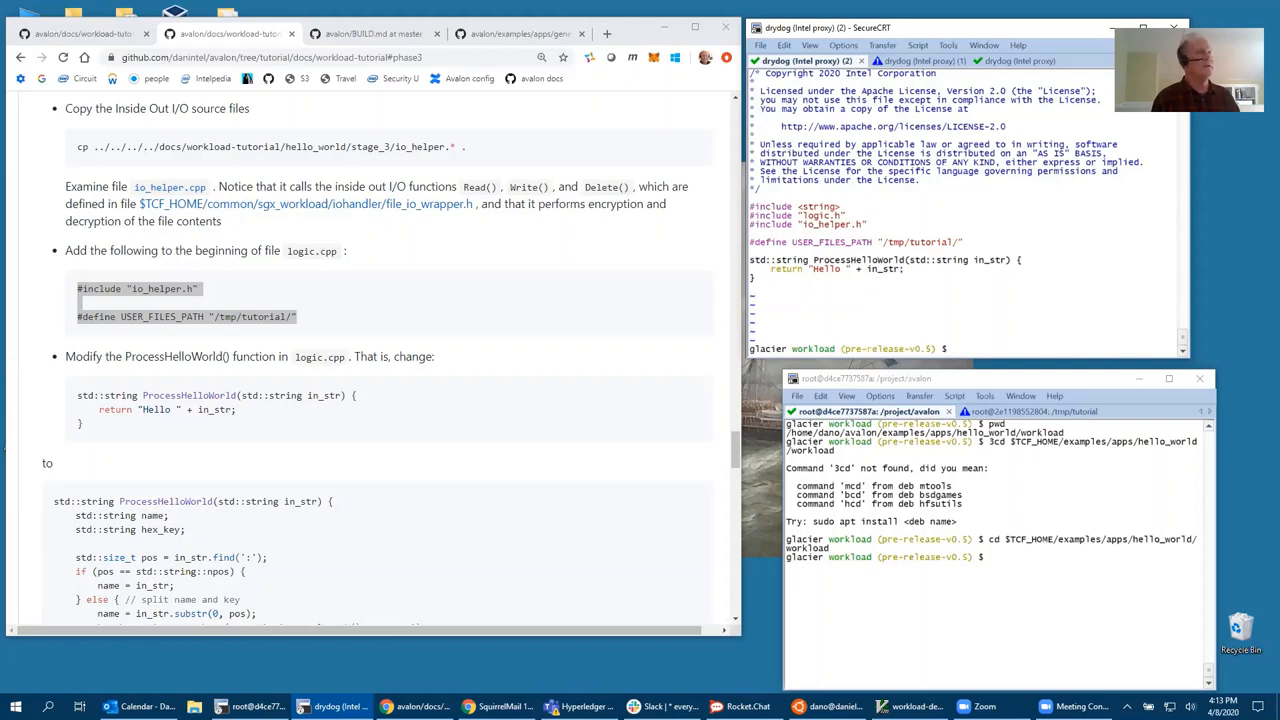
type("vi io")
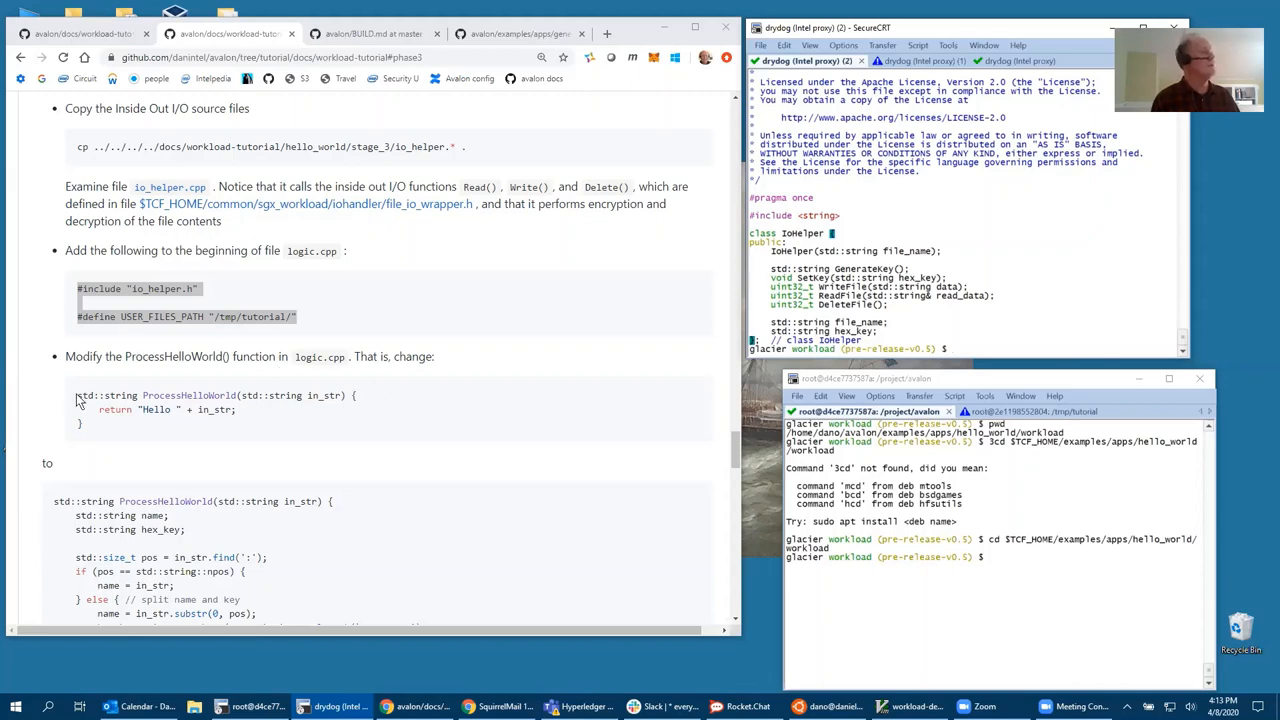
mouse_move(110, 395)
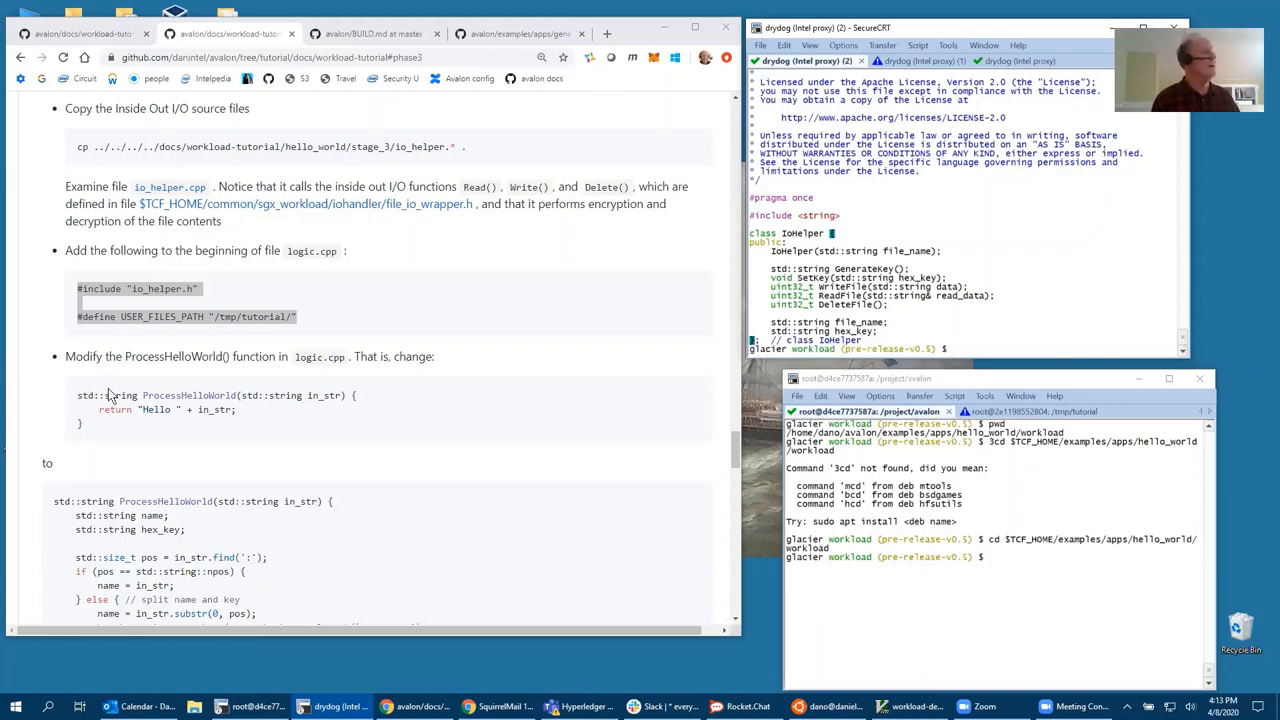
Replace ProcessHelloWorld with the name/key version and add GetCountOrKey in logic.cpp
scroll("down", 3)
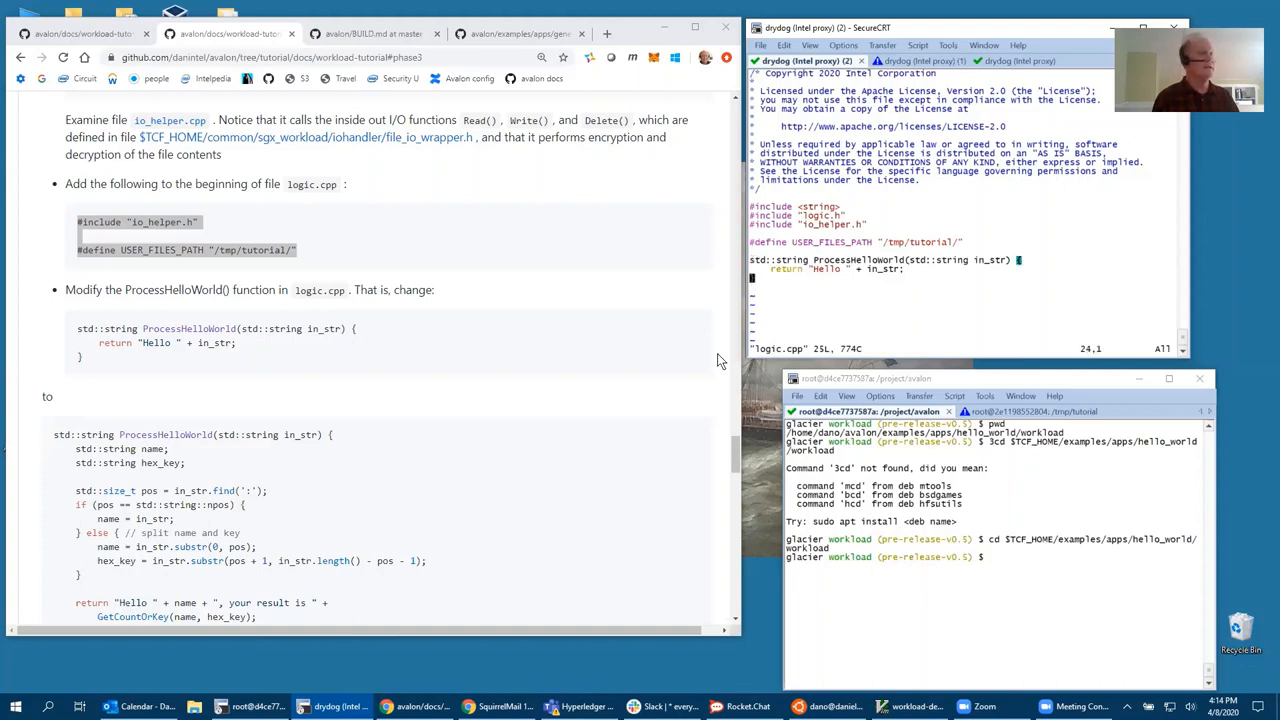
scroll("down", 3)
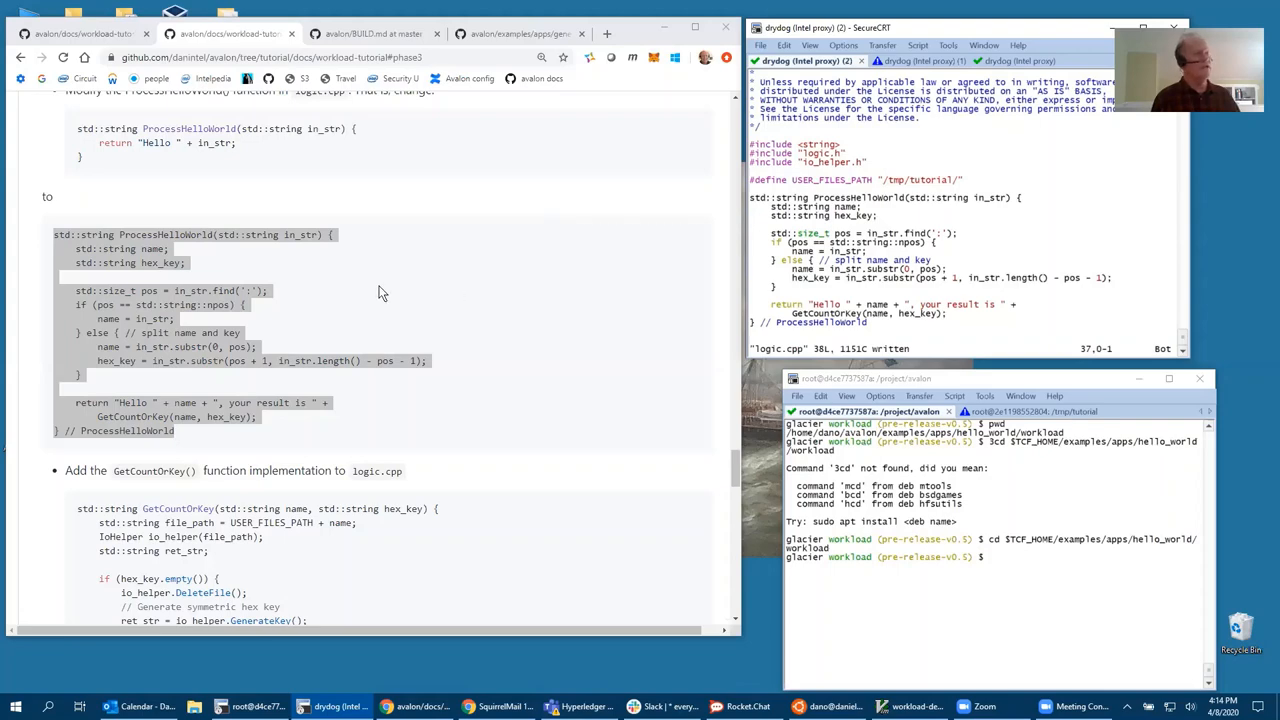
scroll("down", 3)
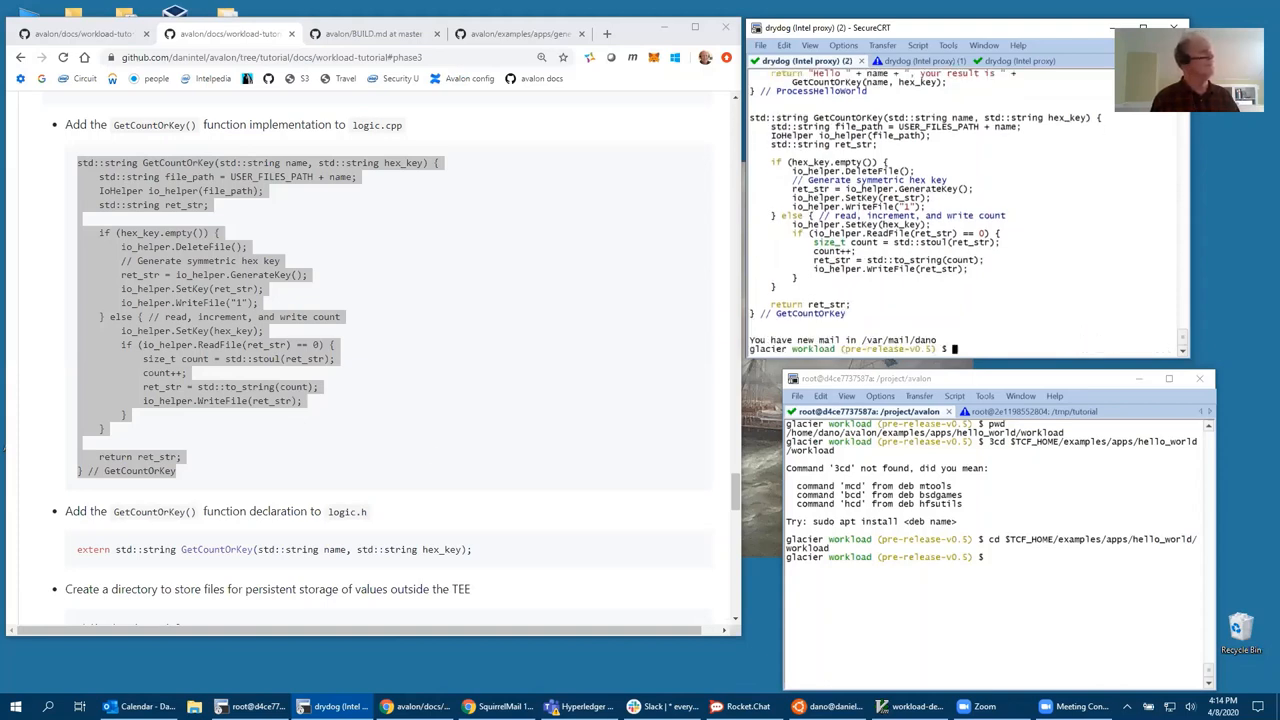
Scroll to the mkdir /tmp/tutorial and Docker steps and move the shell to the Avalon root
scroll("down", 3)
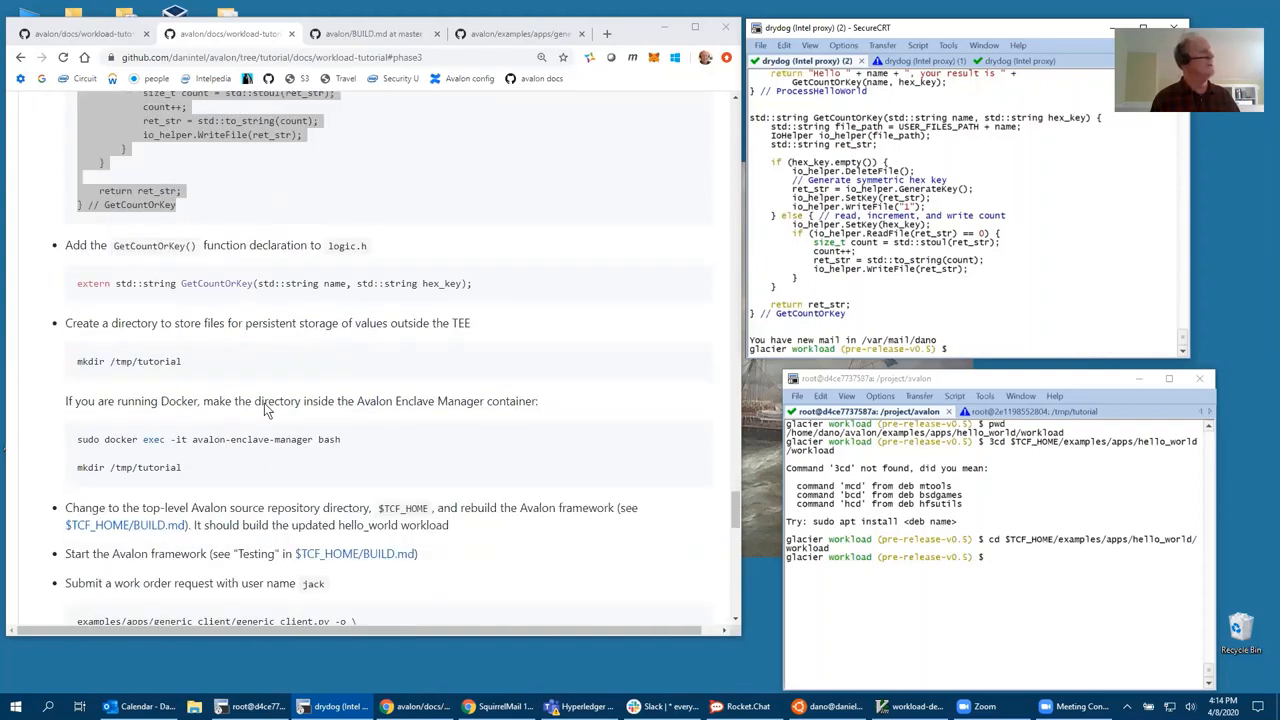
scroll("down", 3)
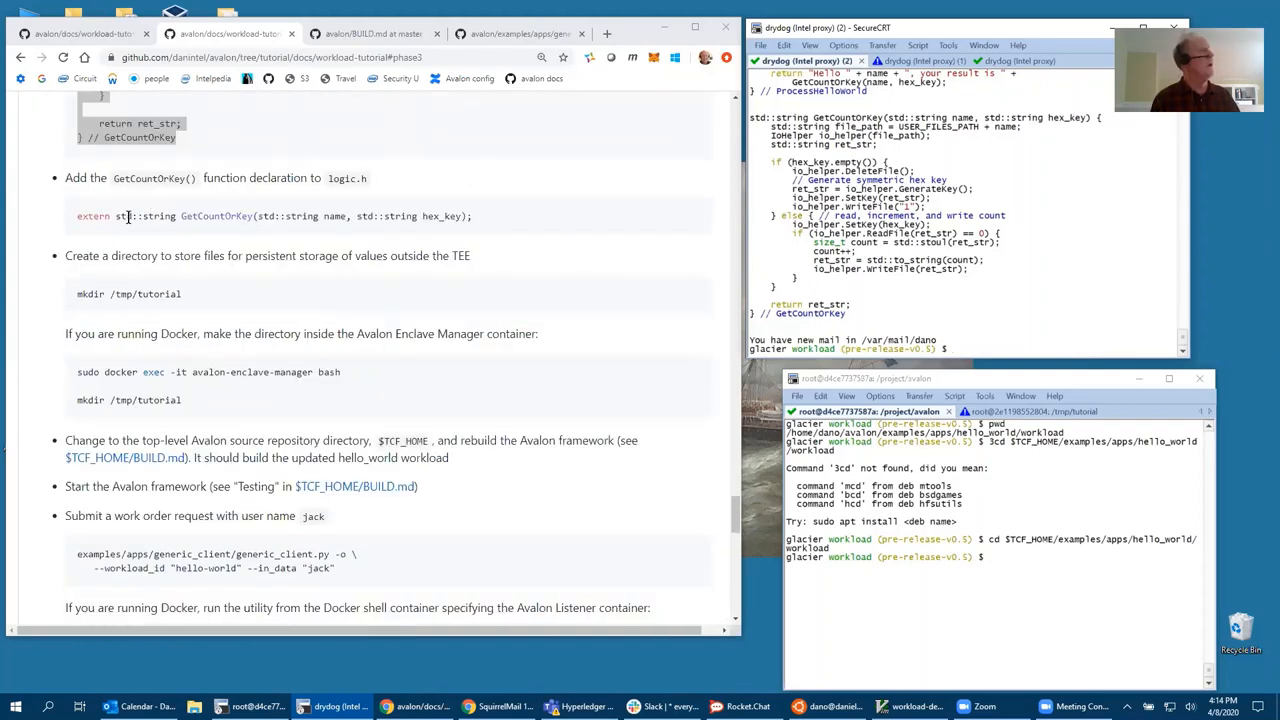
mouse_move(115, 255)
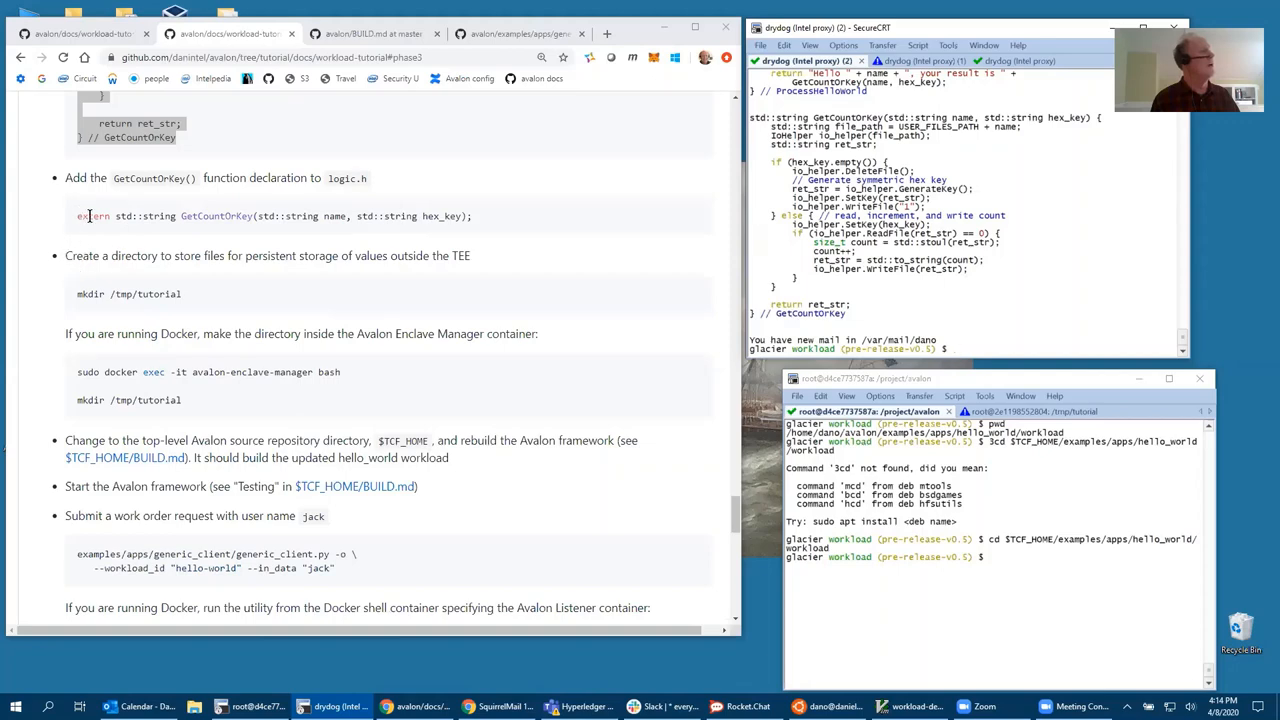
scroll("down", 3)
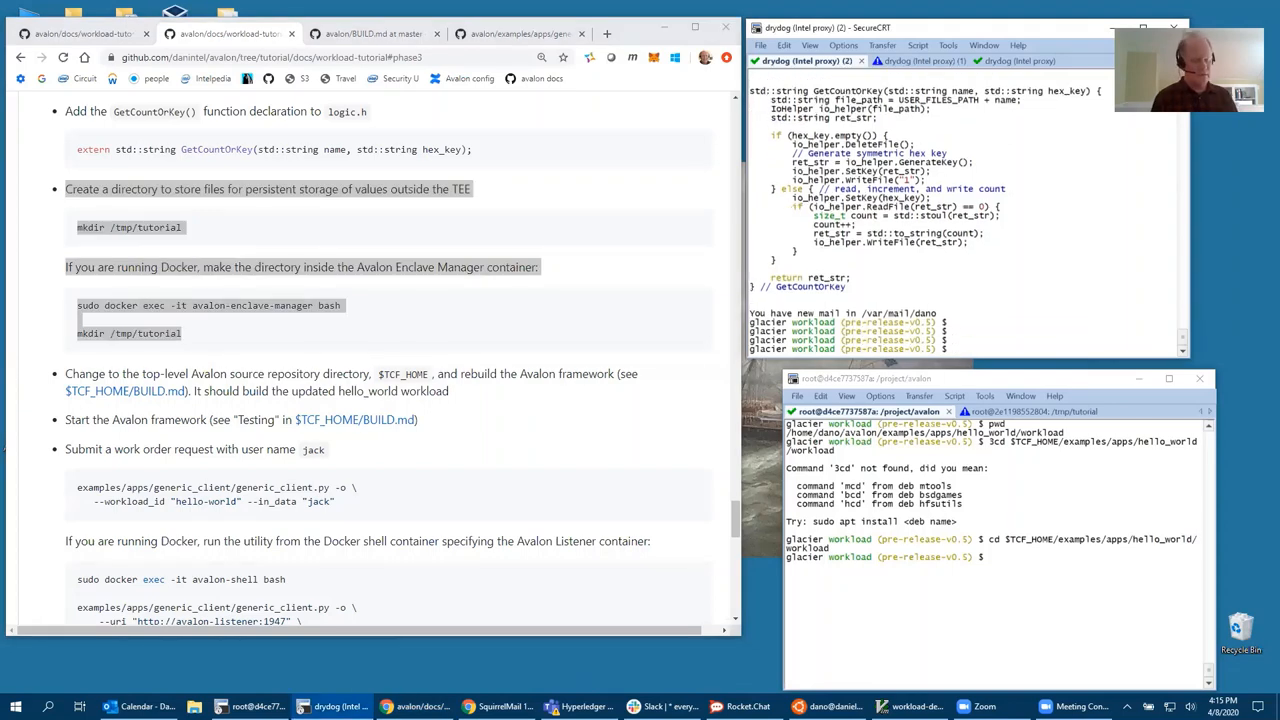
type("cd $TCF_HOME")
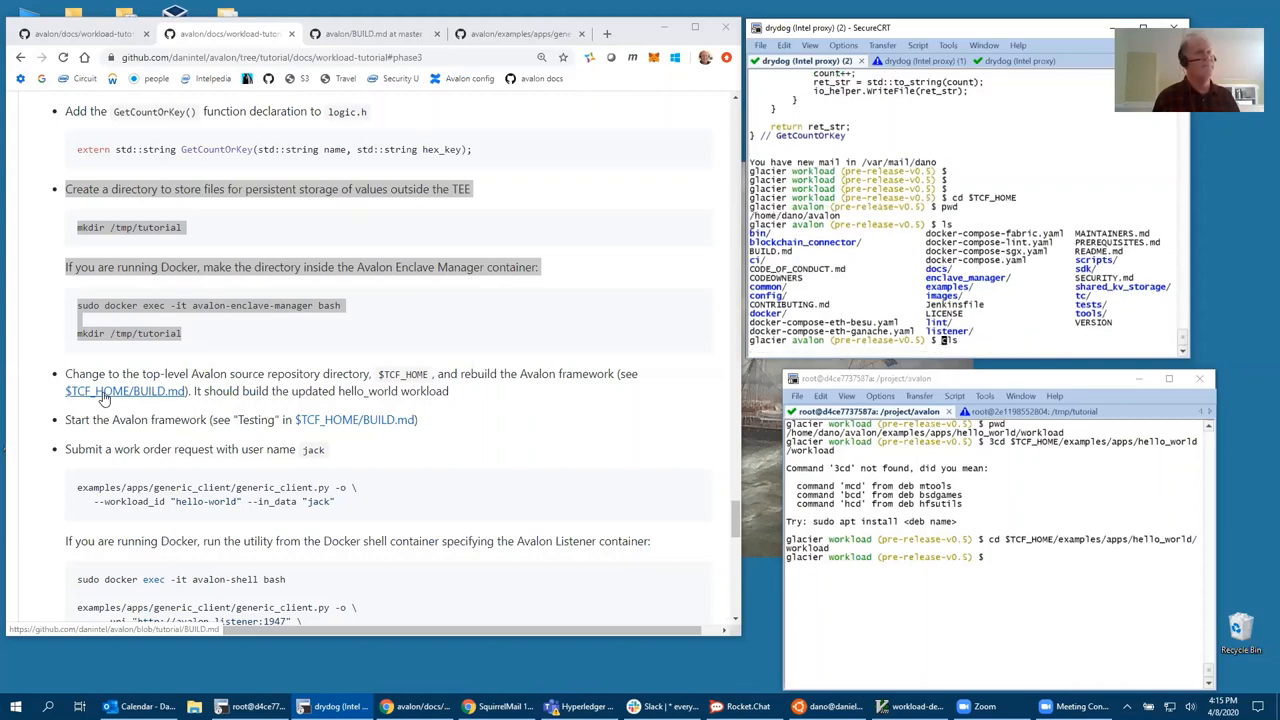
Run sudo docker-compose up --build to rebuild the Avalon framework
type("docker-compose up --build")
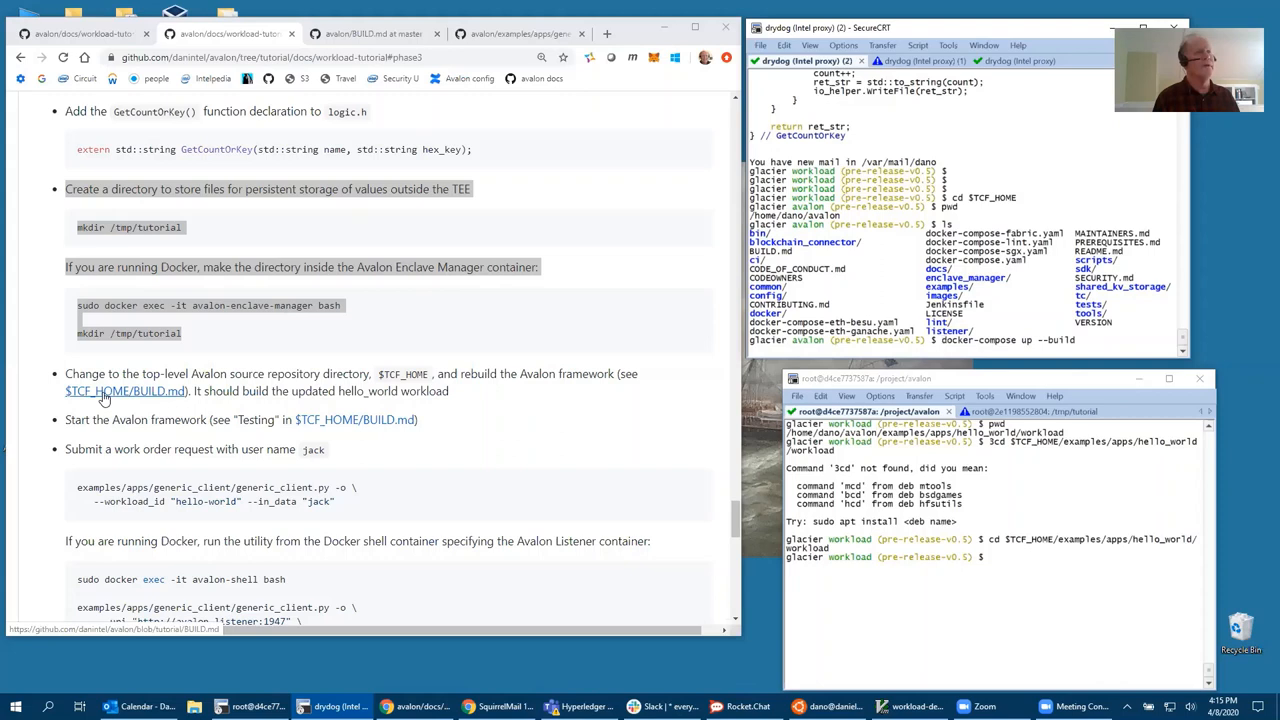
type("sudo")
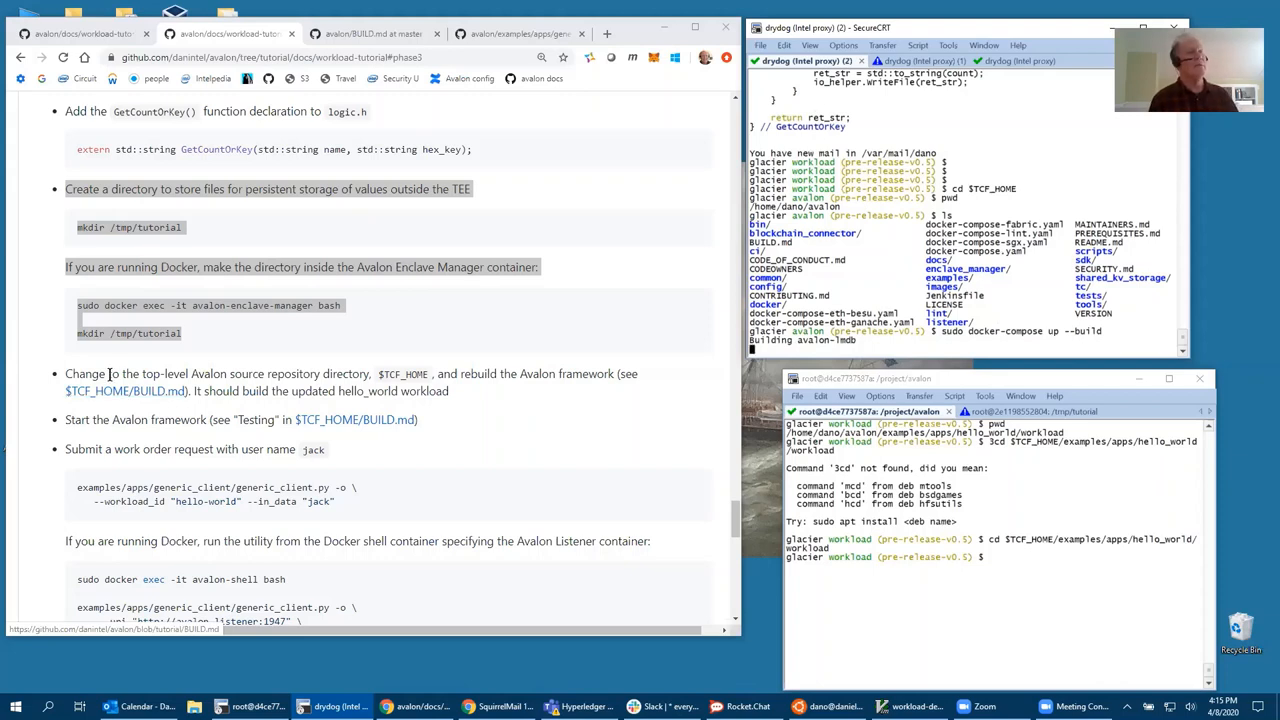
mouse_move(113, 347)
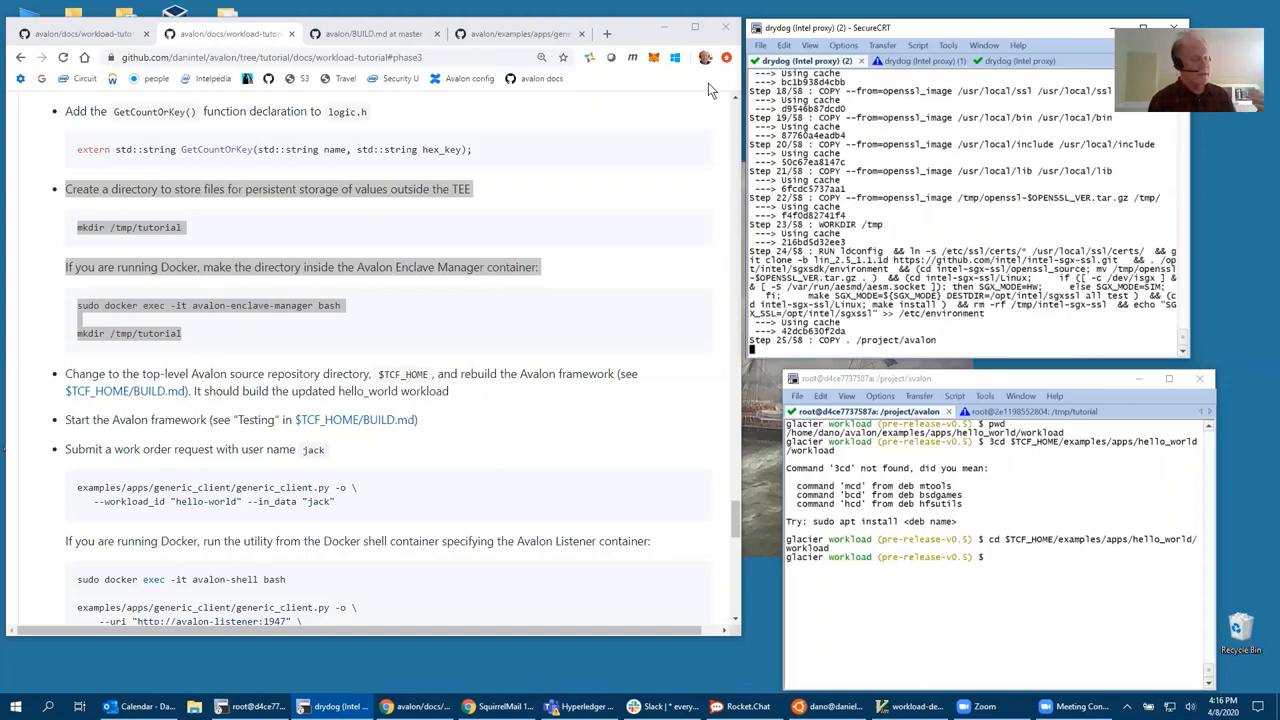
mouse_move(730, 80)
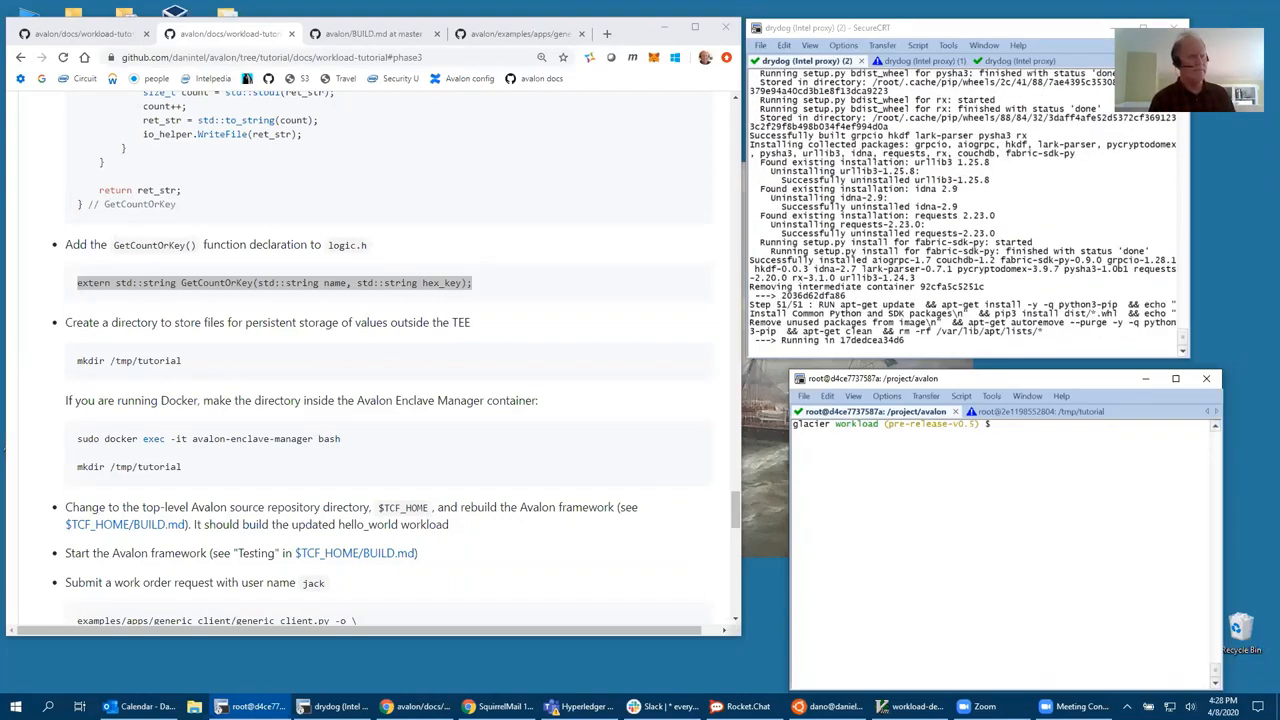
View logic.h to confirm GetCountOrKey is declared, then check the working directory with pwd
type("vi logic")
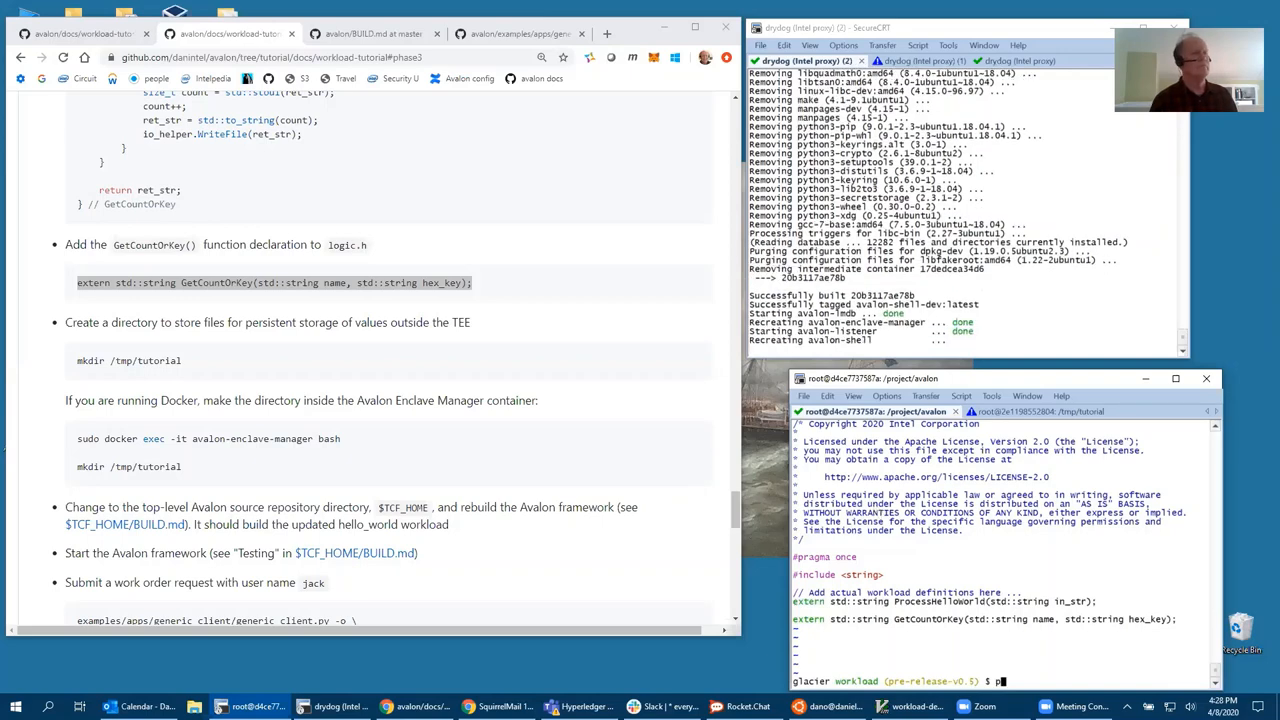
type("pwd")
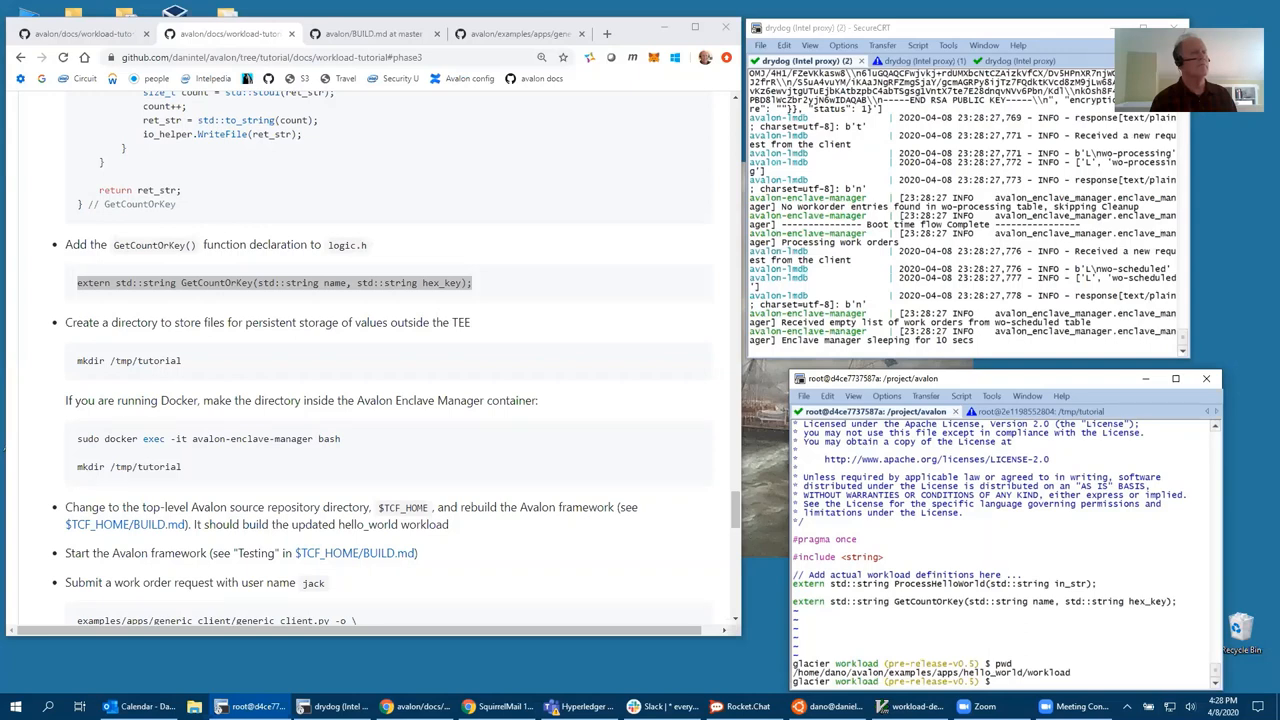
type("cd s")
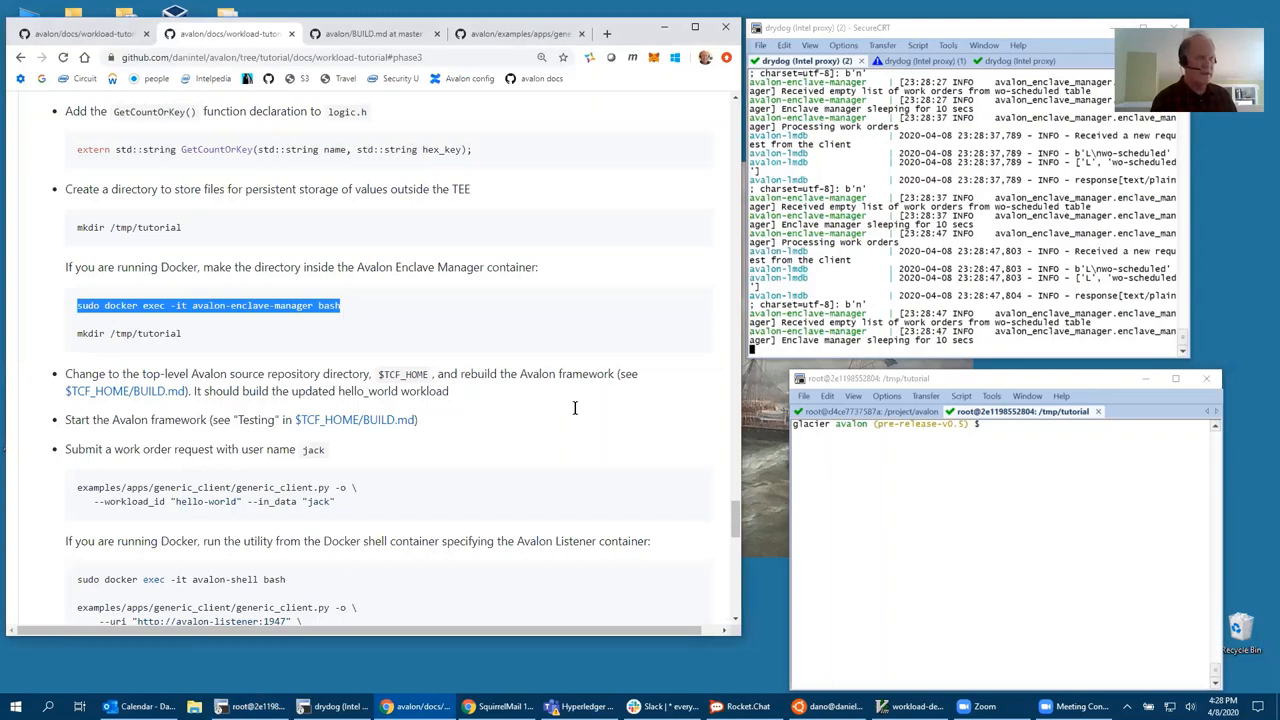
Enter the avalon-enclave-manager container, create /tmp/tutorial and list its contents
type("sudo docker exec -it avalon-enclave-manager bash")
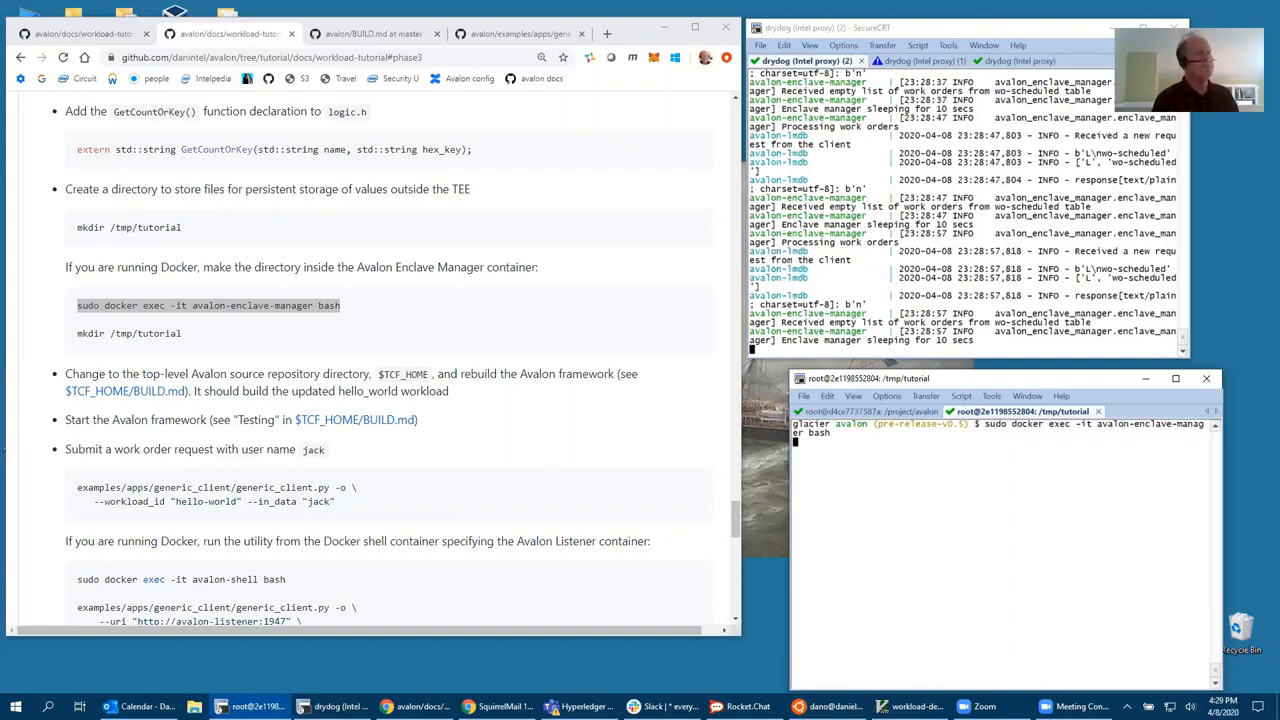
key("enter")
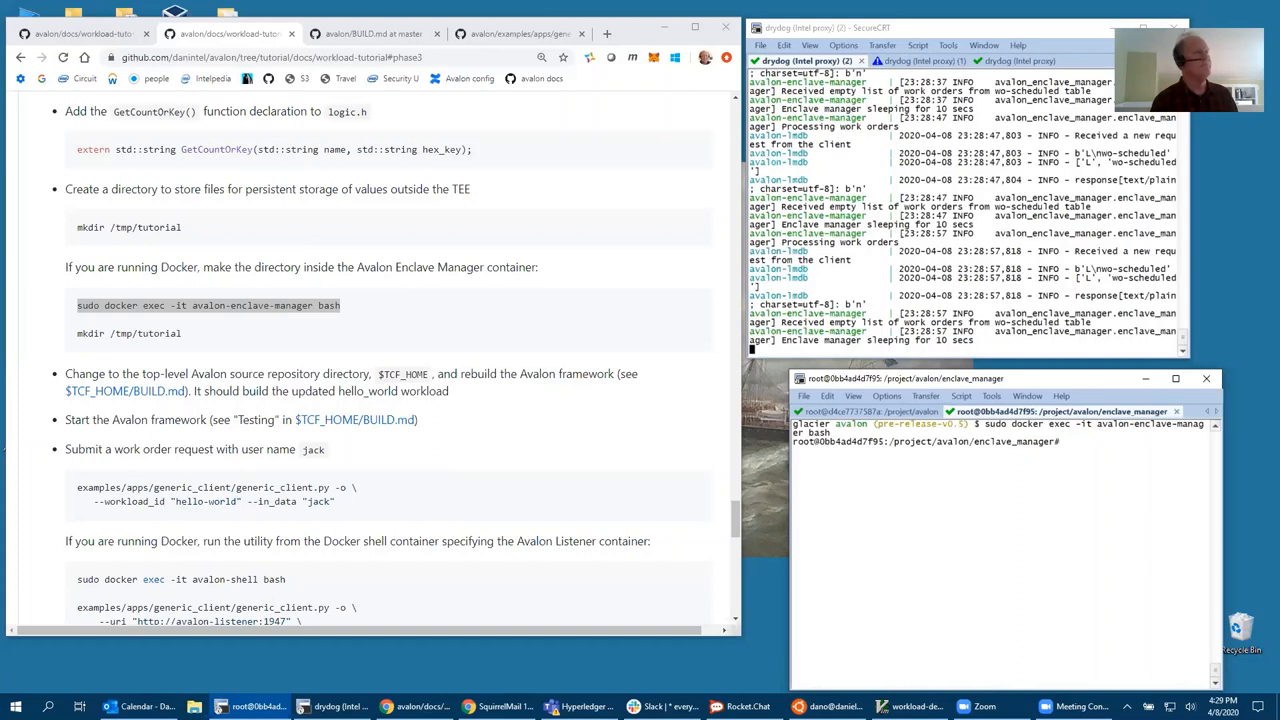
type("mkdir /tmp/tutorial")
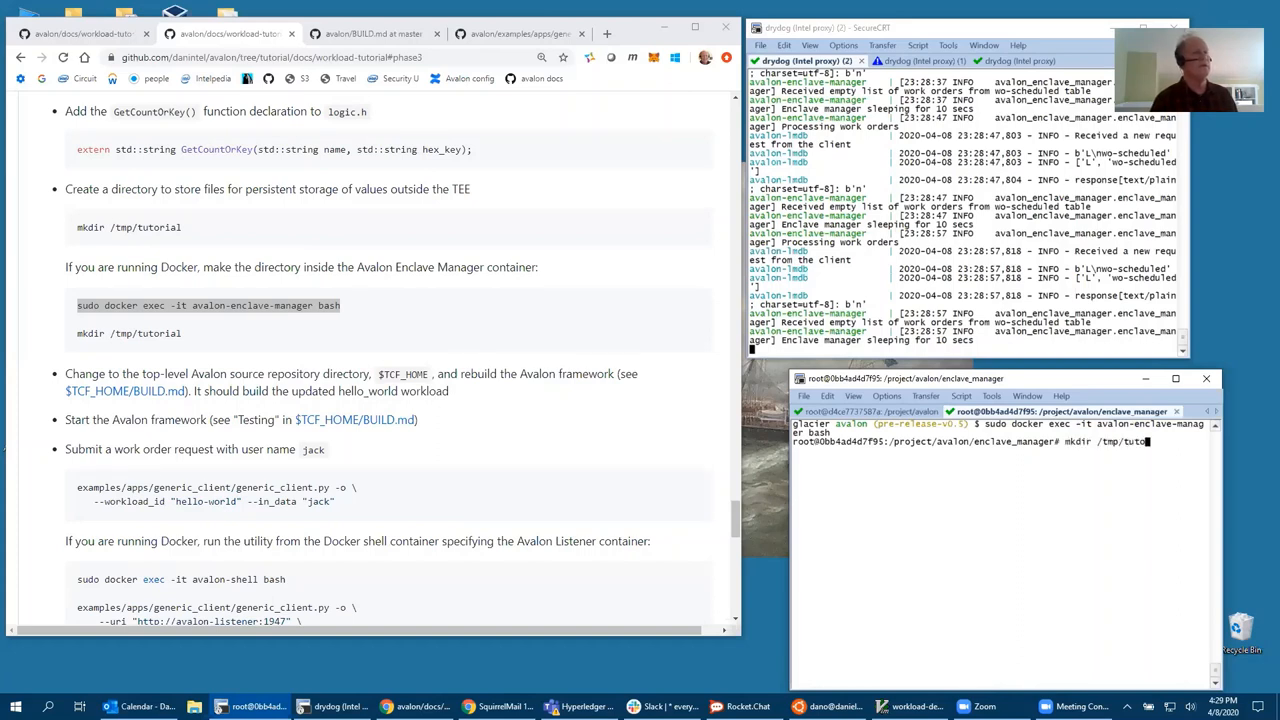
type("cd /tmp/tutoria")
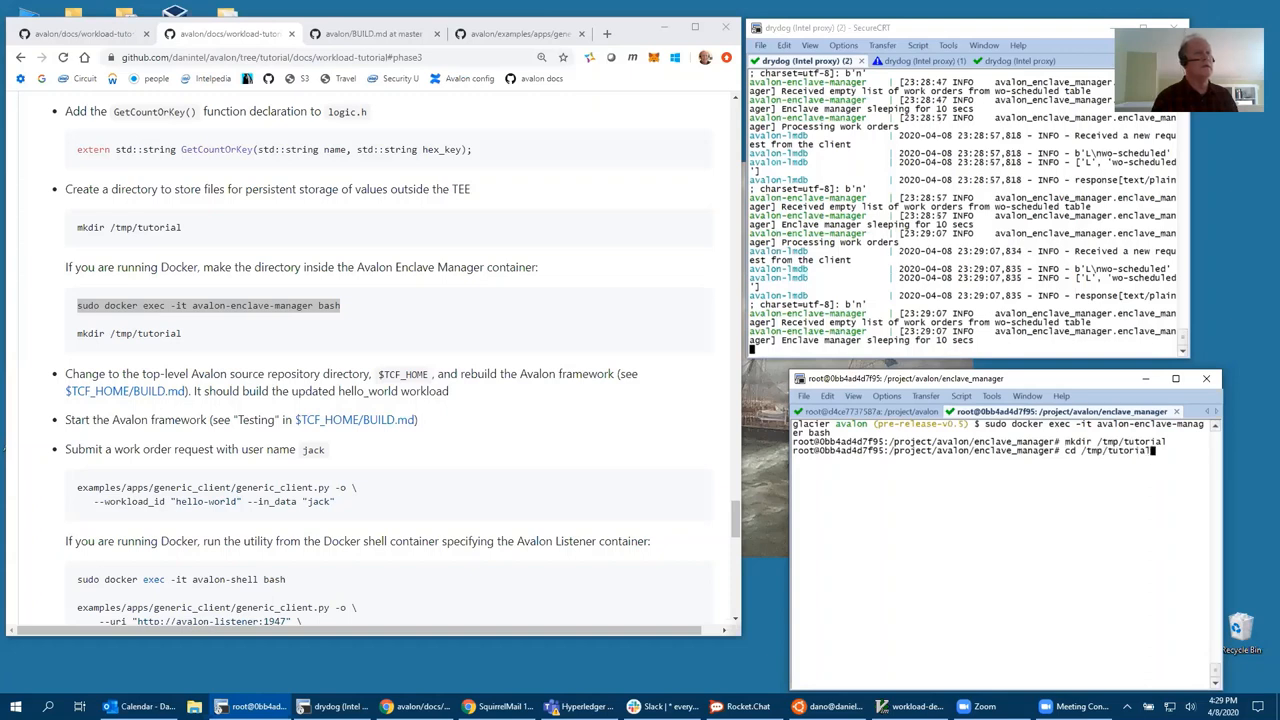
type("ls")
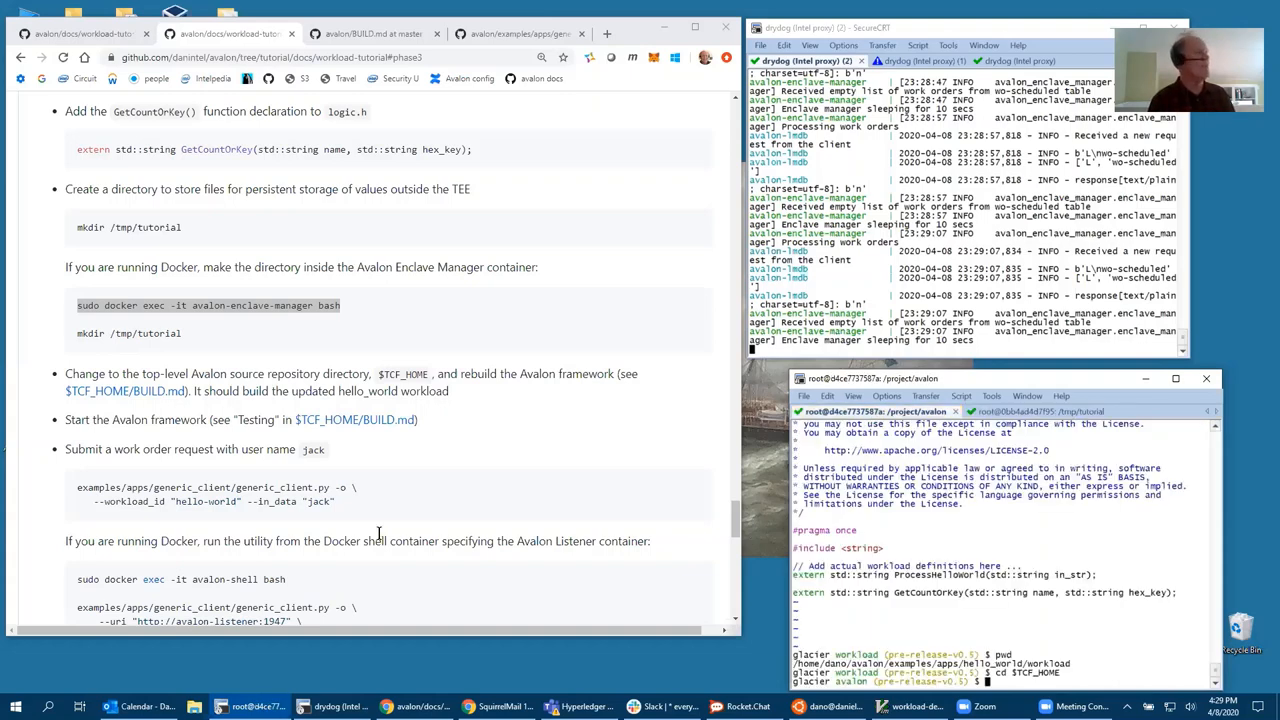
From the avalon-shell container, run generic_client.py hello-world with --in_data "jack" and get the decrypted result with its key
scroll("down", 3)
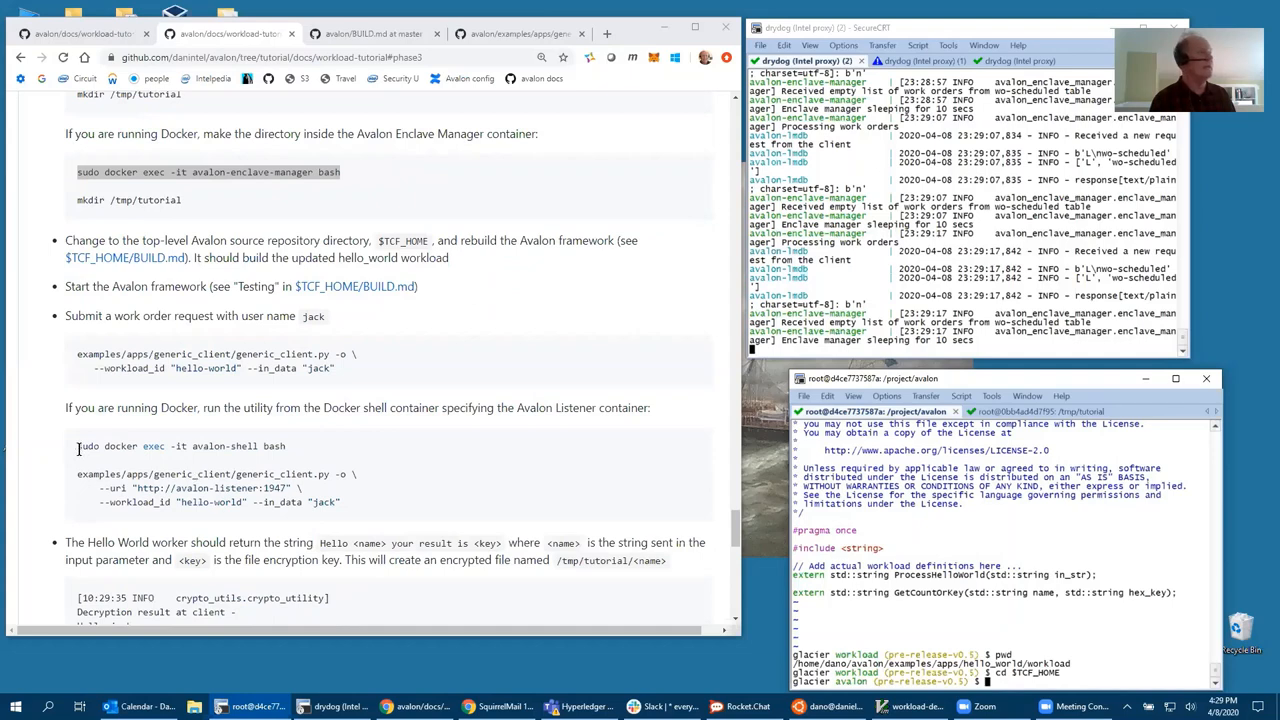
left_click_drag(78, 446, 285, 446)
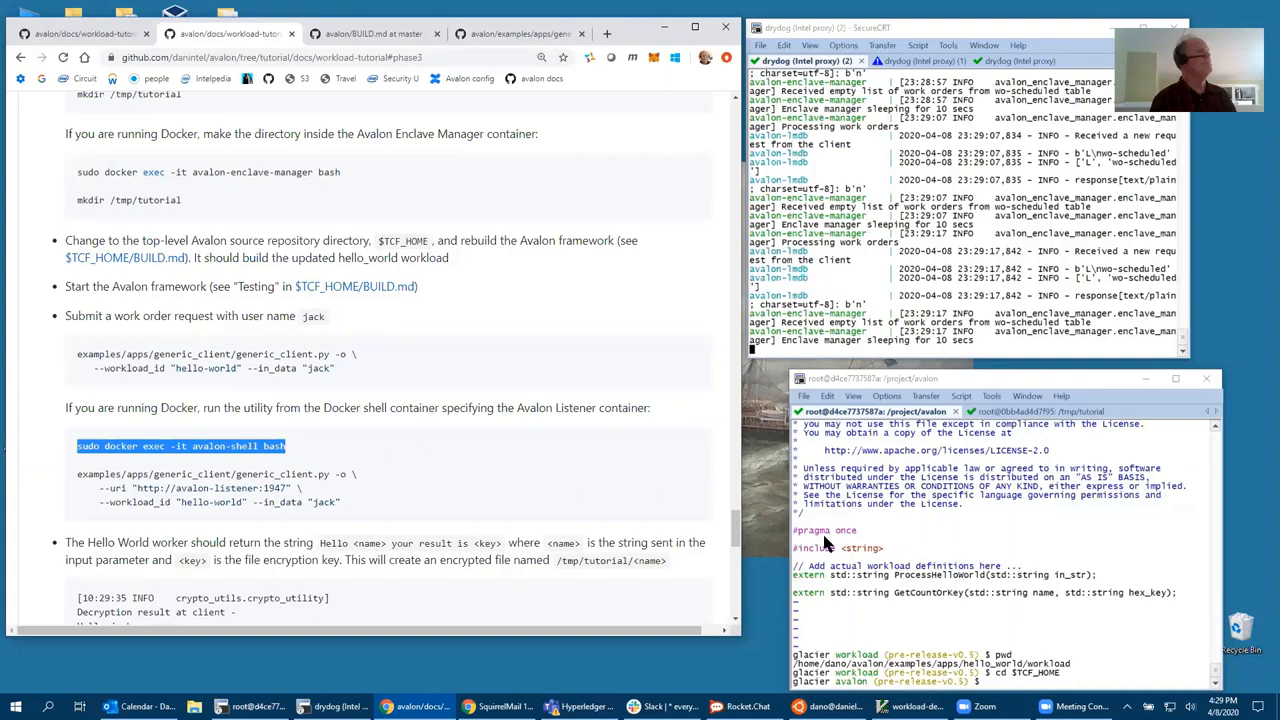
mouse_move(858, 570)
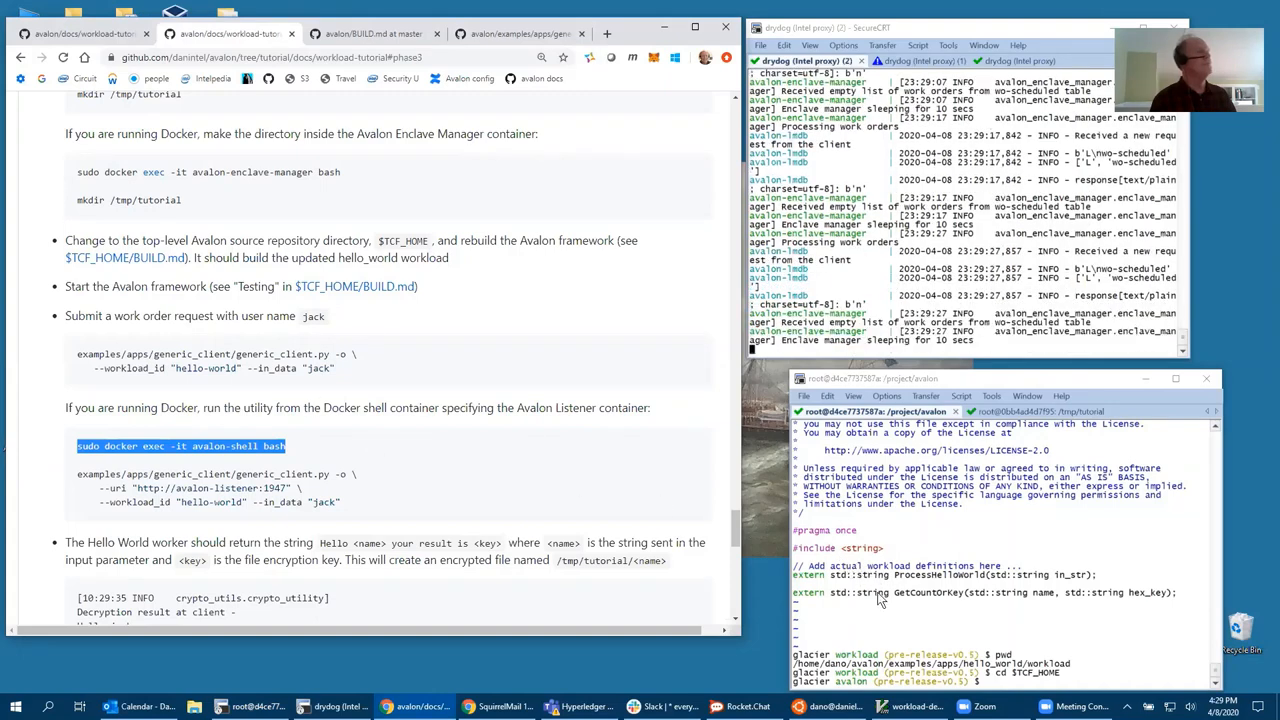
mouse_move(903, 647)
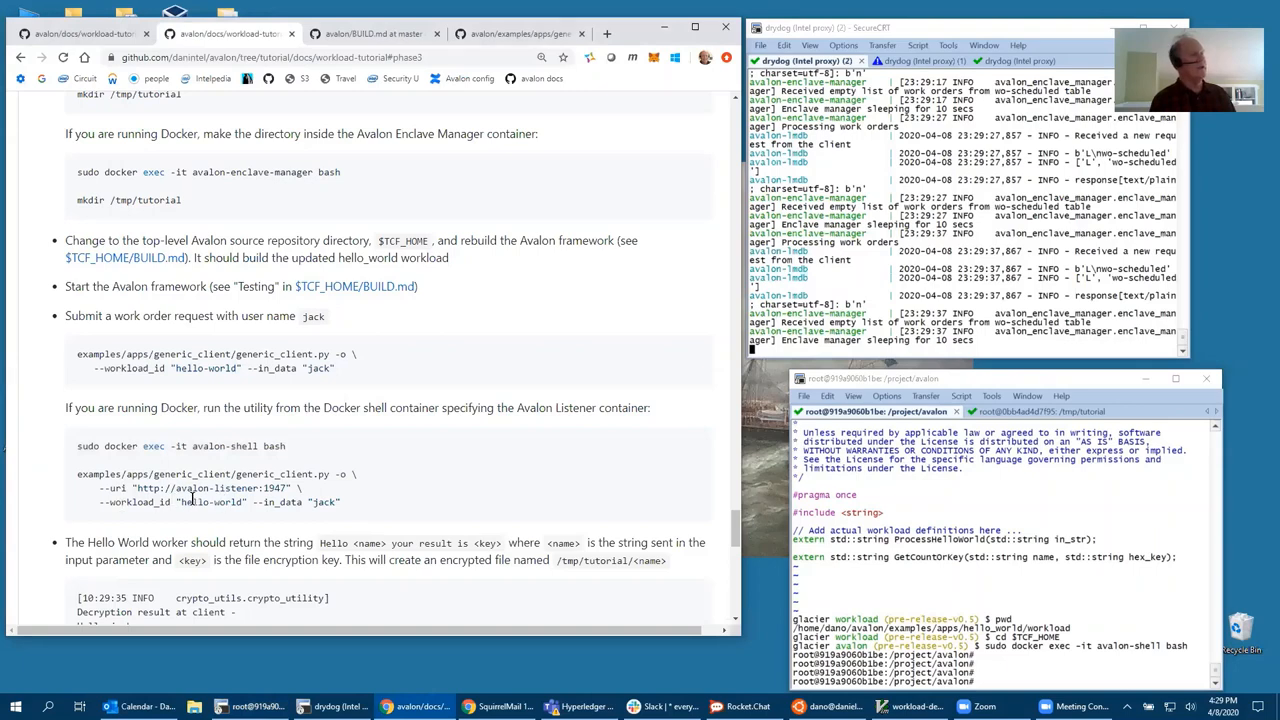
double_click(213, 488)
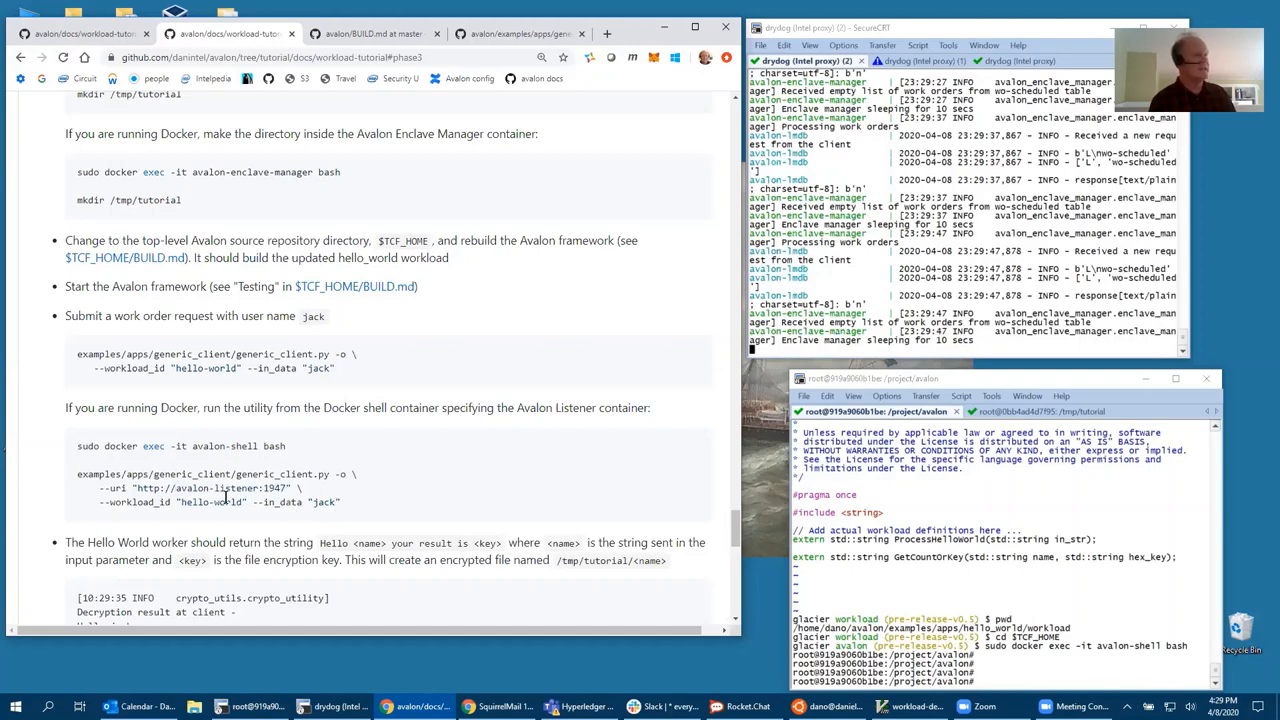
left_click_drag(78, 474, 340, 502)
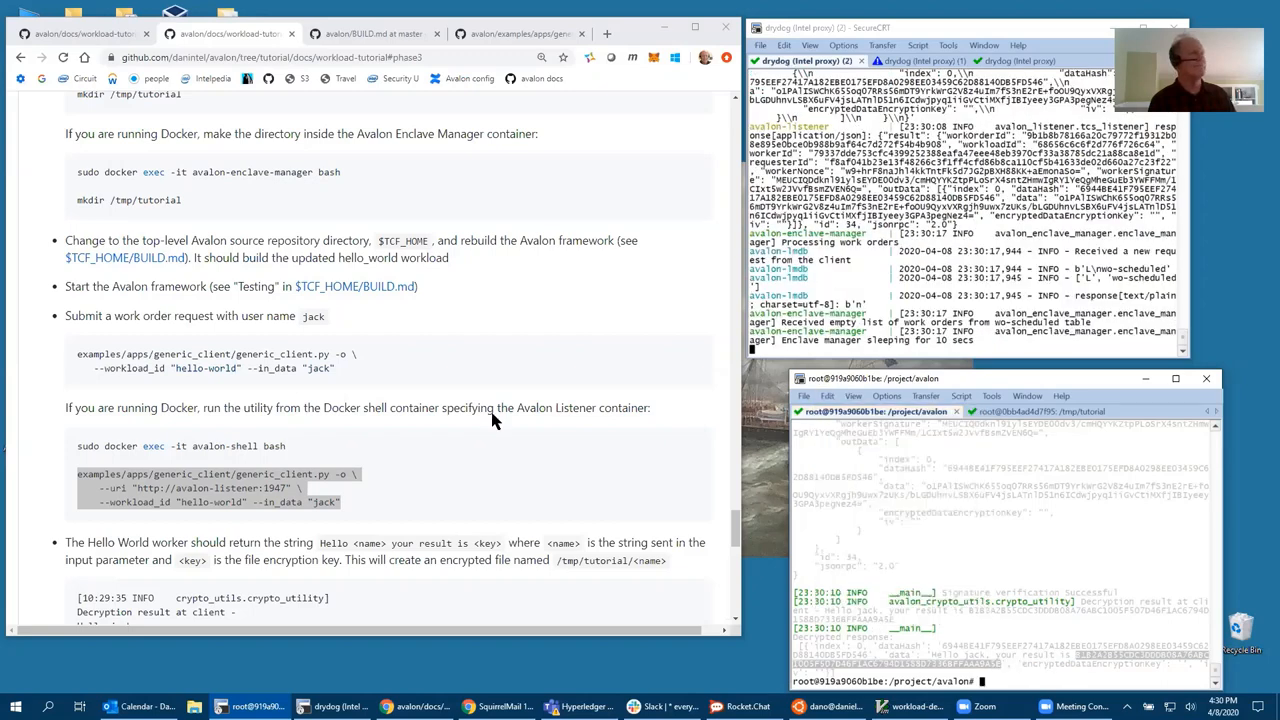
Check /tmp/tutorial in the enclave manager container for the newly created jack file
scroll("down", 3)
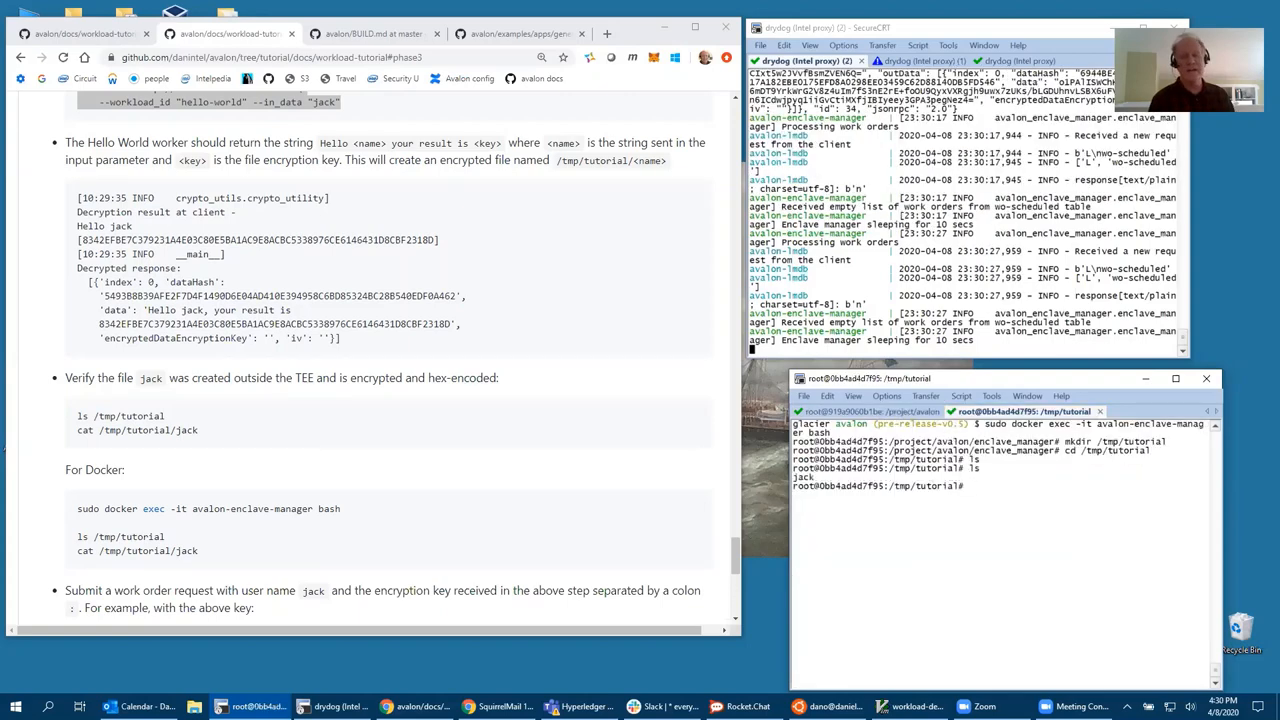
type("cat")
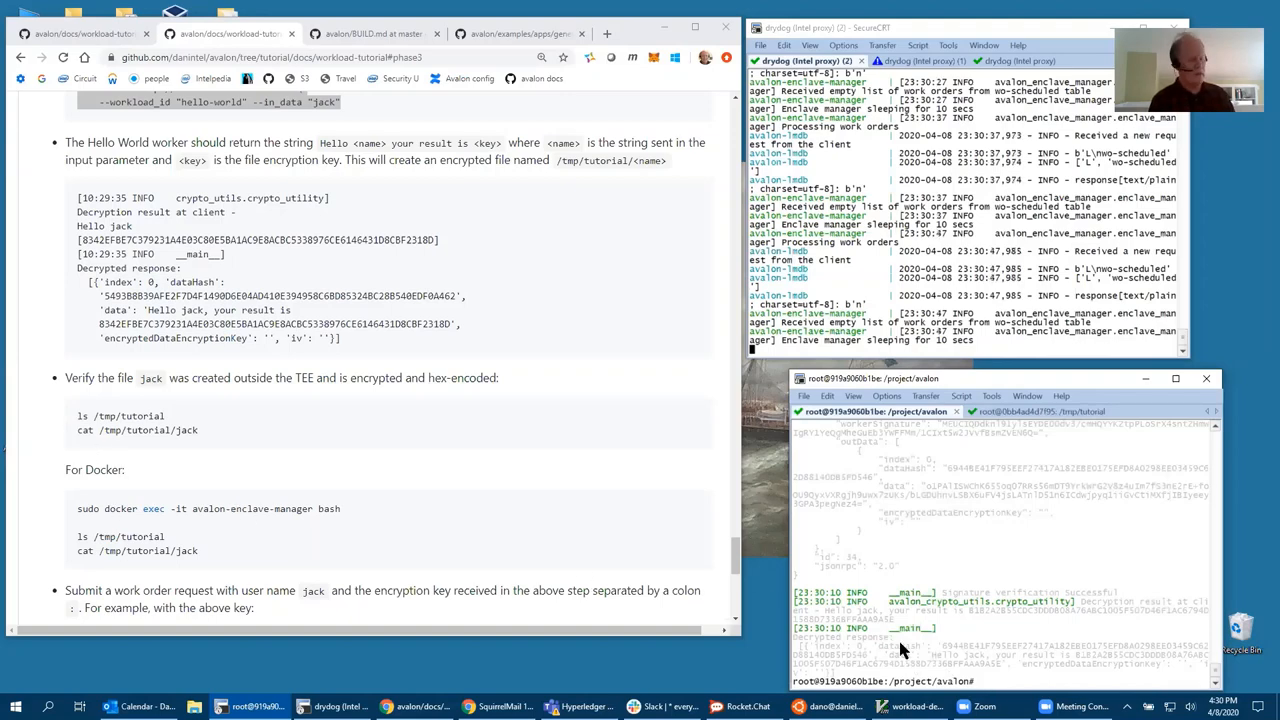
Set vi editing mode, then rerun generic_client.py with --in_data "jack:<key>" to get count result 2
type("se")
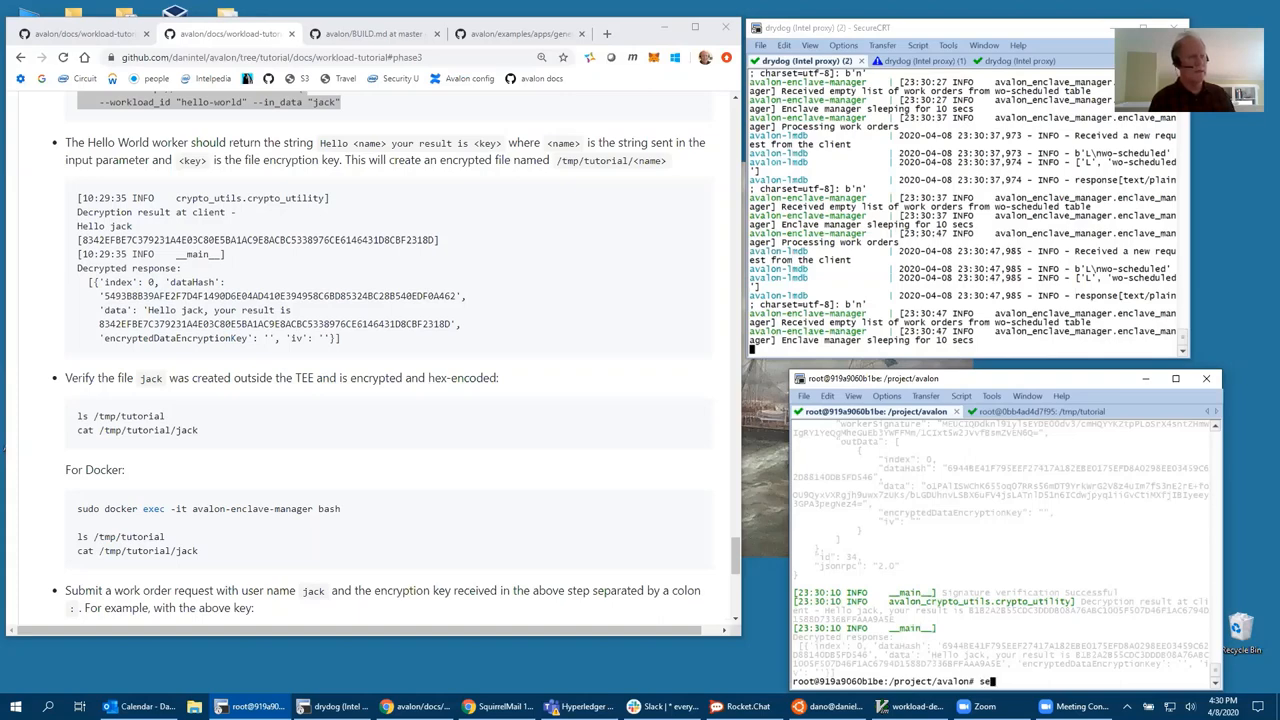
type("set -o vi")
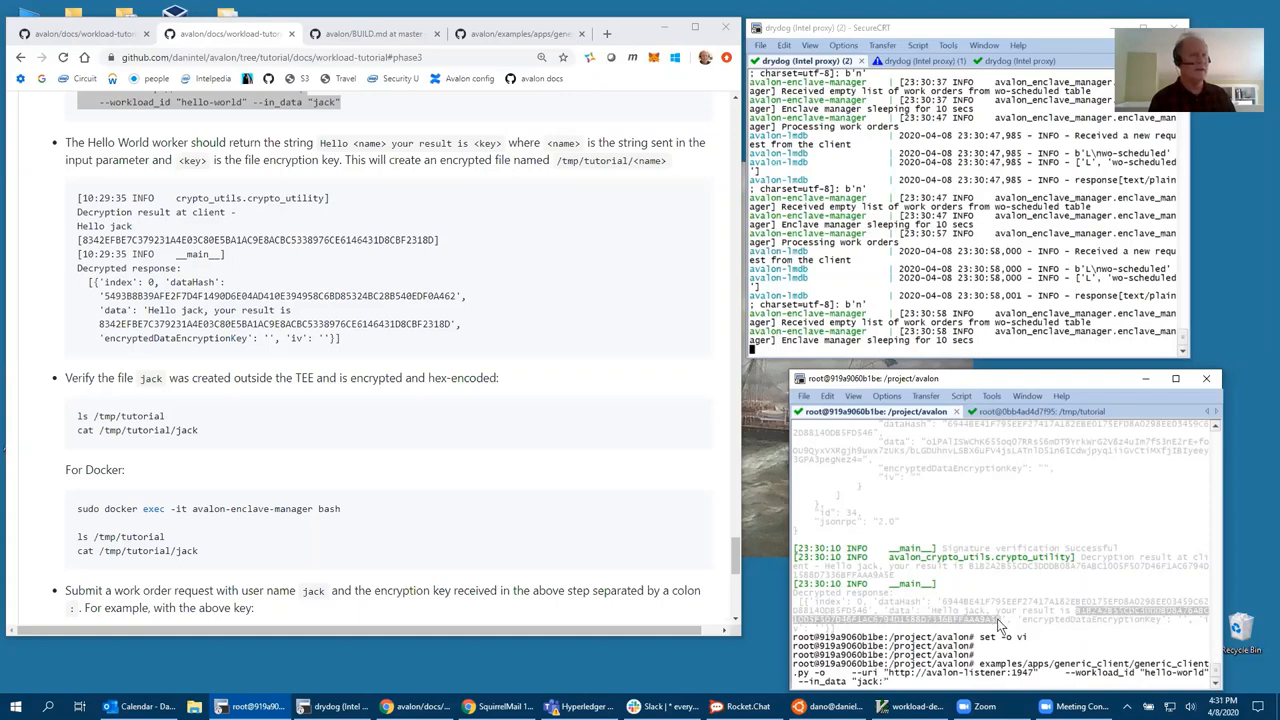
left_click(827, 395)
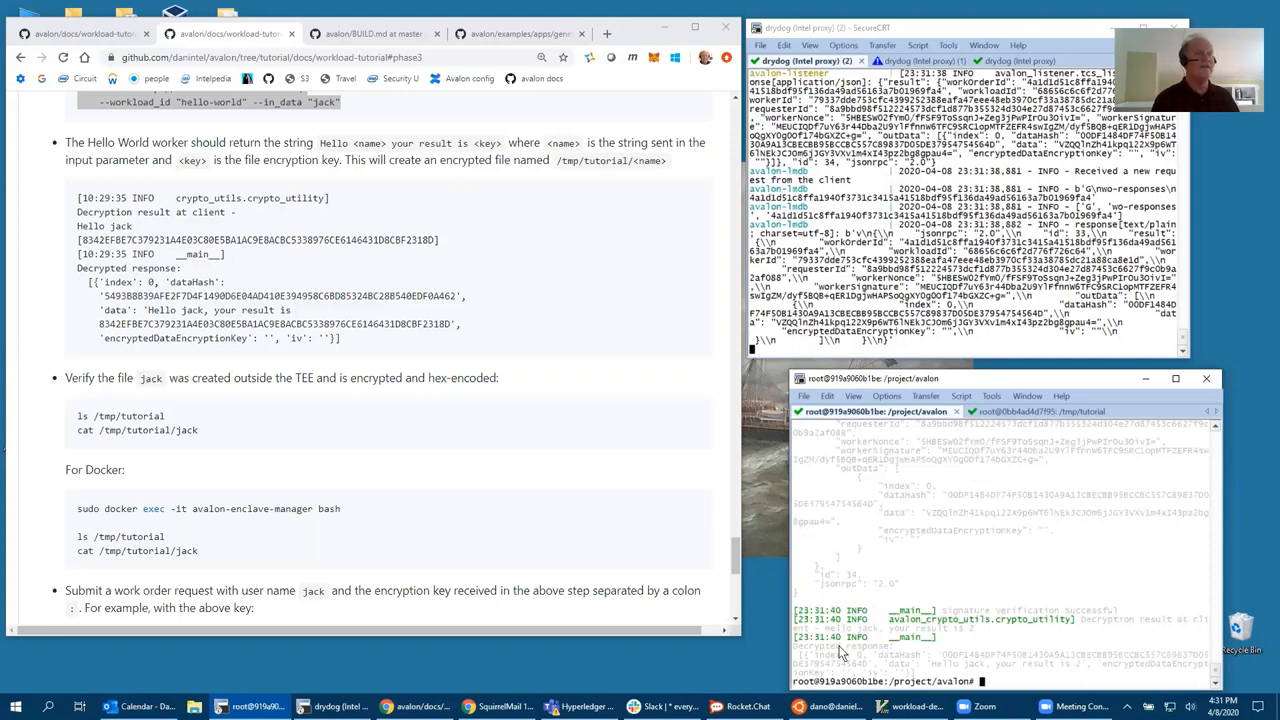
mouse_move(1050, 632)
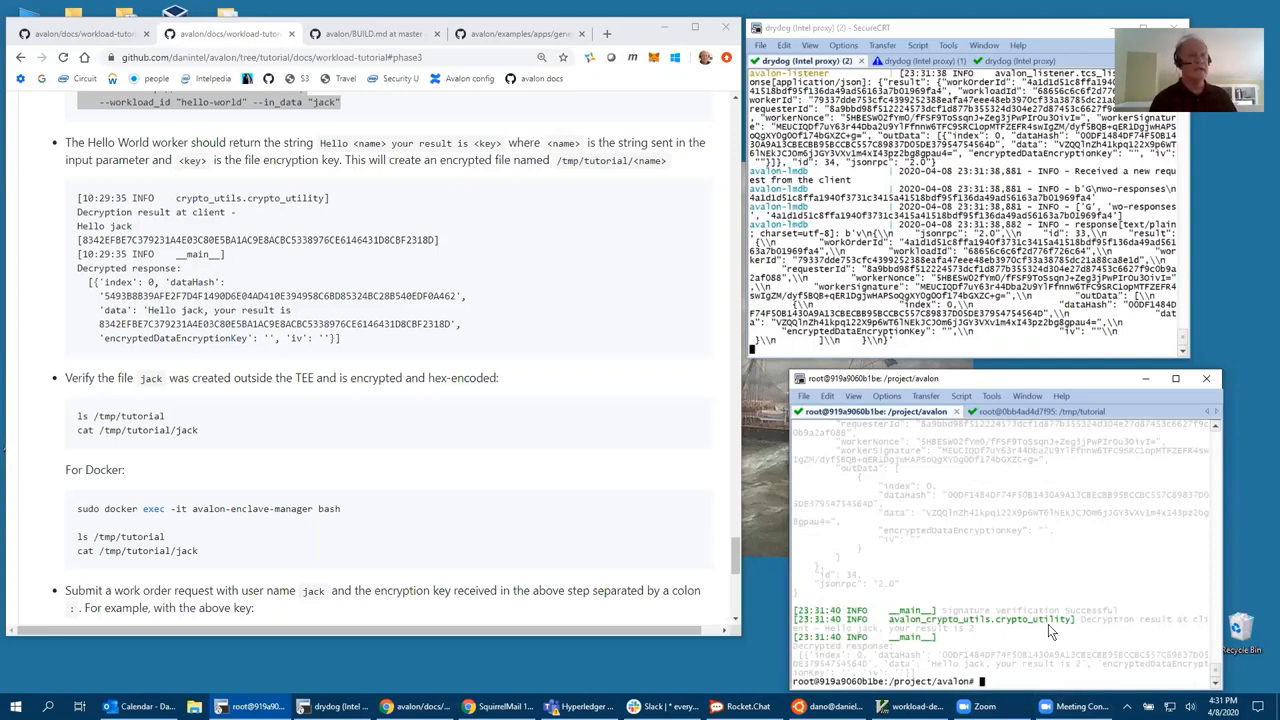
mouse_move(1025, 460)
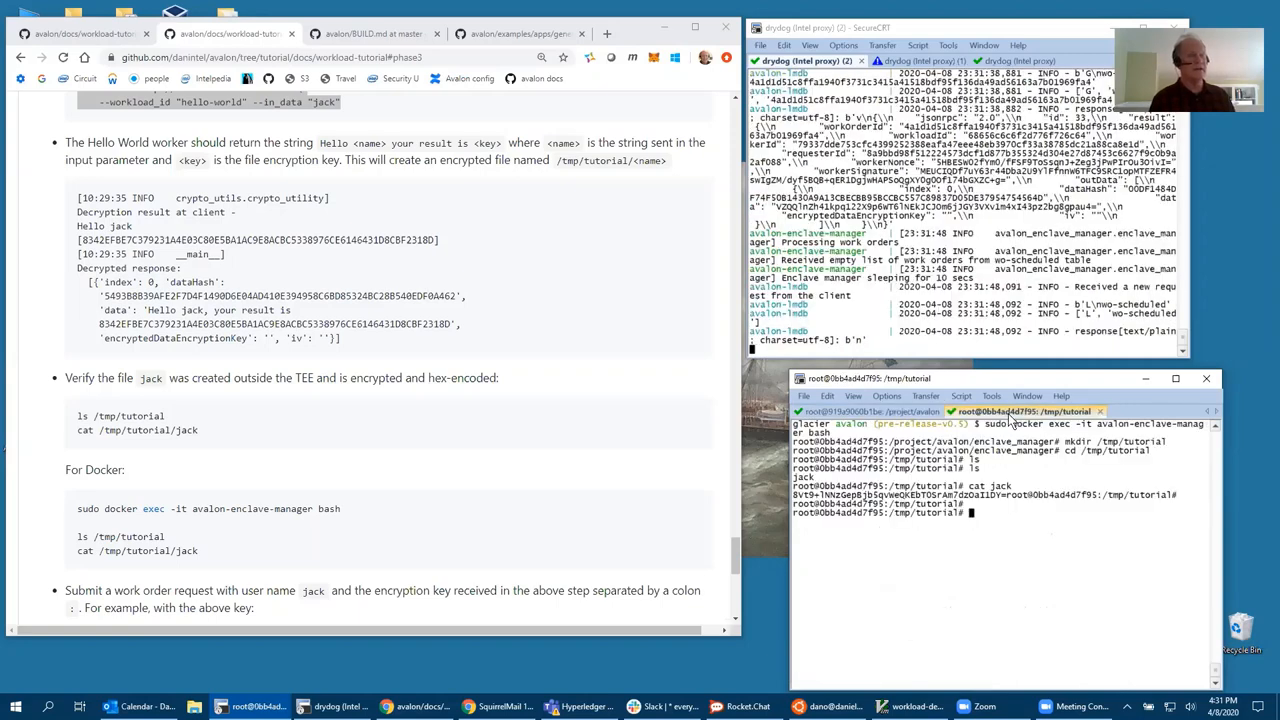
Print the encrypted contents of /tmp/tutorial/jack in the enclave manager container
type("set -o vi")
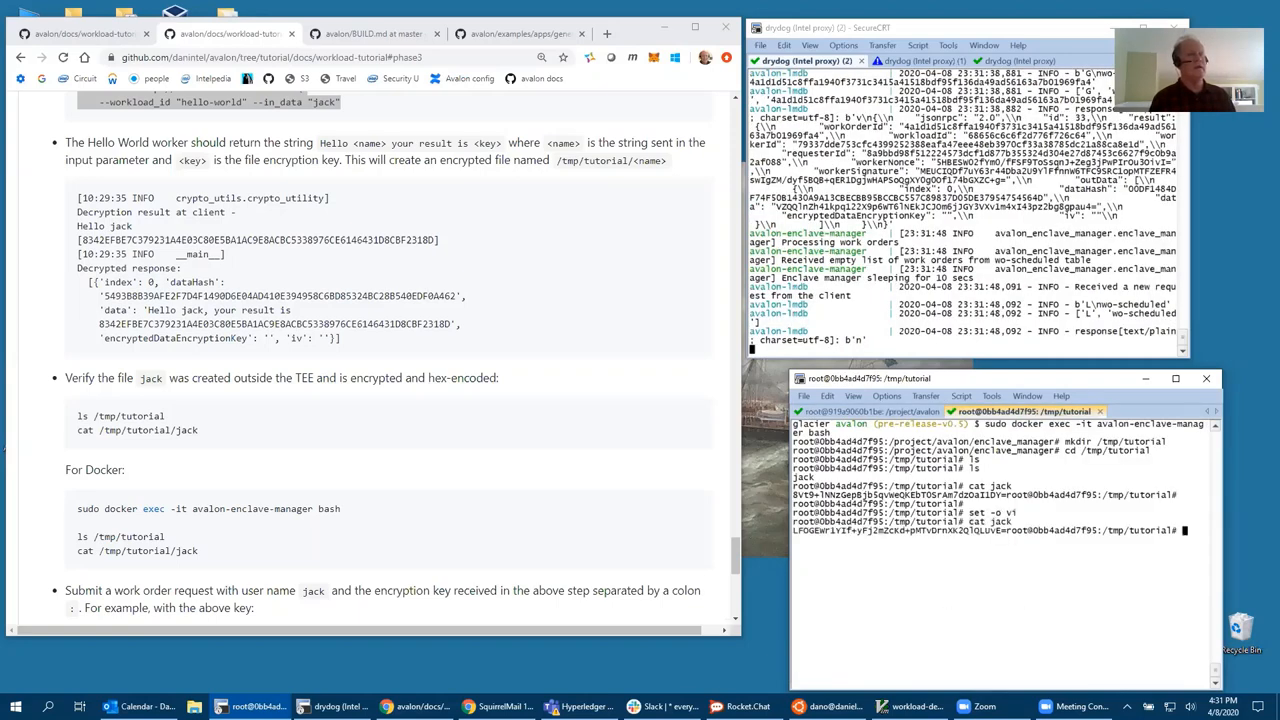
mouse_move(657, 547)
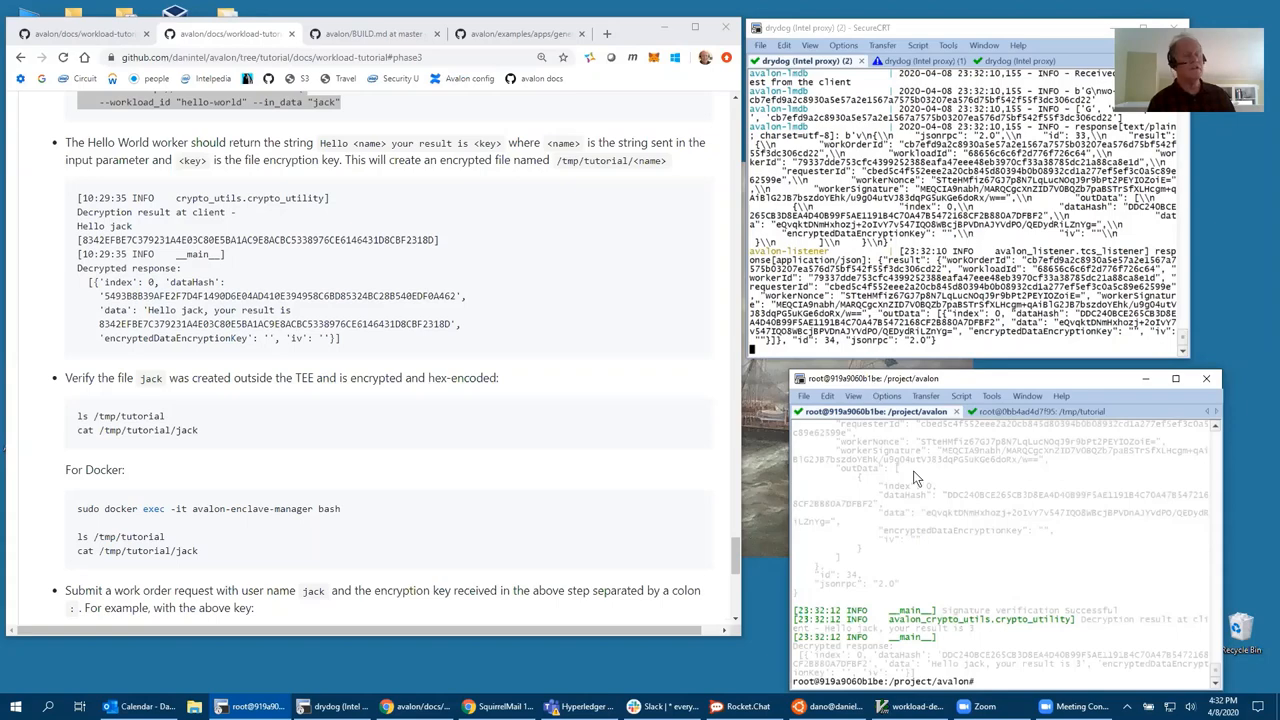
mouse_move(432, 489)
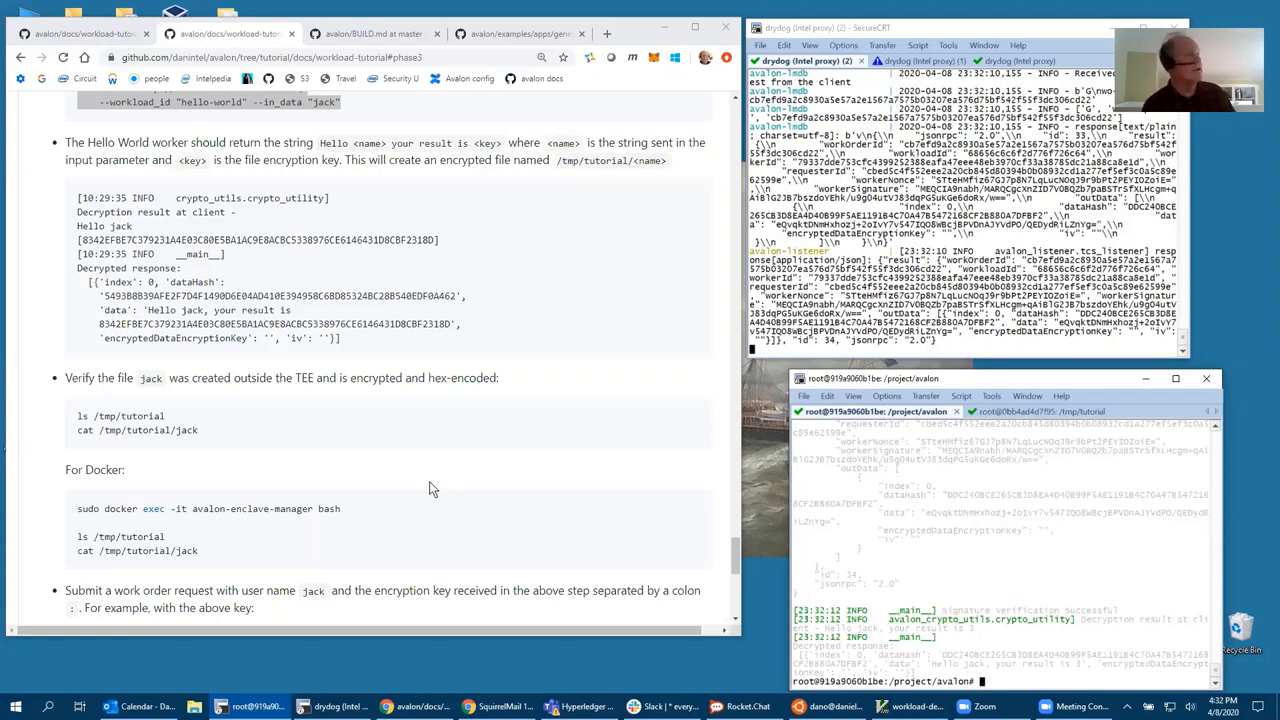